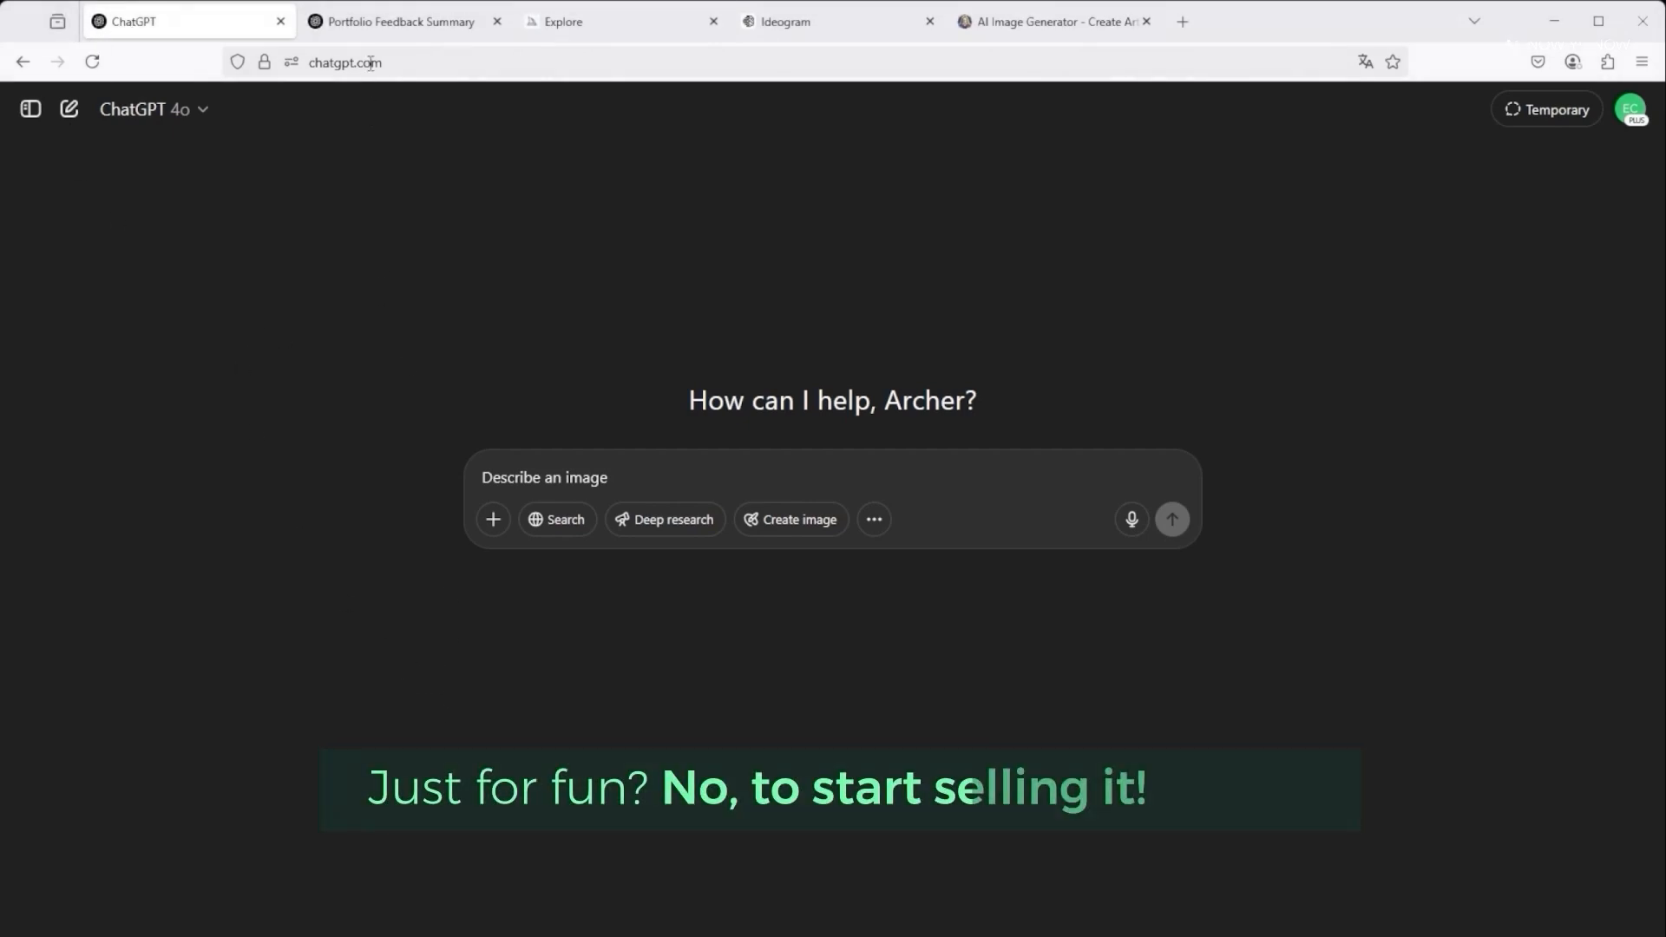
# - Open the Portfolio Feedback Summary chat and preview the Union Jack painting enlarged
pyautogui.click(399, 21)
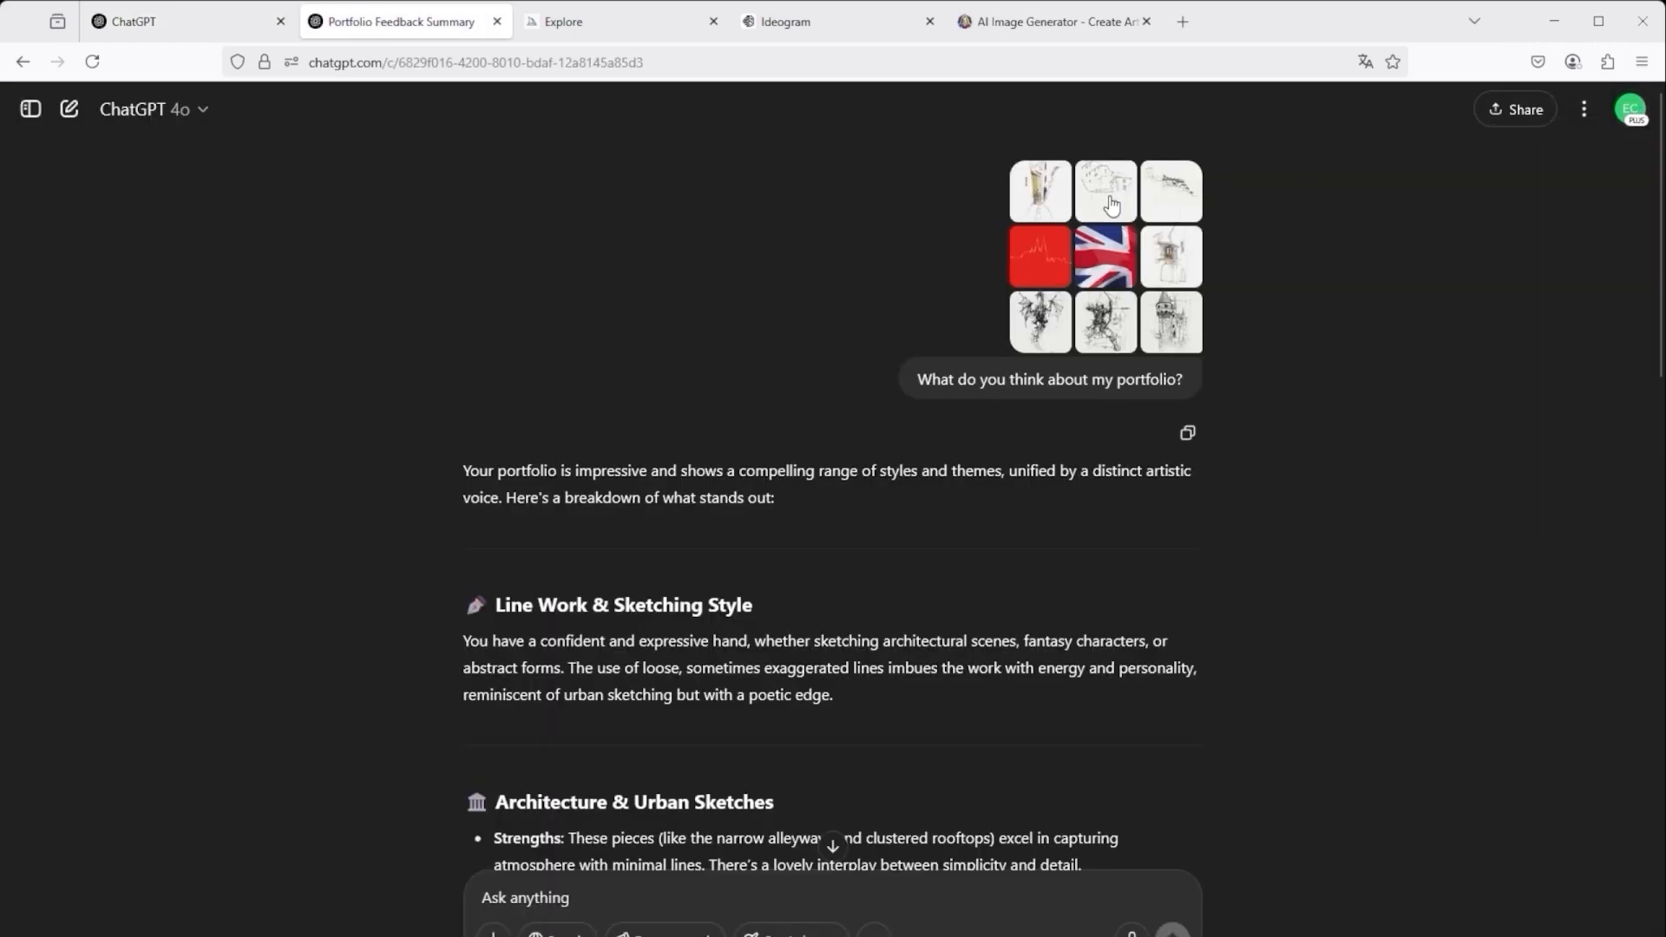
pyautogui.moveTo(1201, 250)
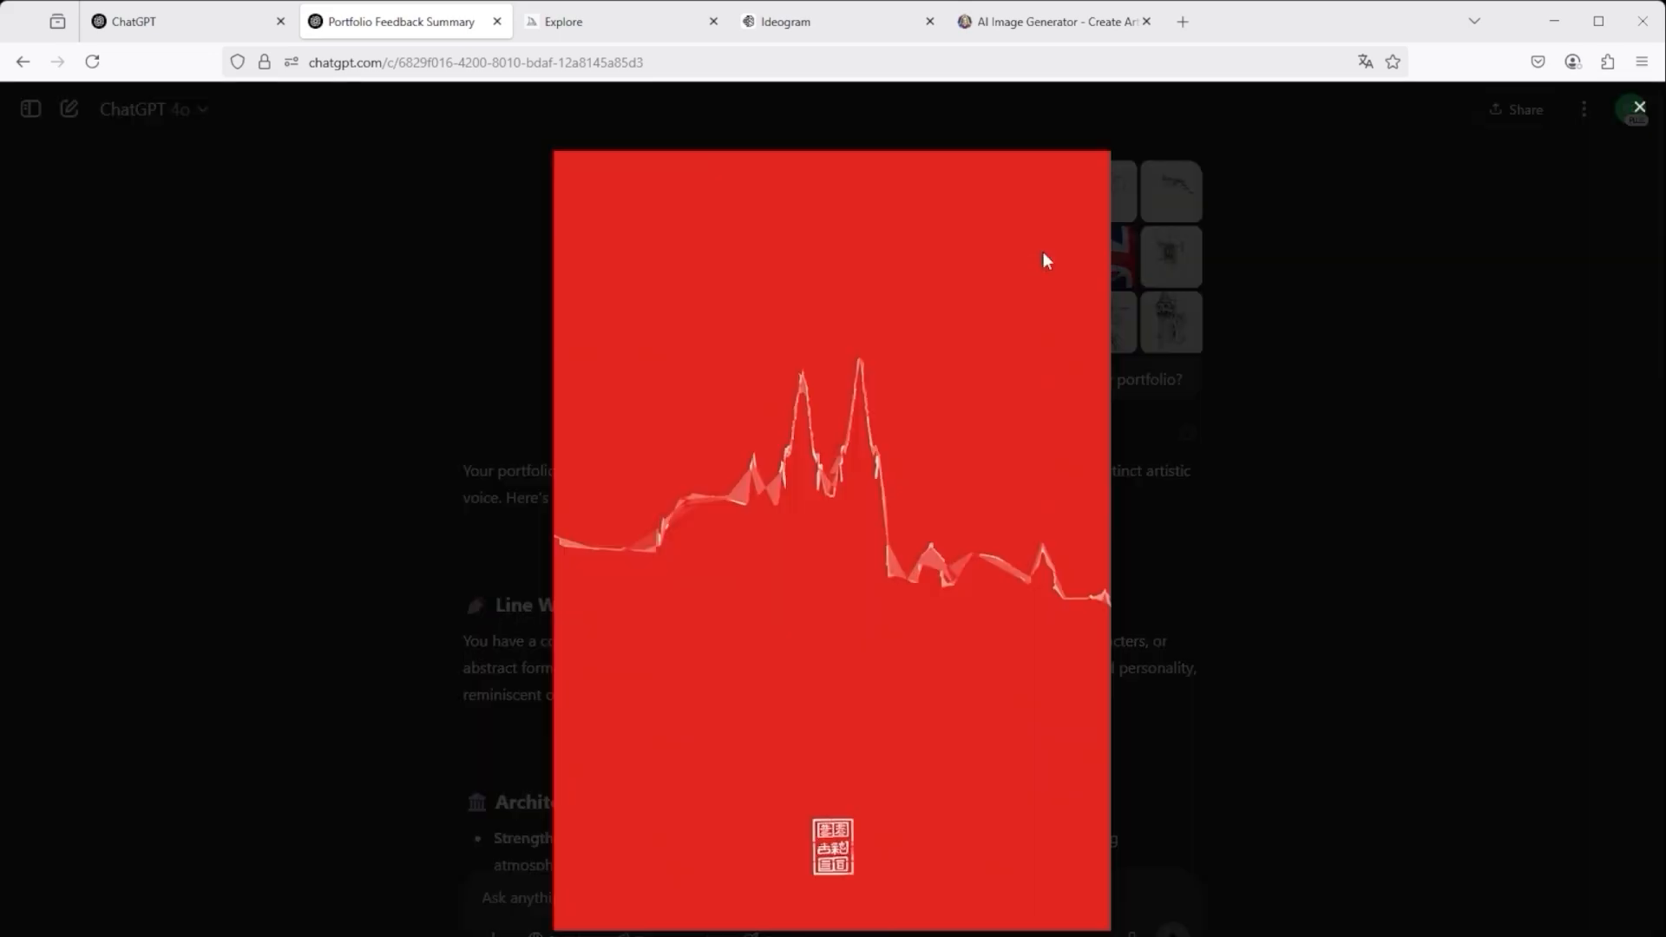
pyautogui.moveTo(885, 427)
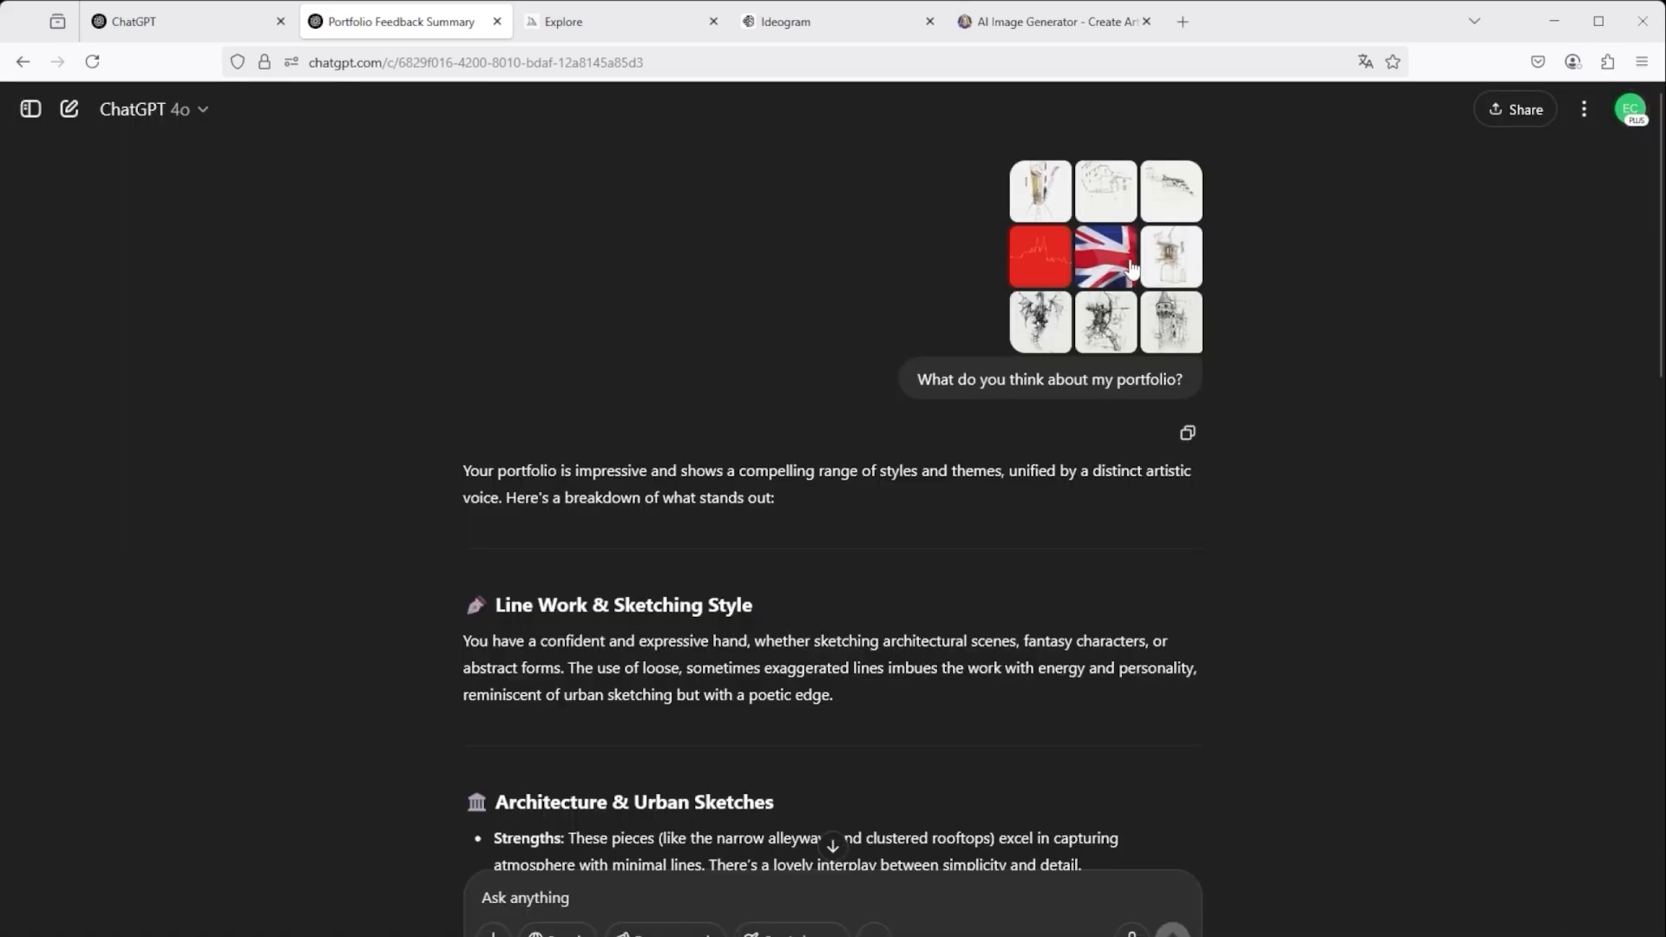
pyautogui.click(1104, 255)
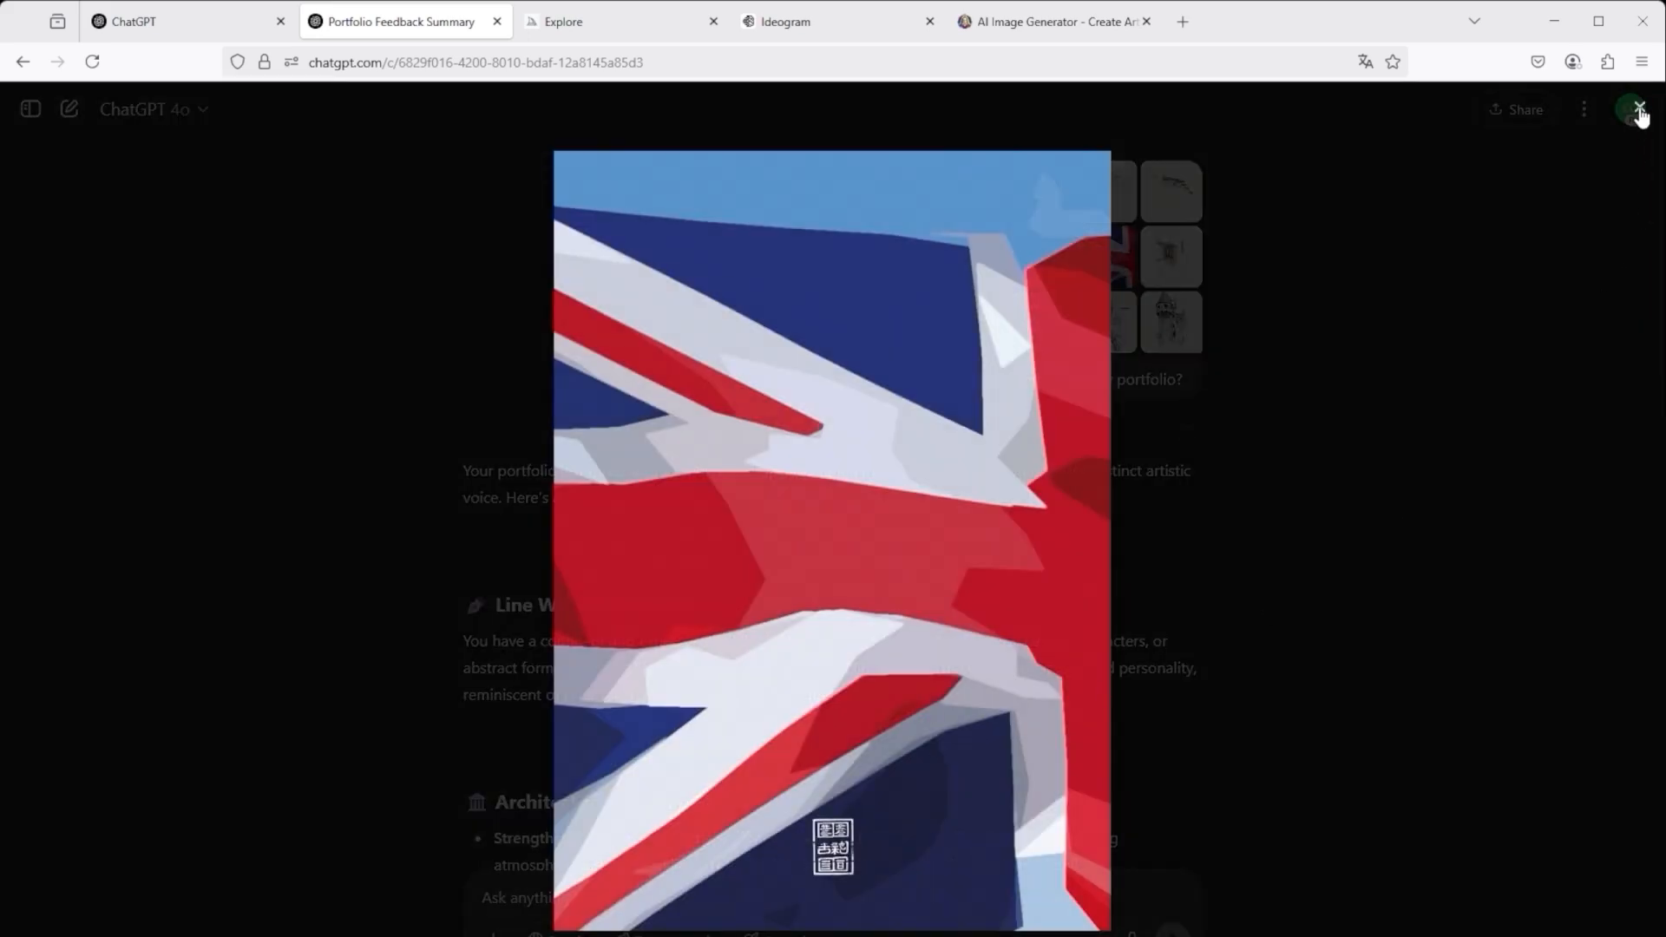
pyautogui.click(1639, 114)
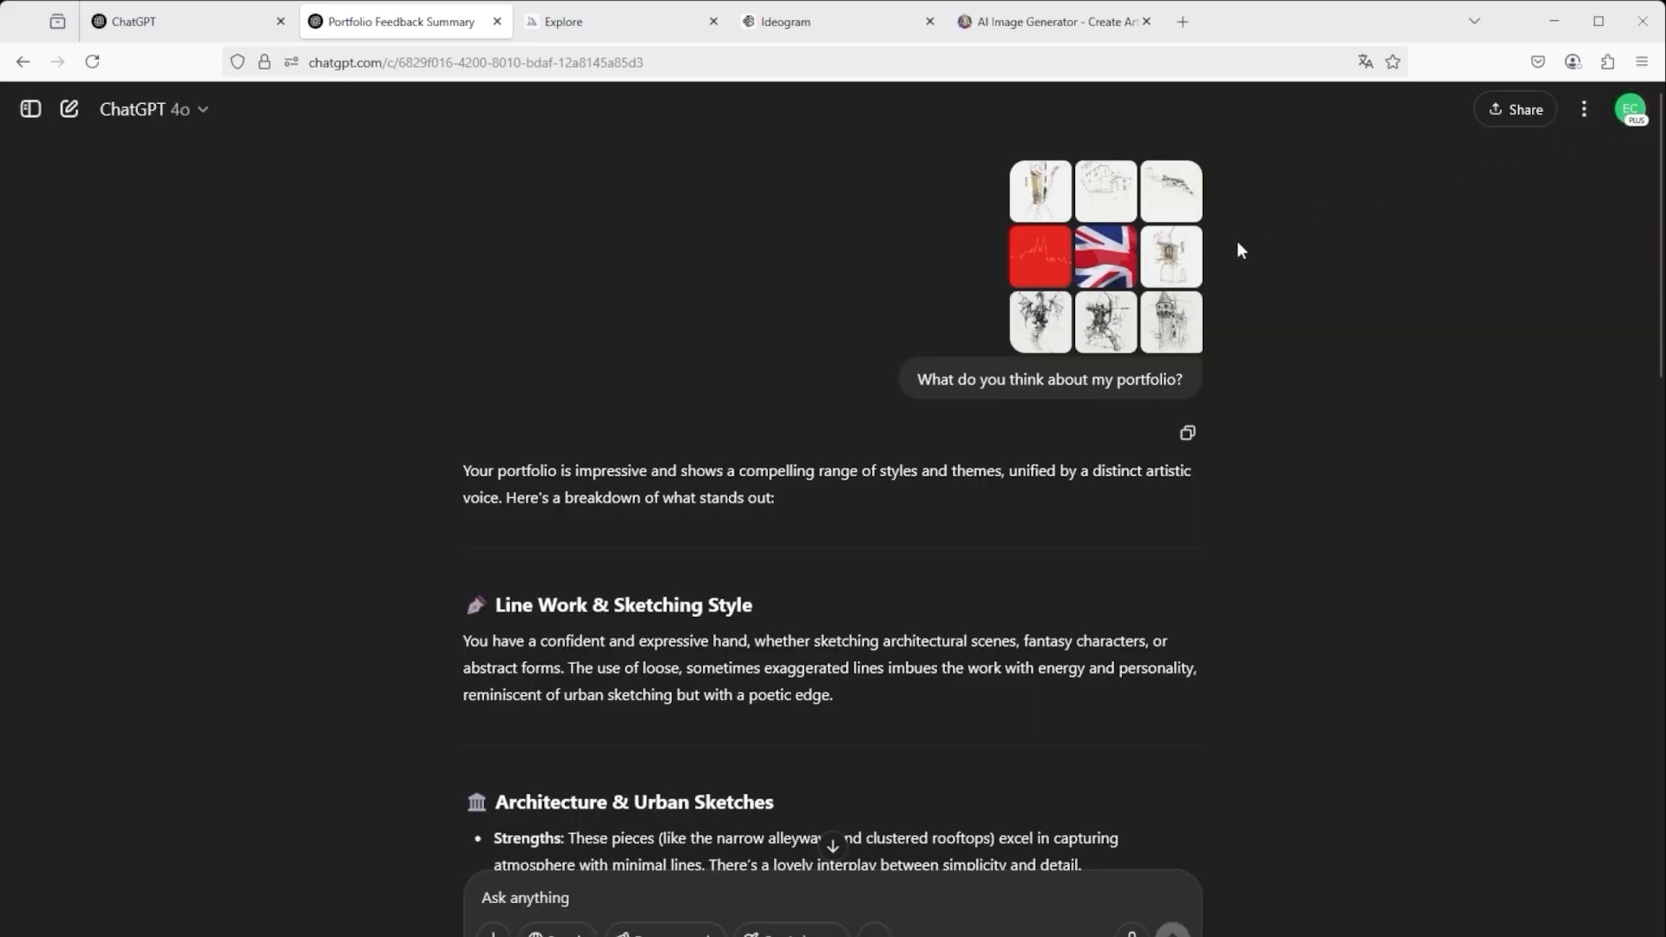
pyautogui.moveTo(512, 289)
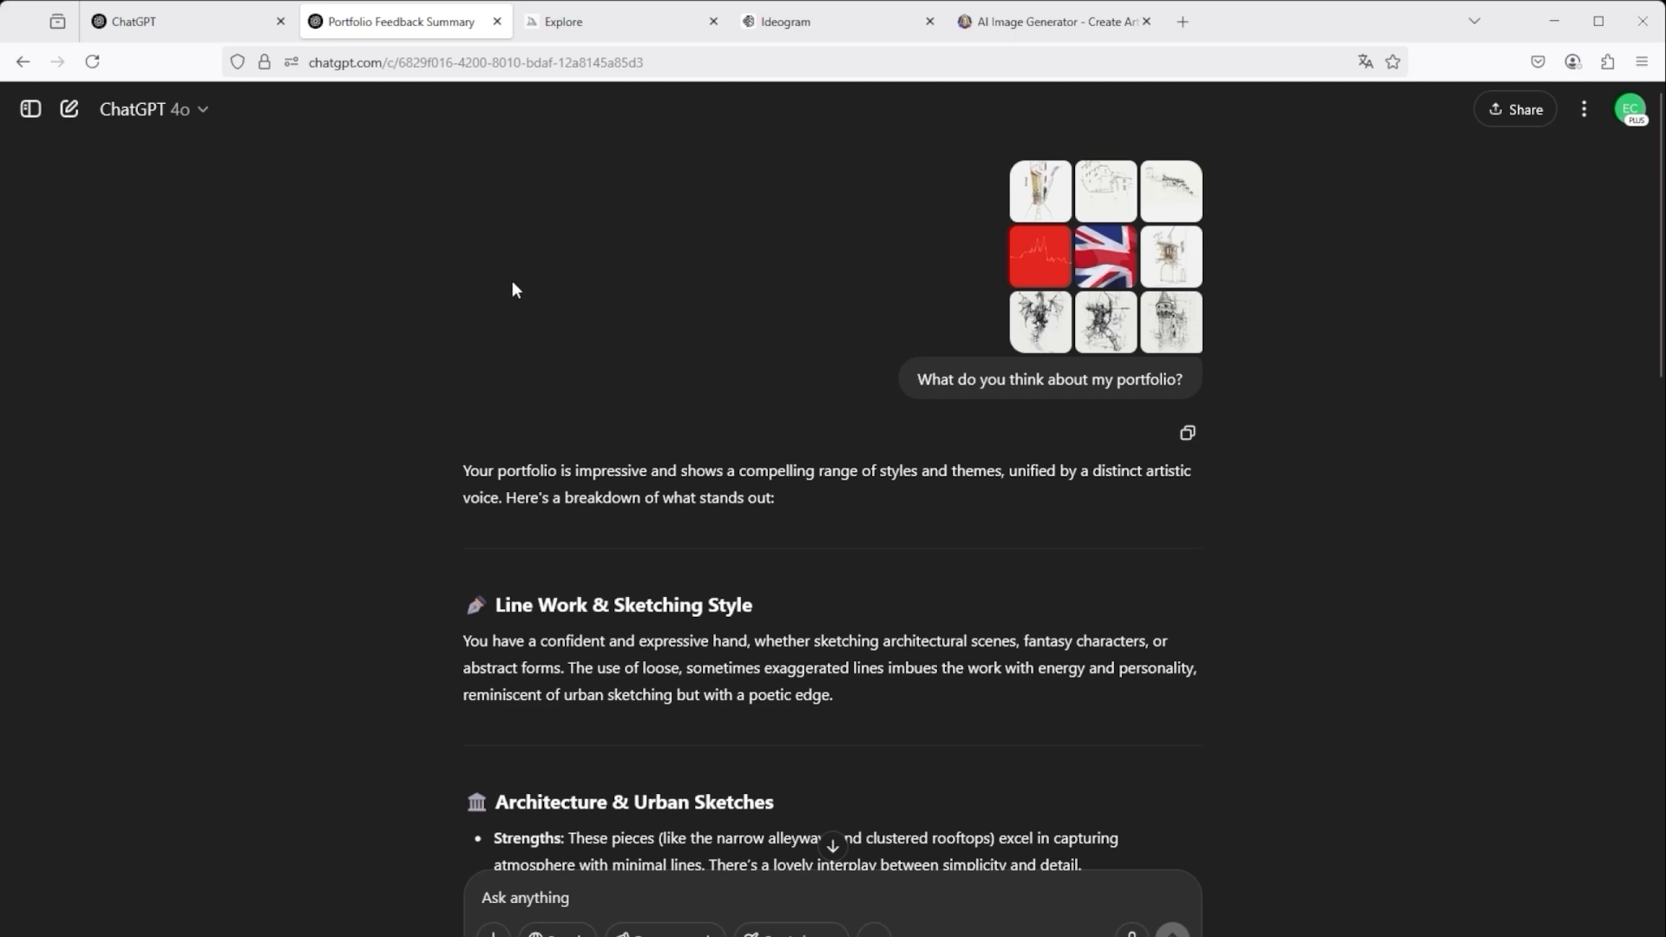
pyautogui.moveTo(1054, 284)
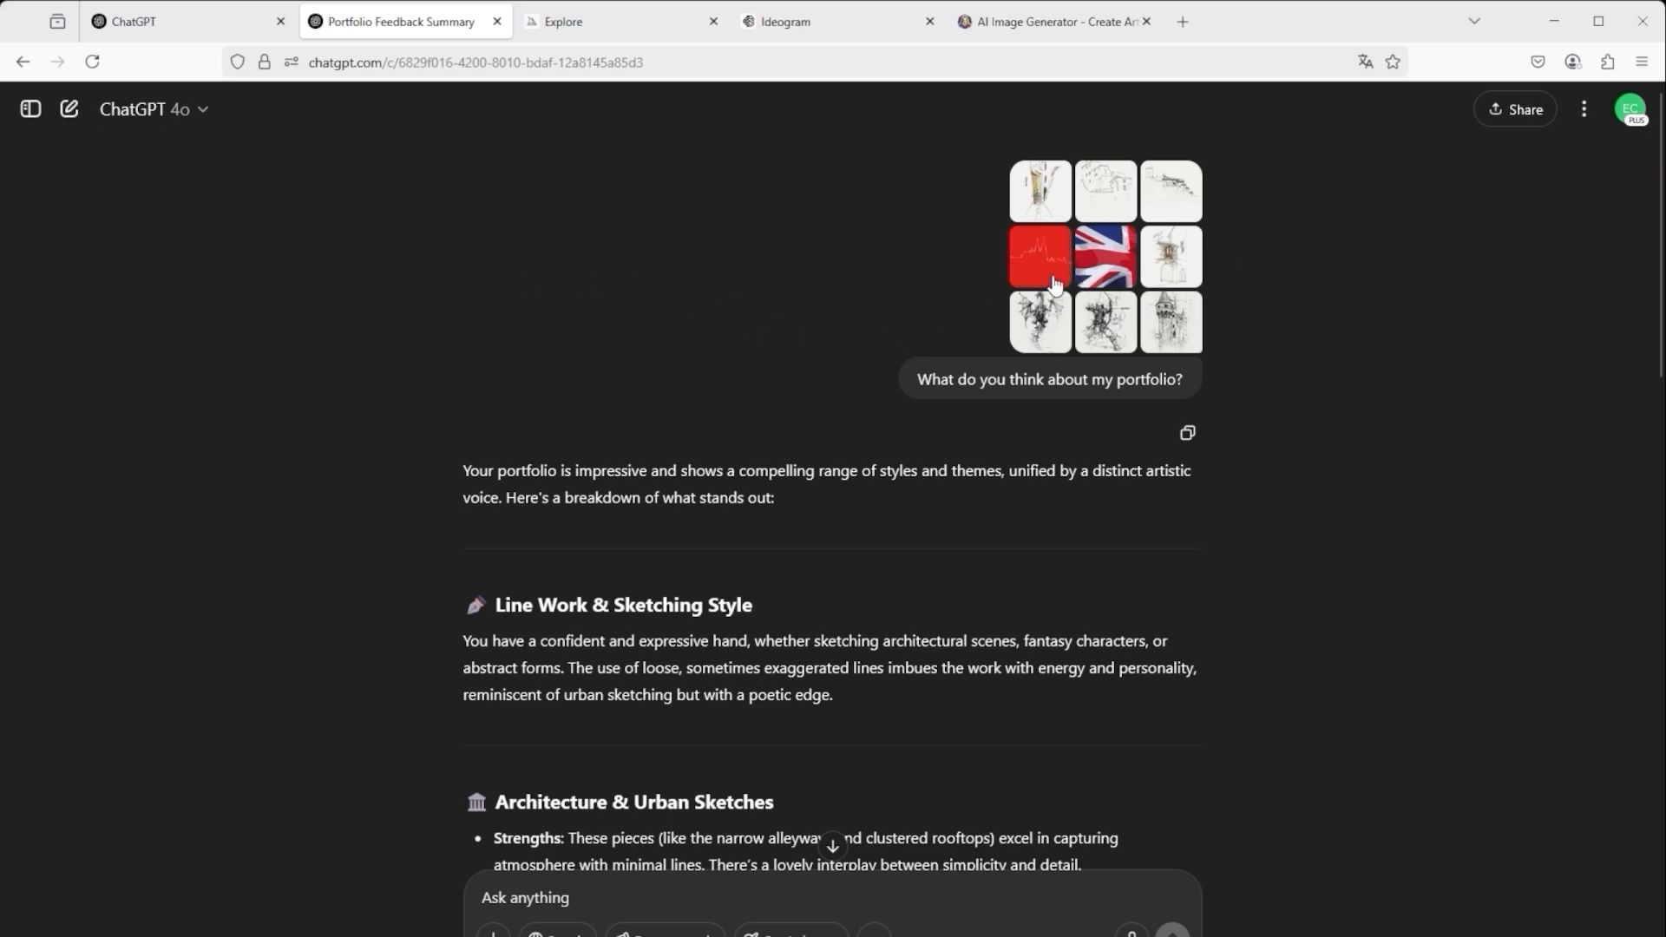
# - Switch to Midjourney's Explore page showing the Top Day community gallery
pyautogui.click(562, 21)
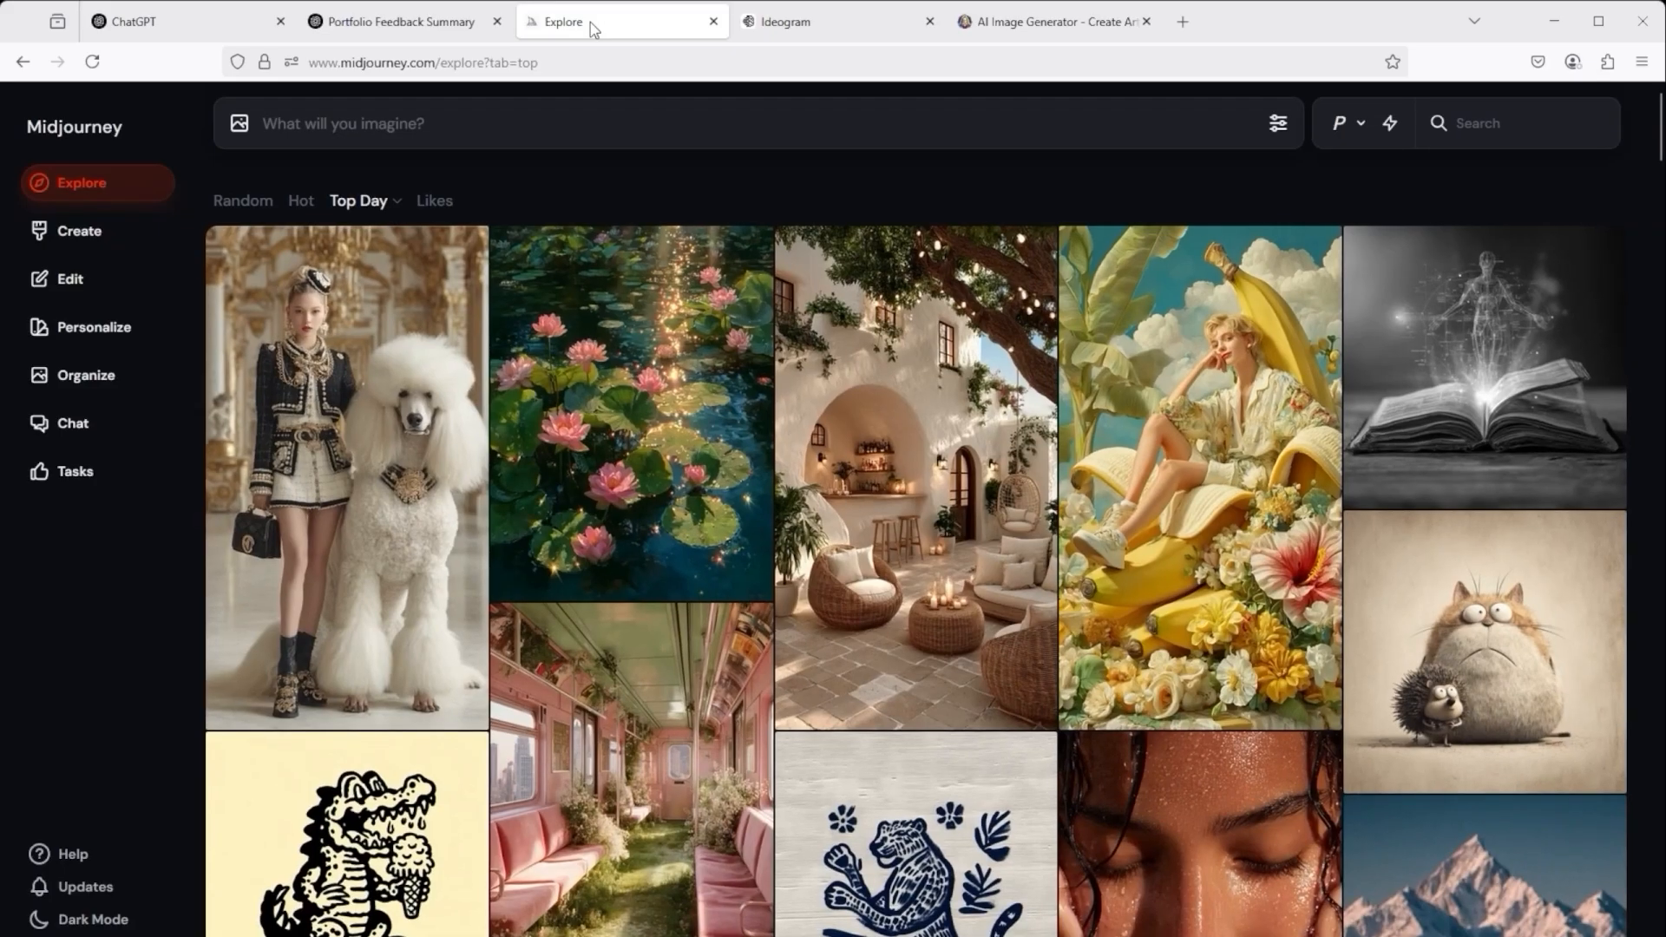
pyautogui.moveTo(483, 658)
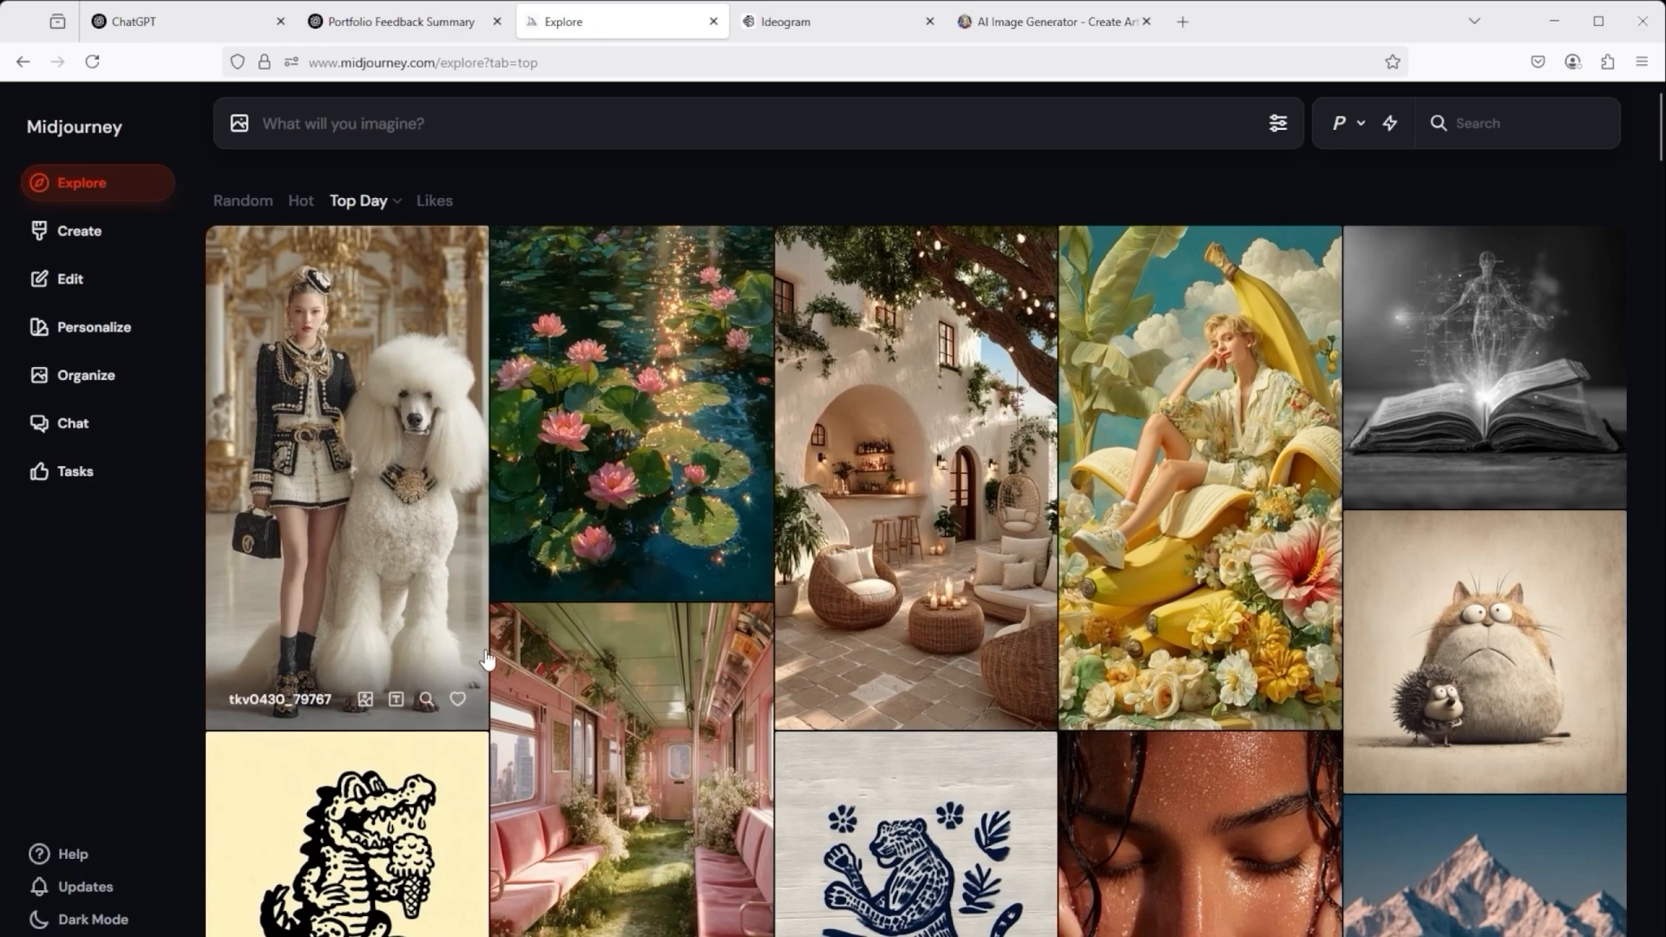
pyautogui.moveTo(538, 470)
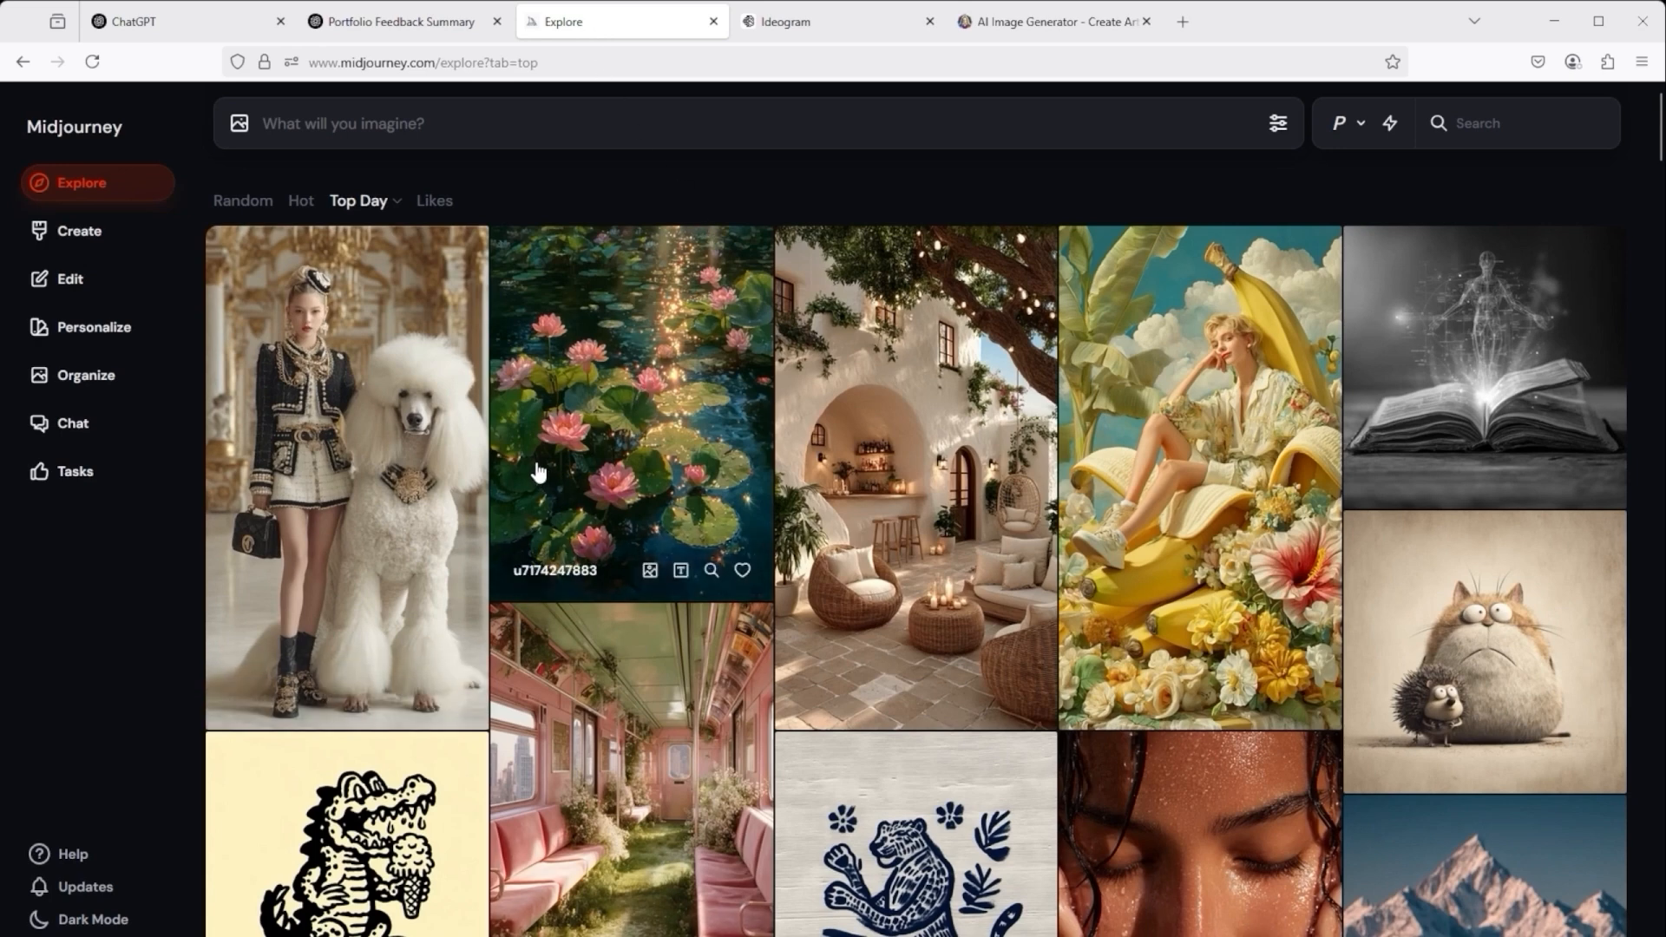
pyautogui.moveTo(714, 228)
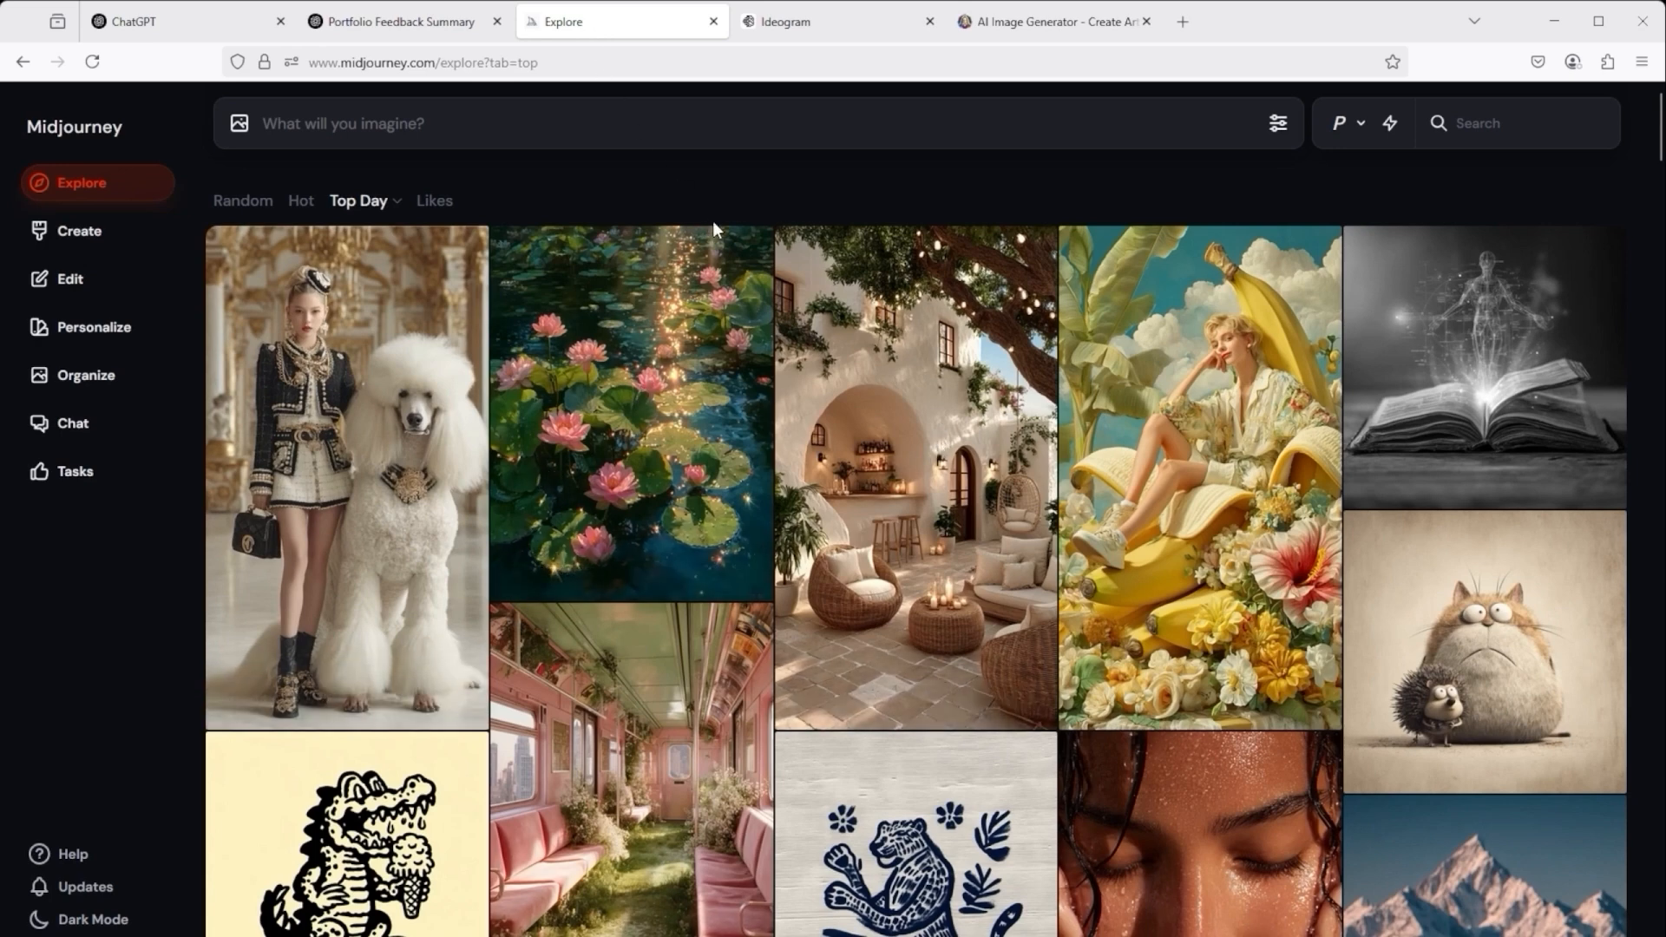
pyautogui.moveTo(799, 206)
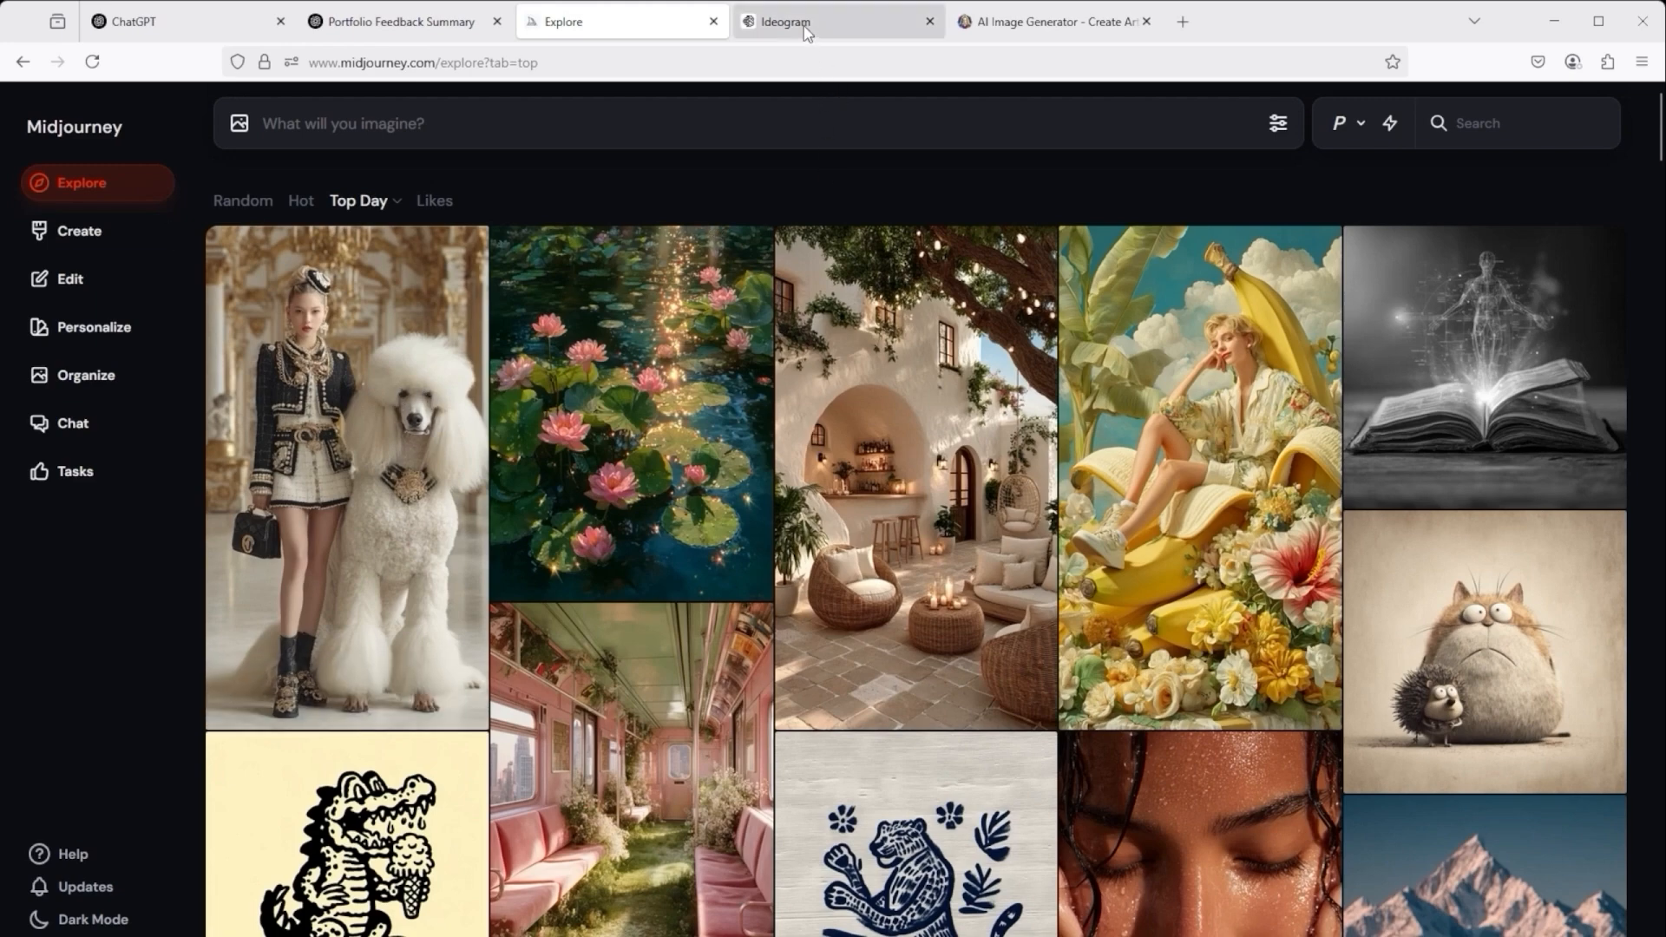
pyautogui.click(1052, 21)
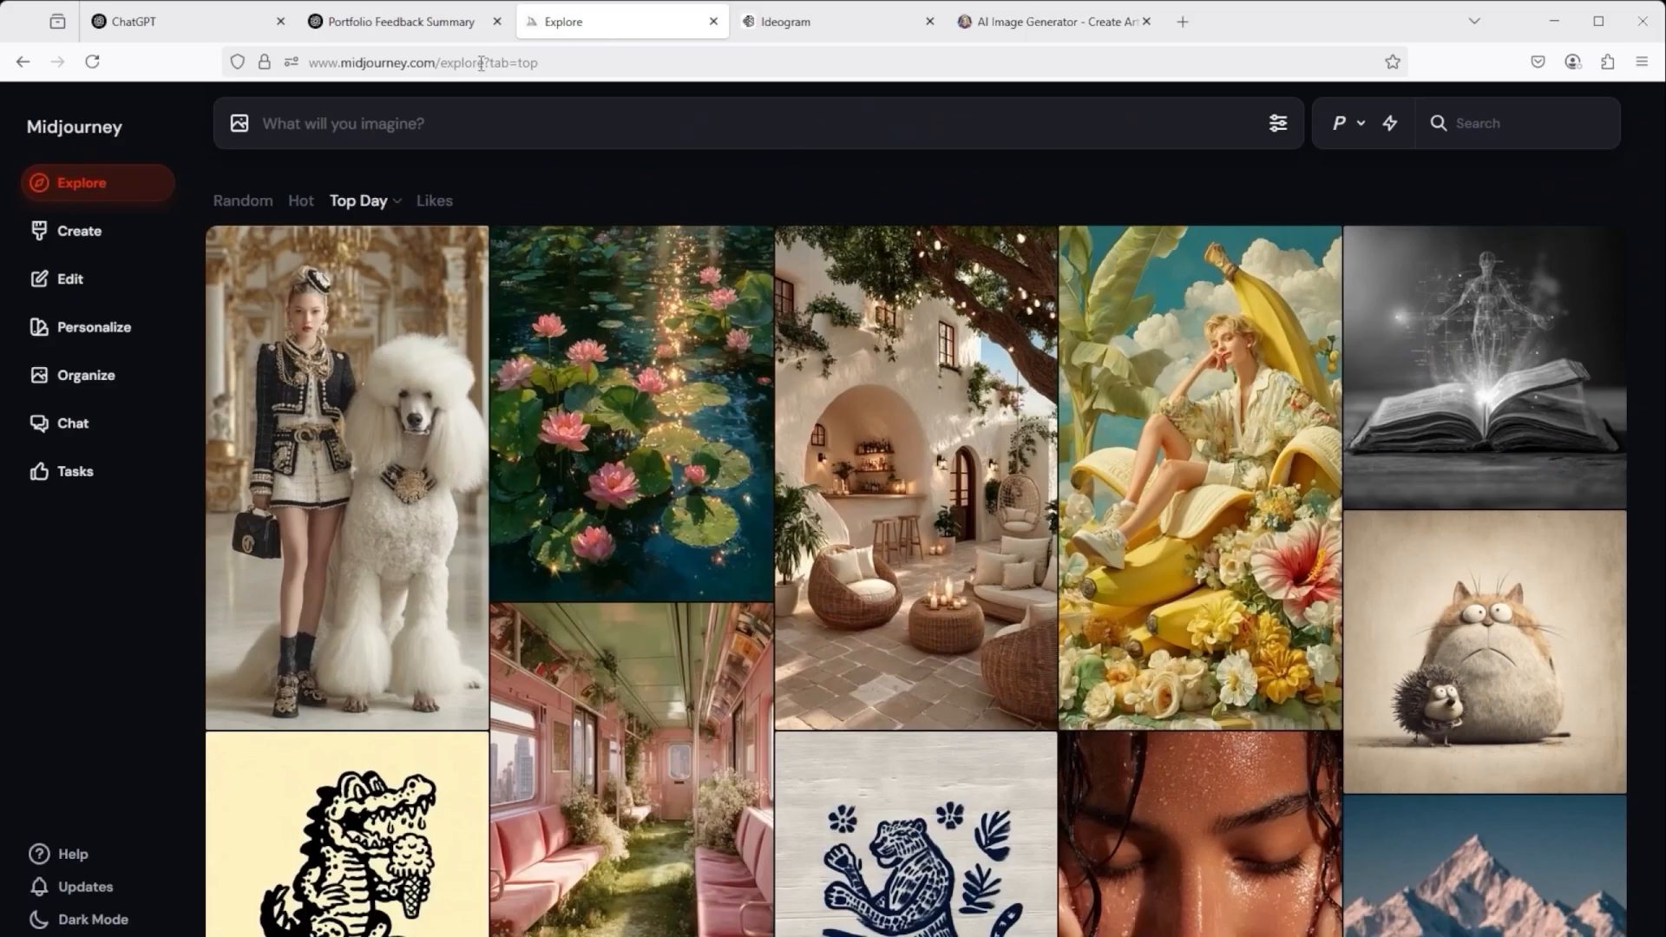
# - In a new ChatGPT chat with Create image on, ask 'Can you help me to create an image?'
pyautogui.click(186, 21)
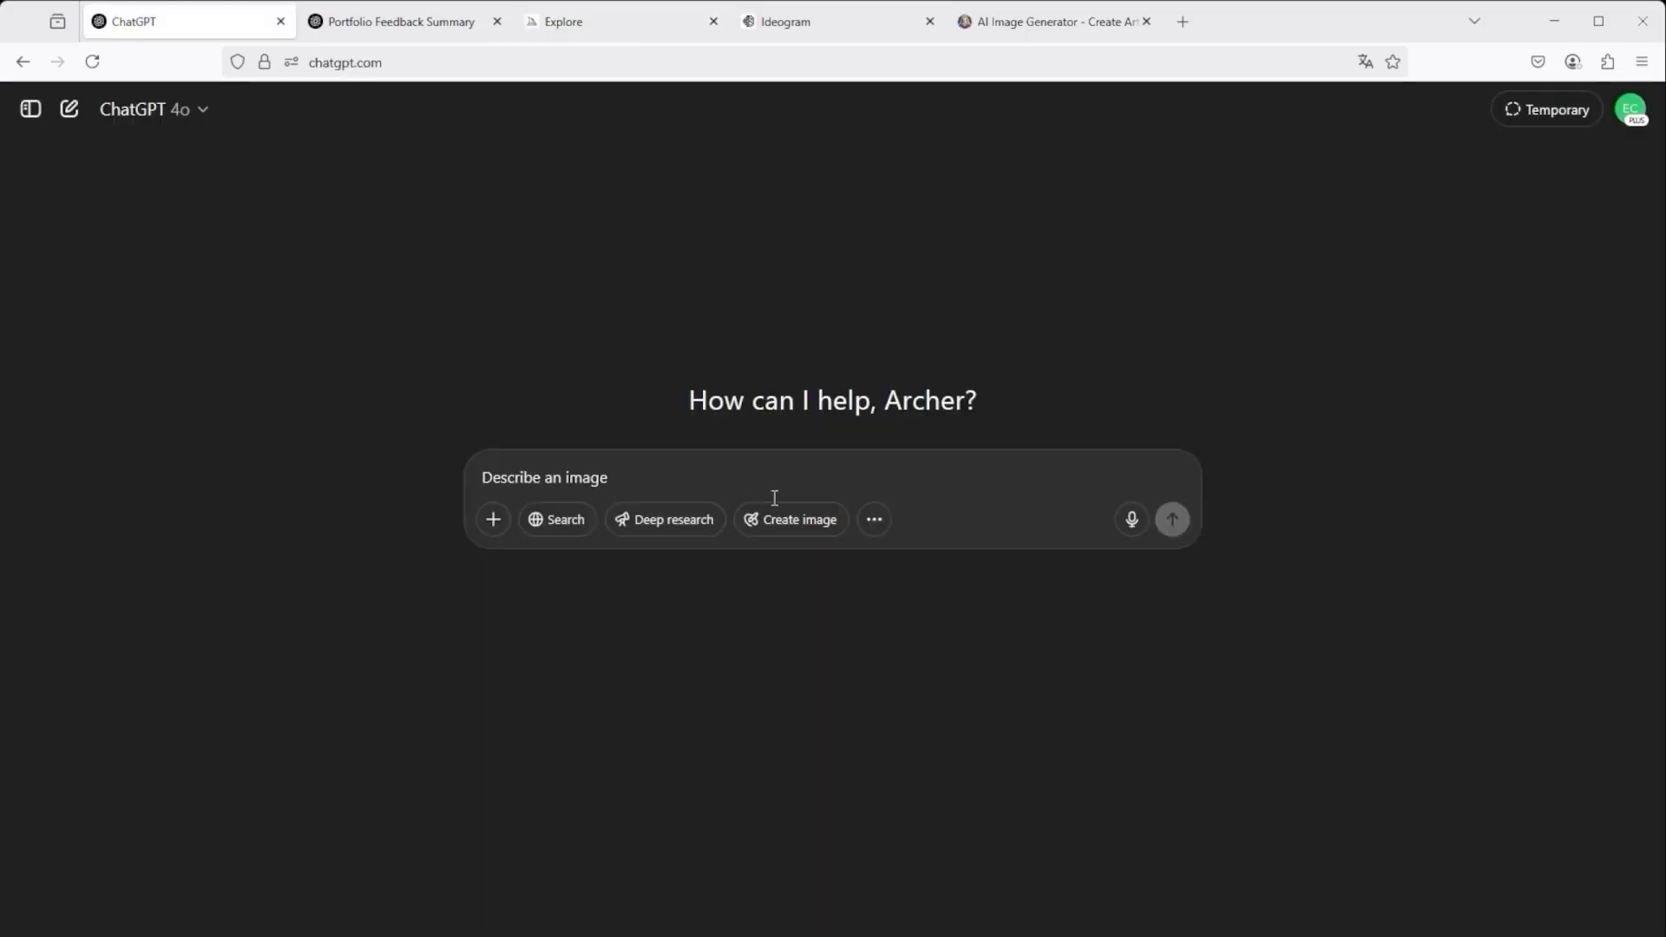
pyautogui.click(790, 520)
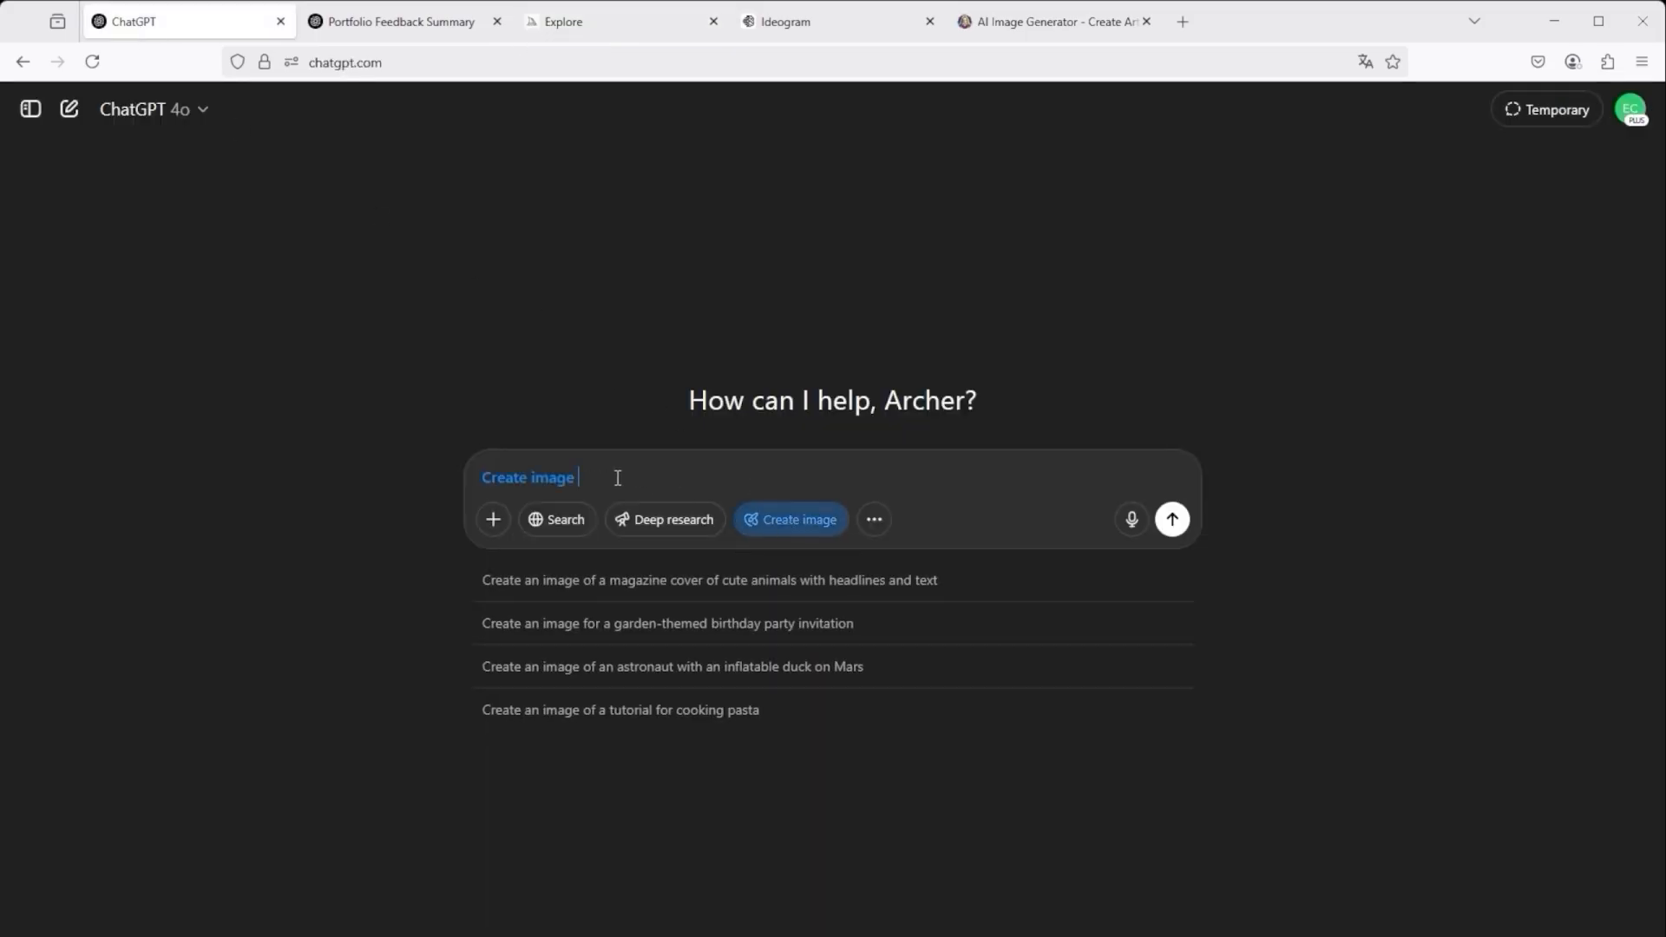
pyautogui.write('Can')
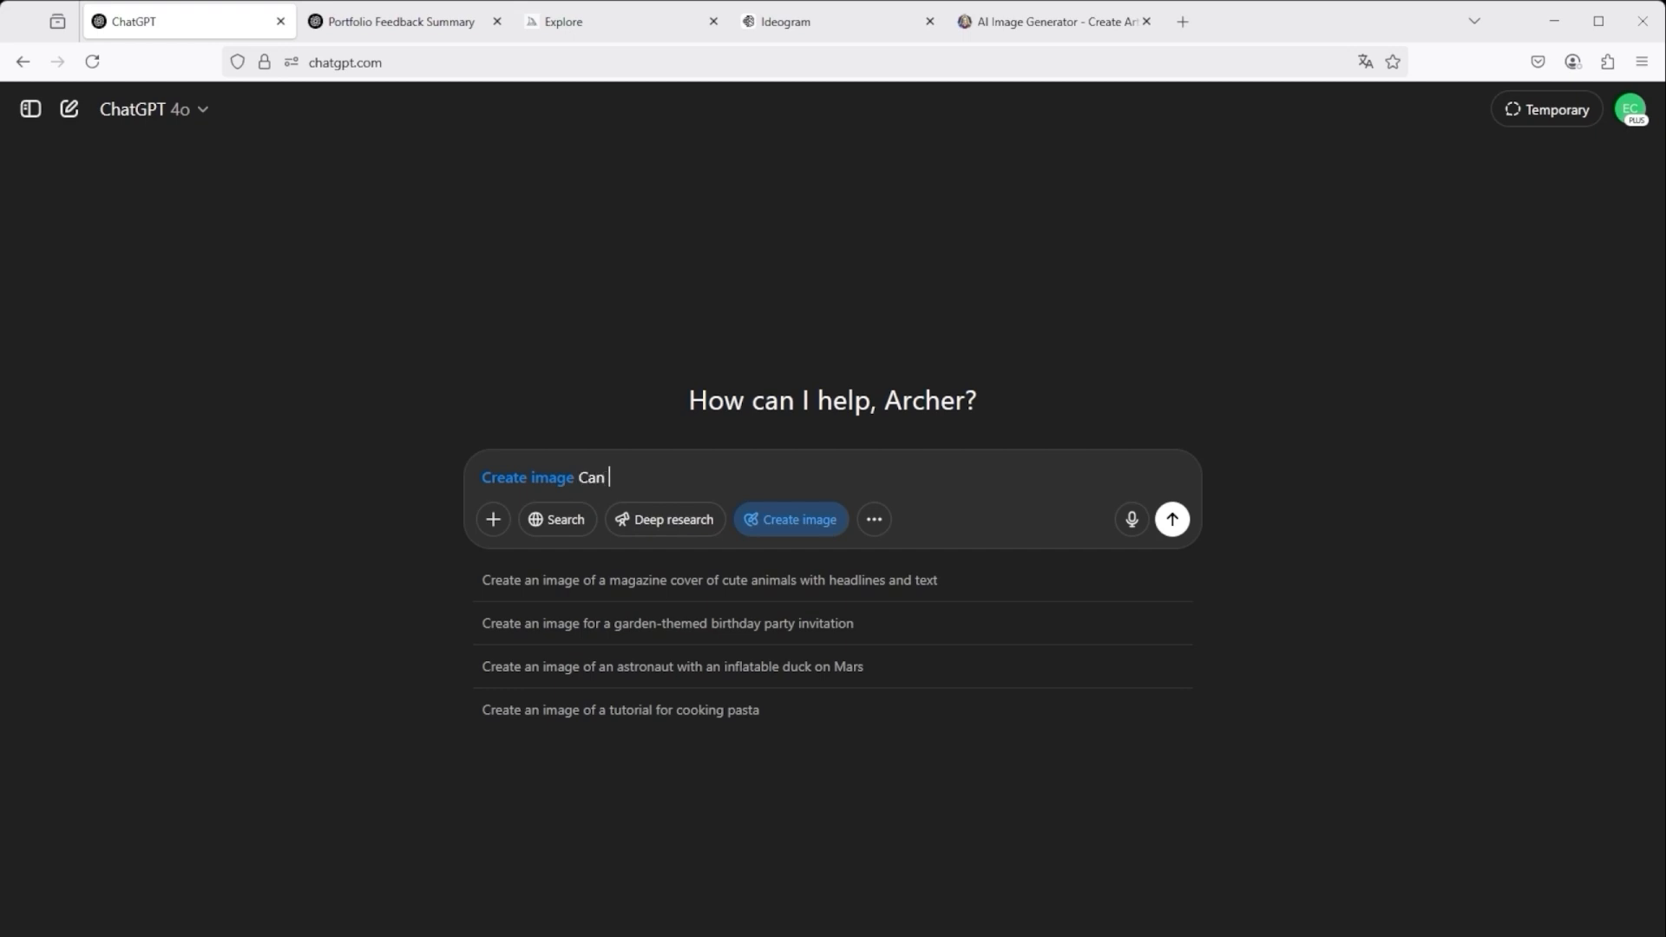
pyautogui.write('you help')
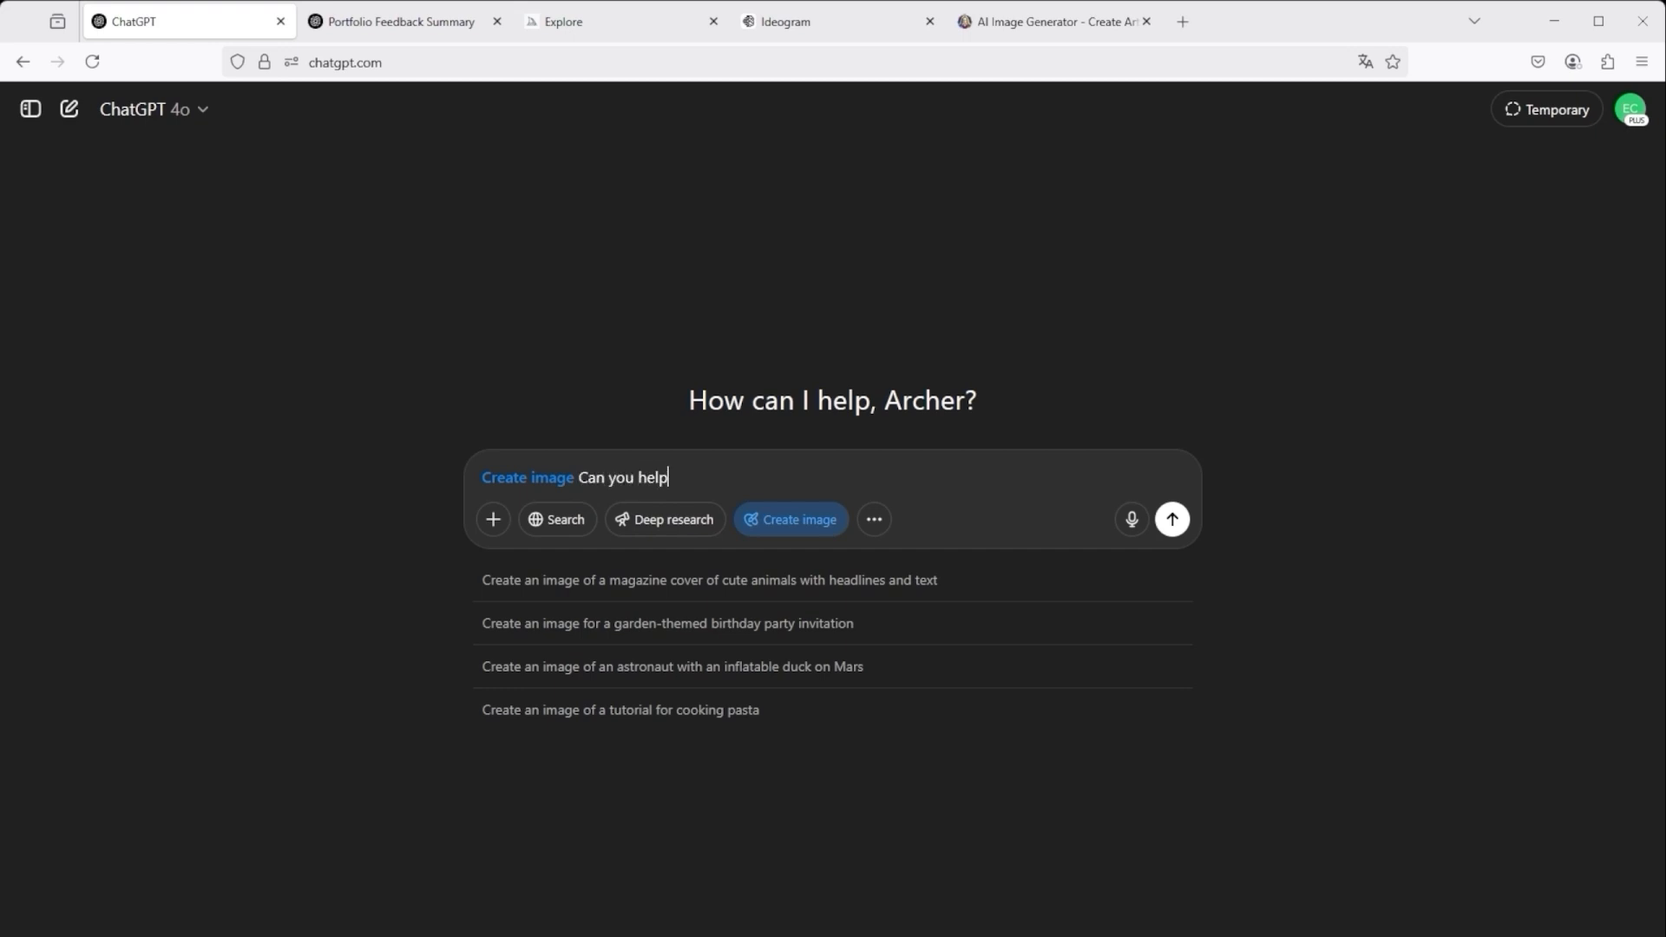
pyautogui.write('me to cr')
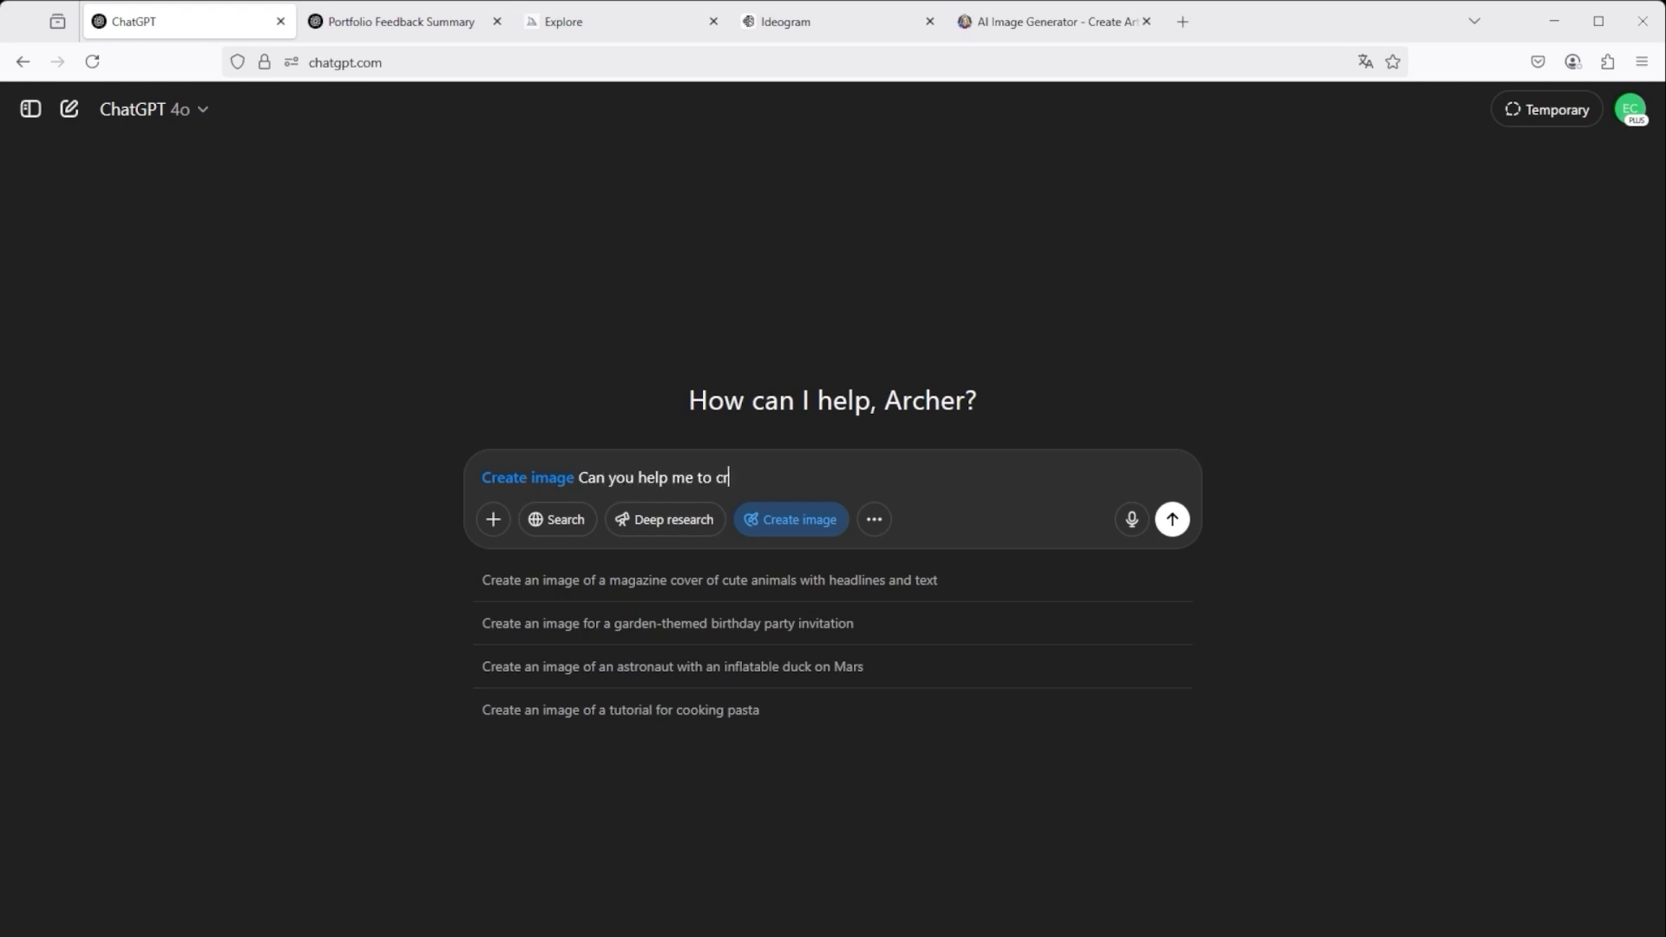
pyautogui.write('eat an image')
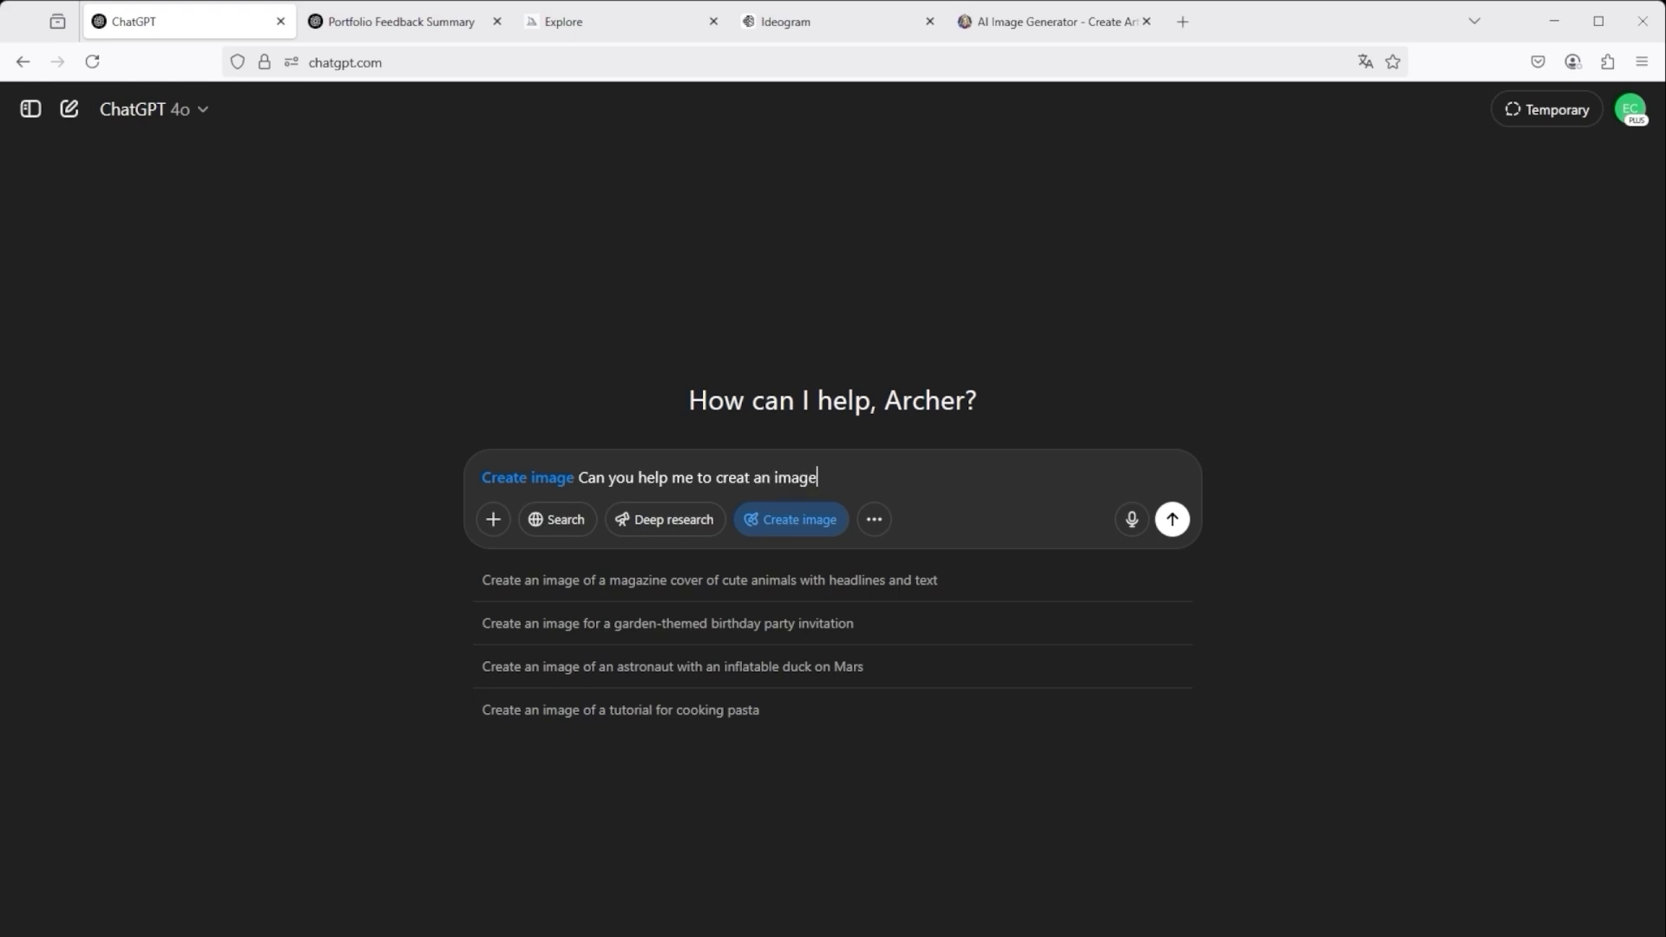
pyautogui.write('e?')
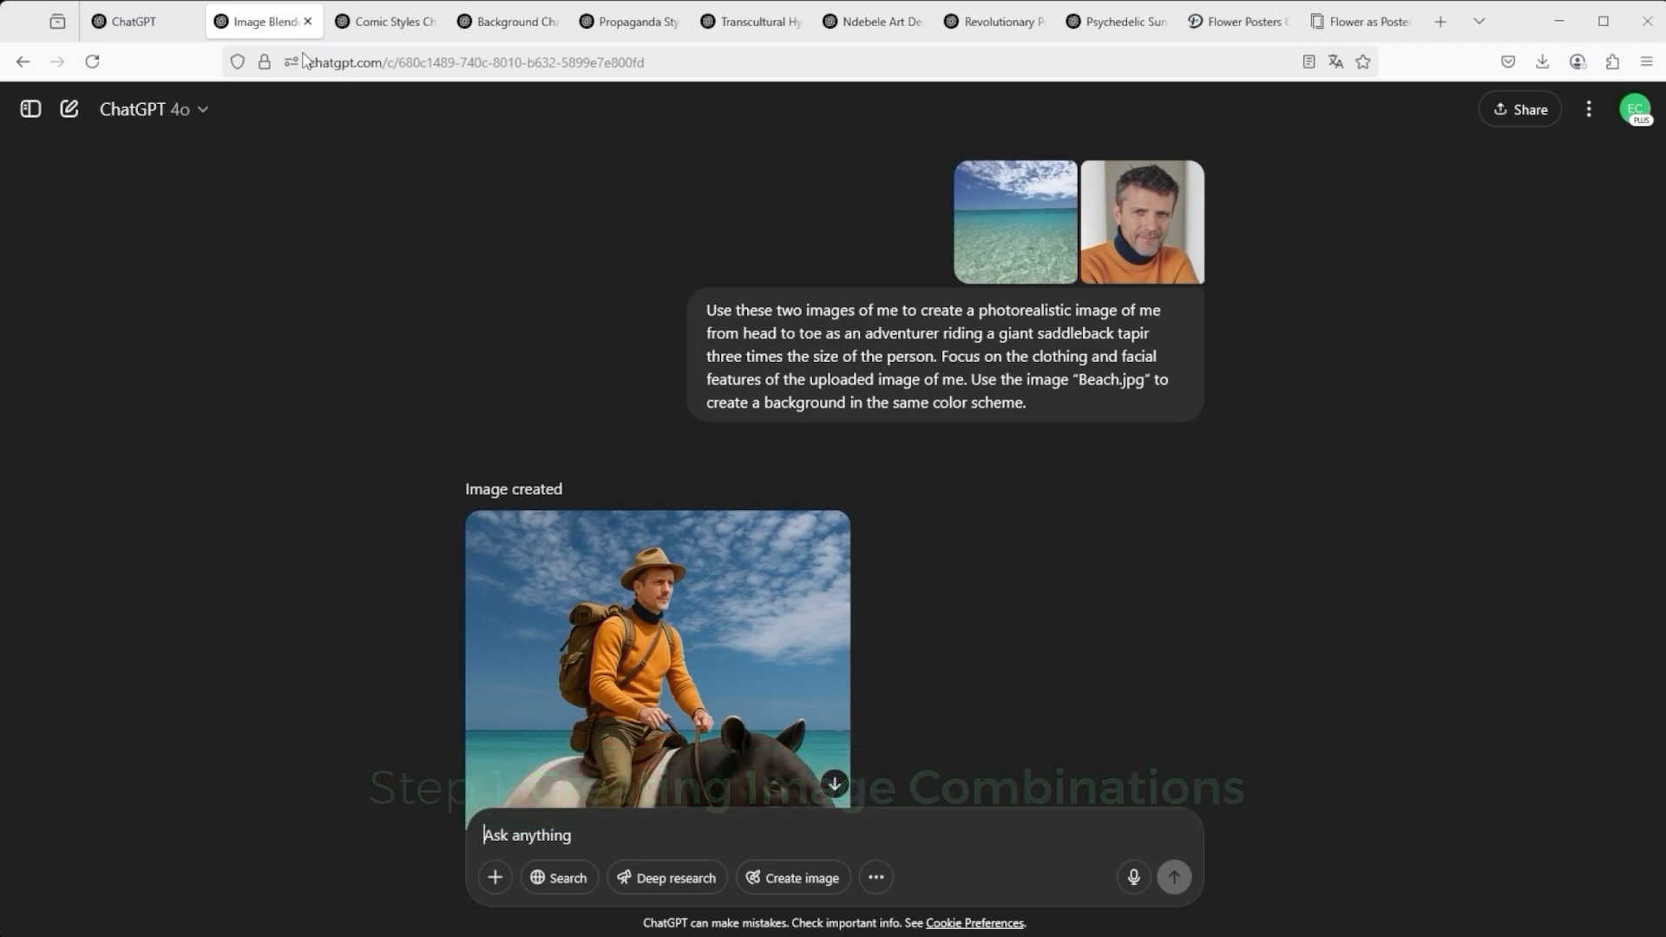
pyautogui.moveTo(1142, 218)
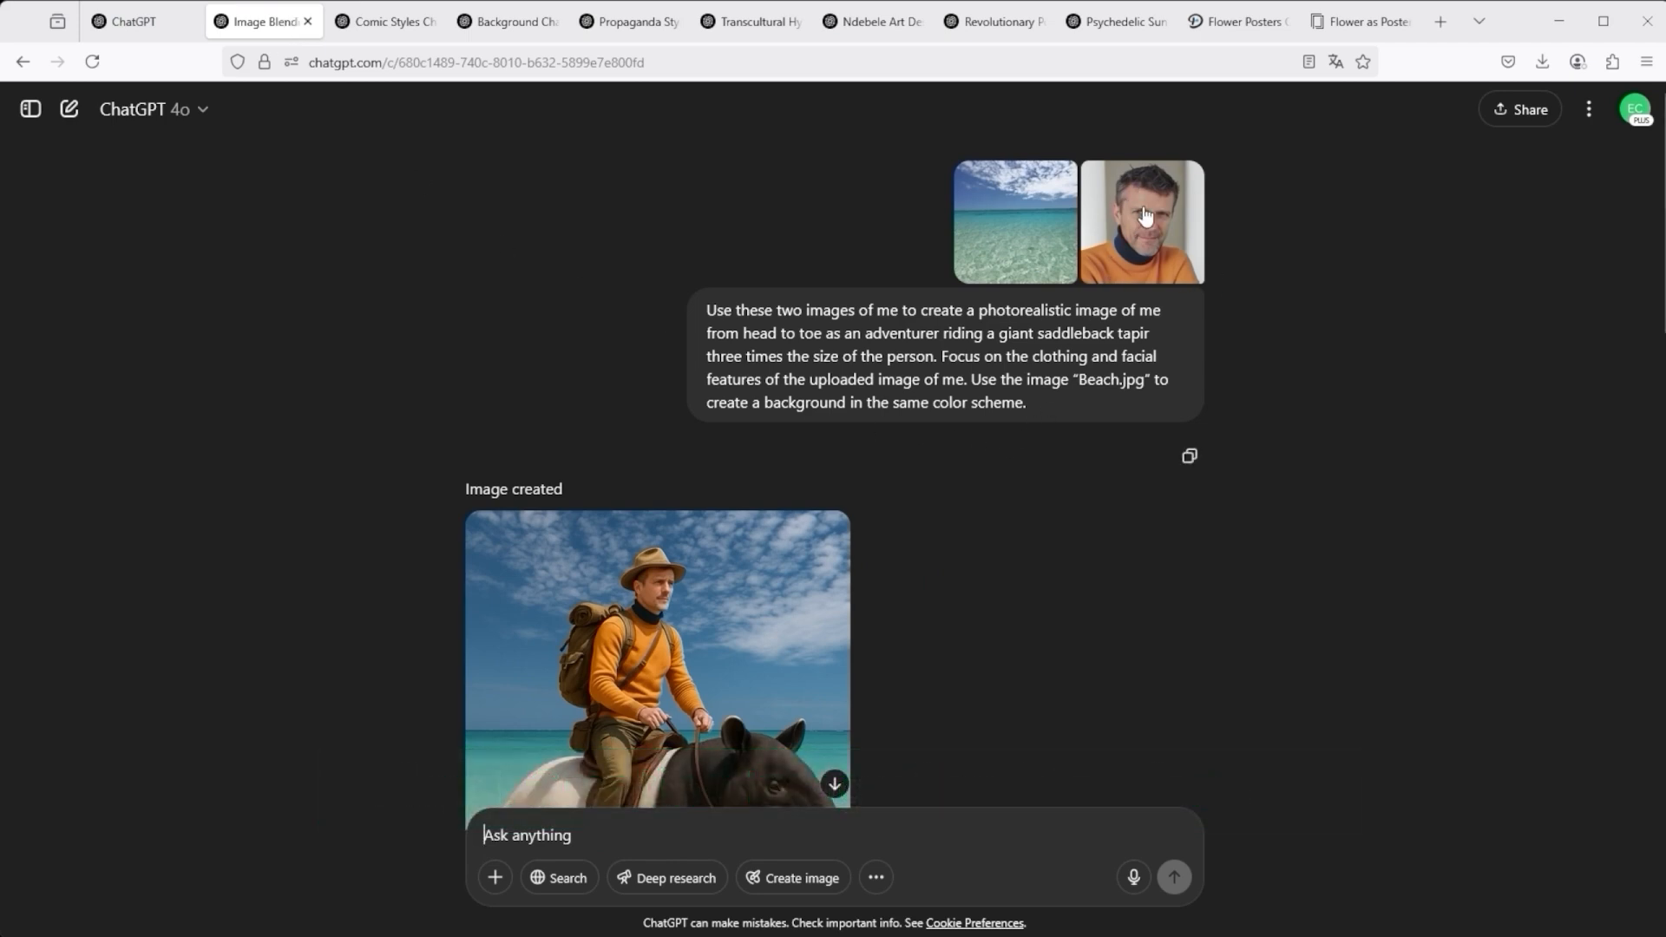
pyautogui.click(1013, 219)
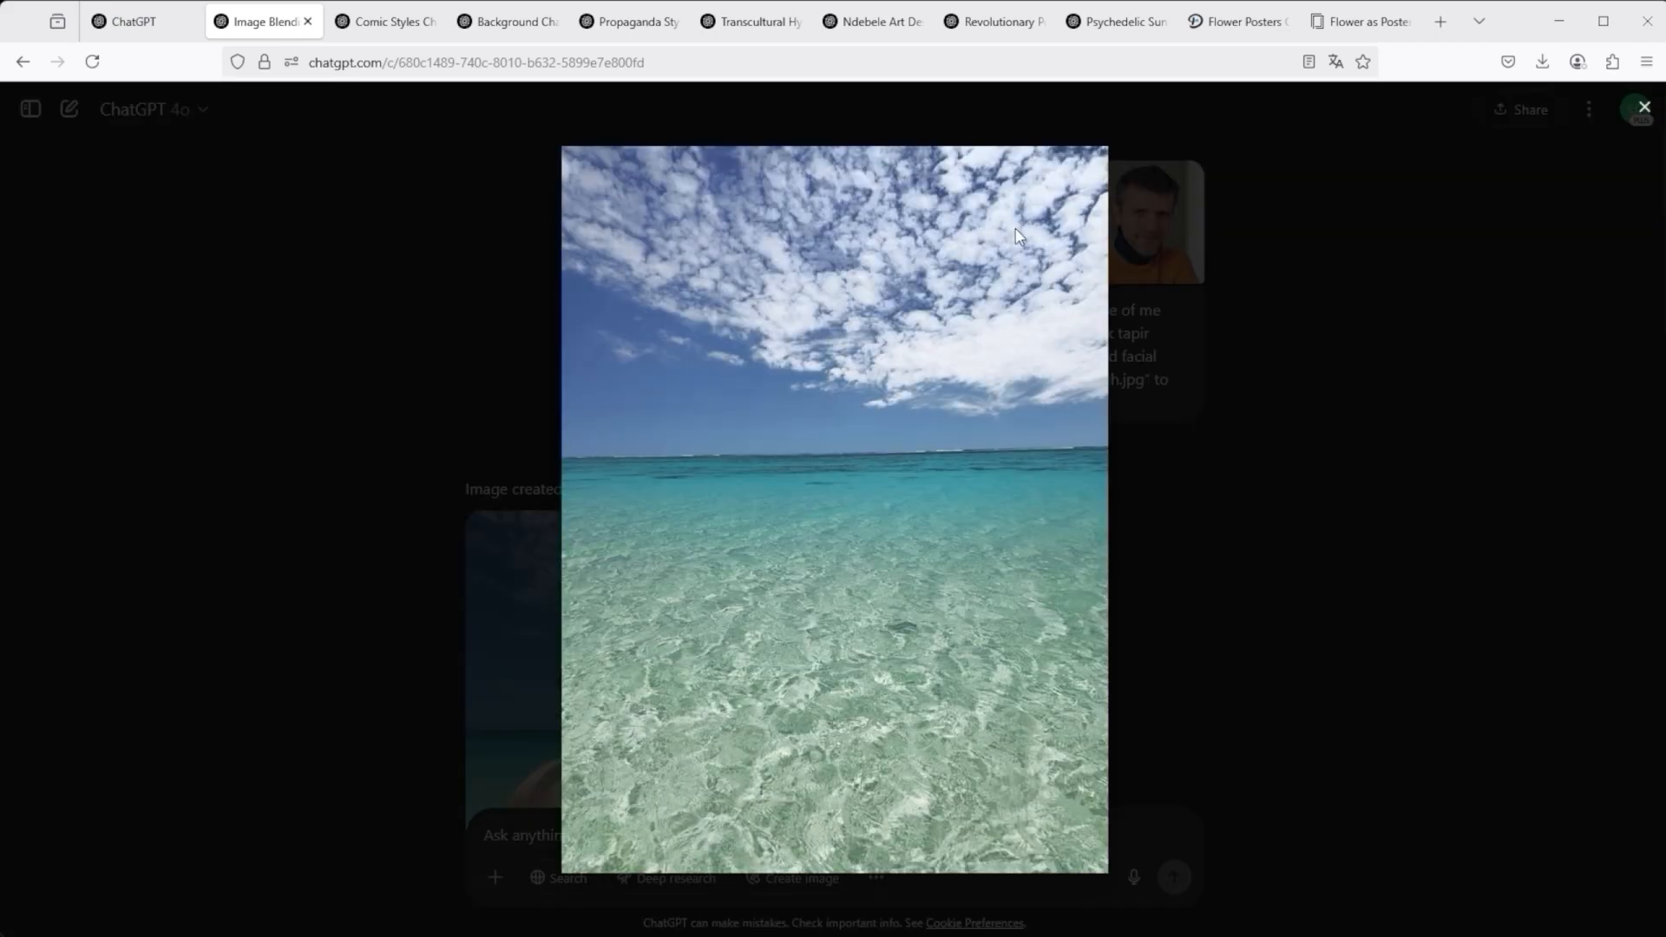
pyautogui.click(1644, 106)
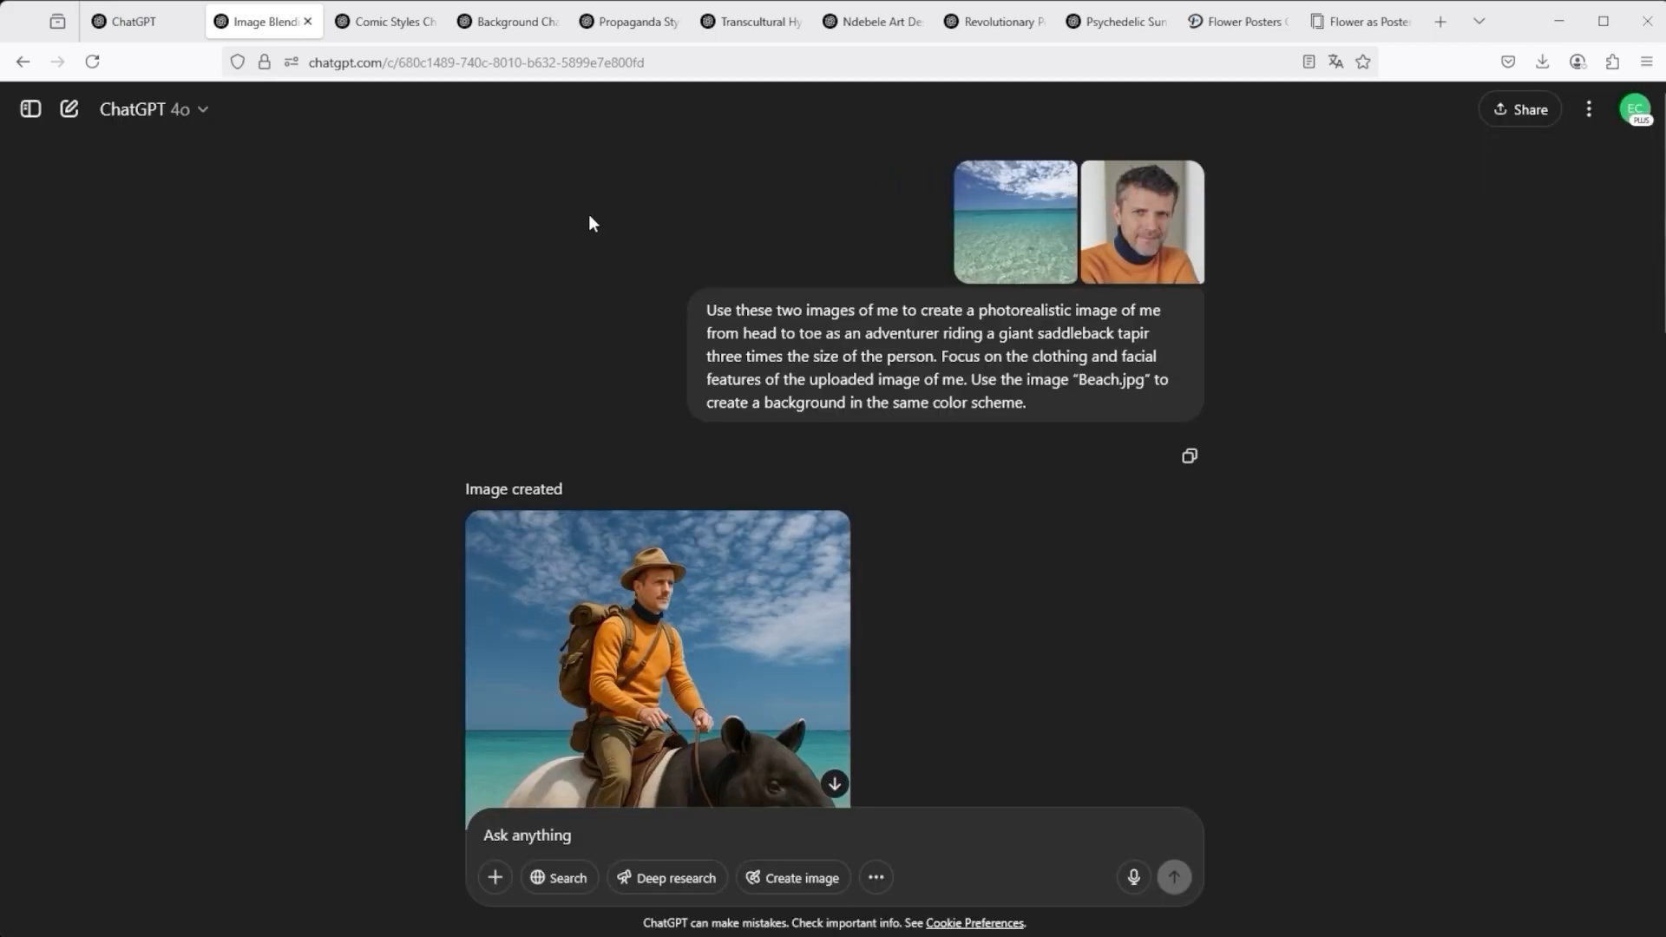
pyautogui.moveTo(1196, 402)
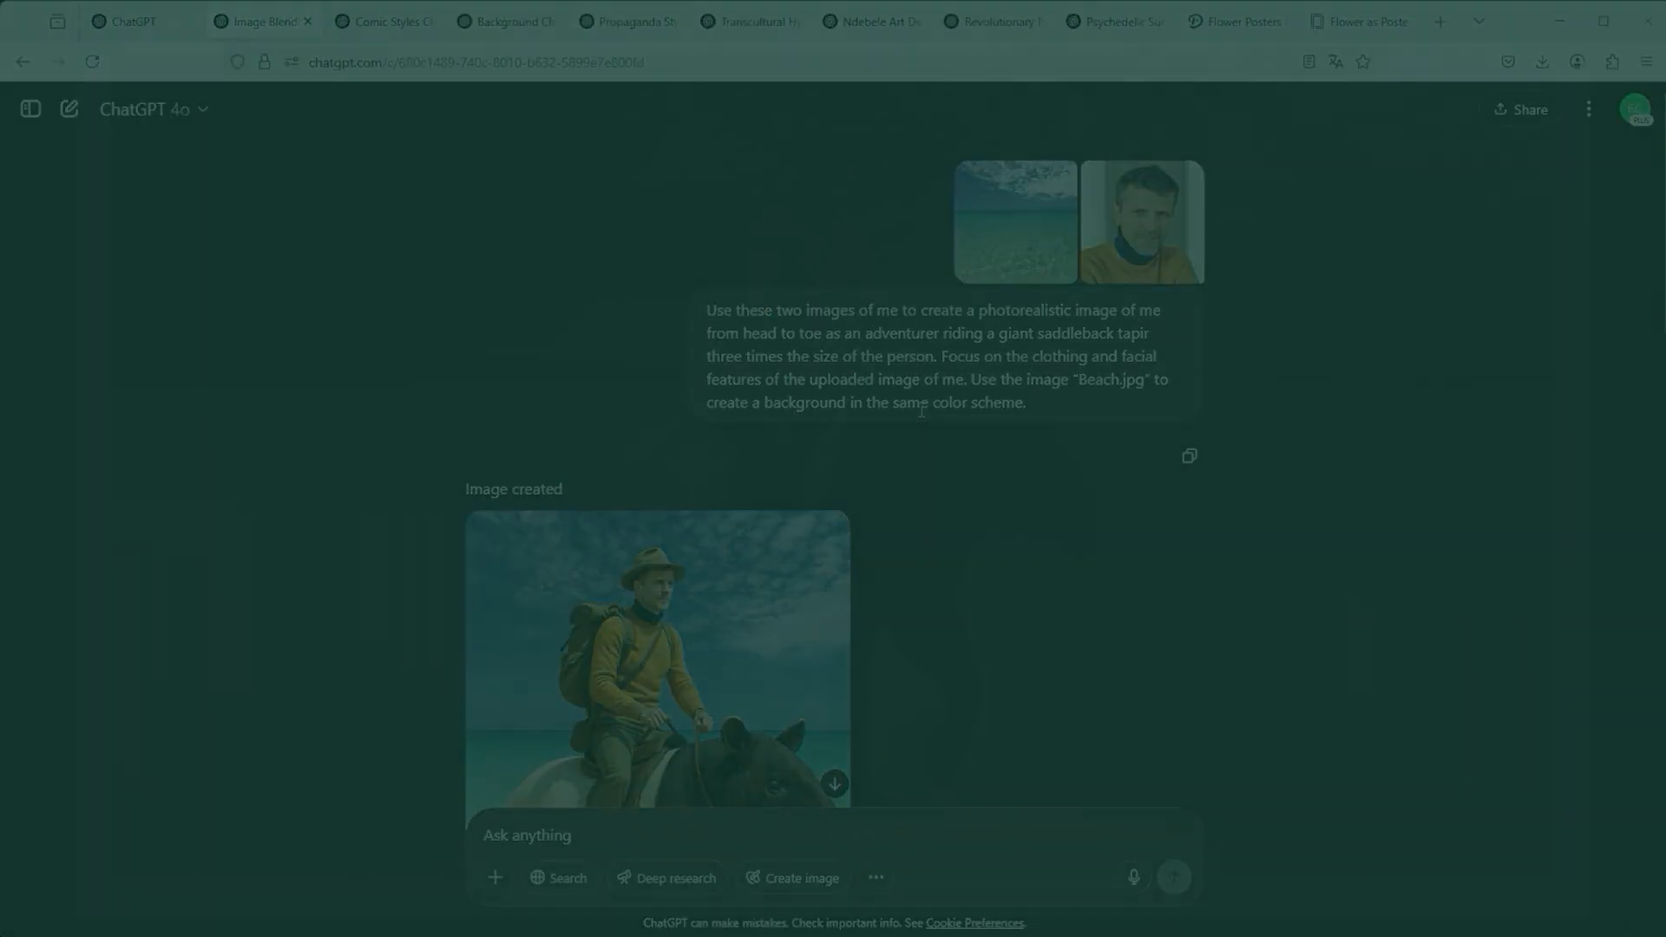
pyautogui.click(656, 659)
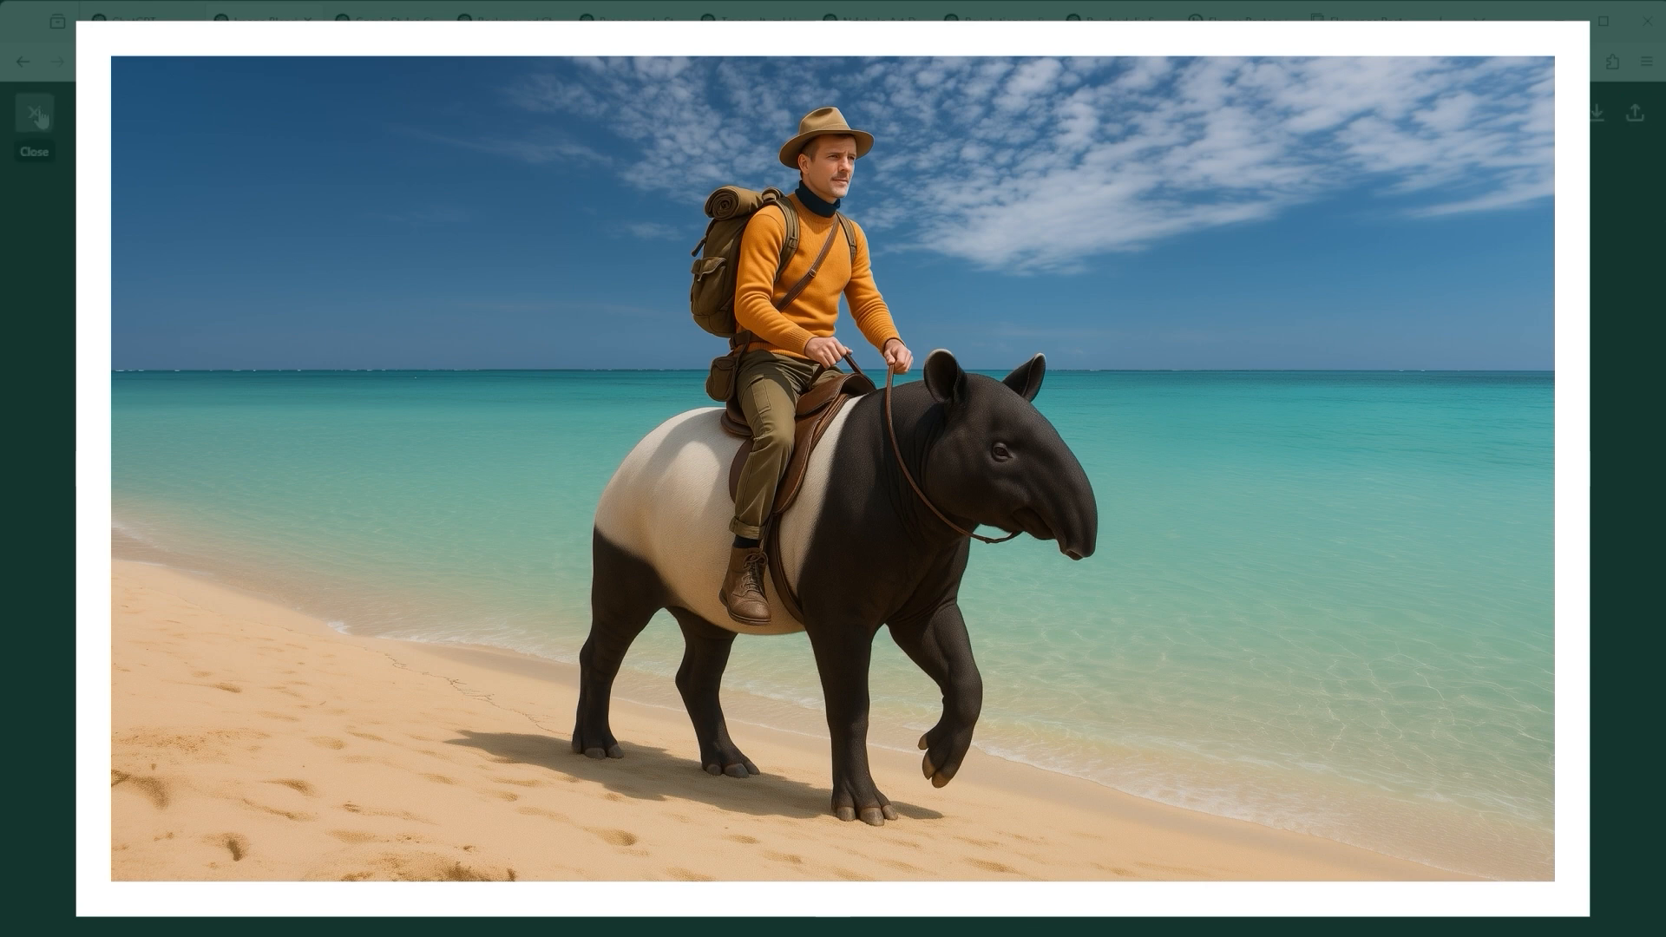
pyautogui.click(35, 118)
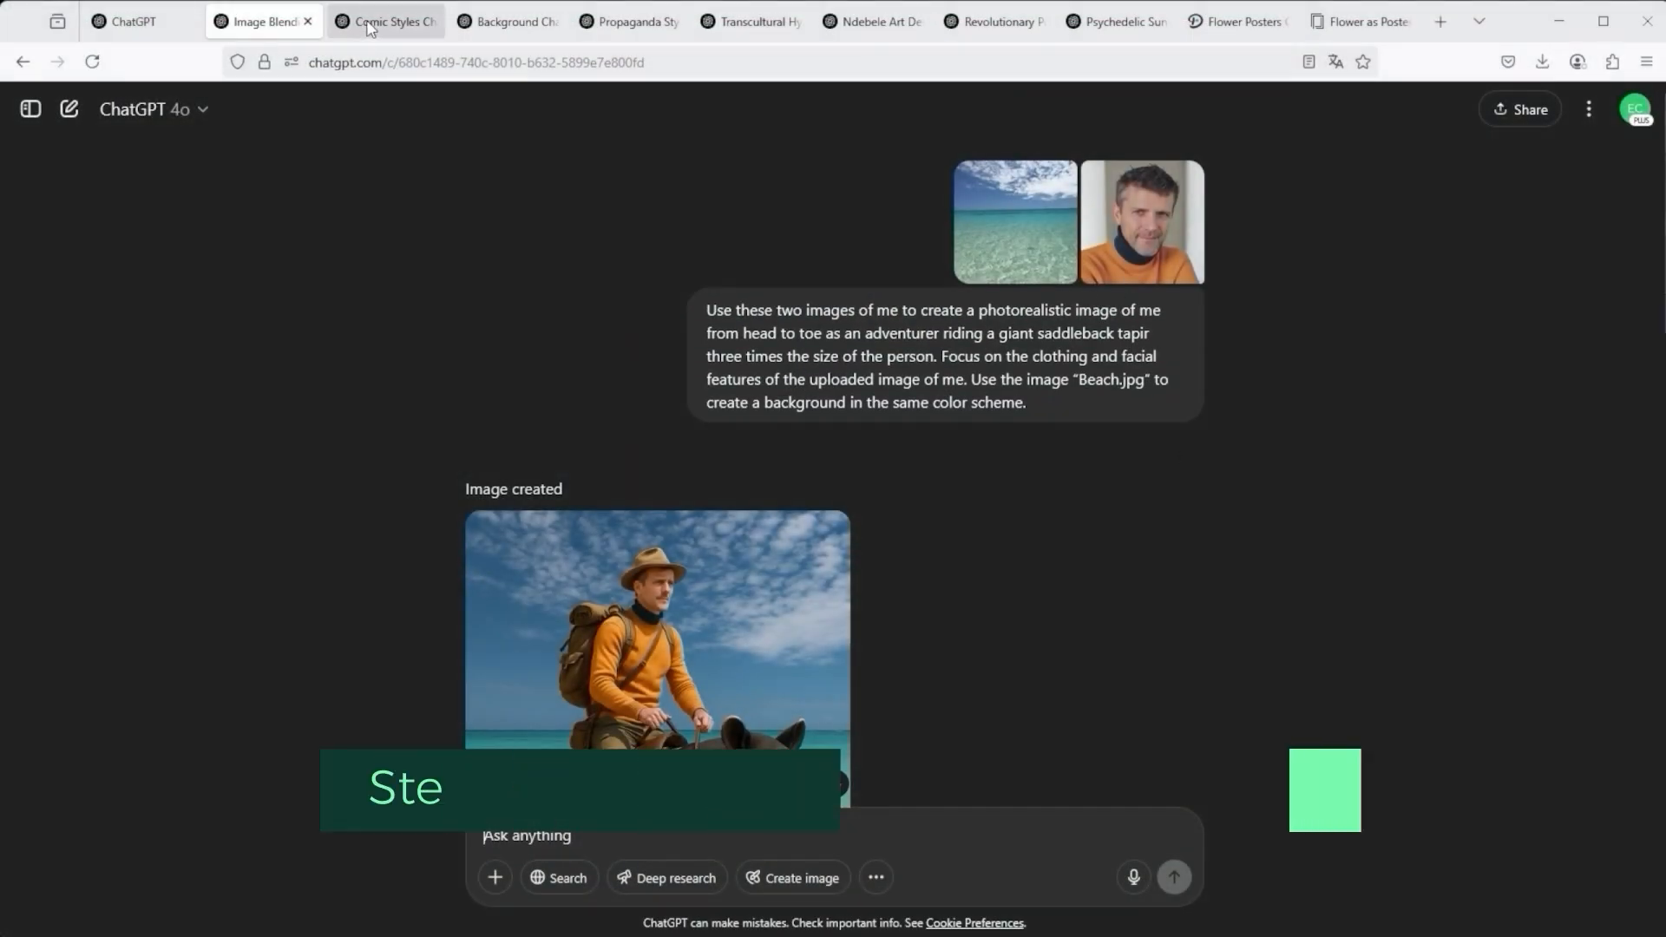
# - Open the Comic Styles chat and view the Arcane-style tapir rider image enlarged
pyautogui.click(384, 20)
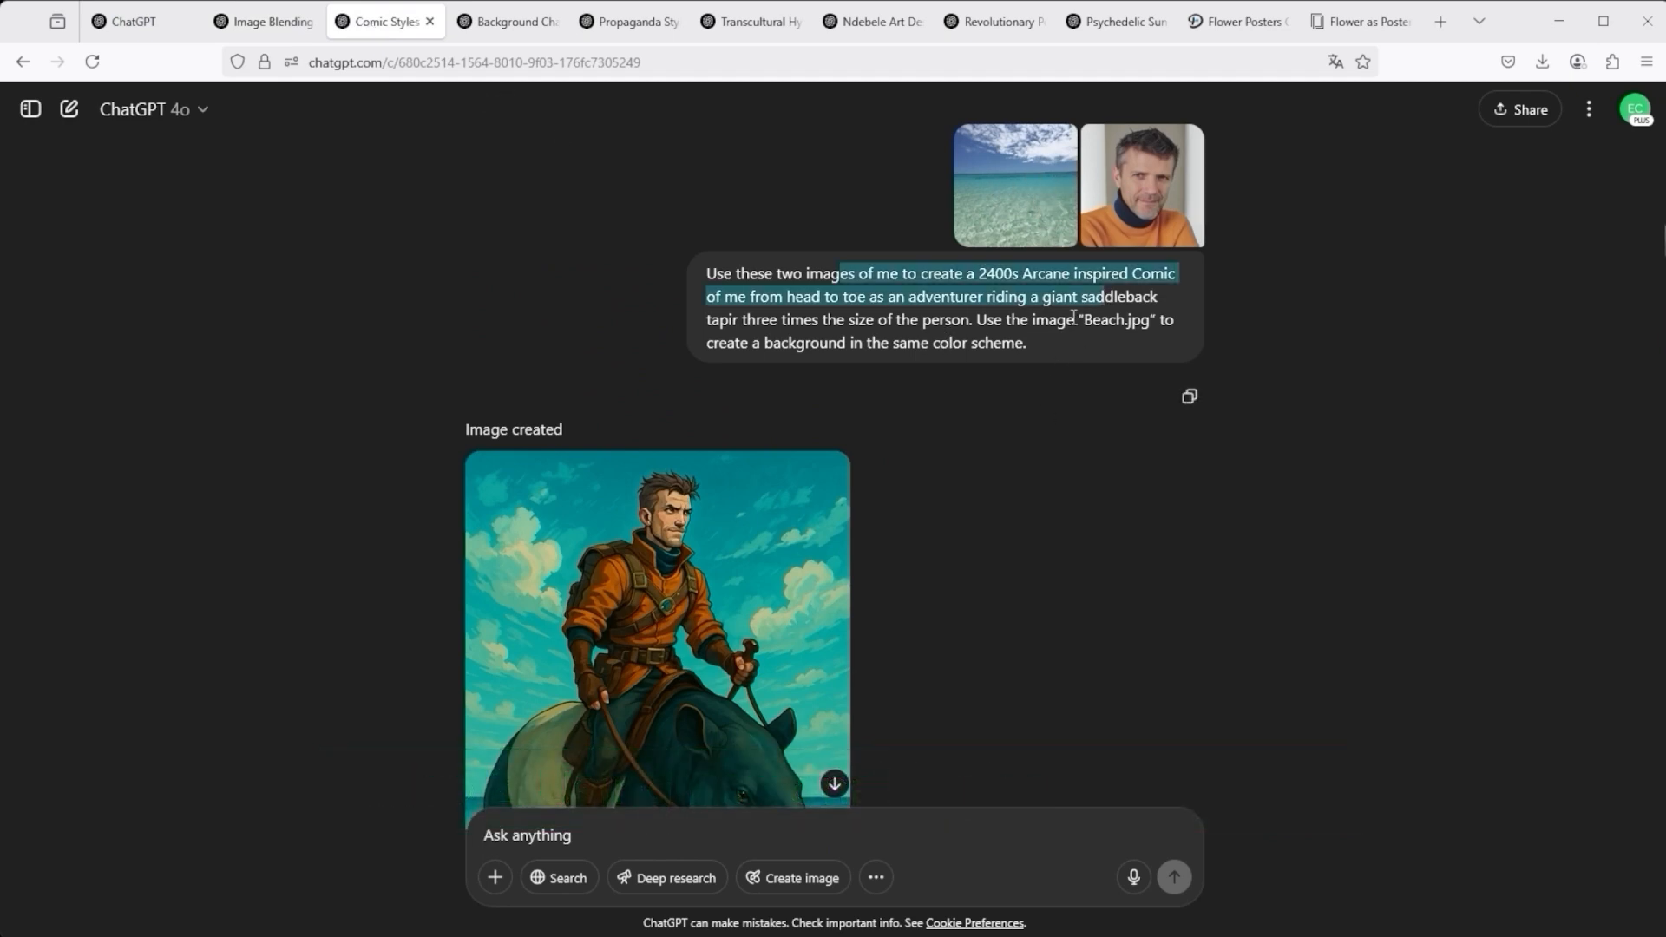
pyautogui.click(656, 630)
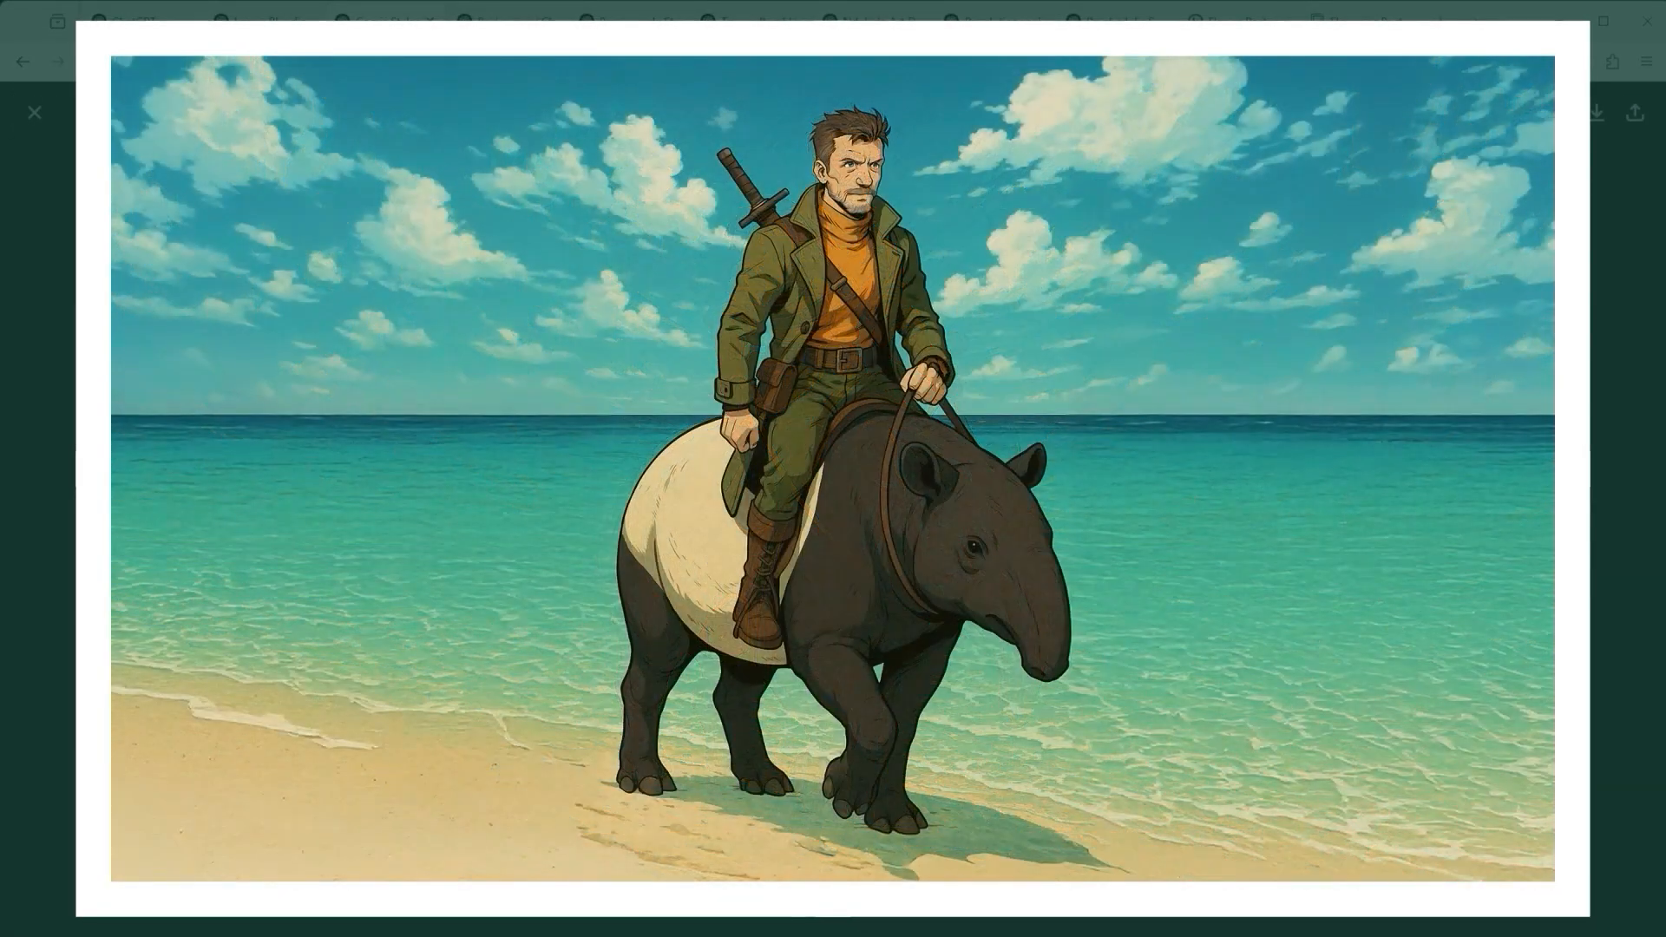
pyautogui.click(33, 112)
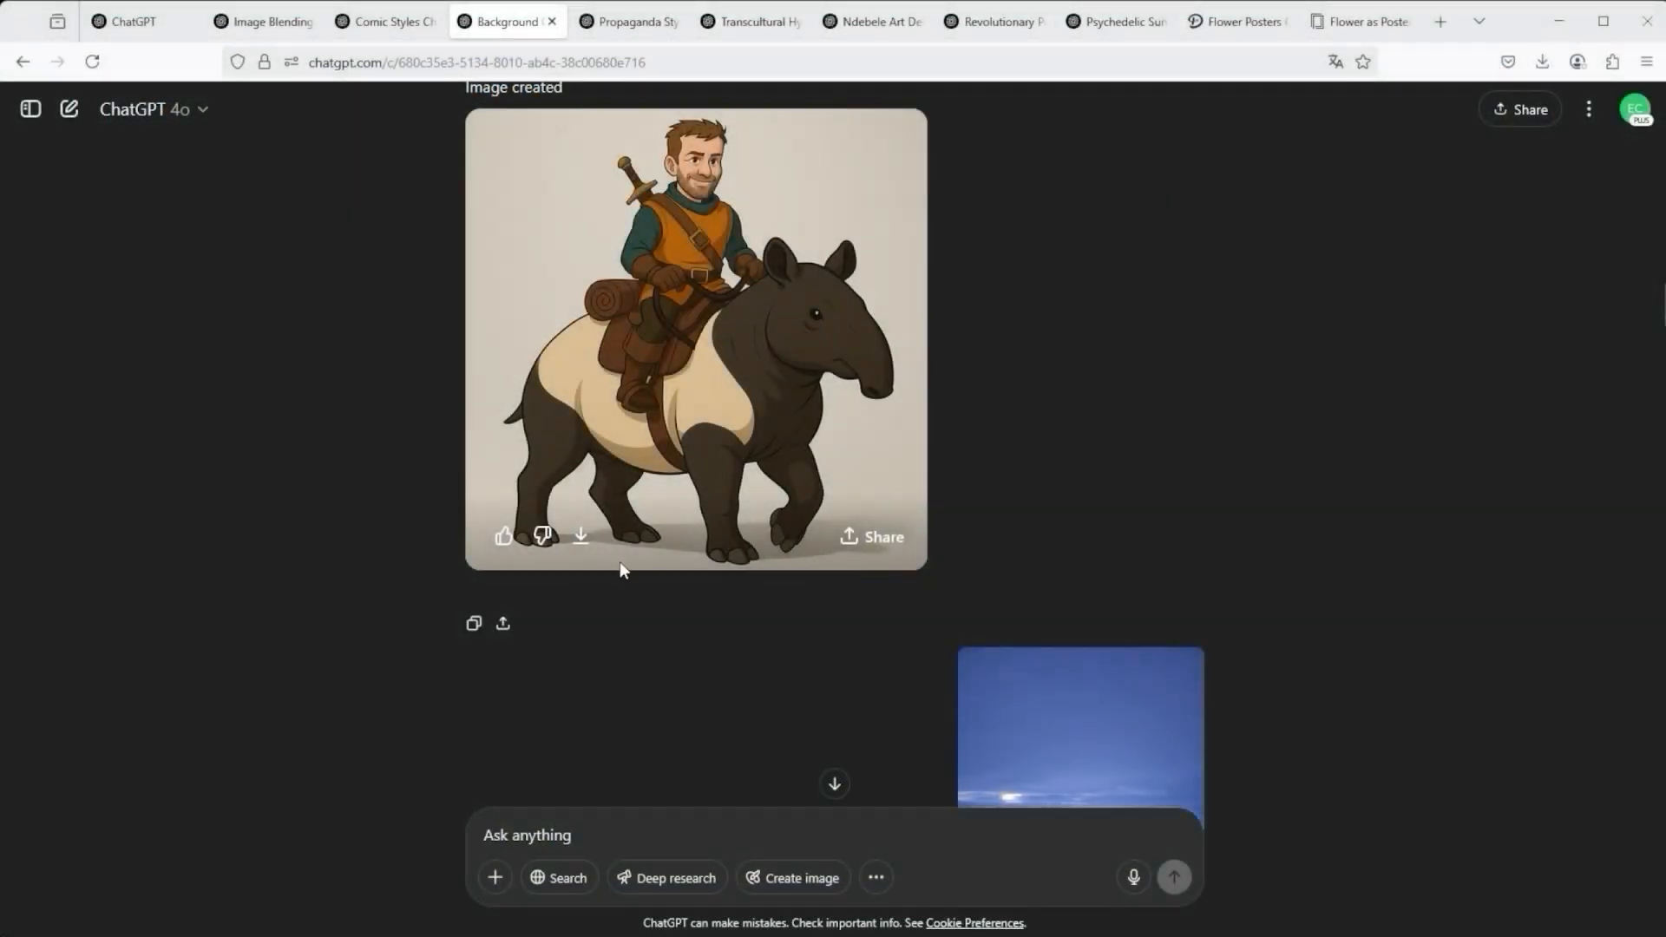
pyautogui.moveTo(388, 595)
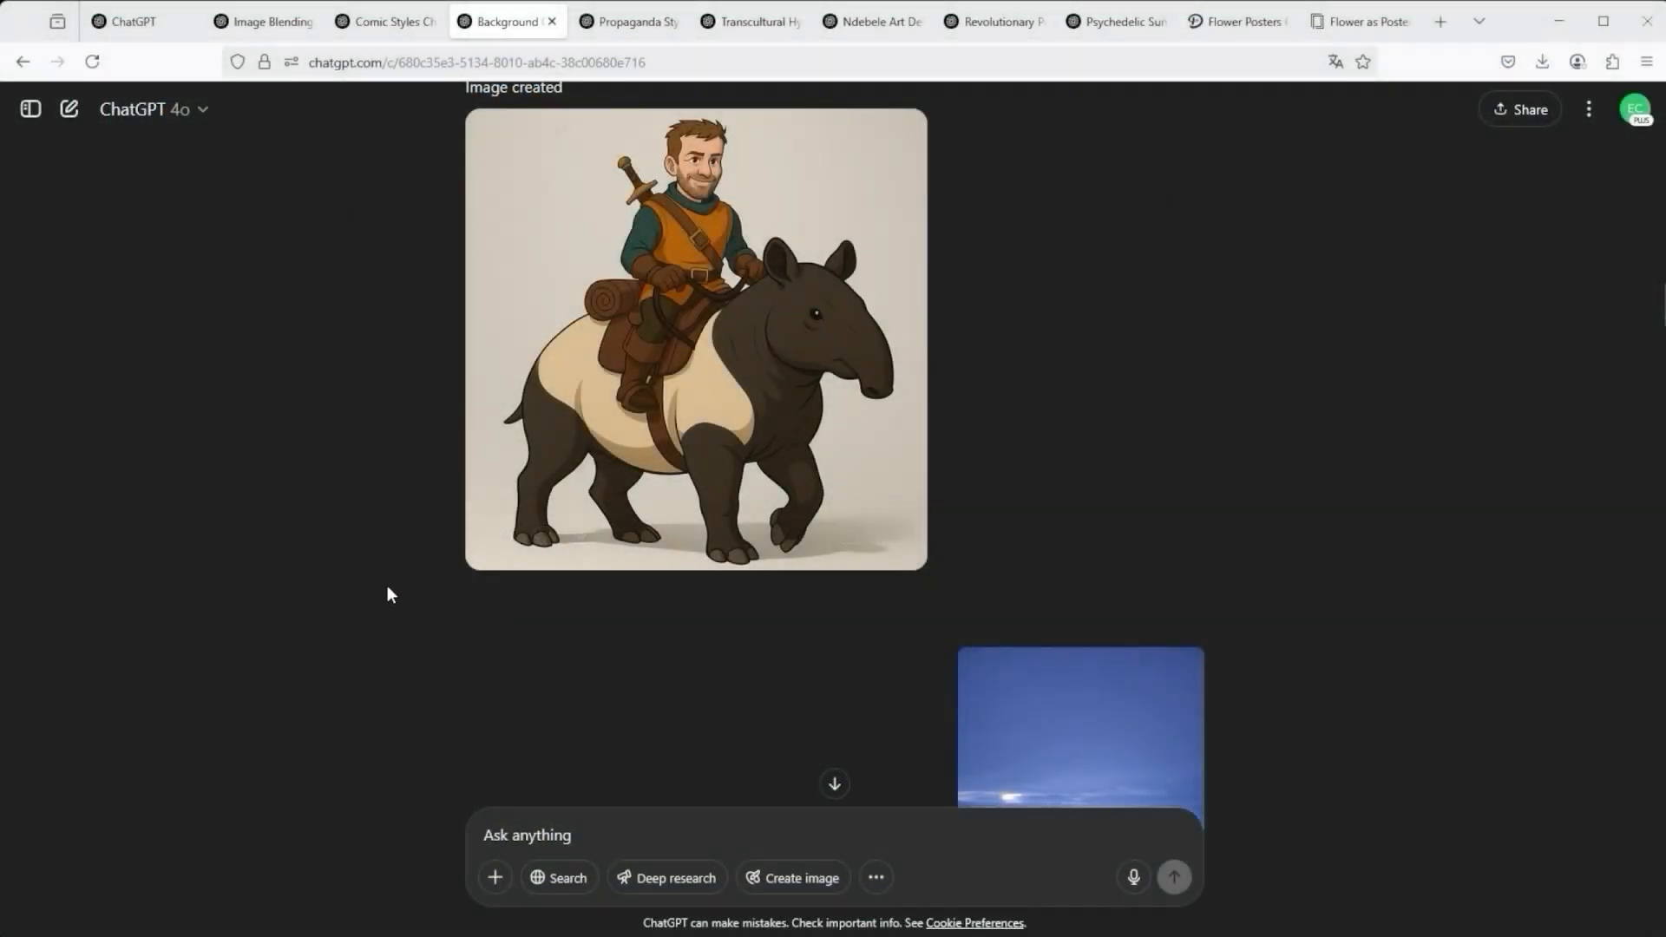
pyautogui.moveTo(650, 506)
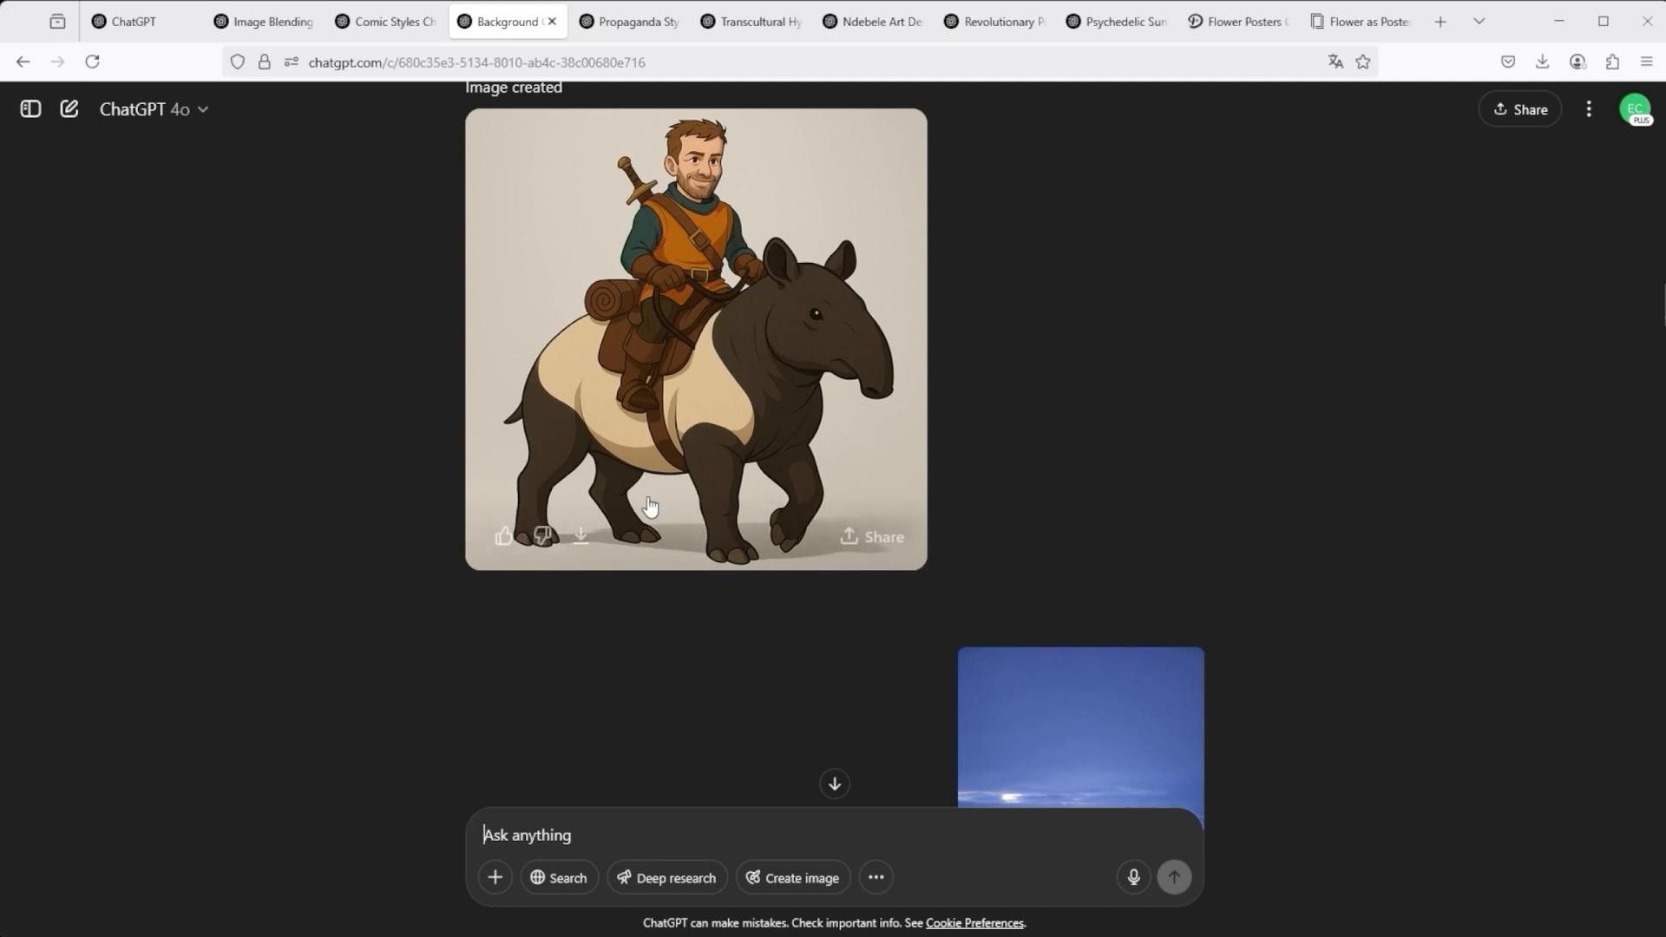
# - Browse the blue snowy, tree and stadium background versions, then open Propaganda Styles
pyautogui.scroll(-3)
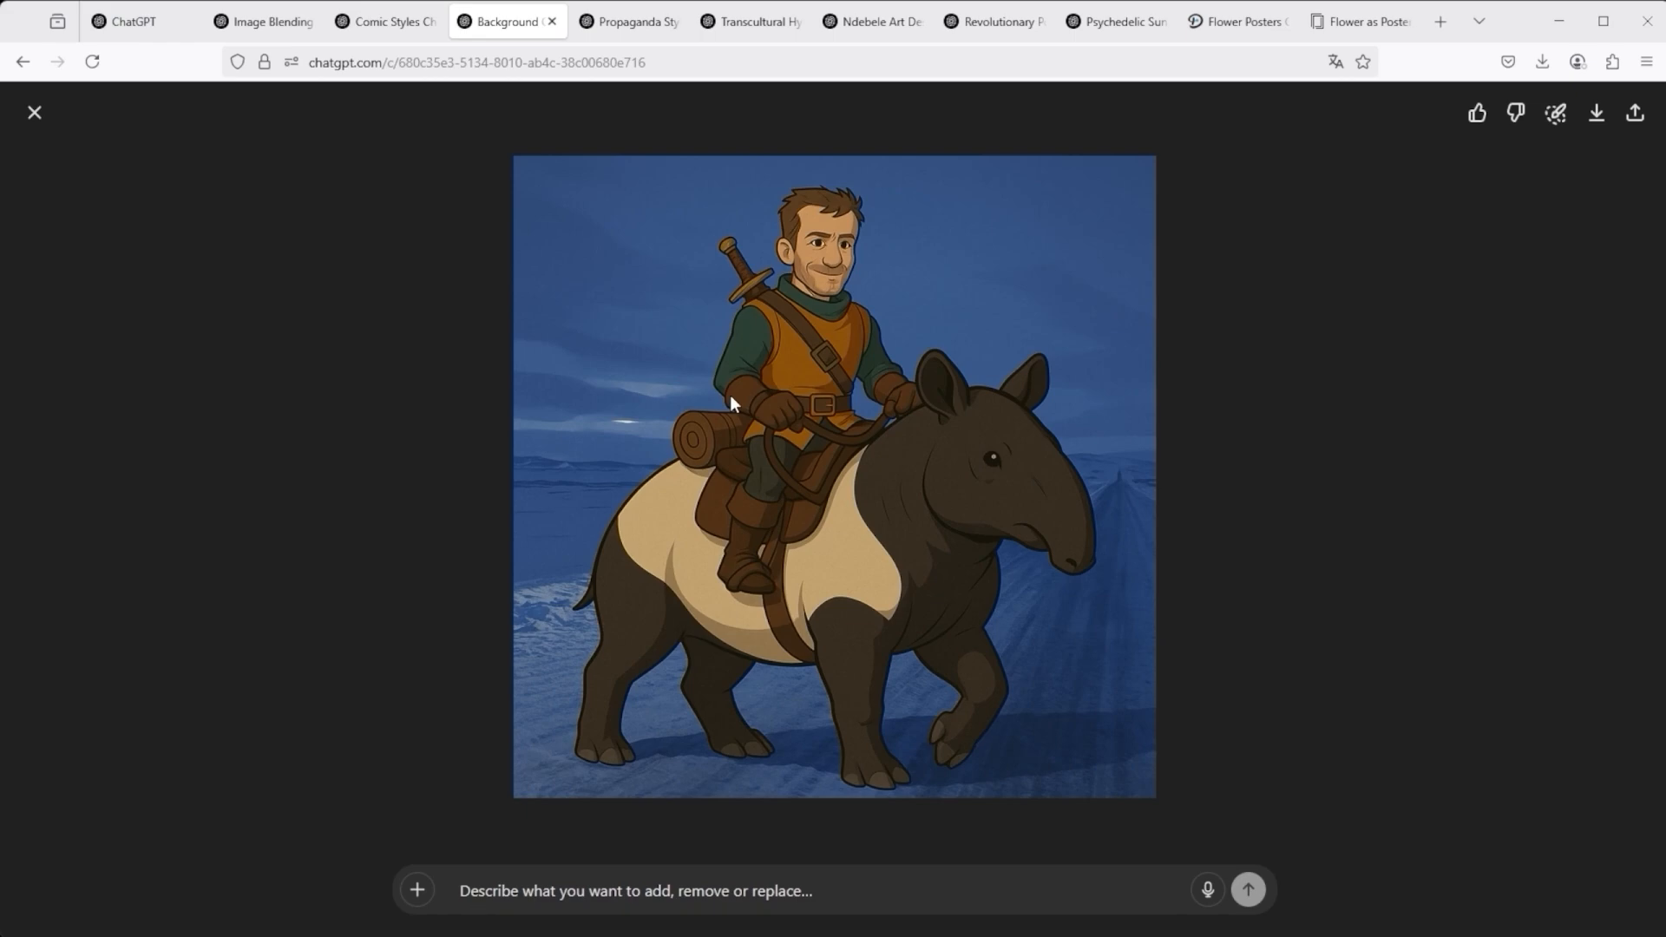
pyautogui.click(34, 113)
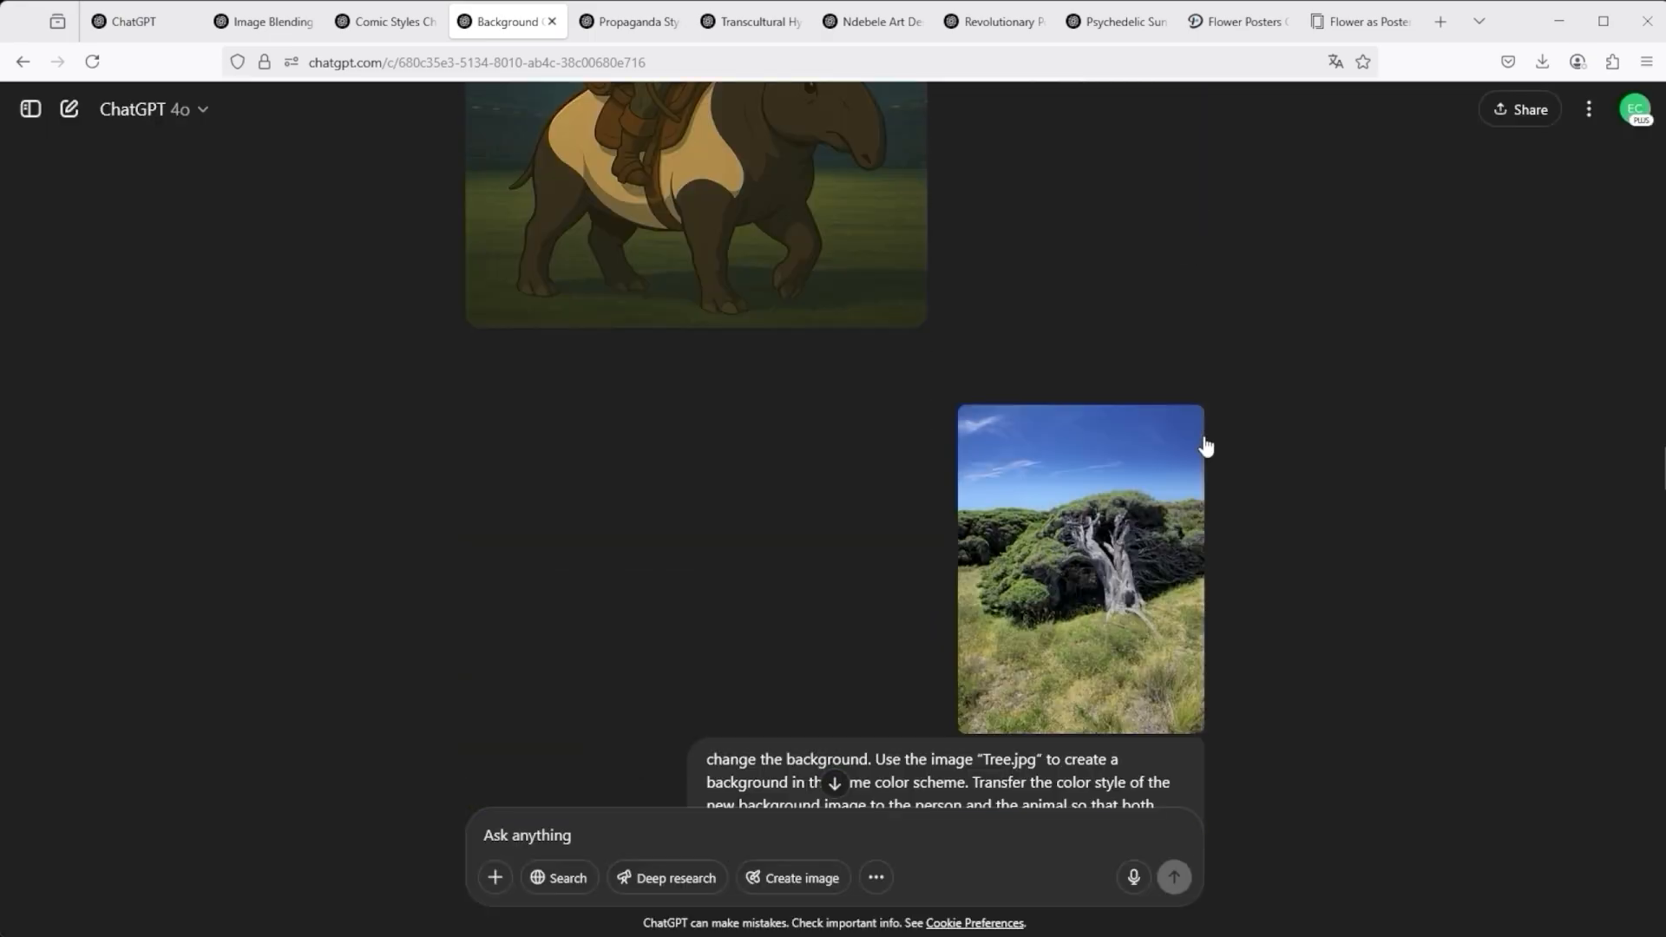
pyautogui.scroll(-3)
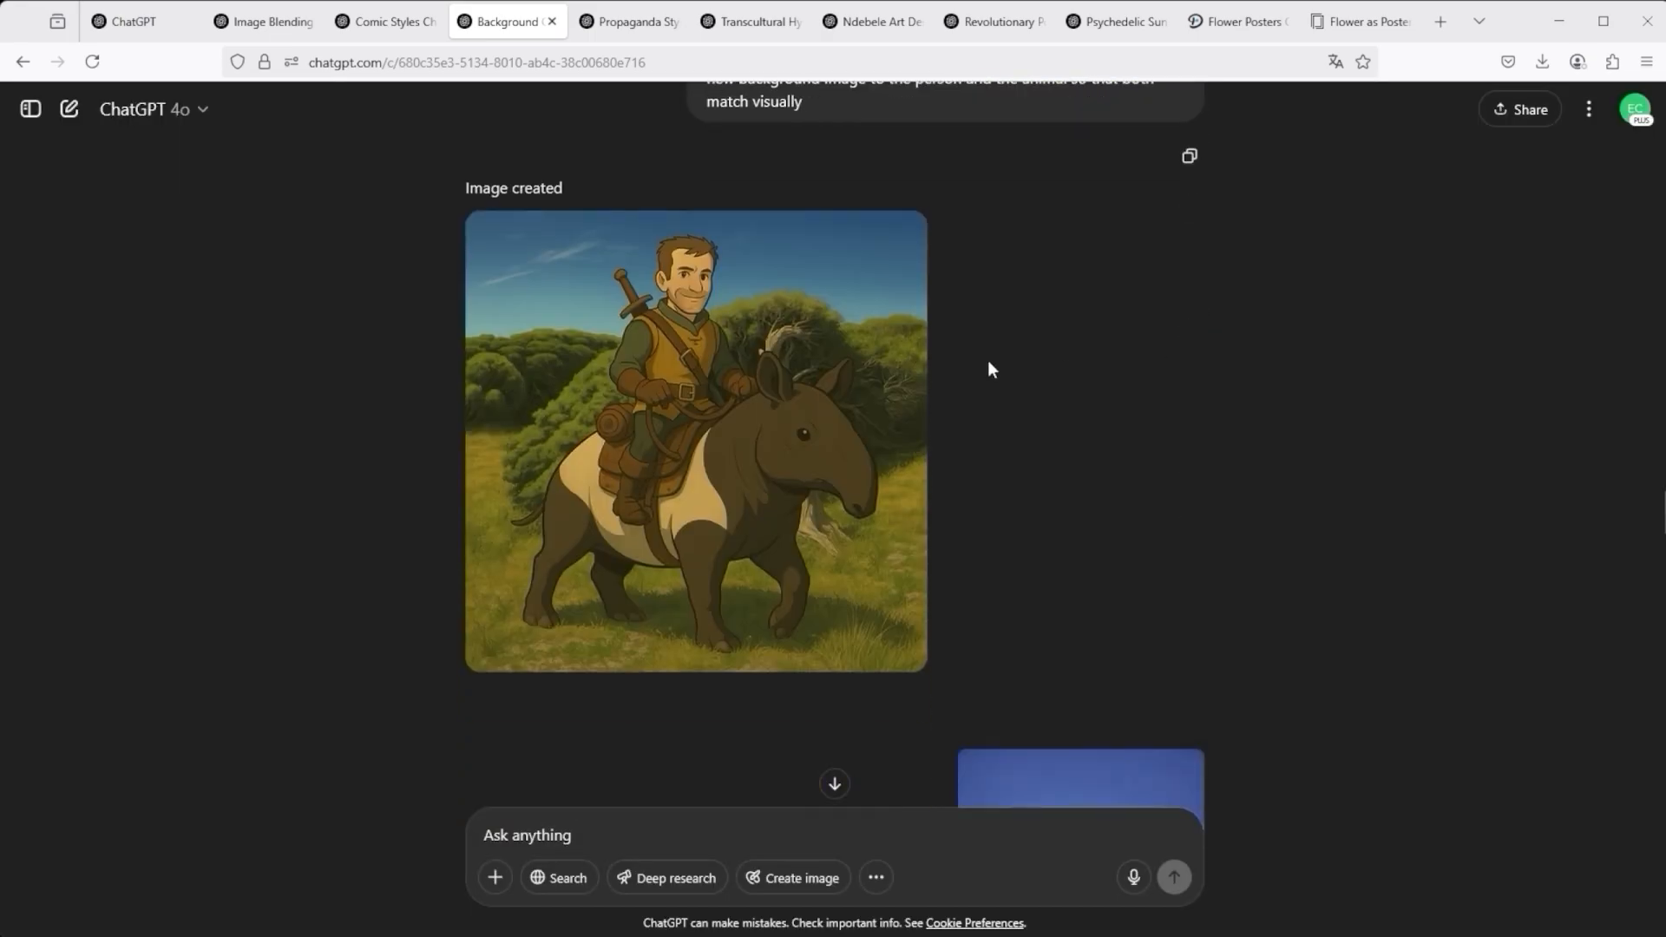
pyautogui.click(696, 440)
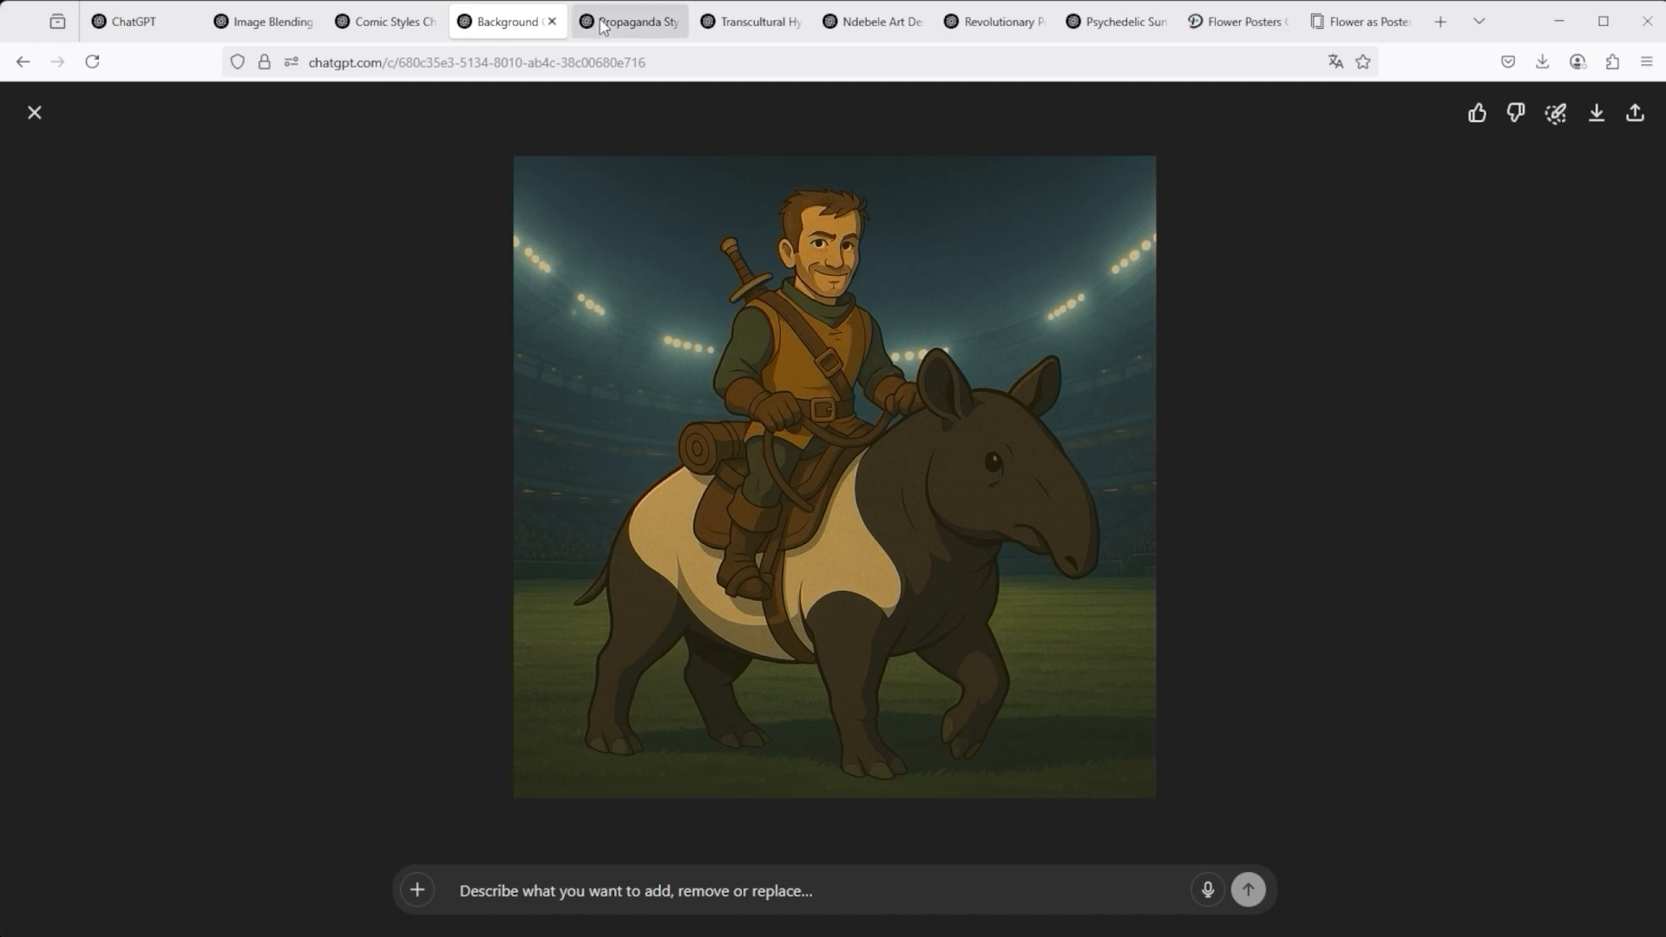
pyautogui.click(627, 21)
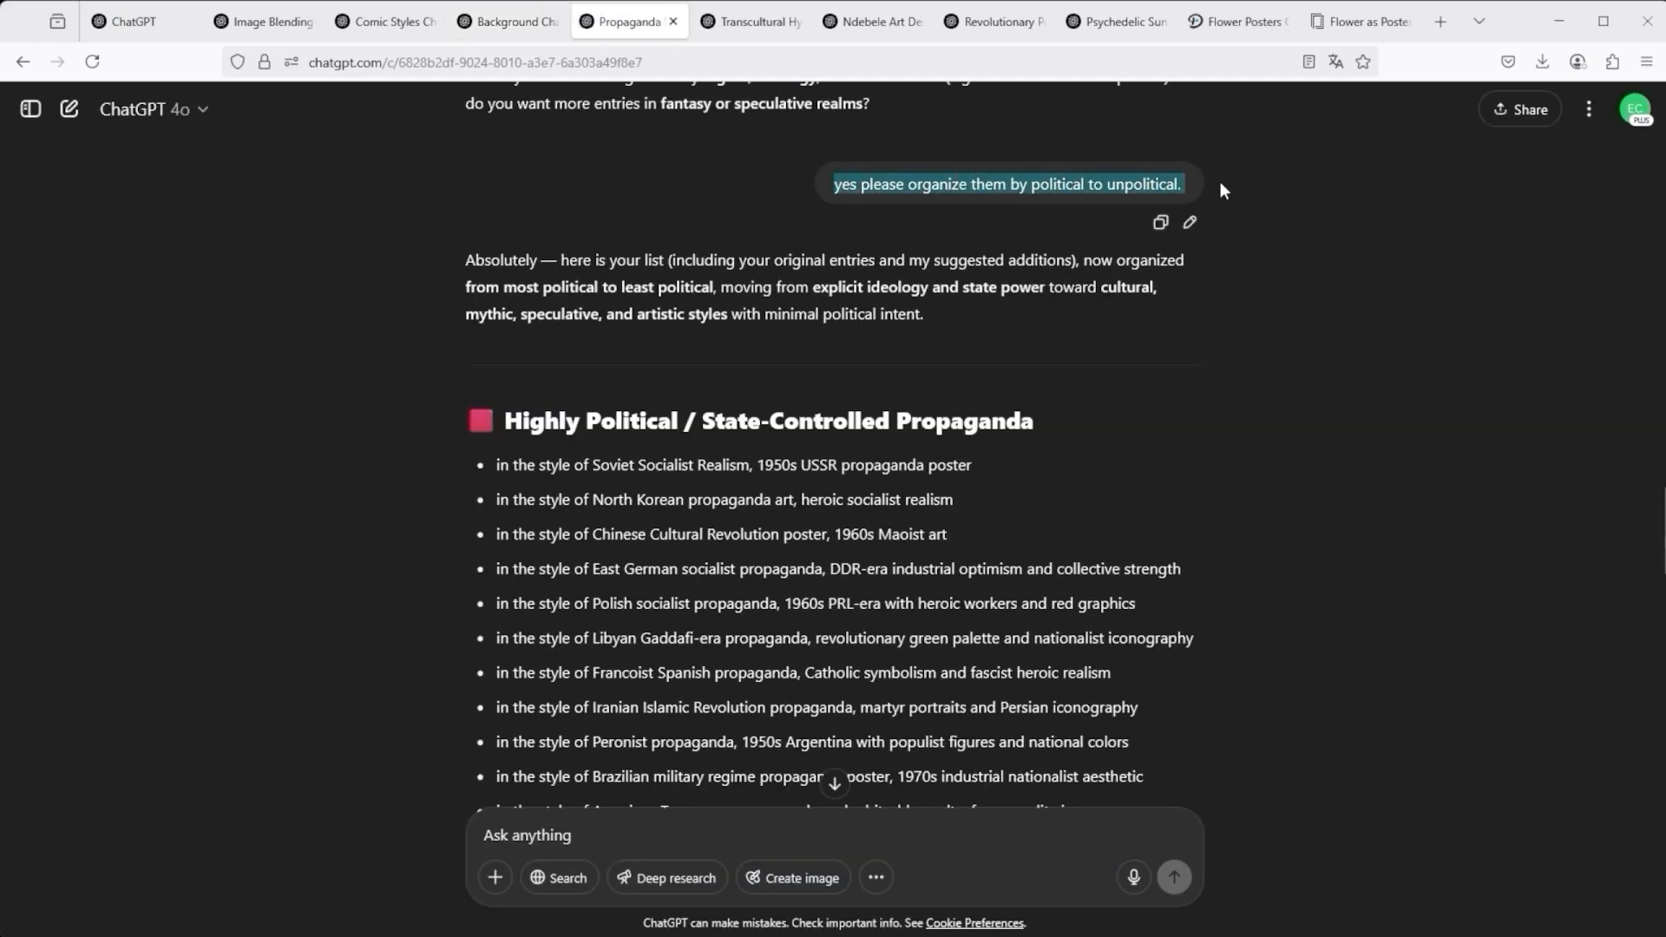
pyautogui.moveTo(412, 357)
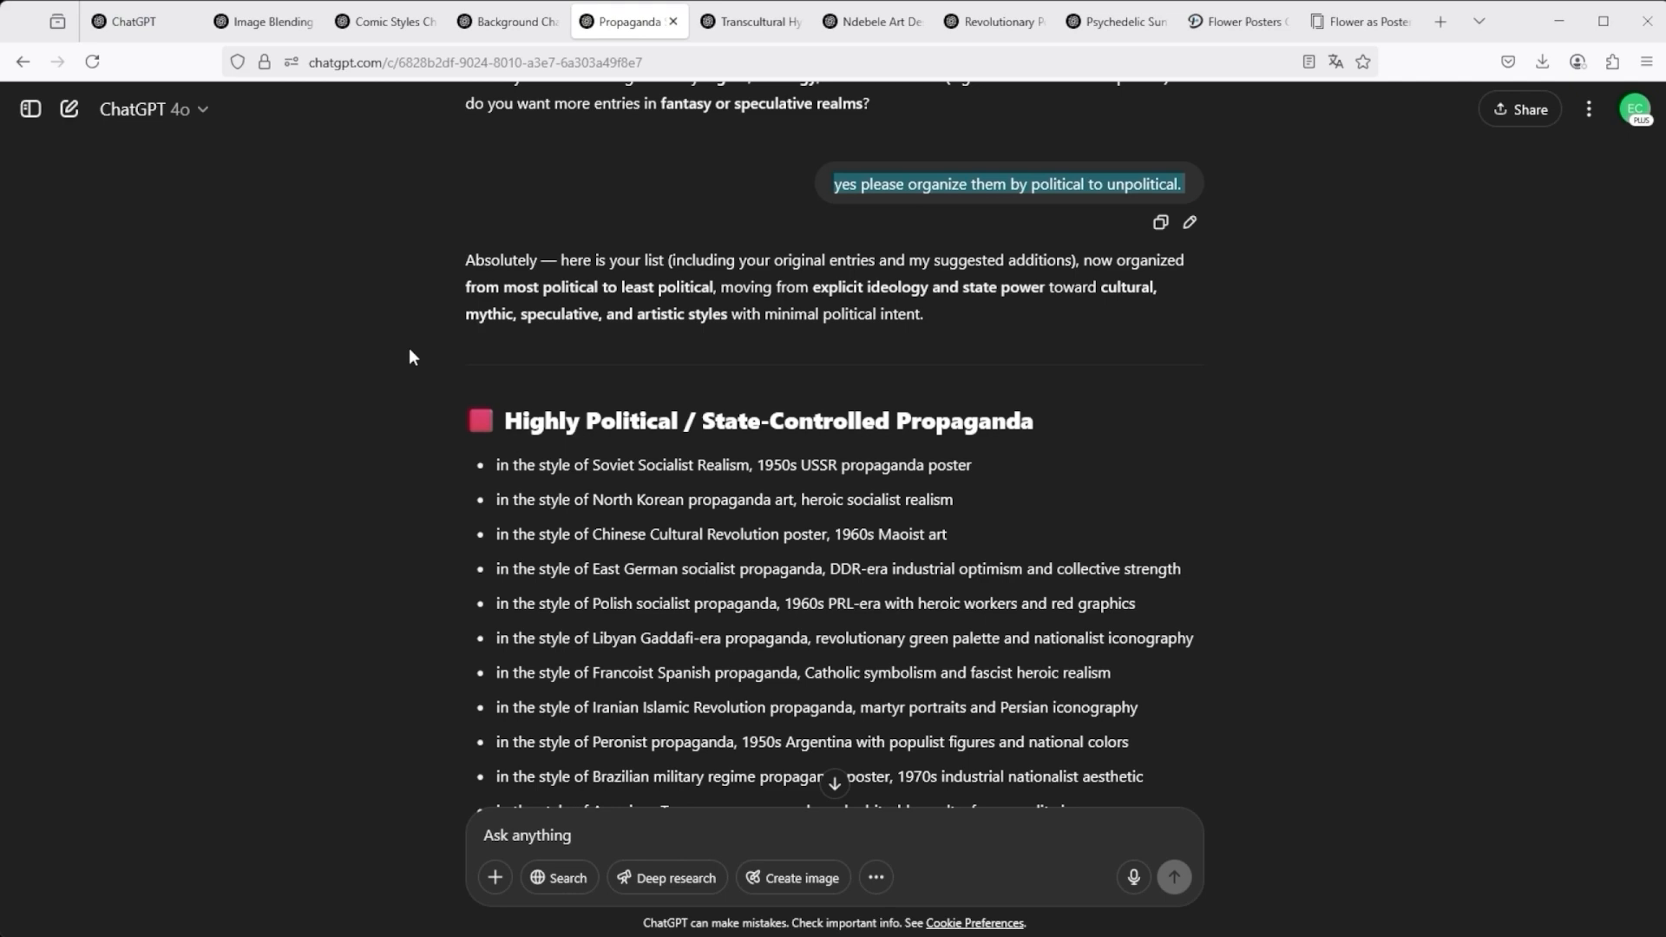
pyautogui.moveTo(520, 455)
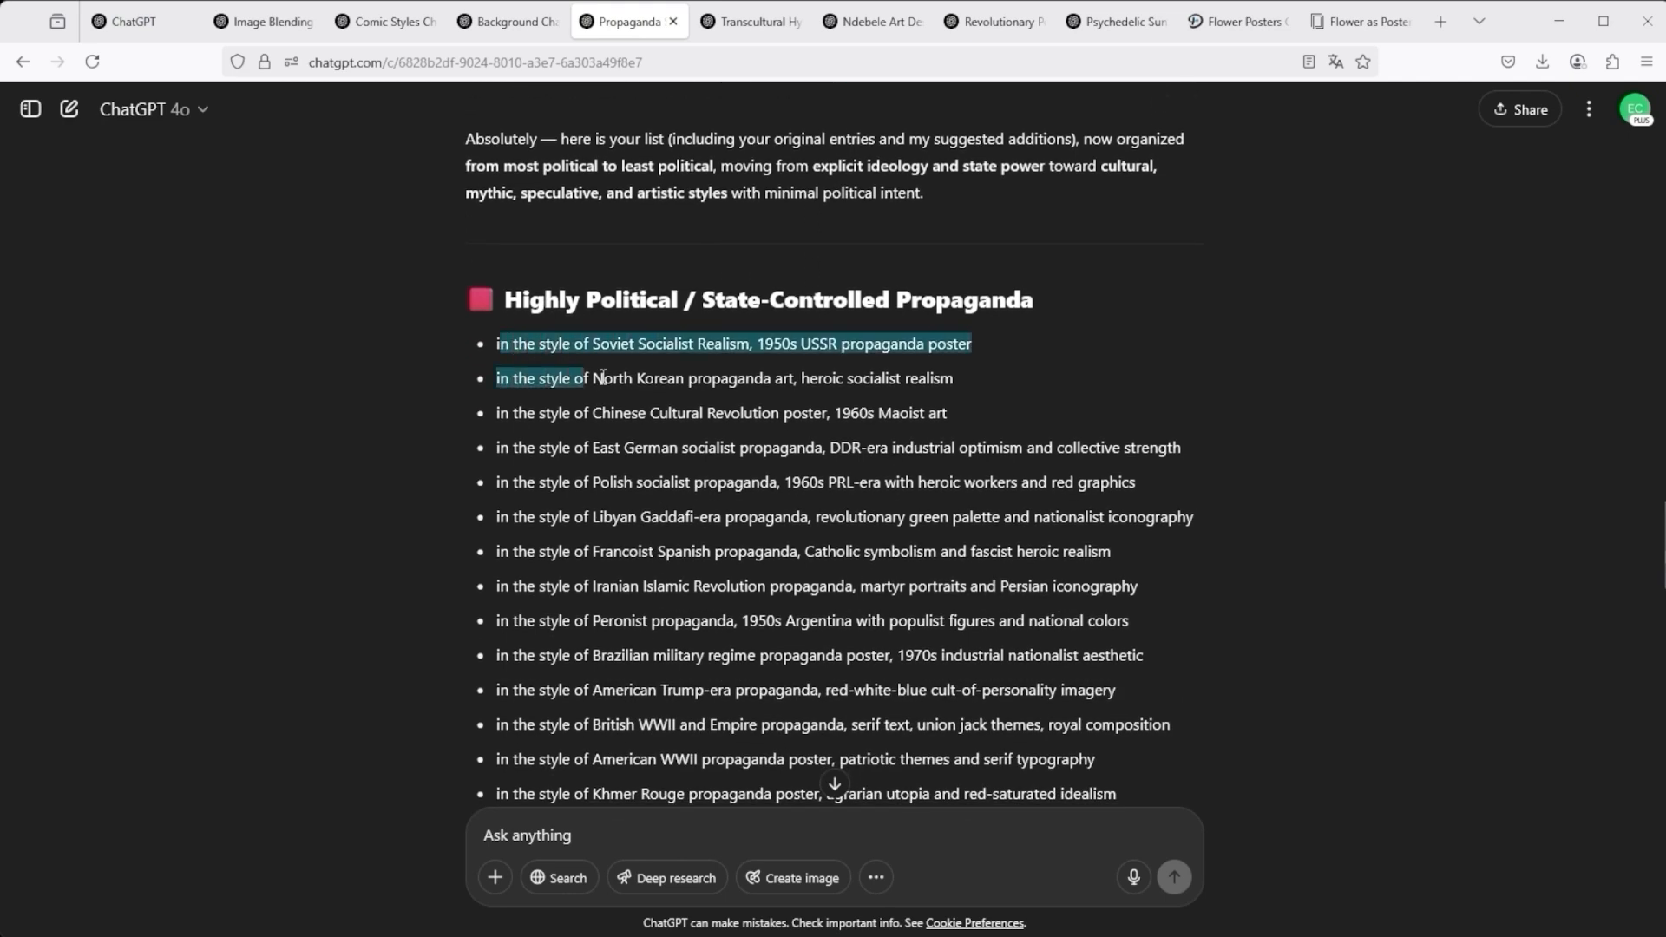
pyautogui.scroll(-3)
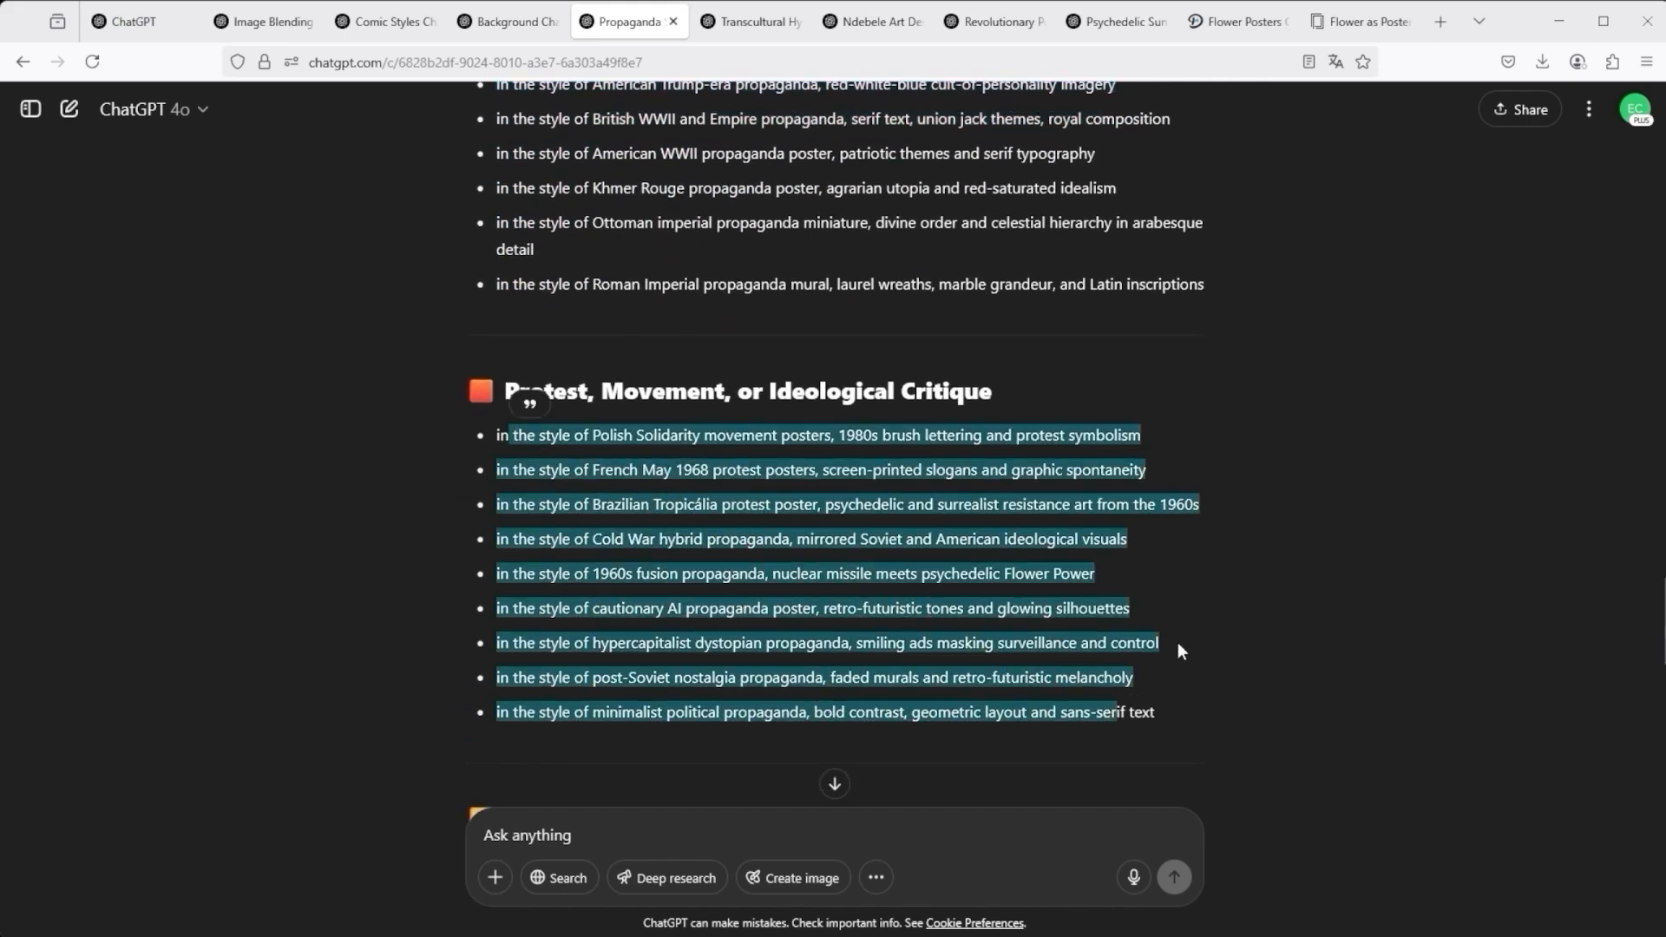
pyautogui.scroll(-3)
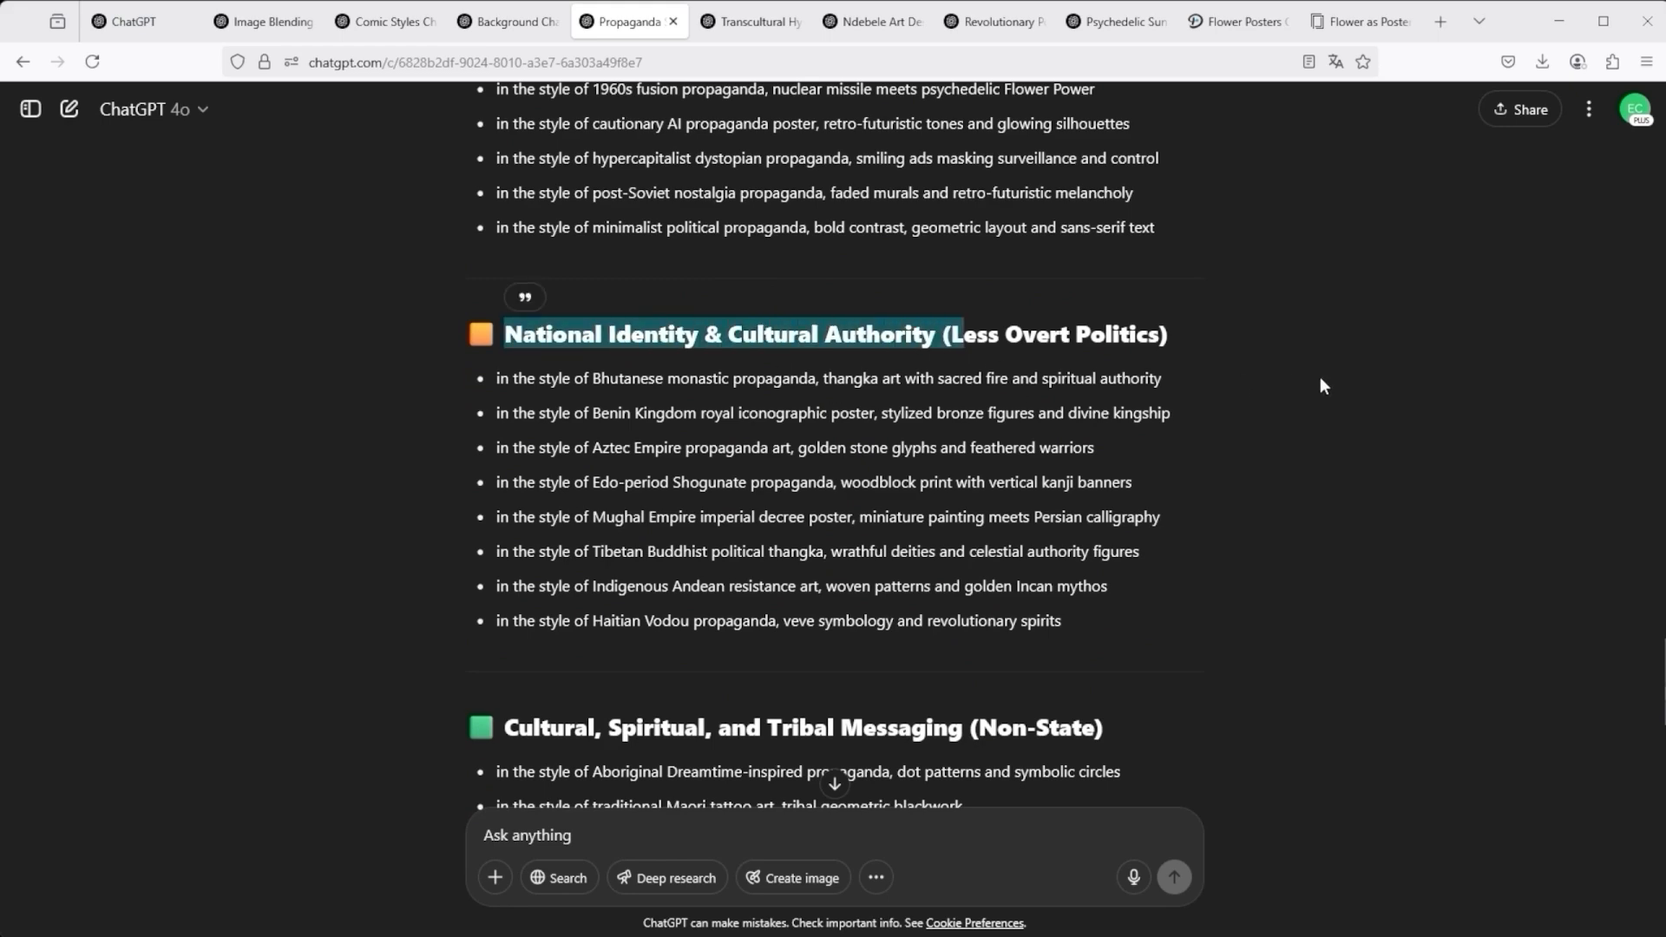
pyautogui.scroll(-3)
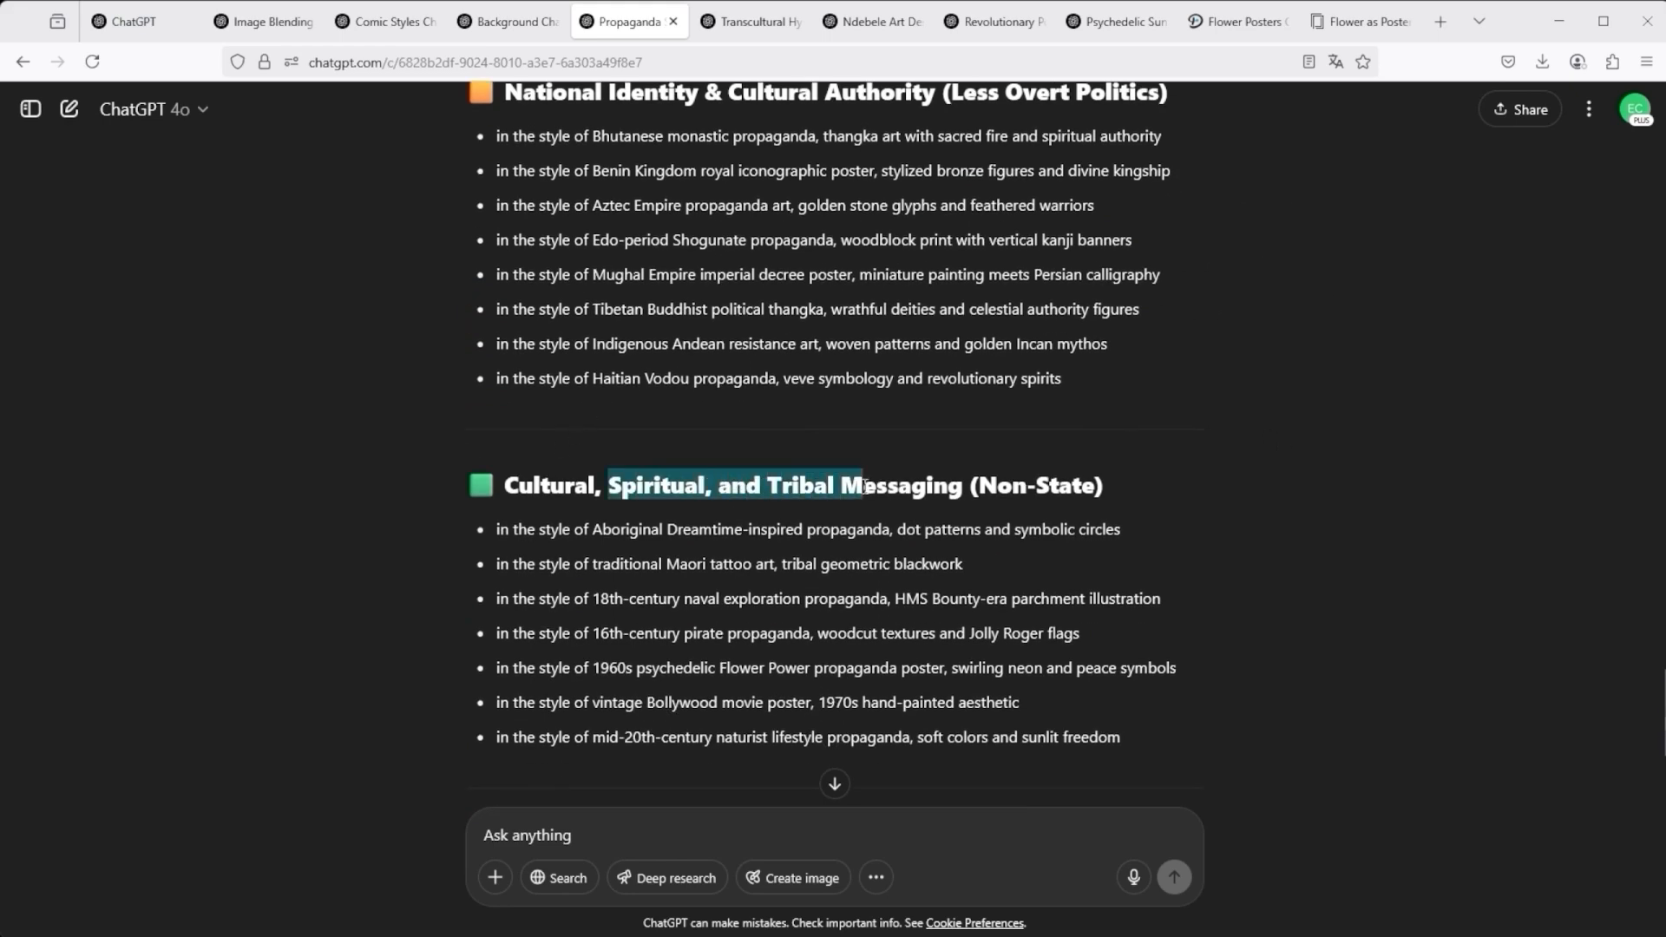
pyautogui.scroll(-3)
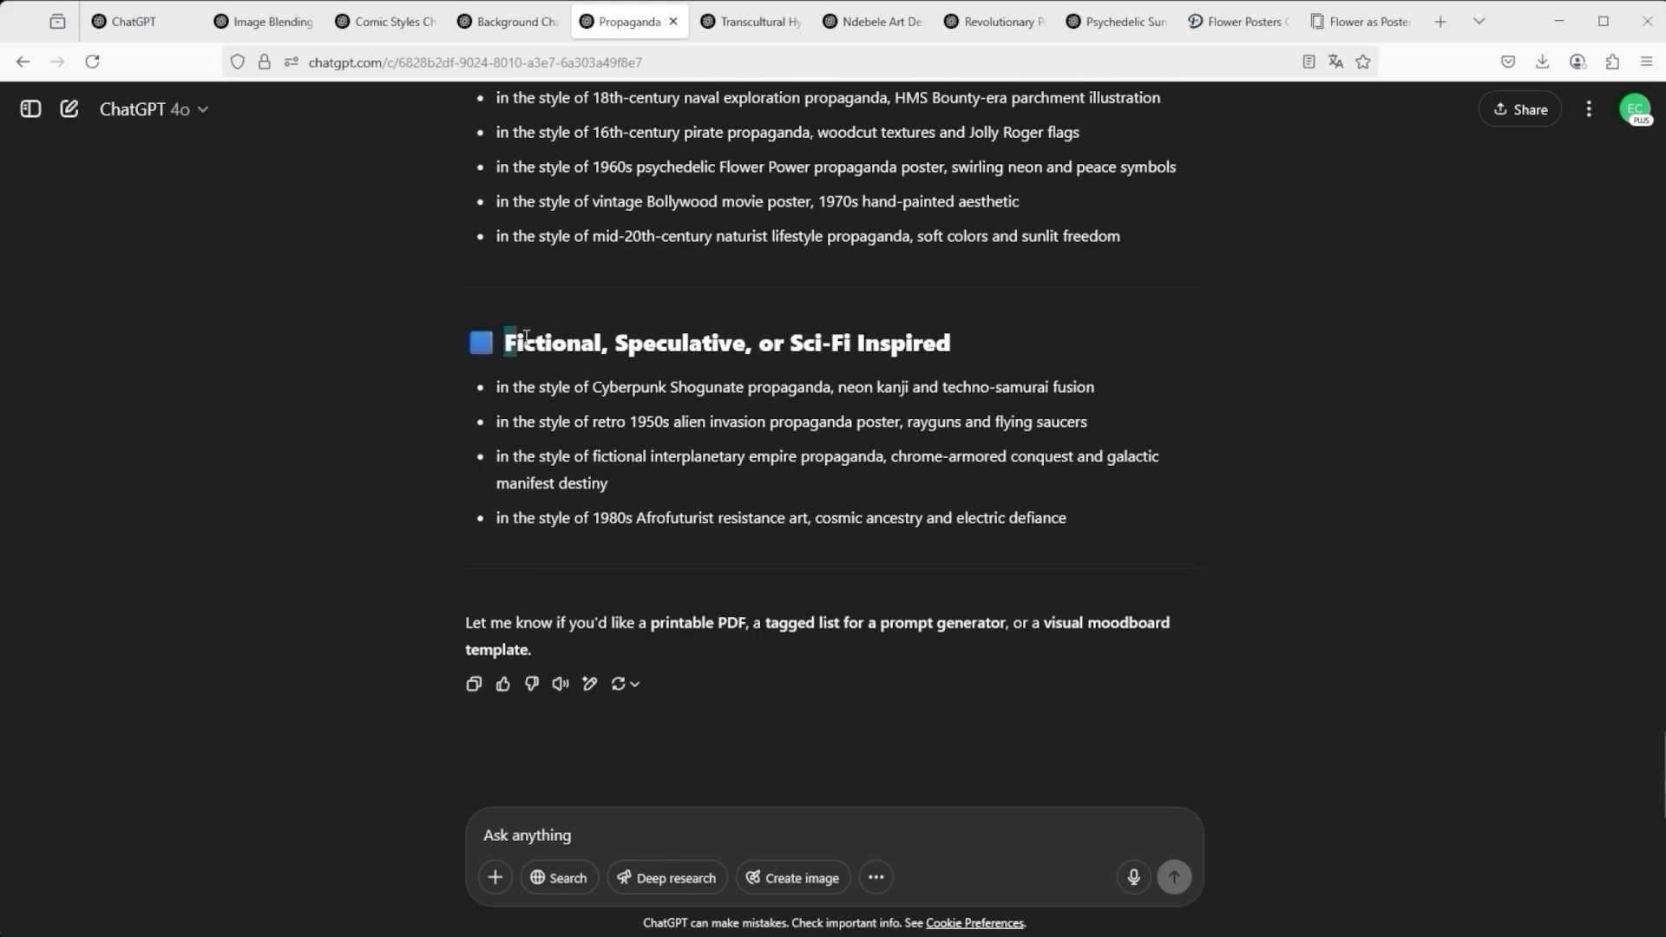
pyautogui.moveTo(1223, 436)
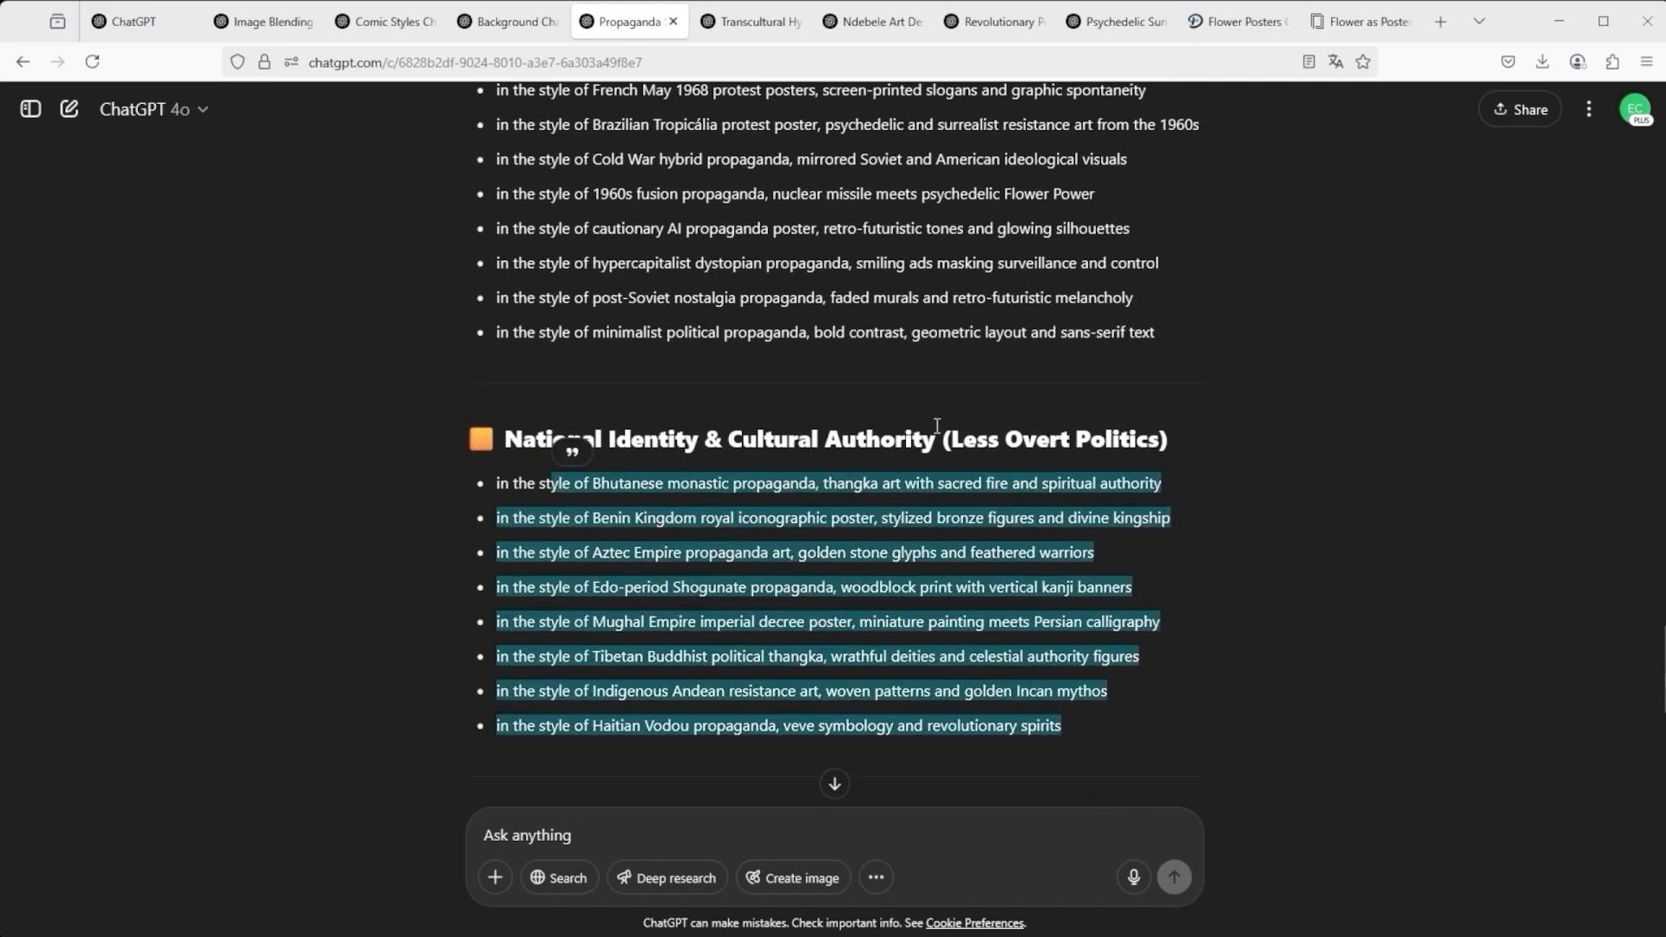
pyautogui.scroll(3)
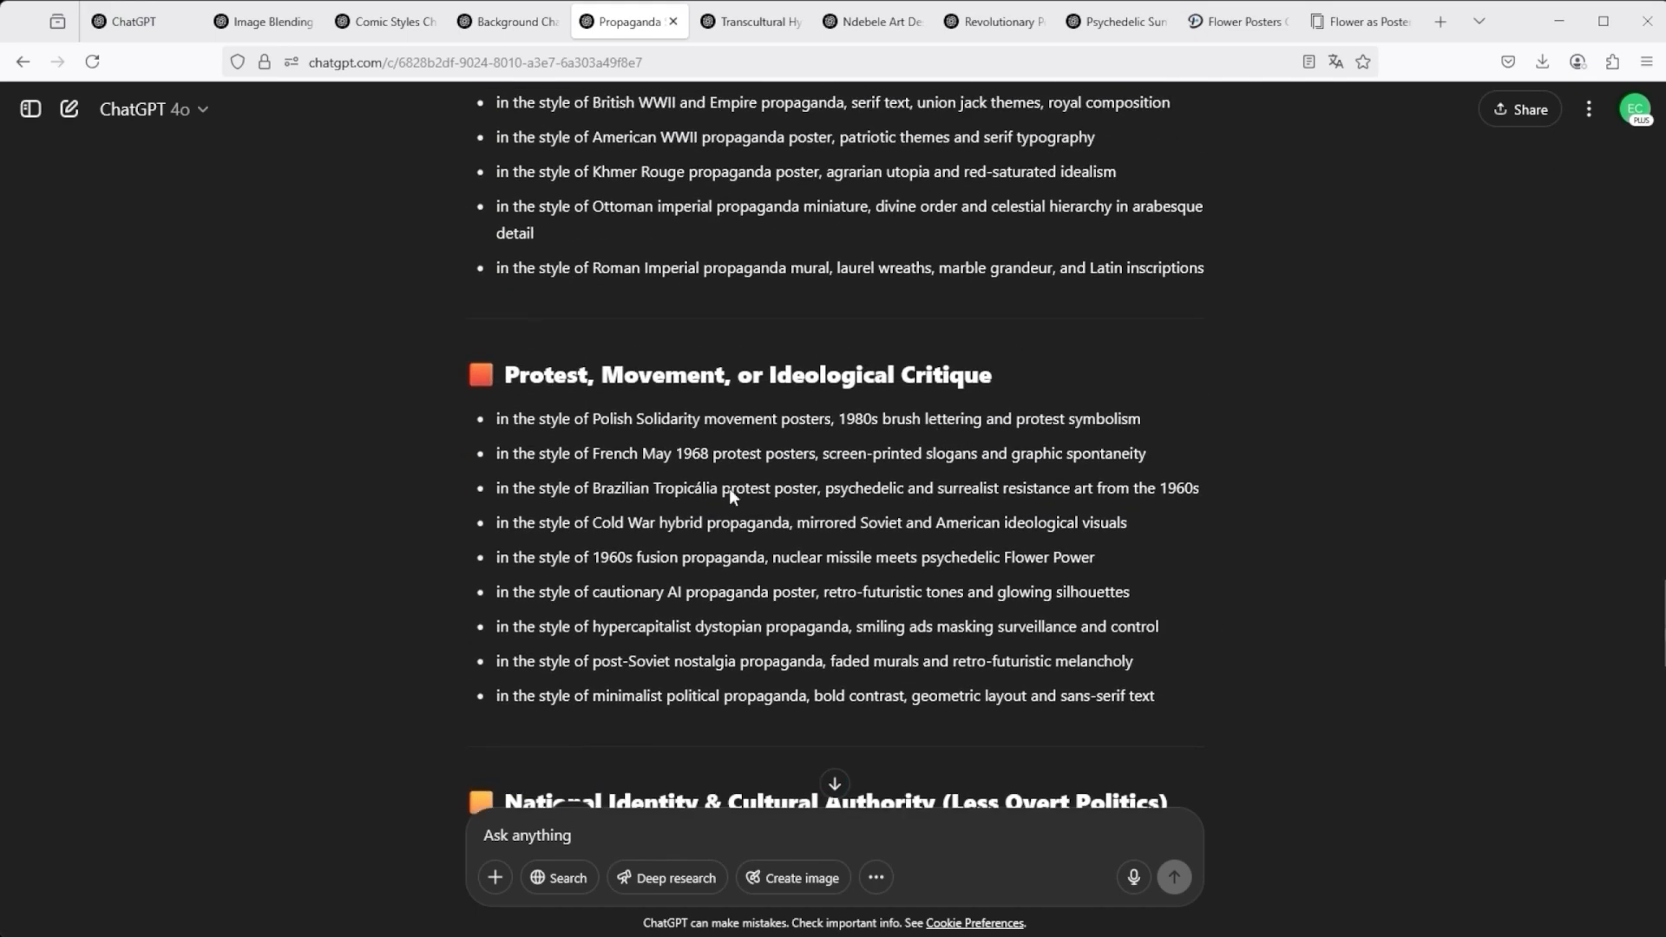
pyautogui.scroll(3)
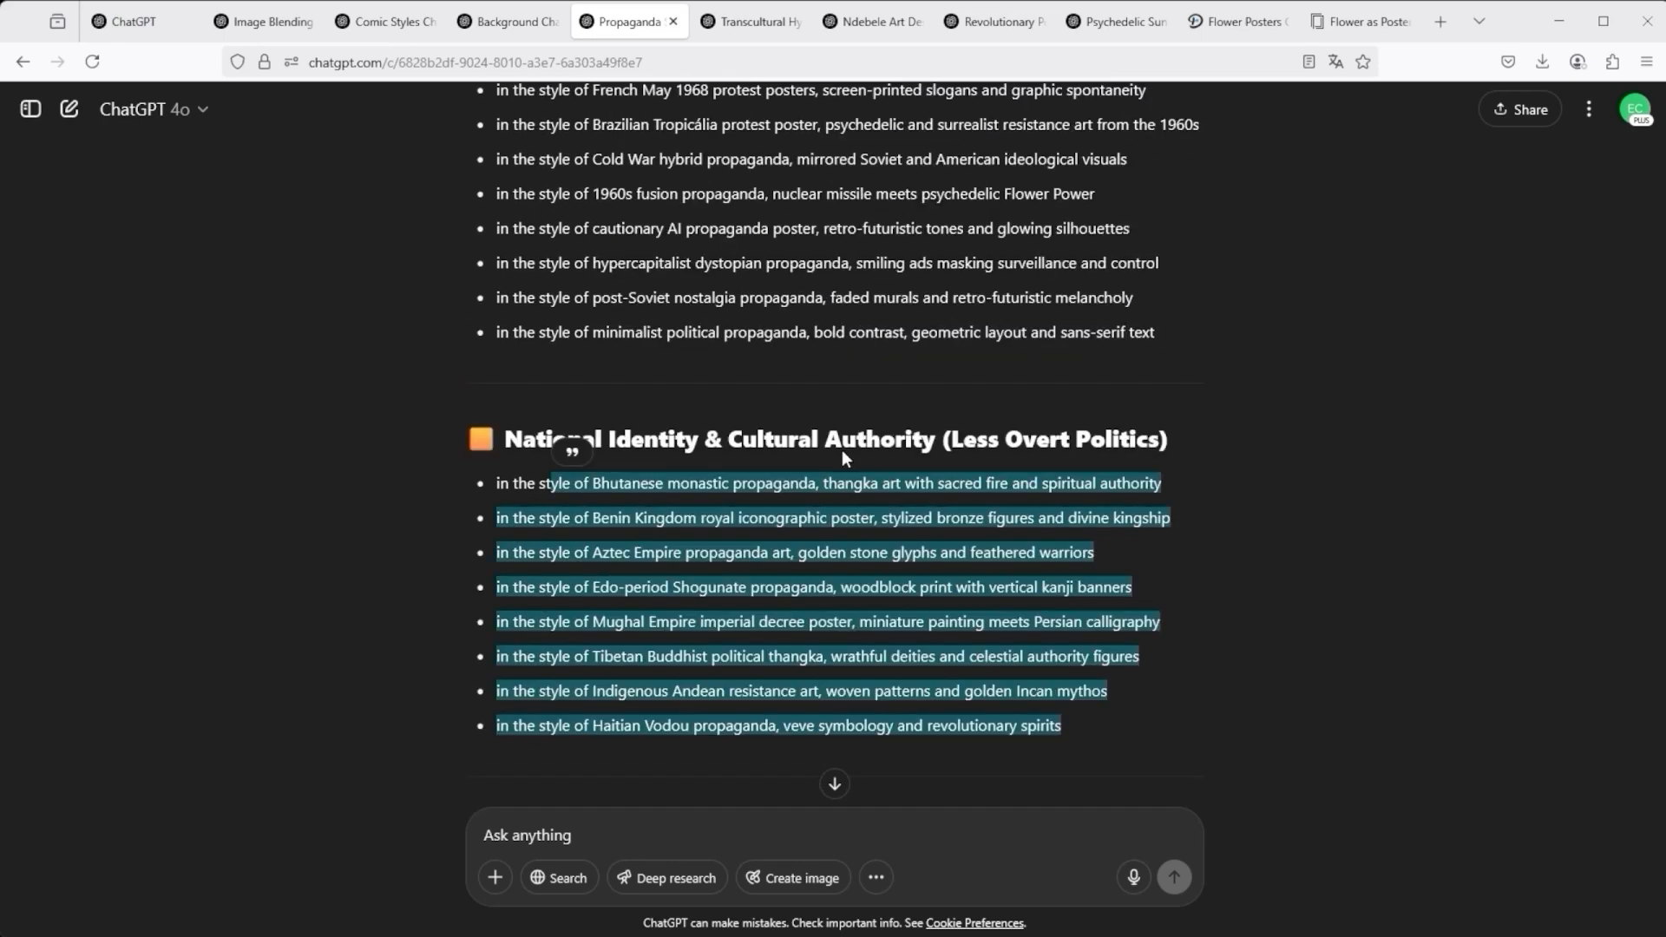
pyautogui.scroll(-3)
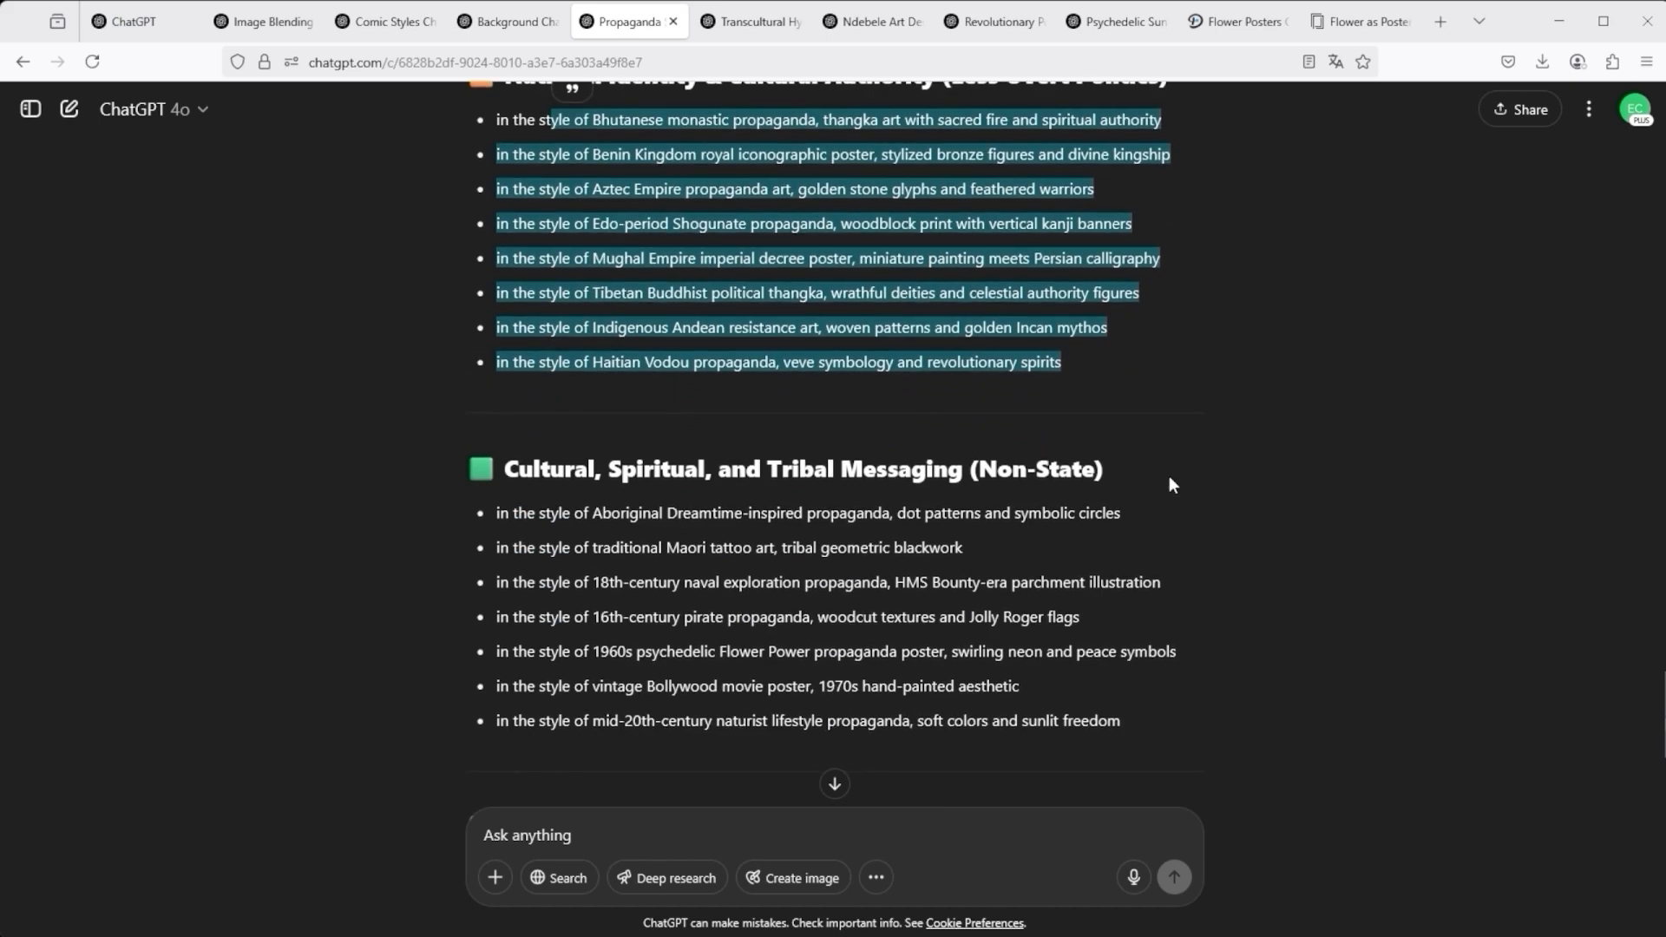
pyautogui.scroll(3)
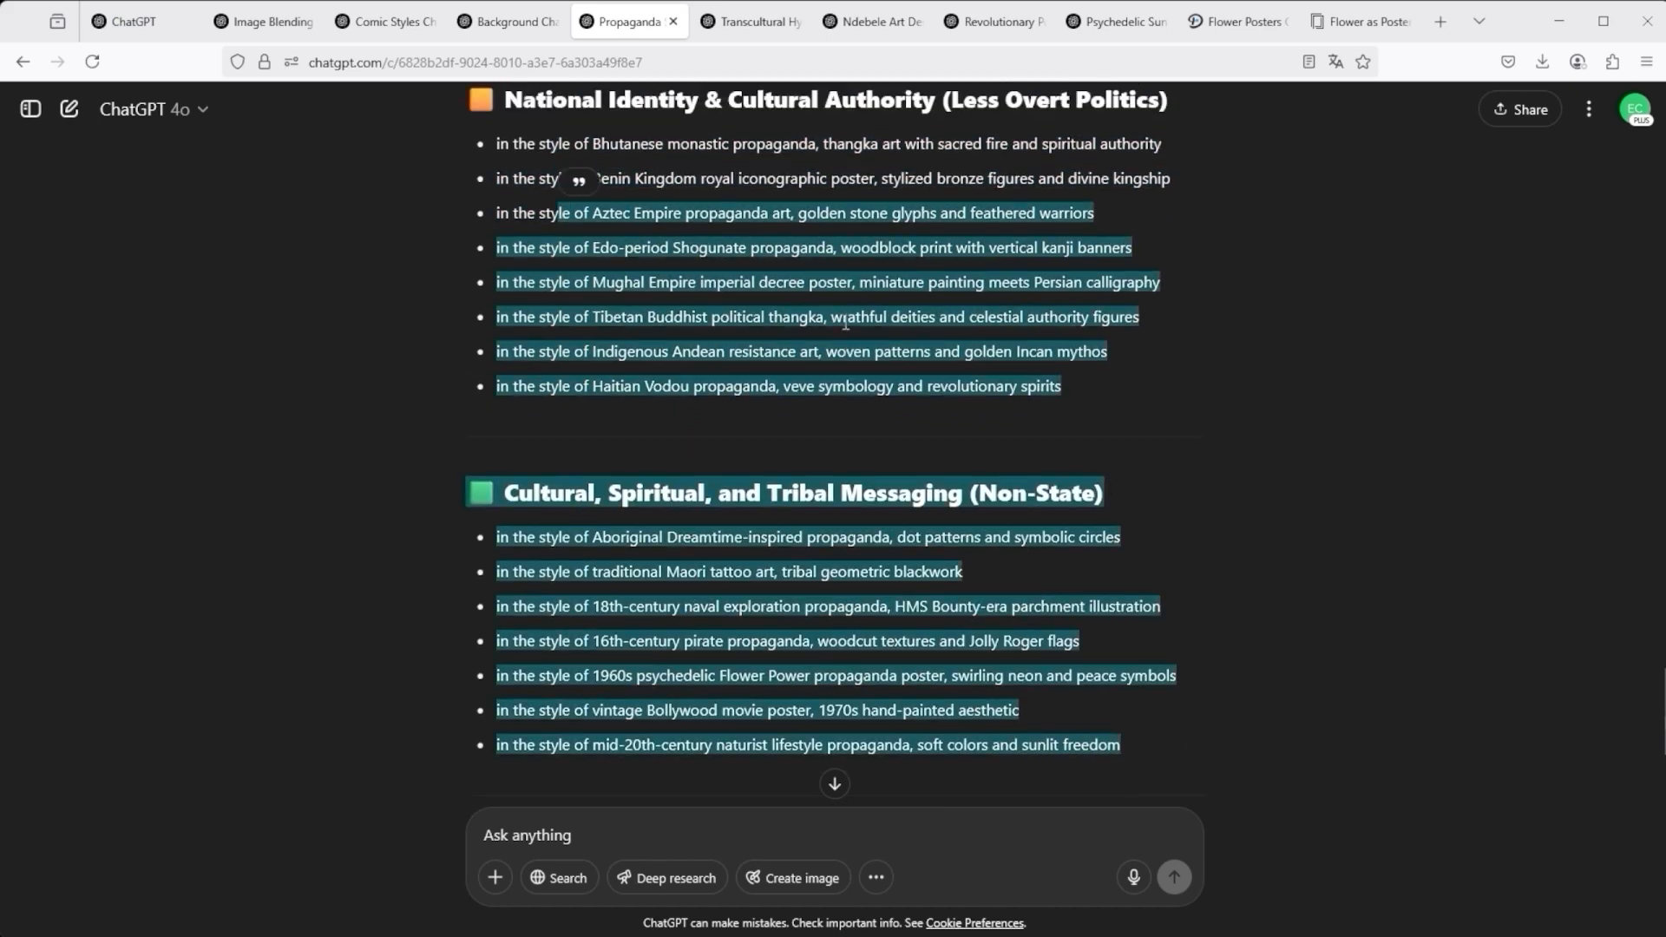
pyautogui.scroll(3)
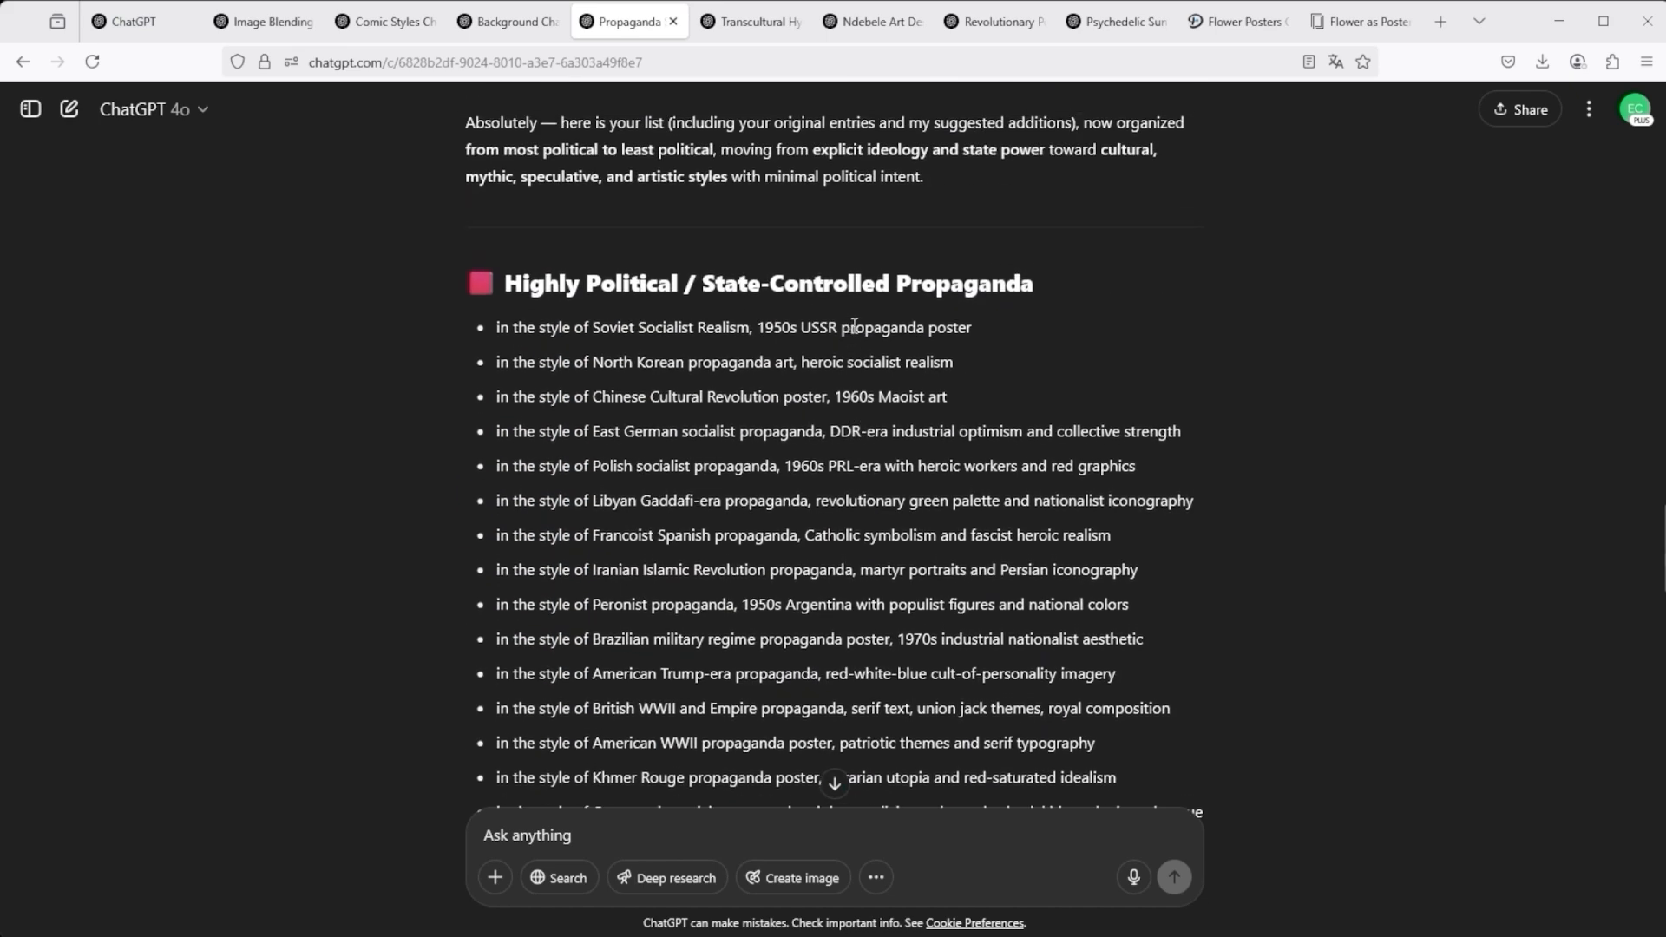
pyautogui.moveTo(536, 358)
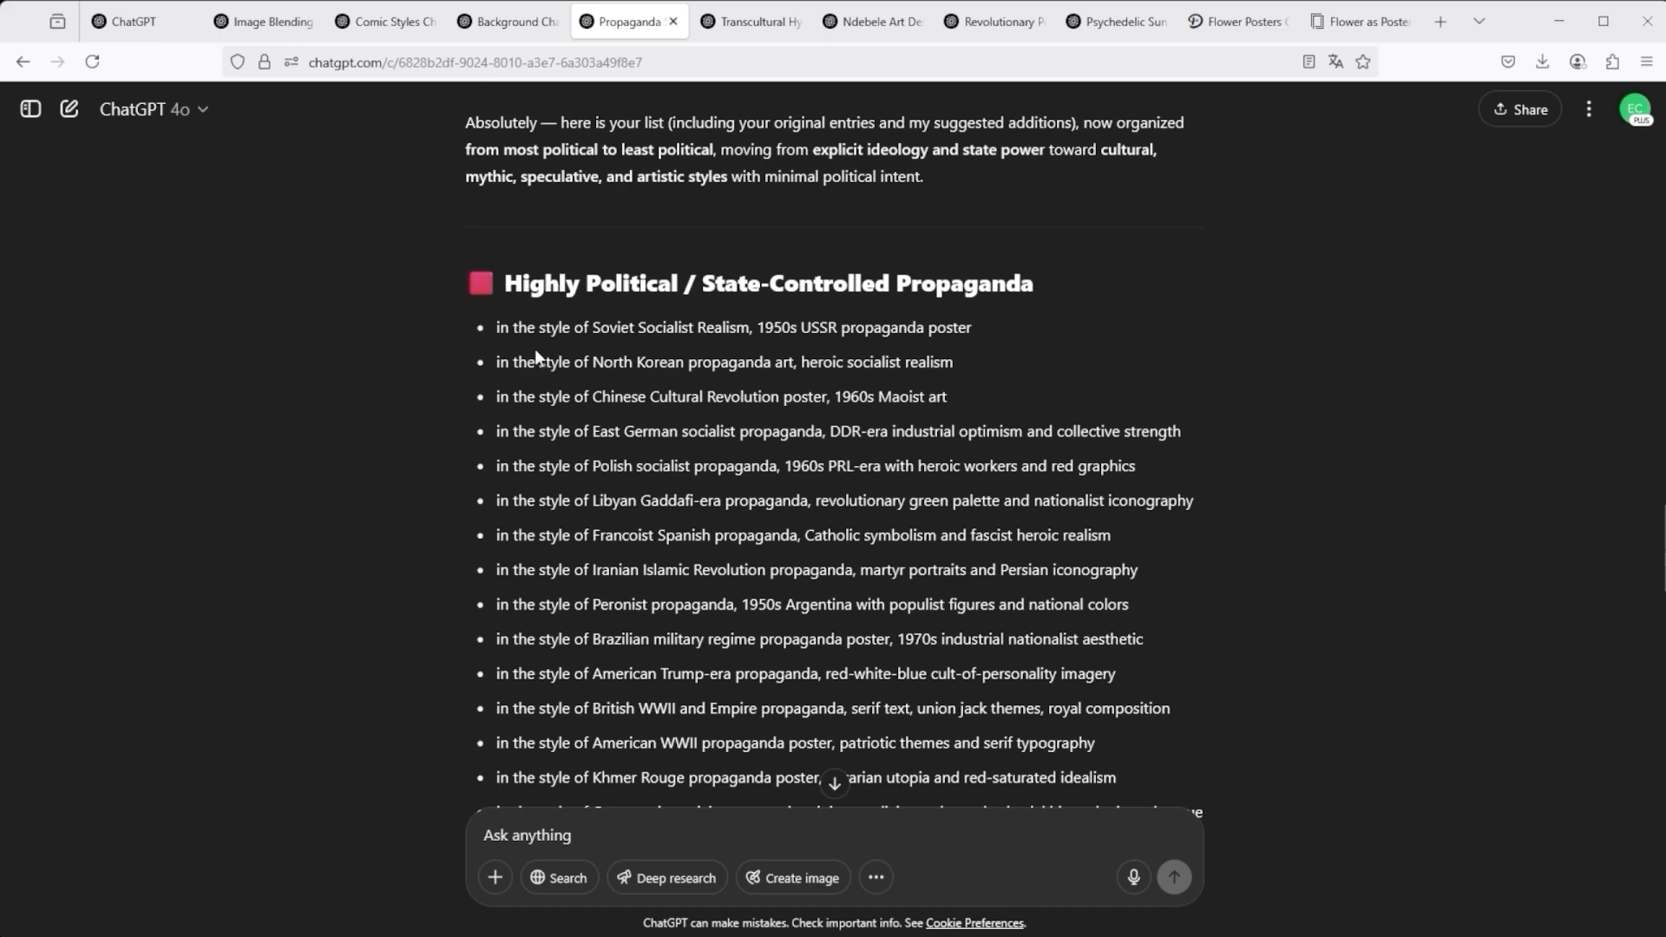
pyautogui.moveTo(513, 324)
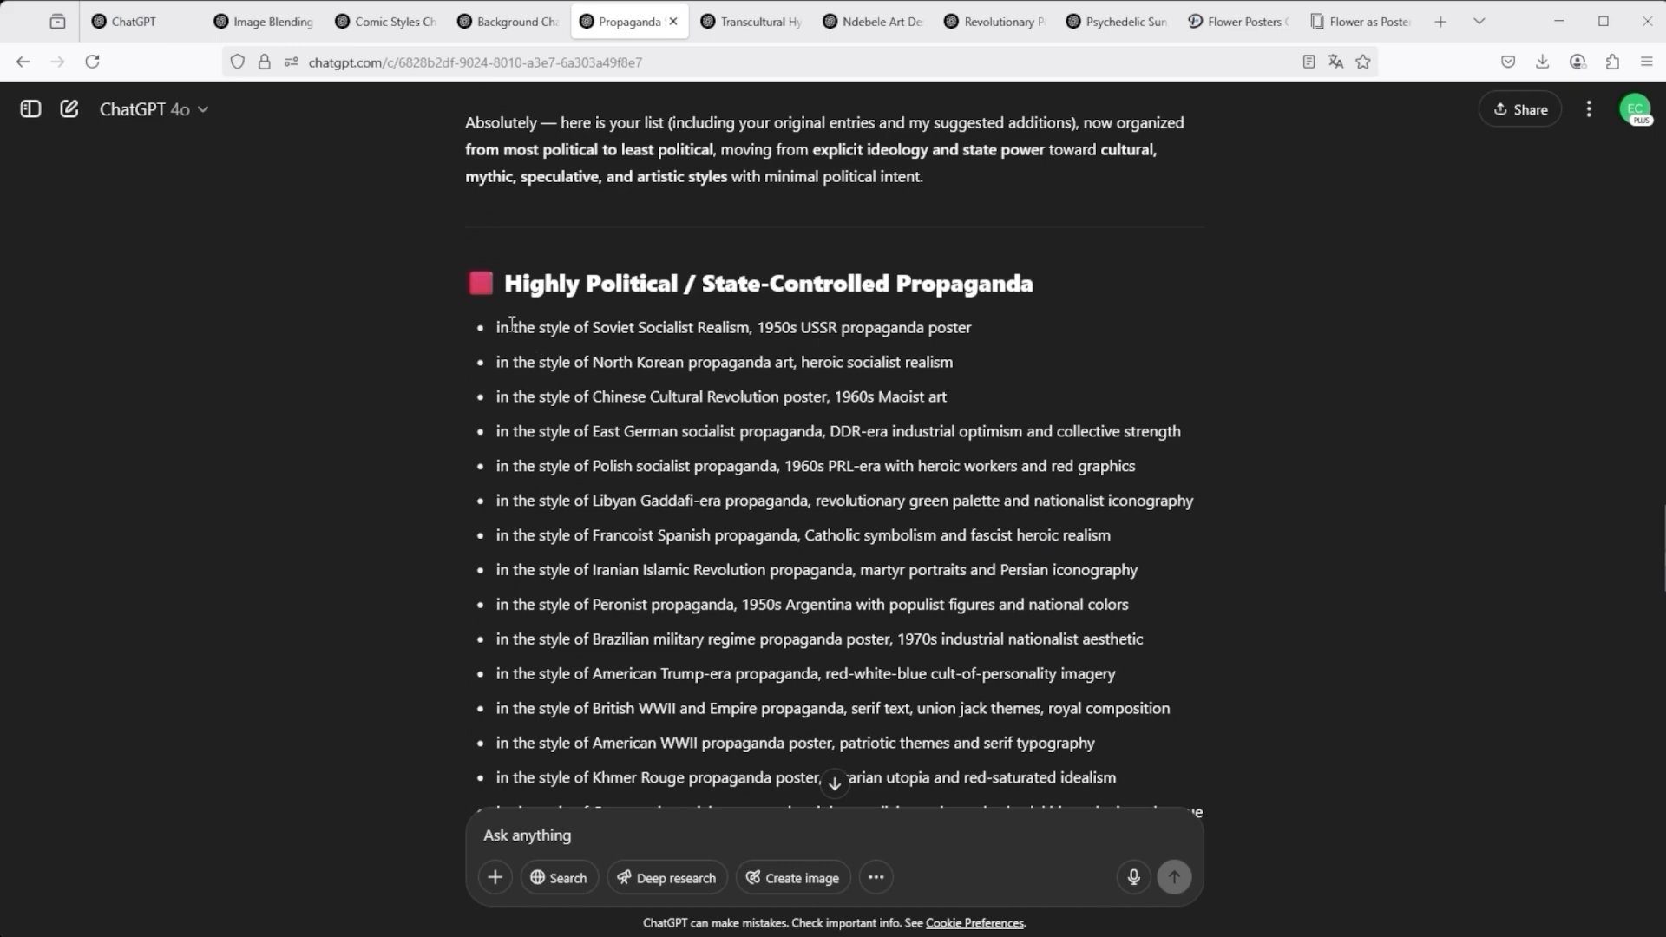
# - Switch to the Transcultural Hyperpropaganda chat showing the 'Unity Commands Power' poster
pyautogui.click(748, 21)
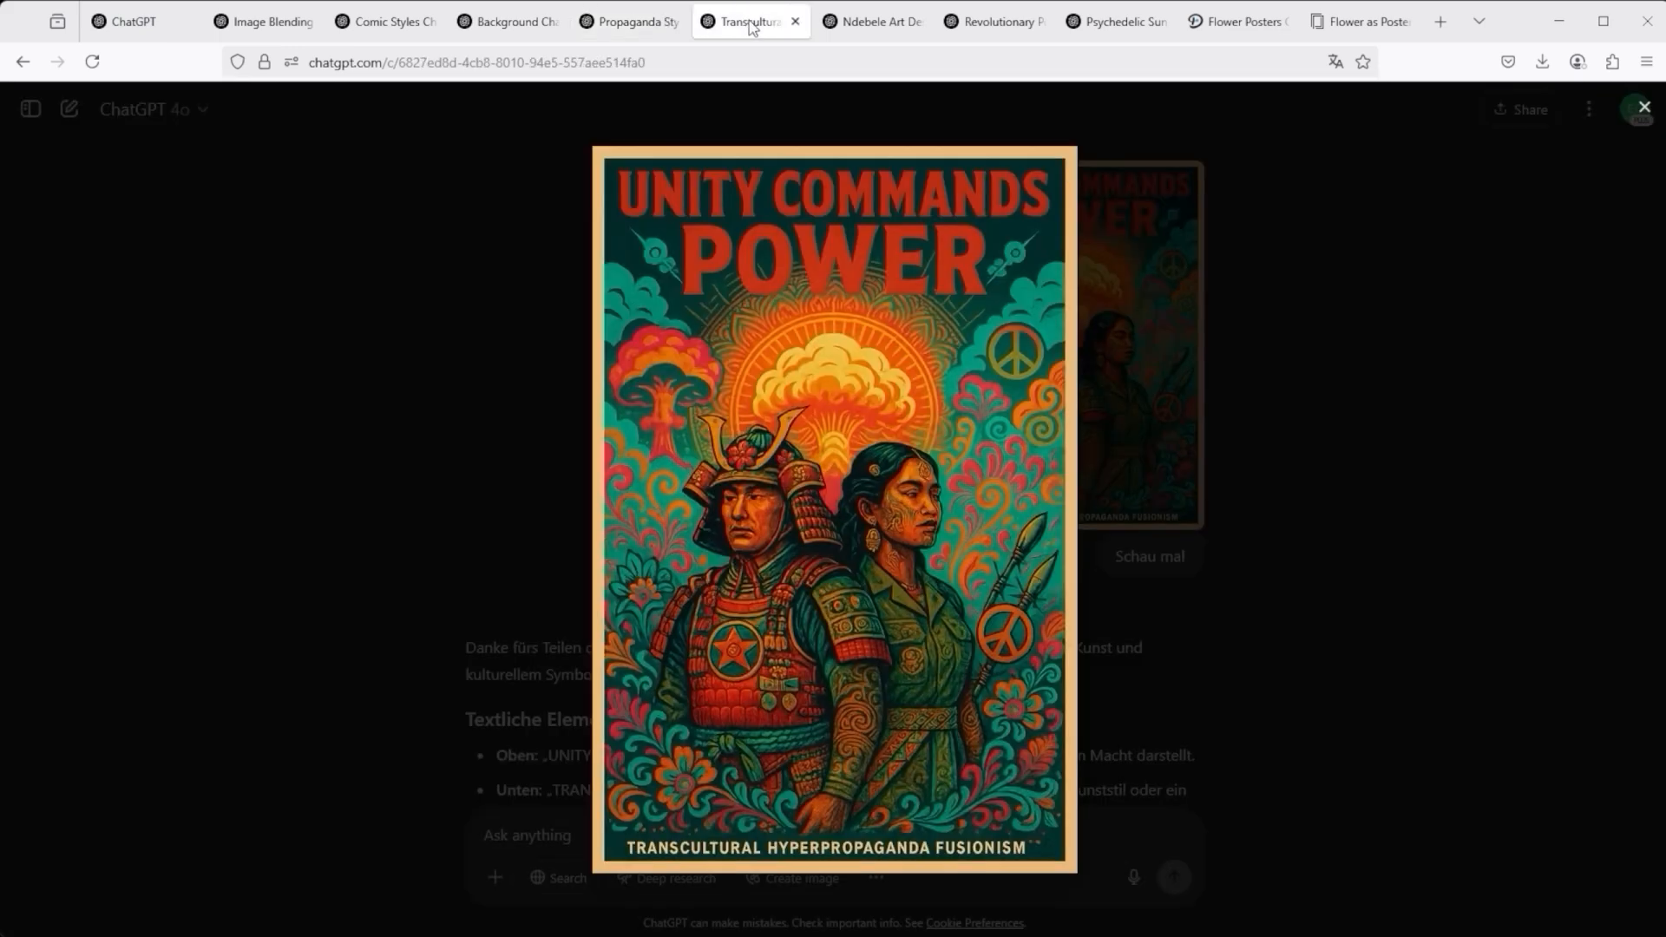
pyautogui.moveTo(510, 648)
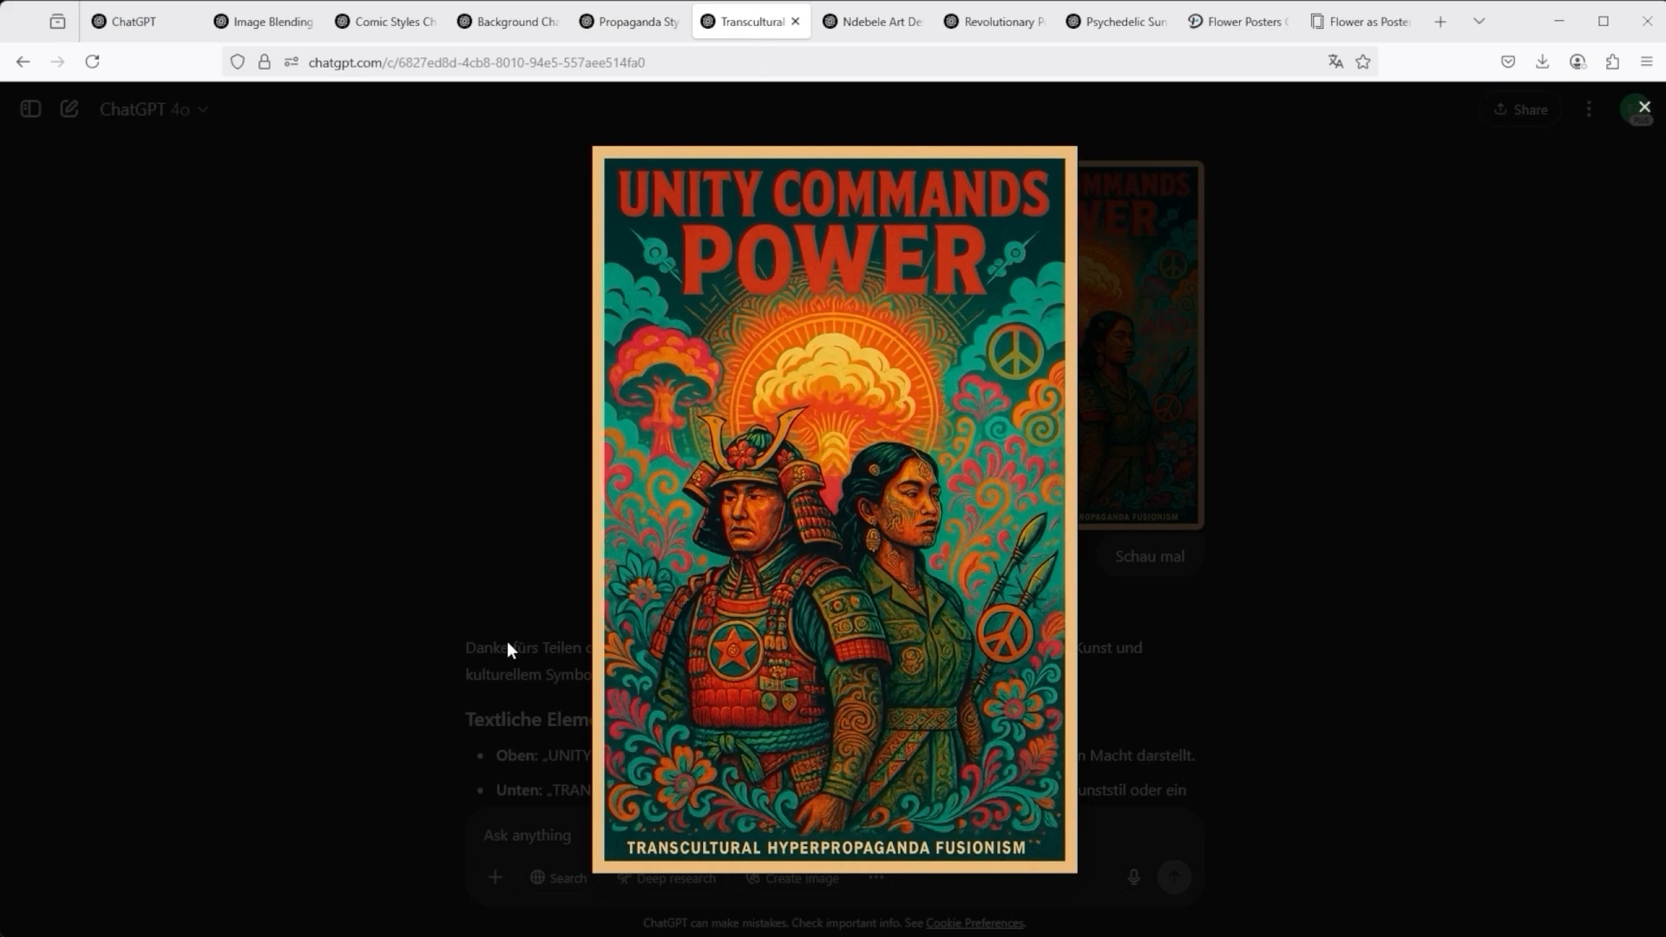
pyautogui.moveTo(455, 653)
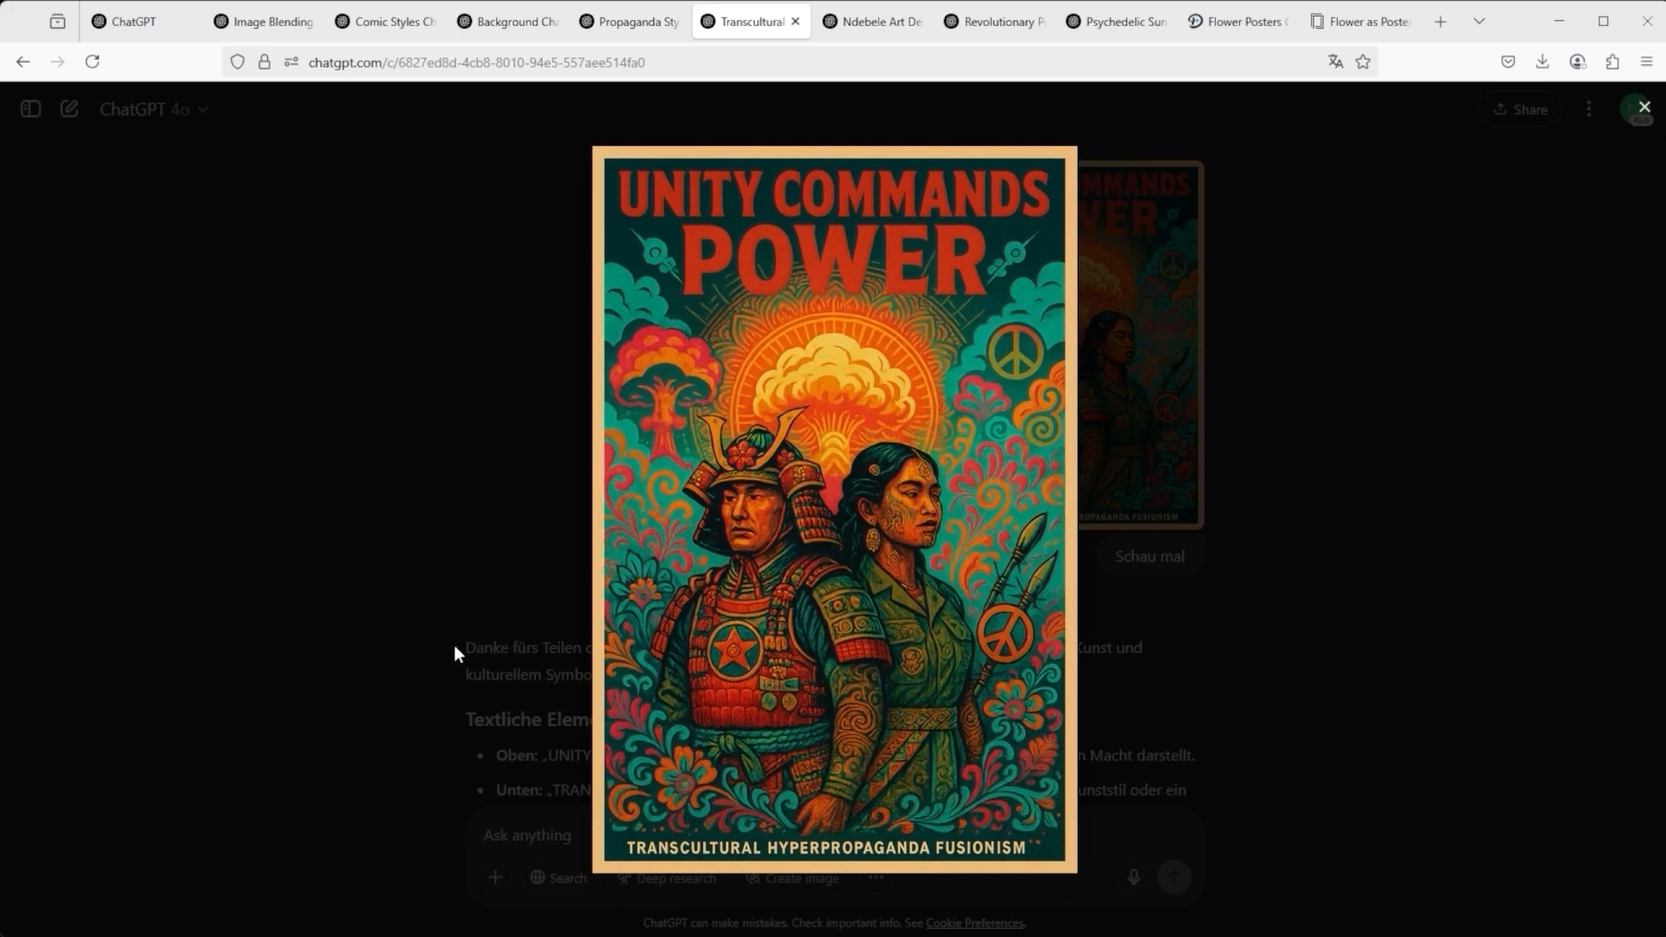
pyautogui.moveTo(412, 663)
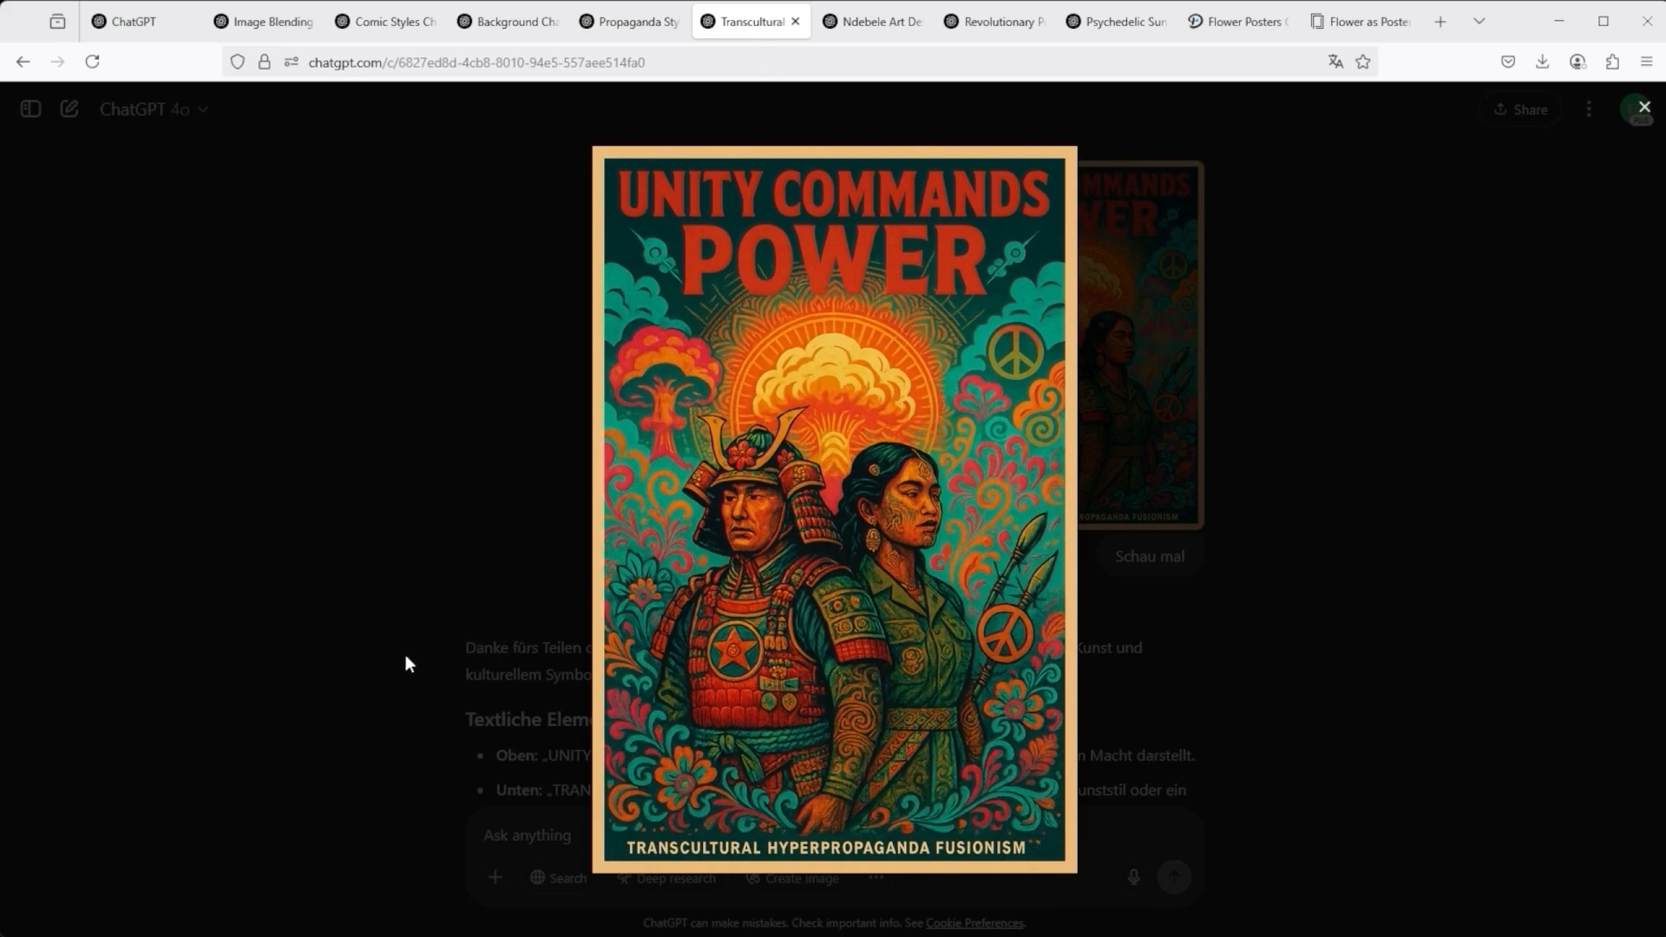
pyautogui.moveTo(752, 772)
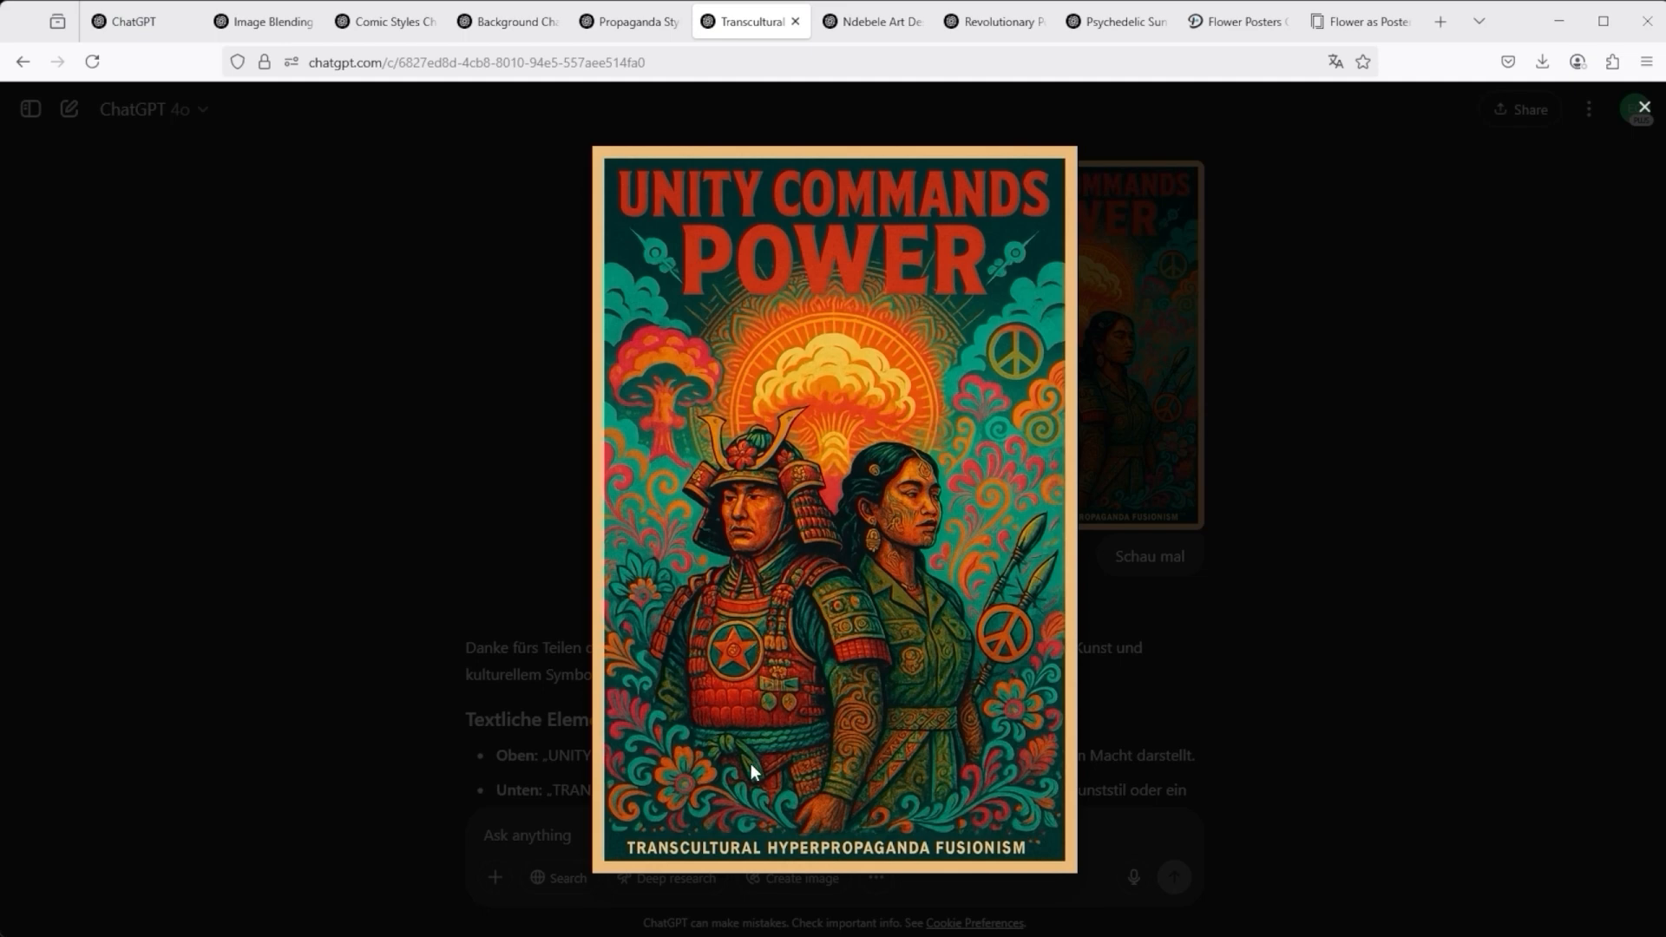
pyautogui.moveTo(656, 834)
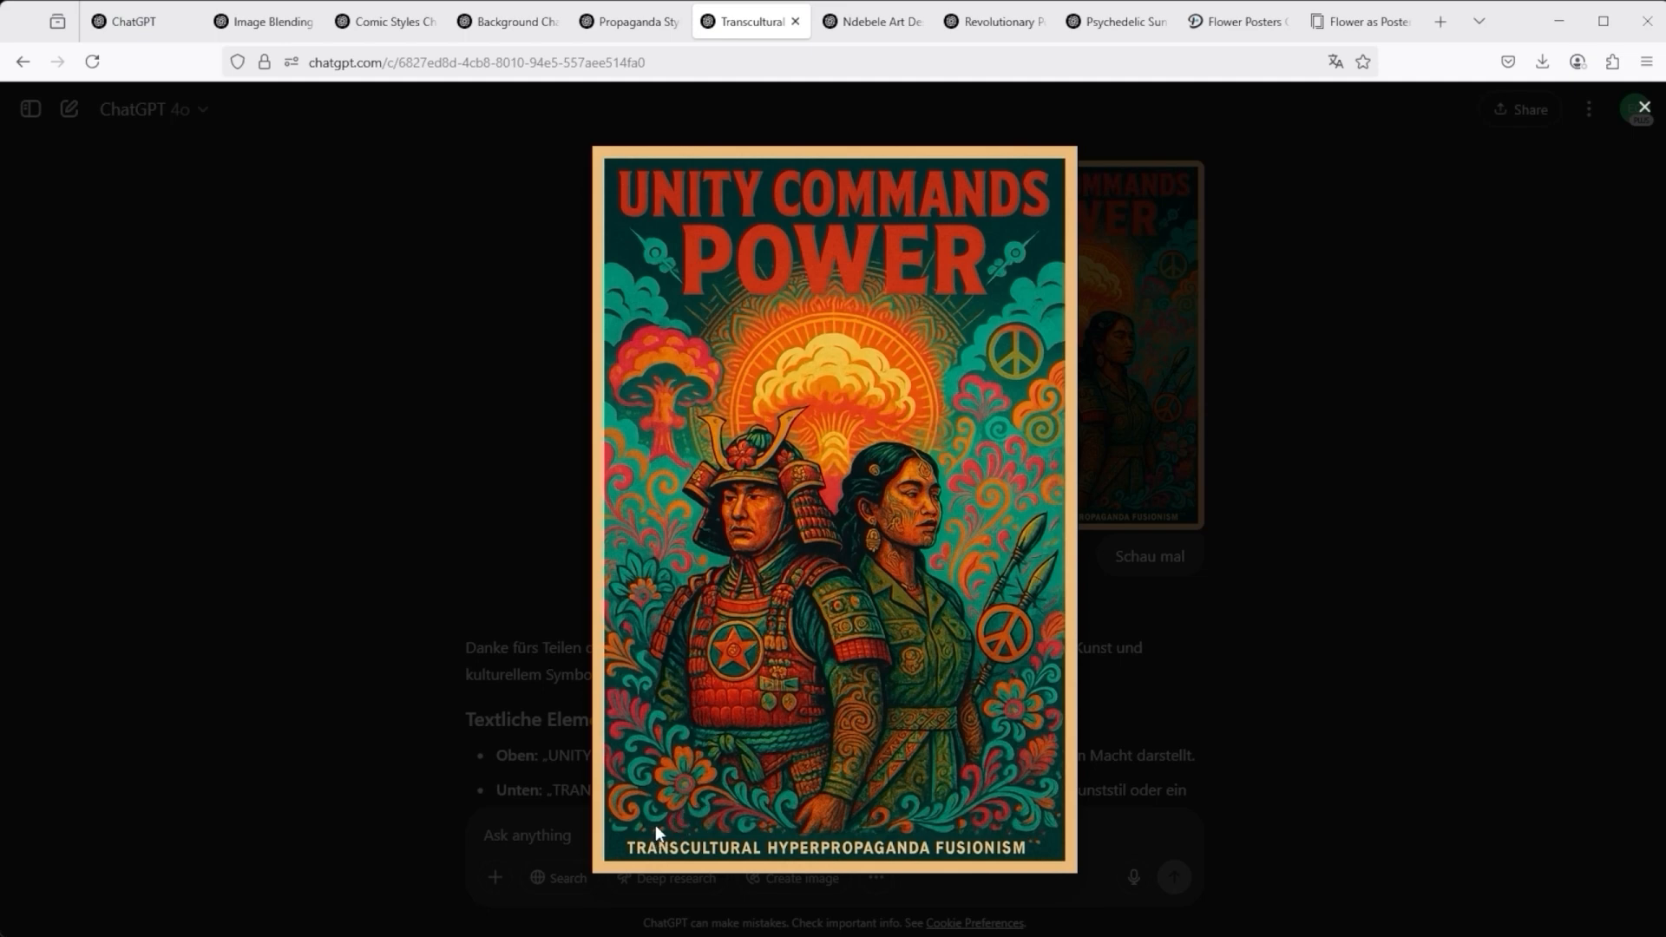
pyautogui.moveTo(691, 755)
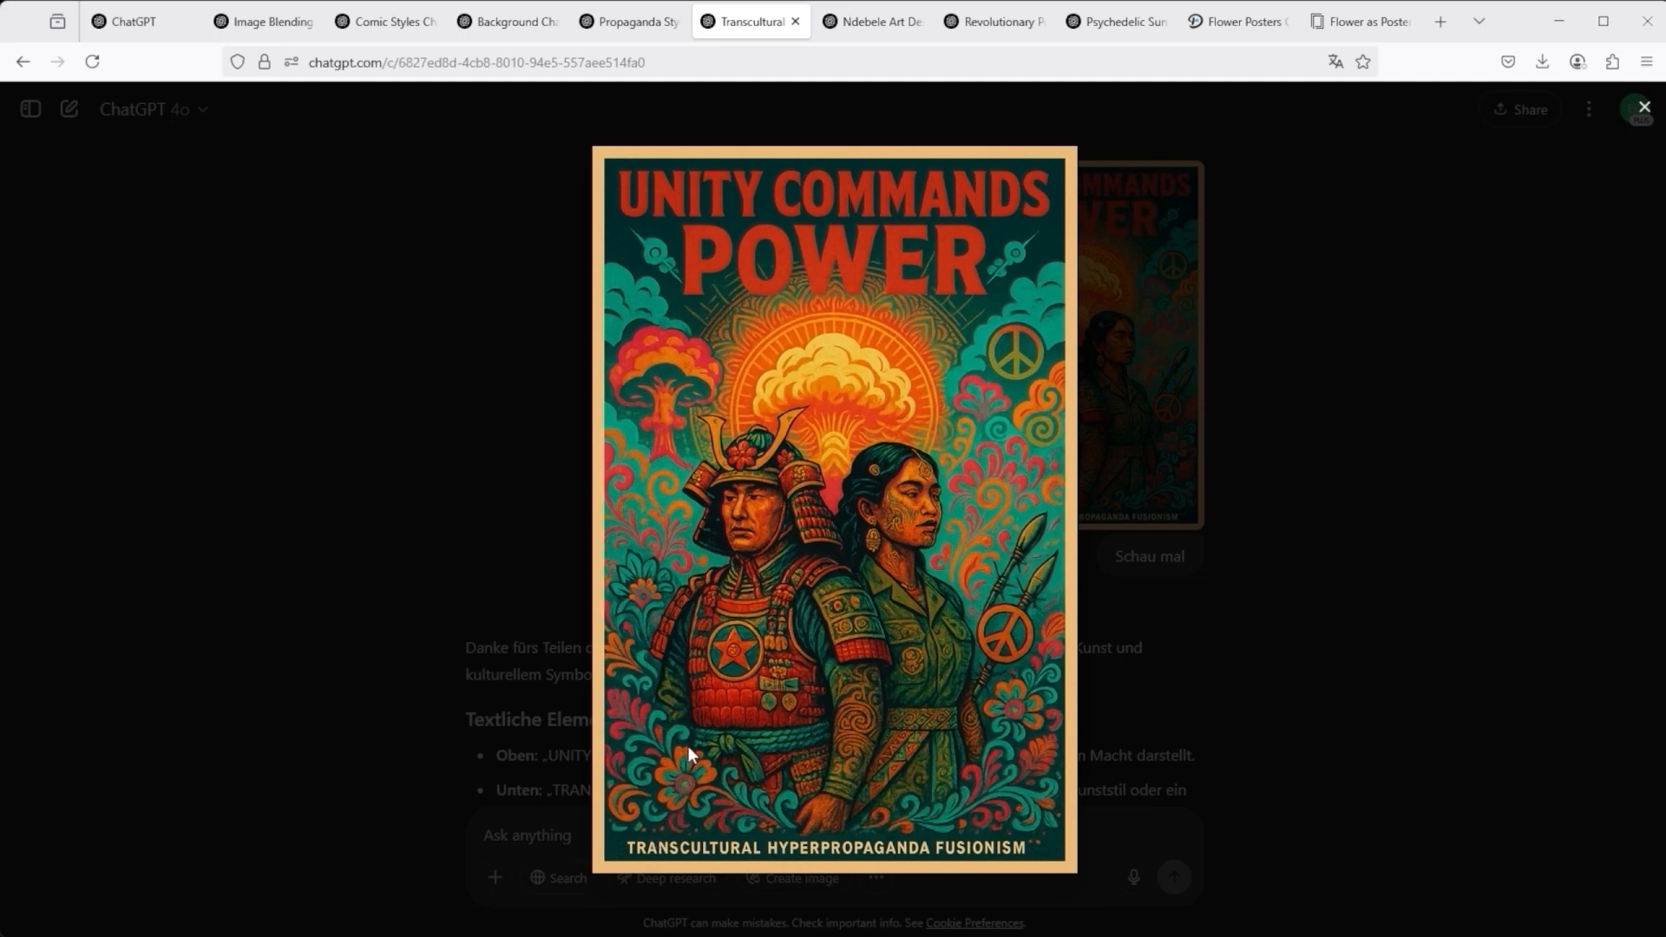
pyautogui.moveTo(650, 855)
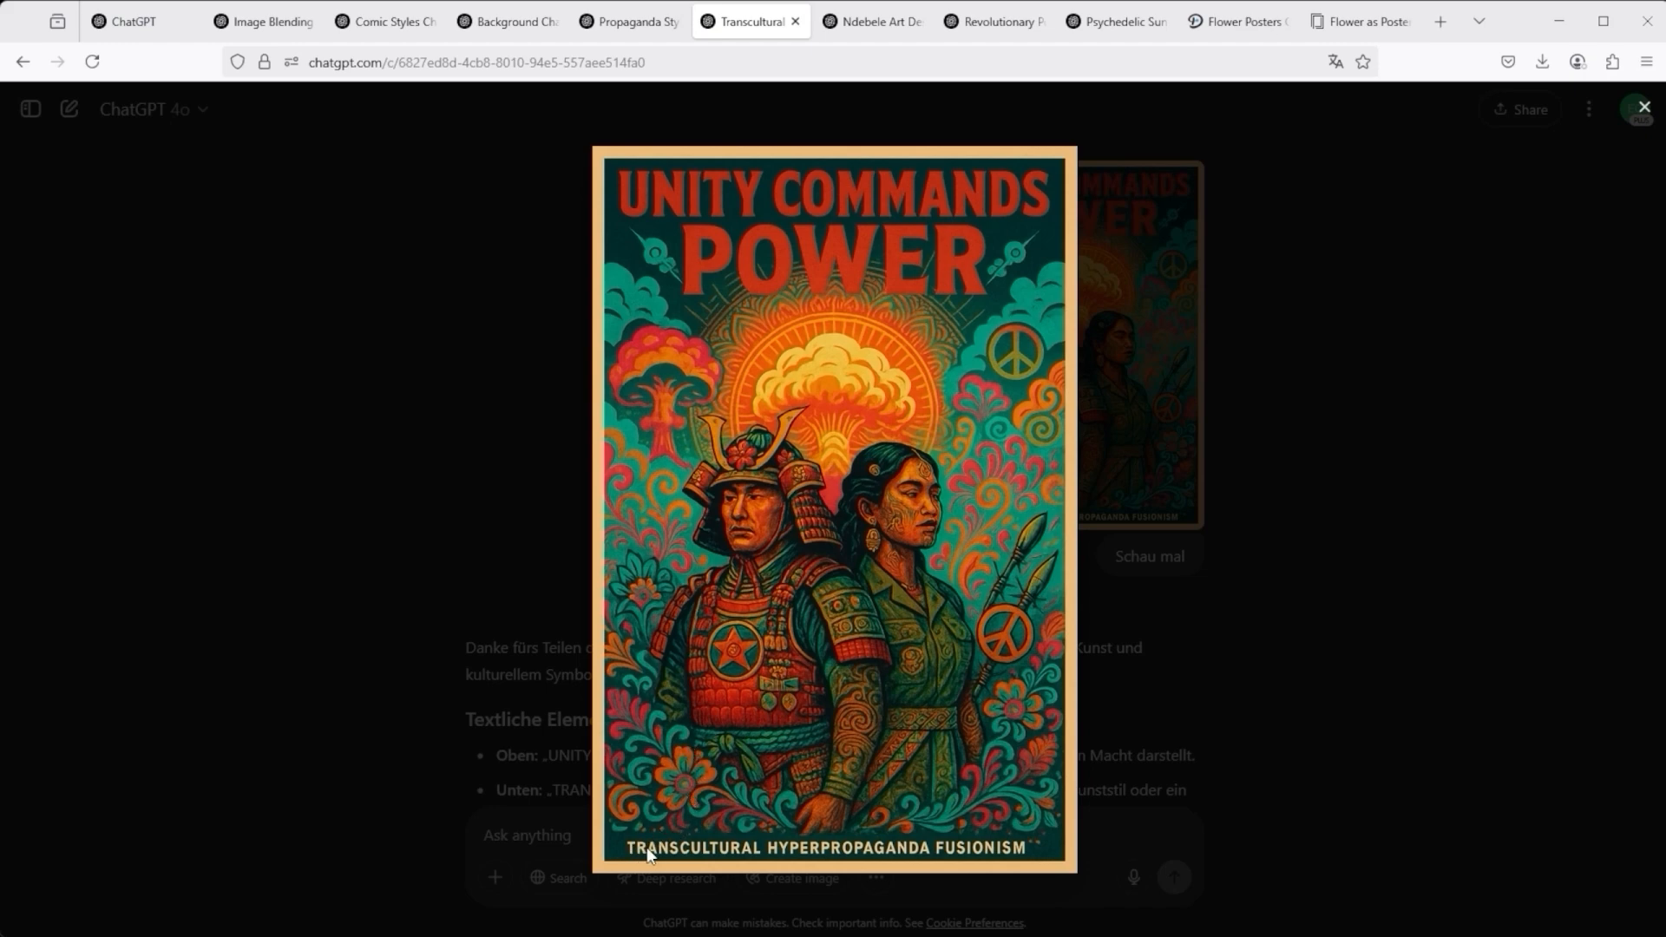
pyautogui.moveTo(941, 844)
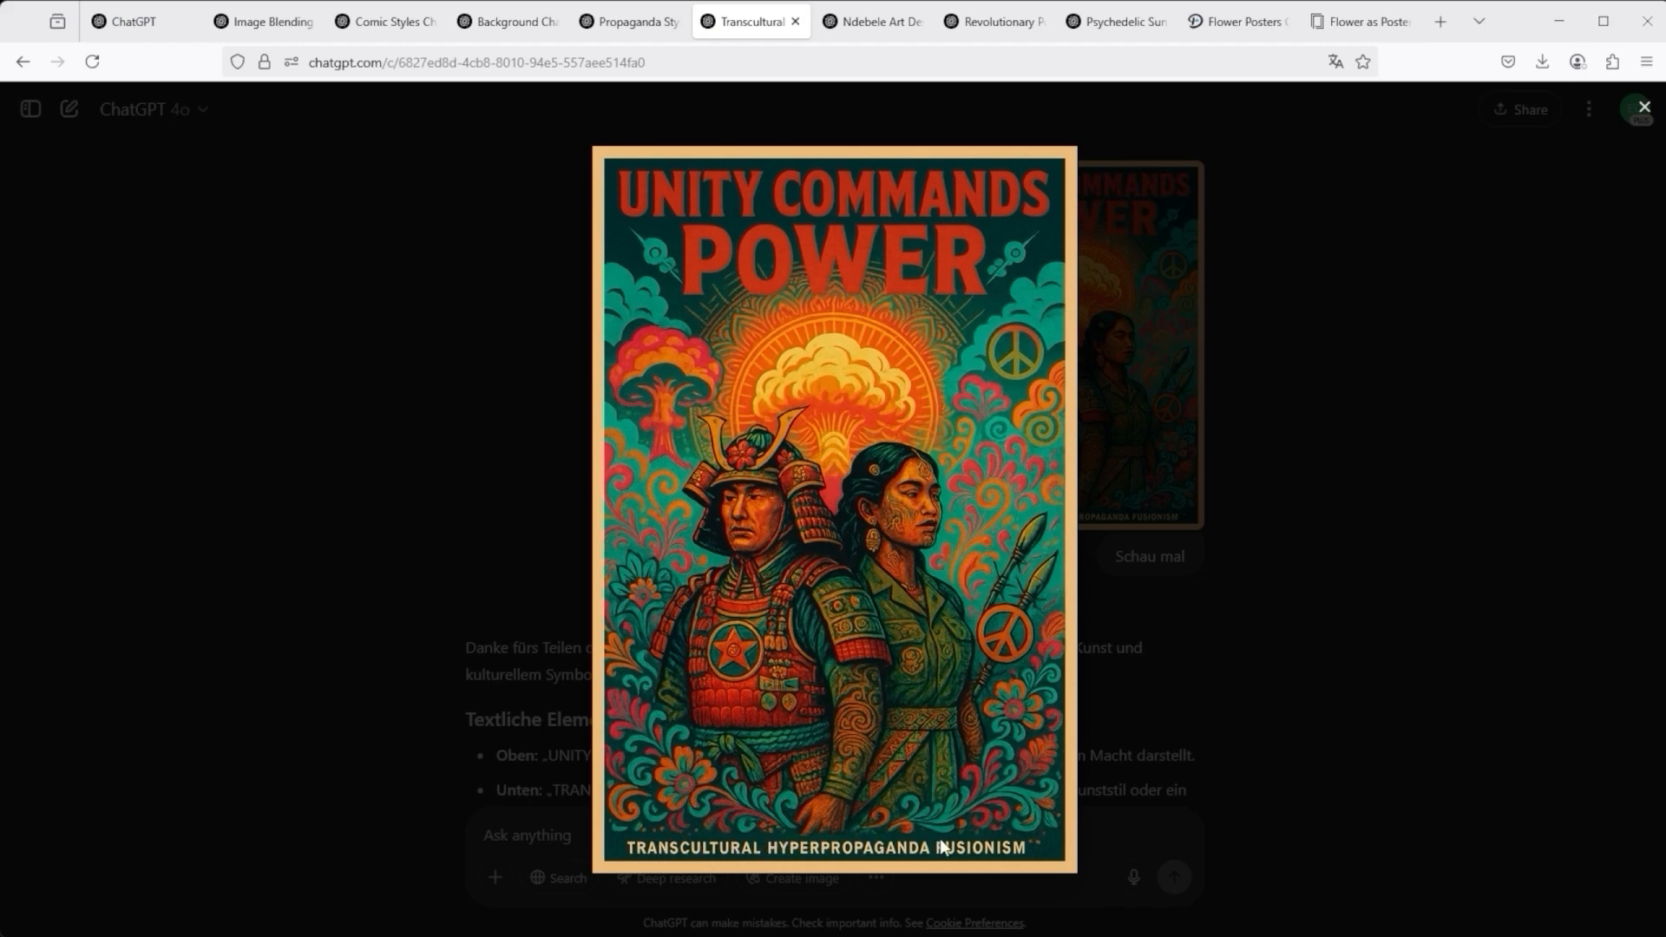
pyautogui.moveTo(1030, 843)
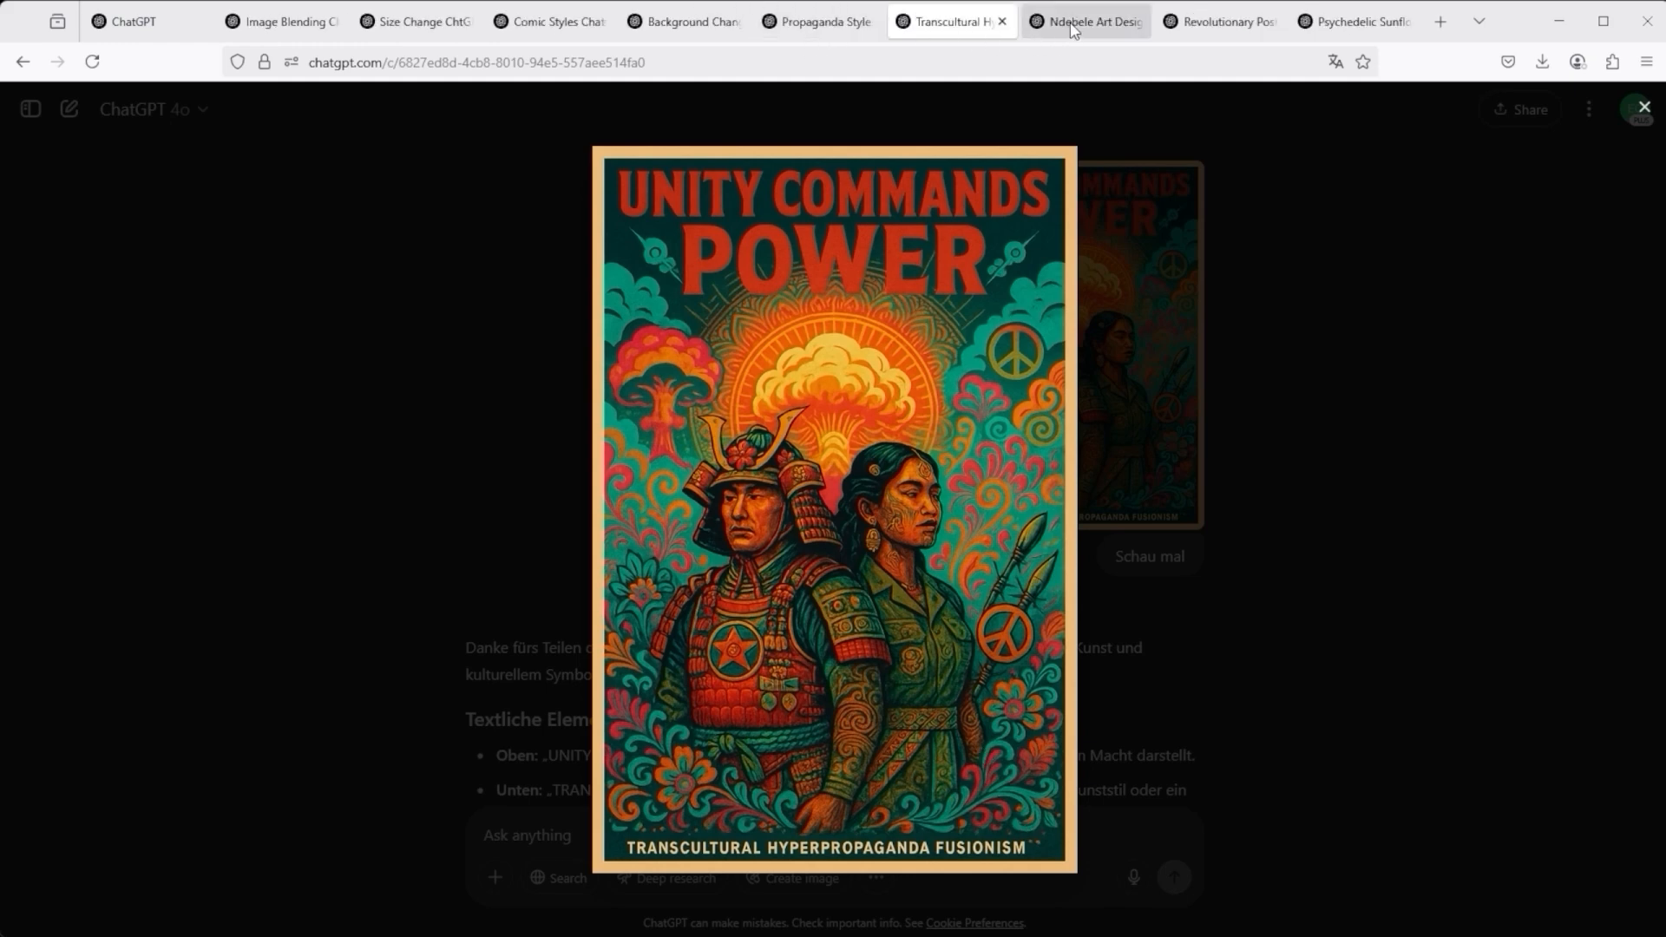
pyautogui.click(1084, 20)
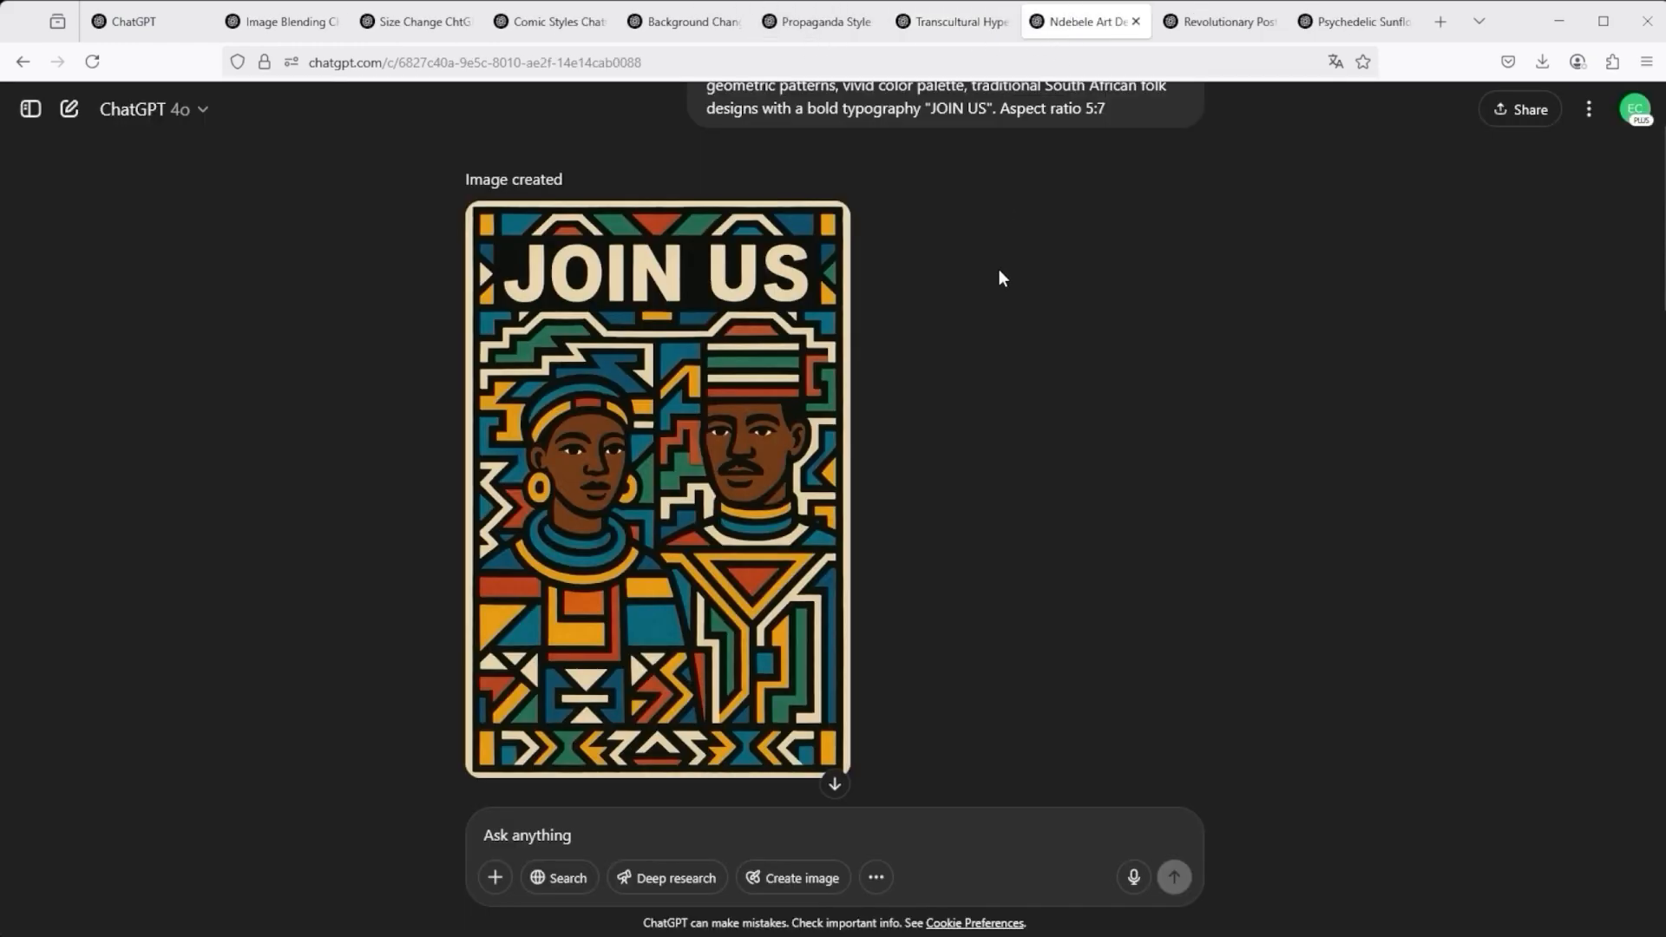
pyautogui.moveTo(733, 398)
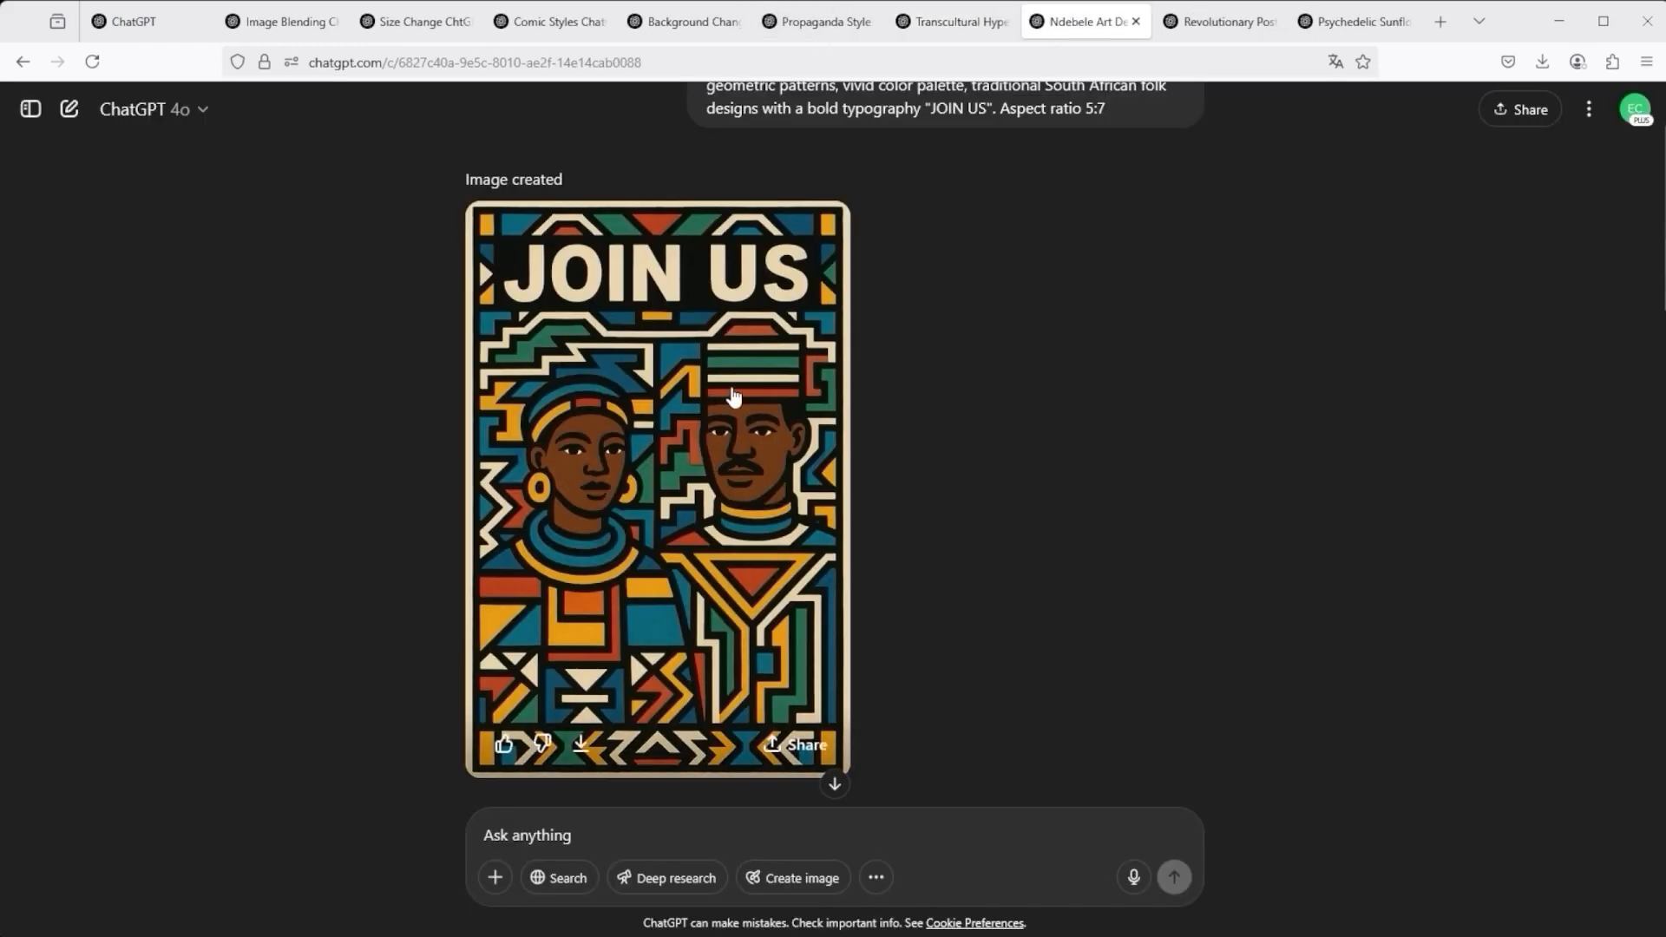
pyautogui.moveTo(980, 426)
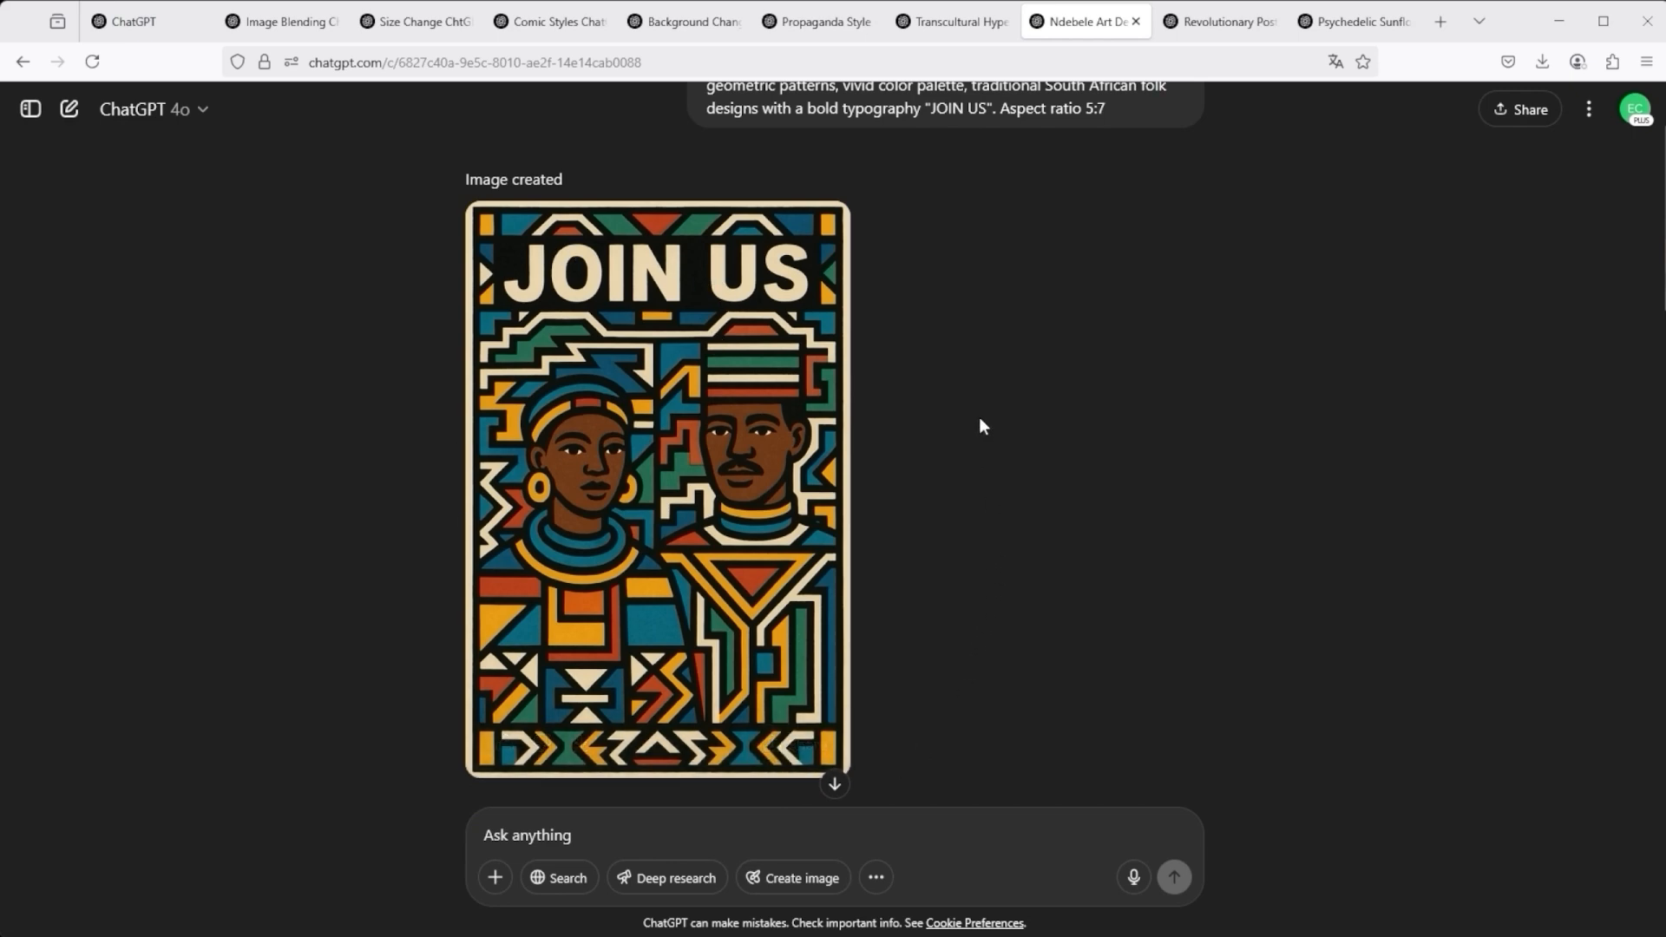
pyautogui.moveTo(979, 415)
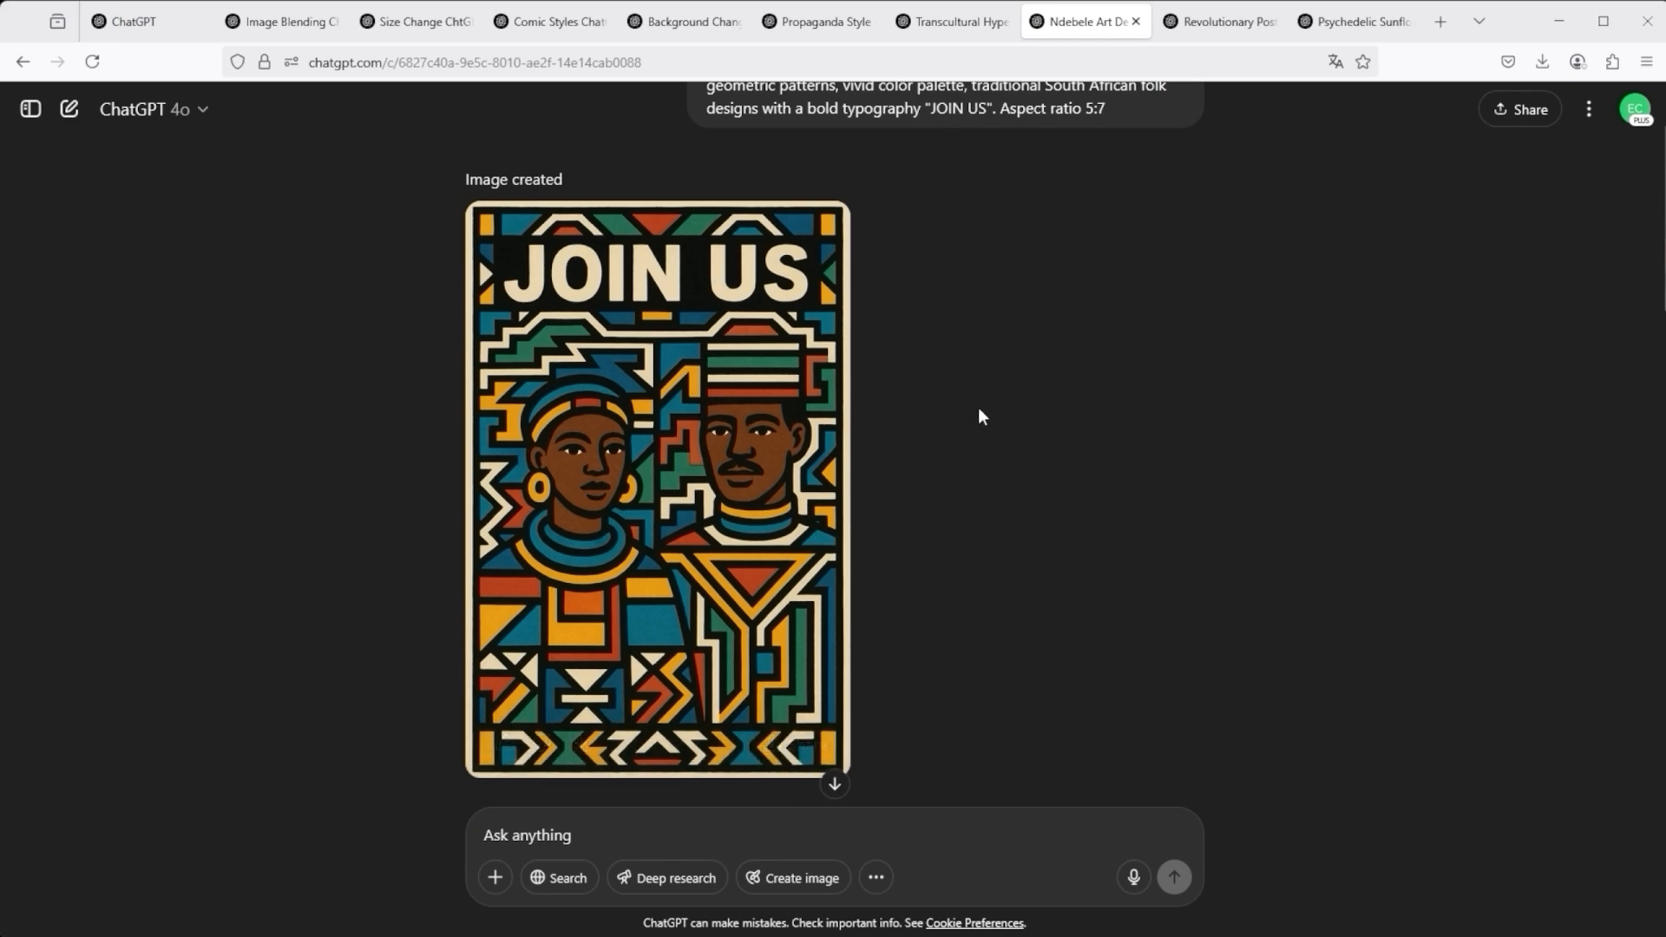
pyautogui.moveTo(672, 685)
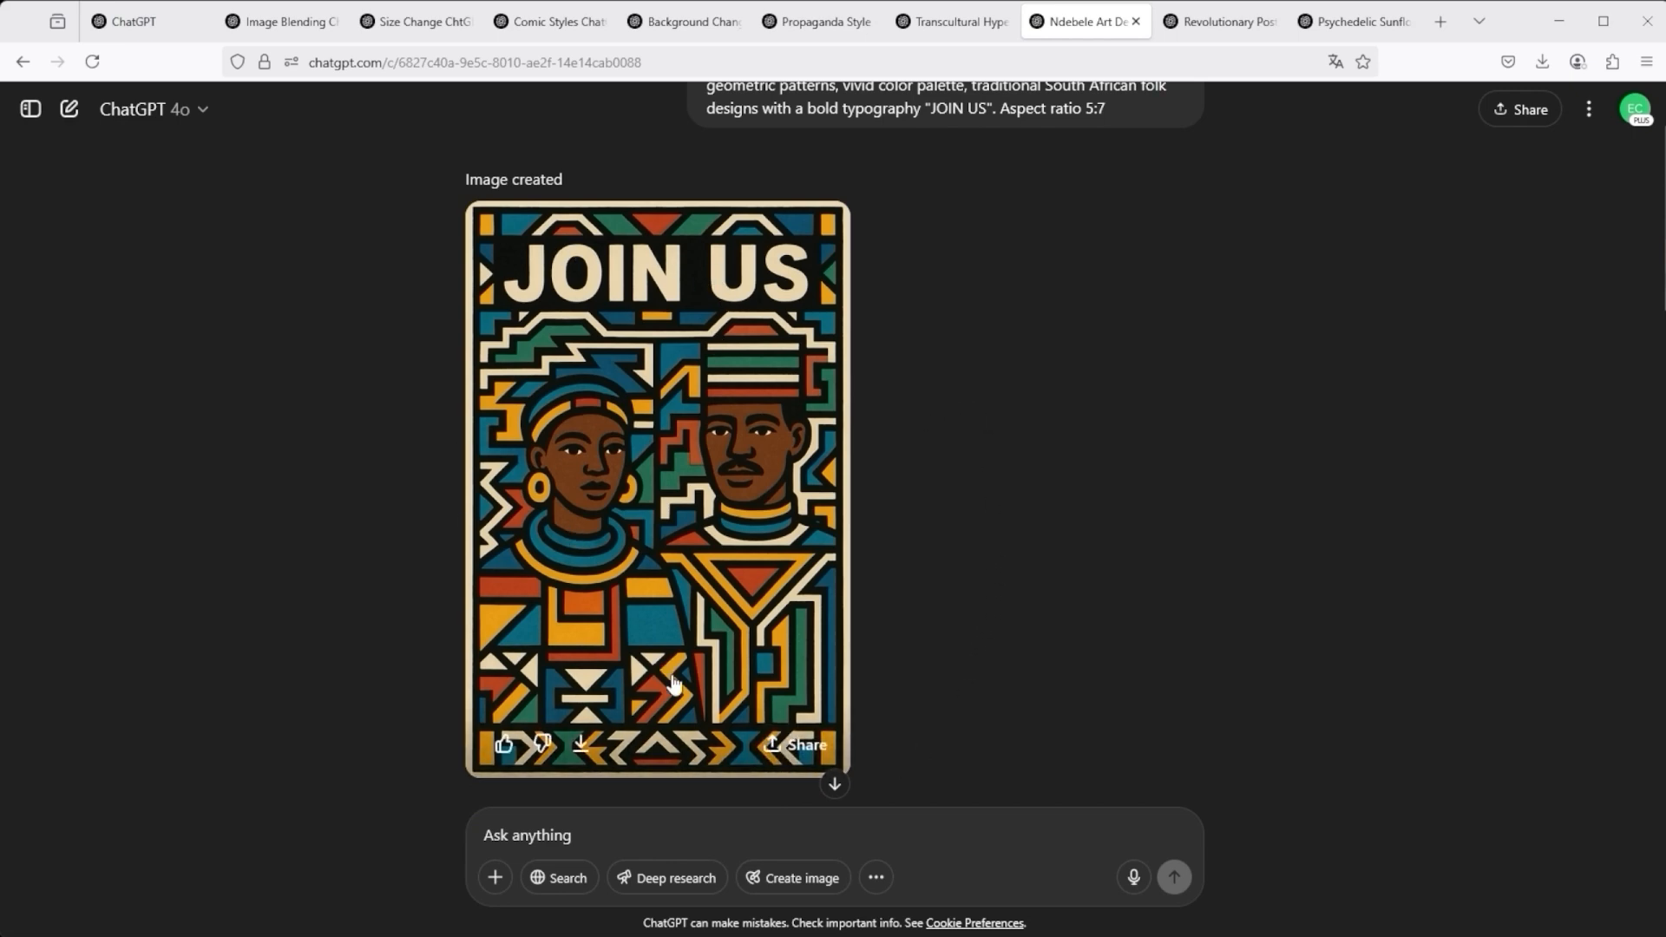
pyautogui.moveTo(529, 309)
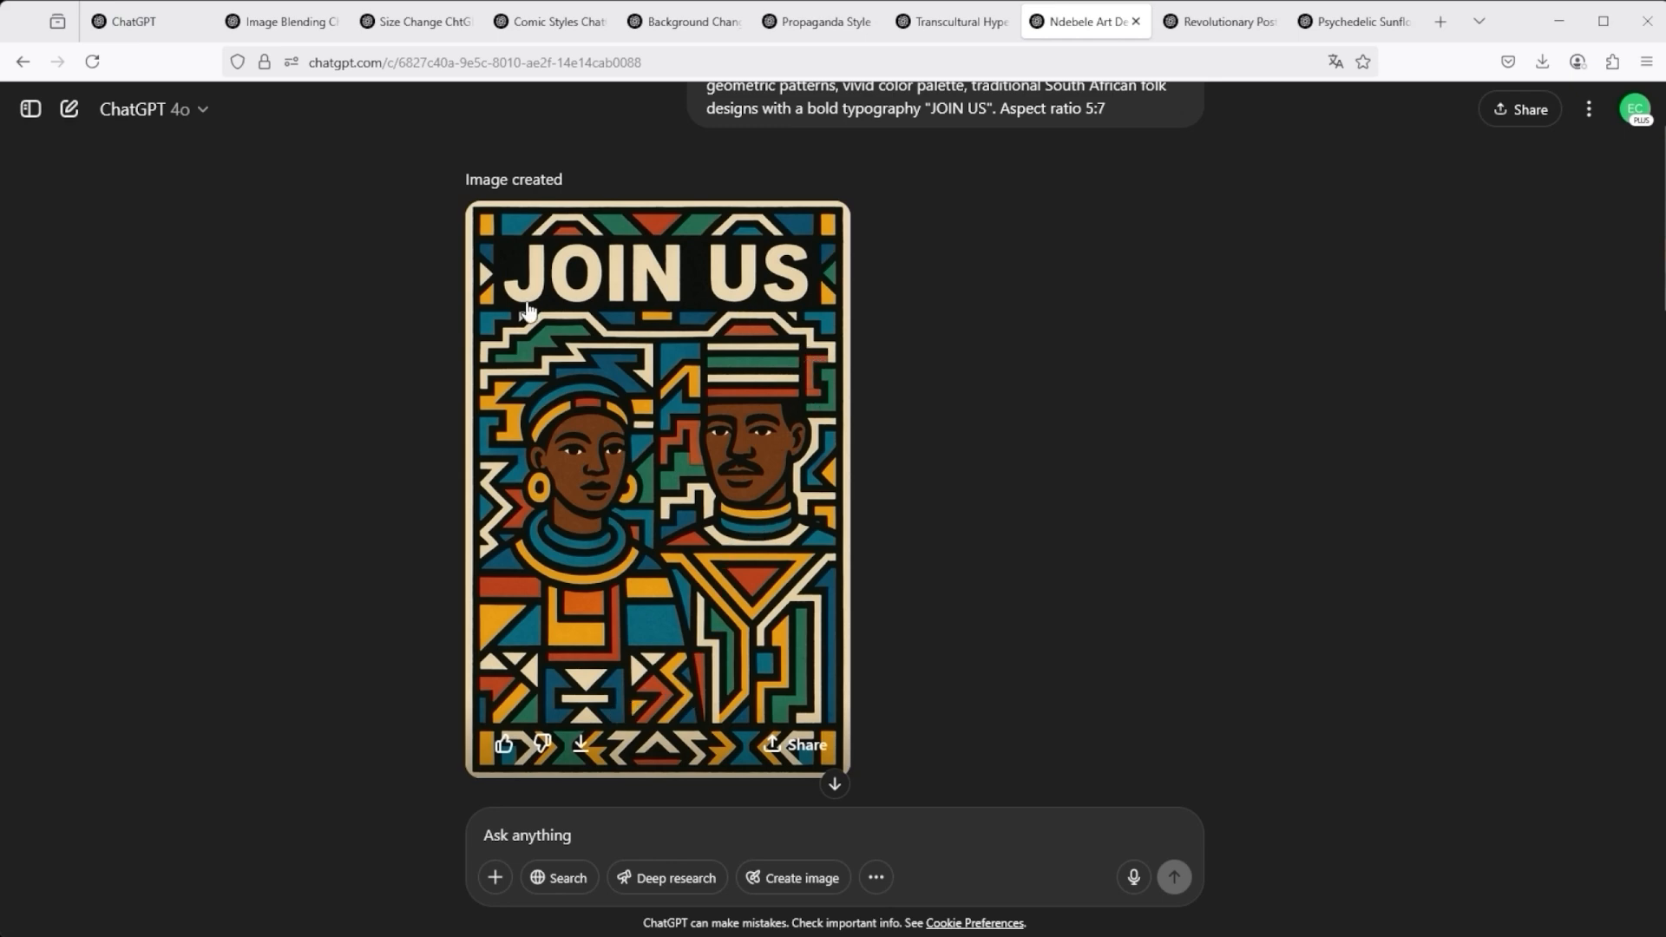
pyautogui.scroll(-3)
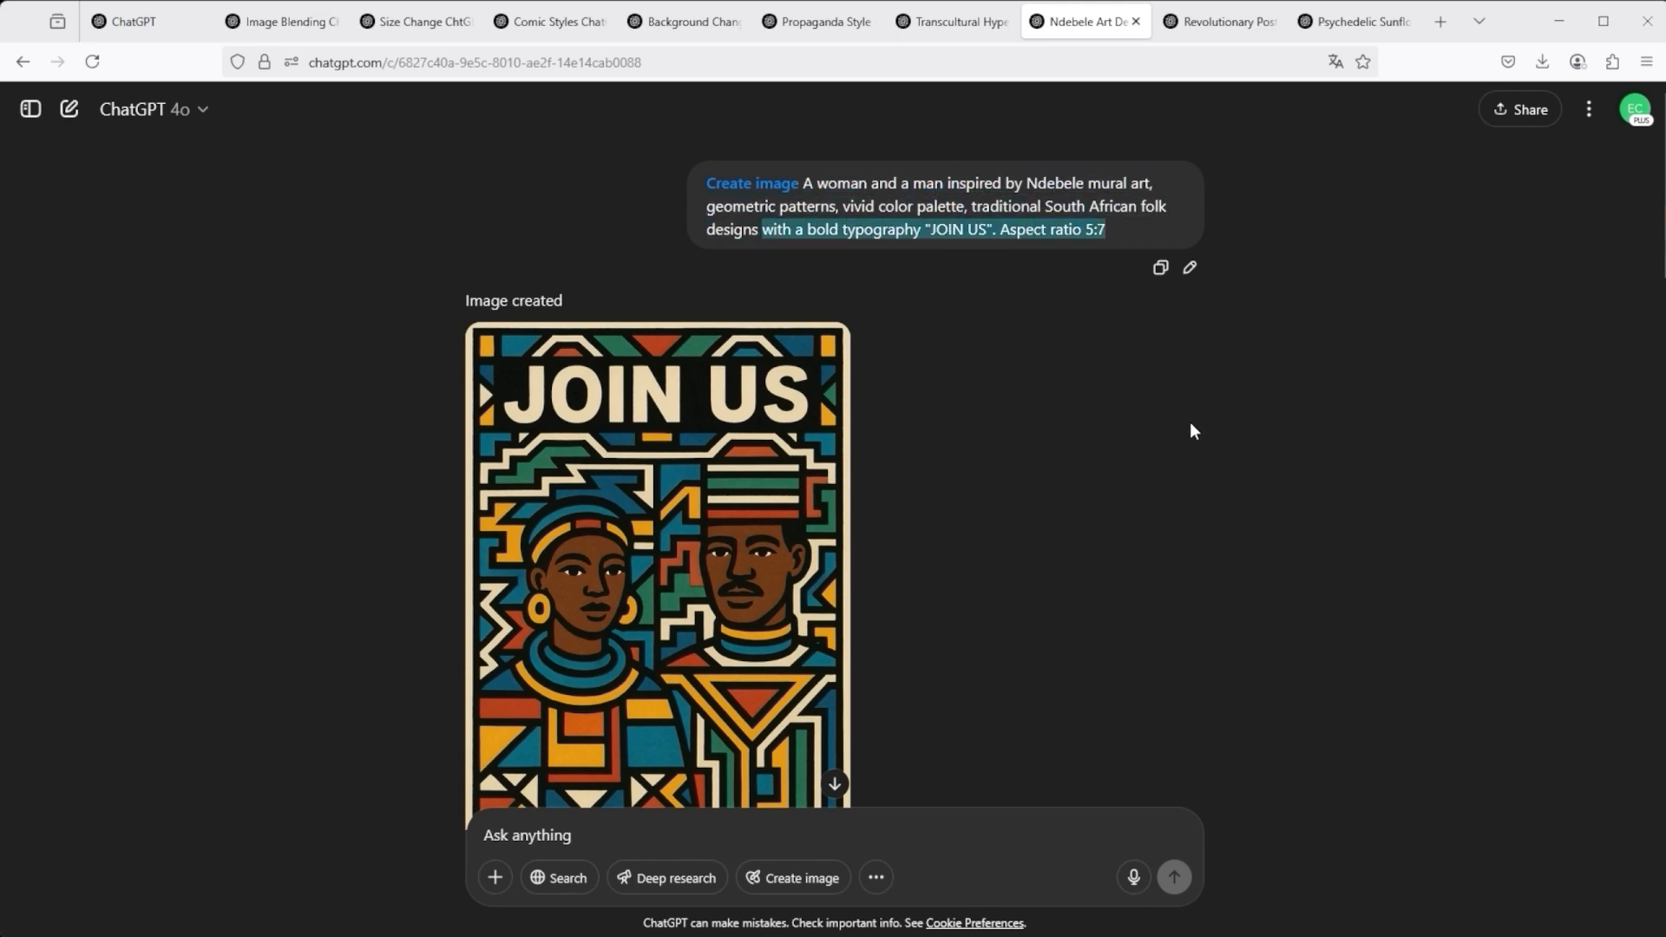
pyautogui.scroll(-3)
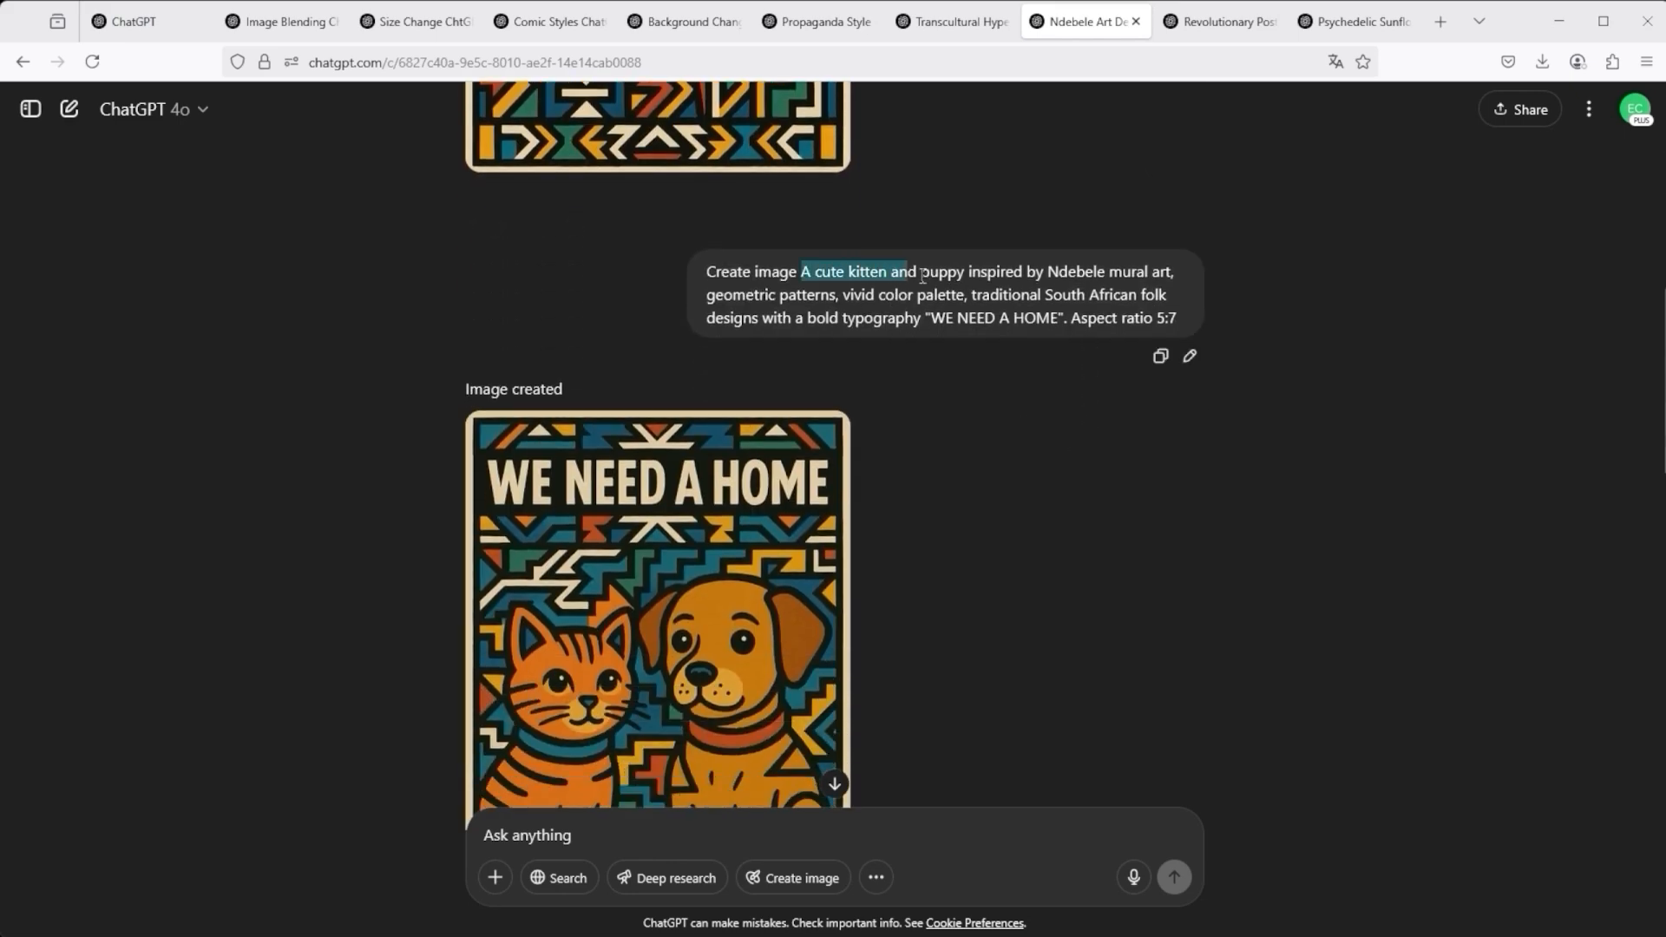
pyautogui.scroll(-3)
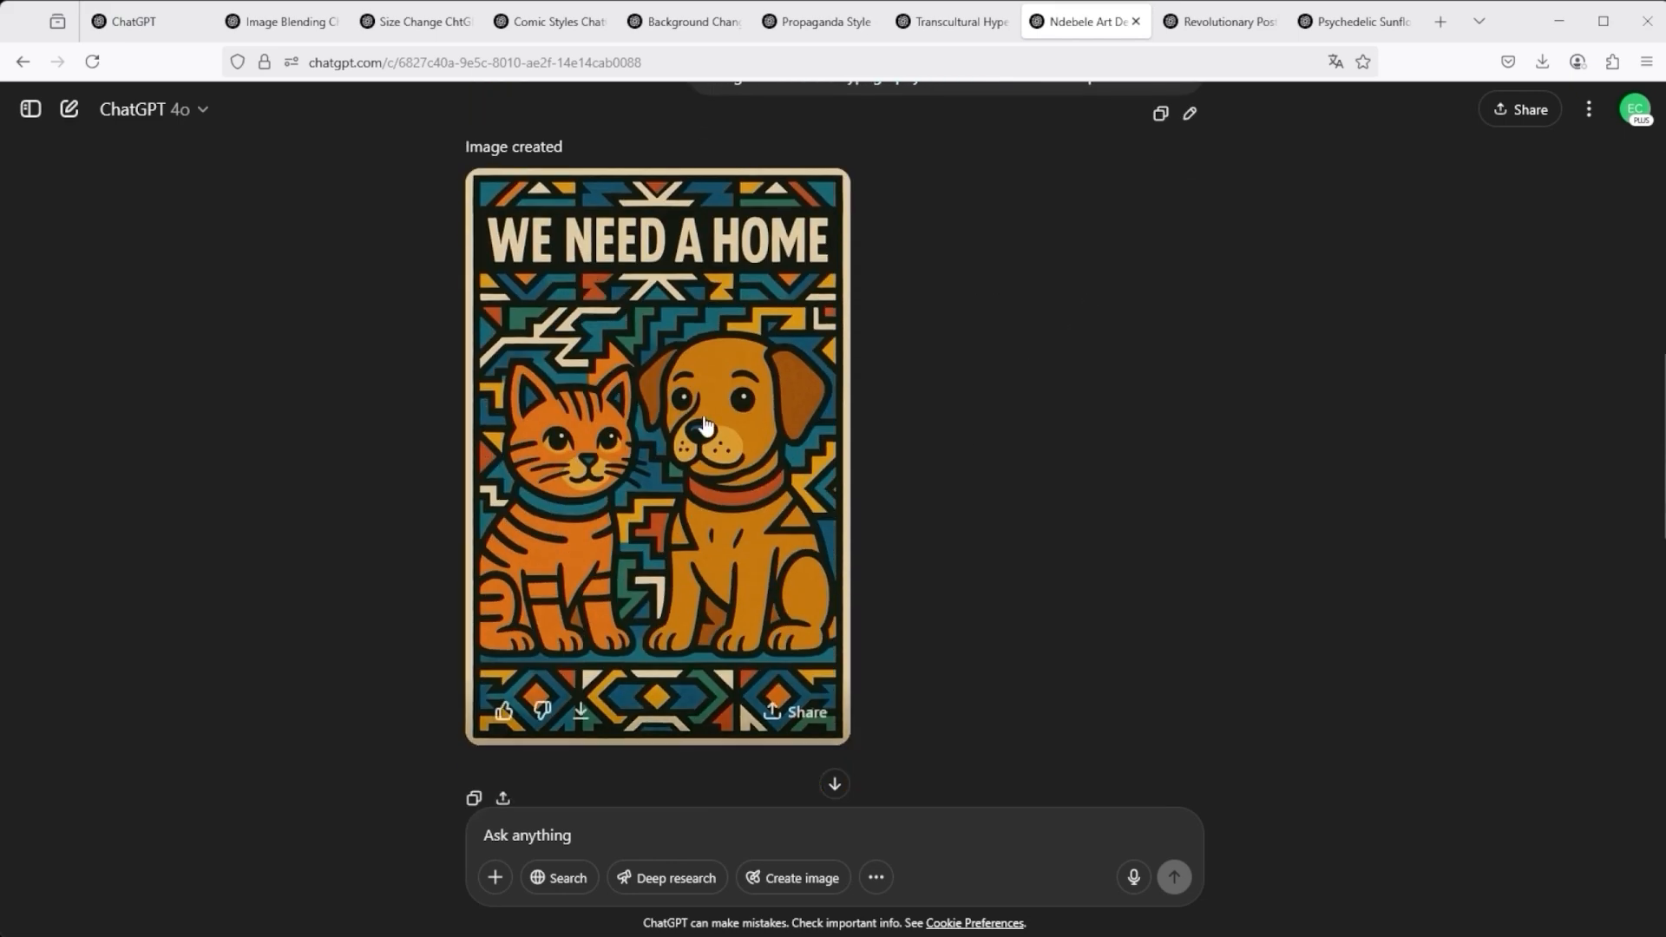
pyautogui.moveTo(823, 564)
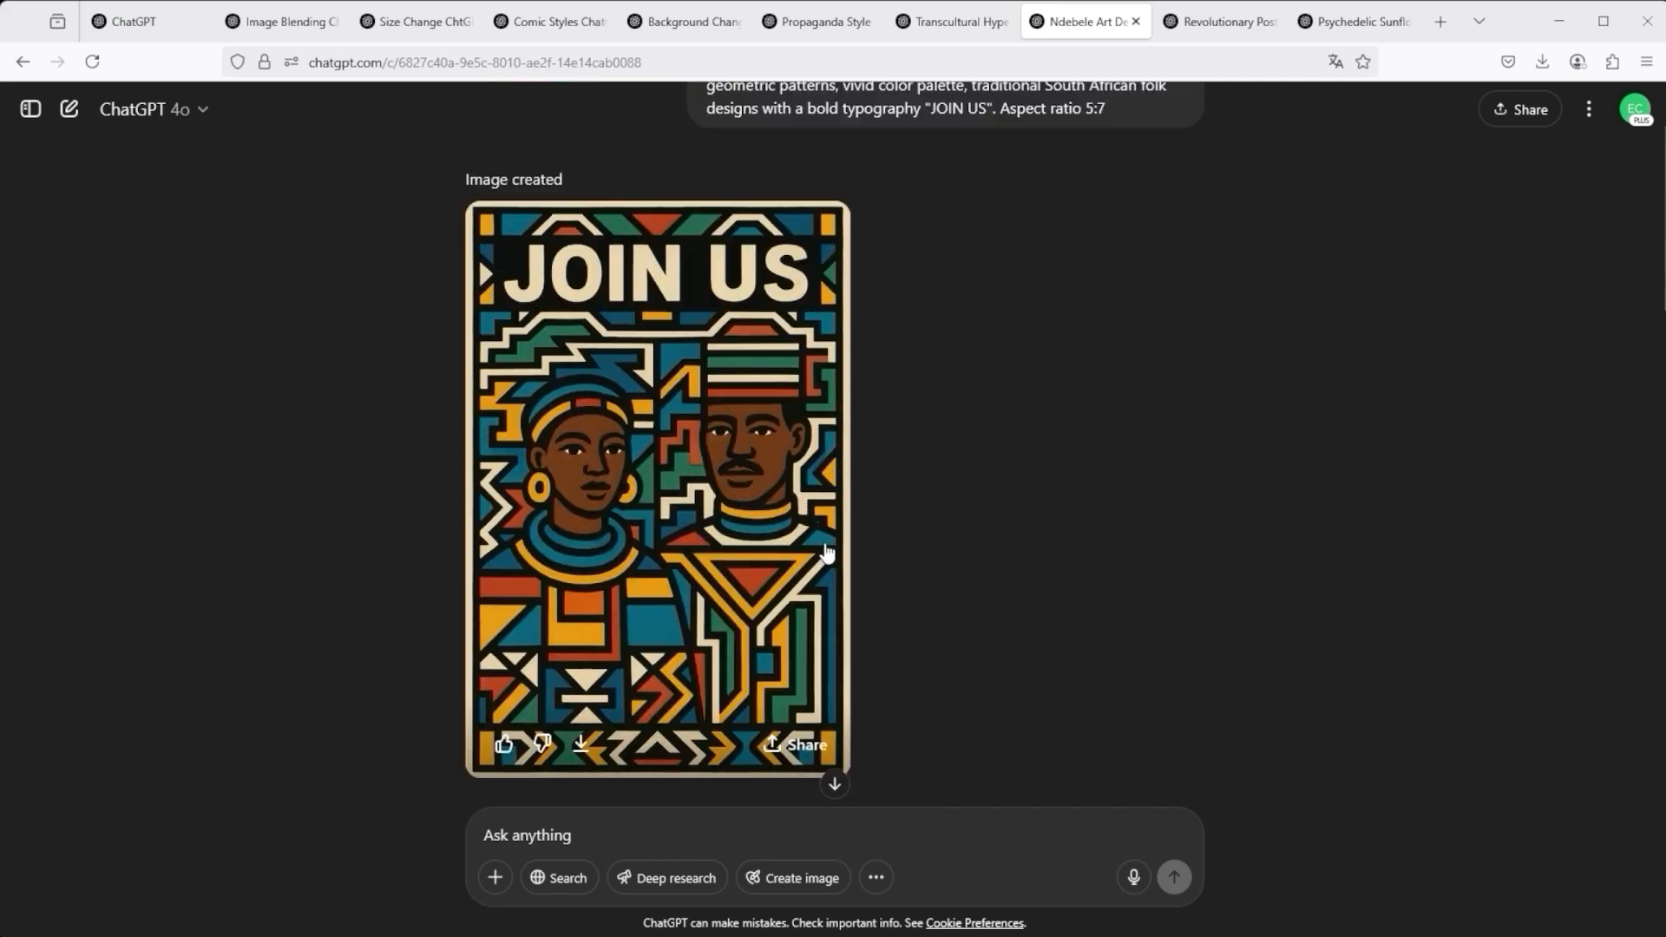
pyautogui.moveTo(879, 513)
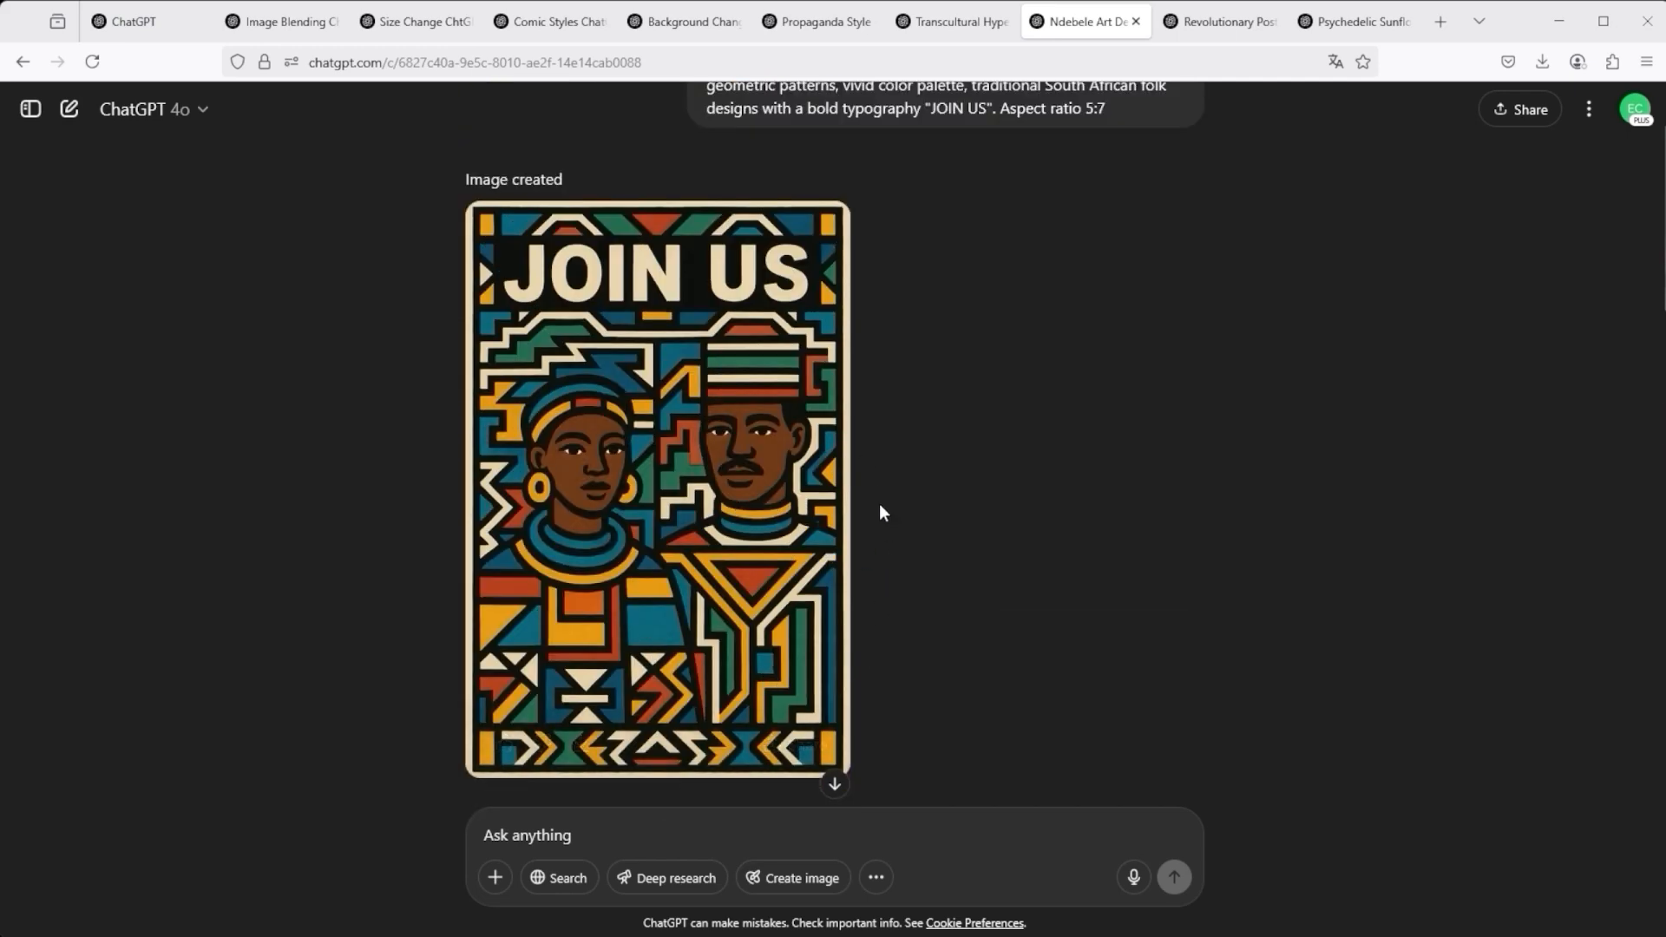
pyautogui.moveTo(823, 242)
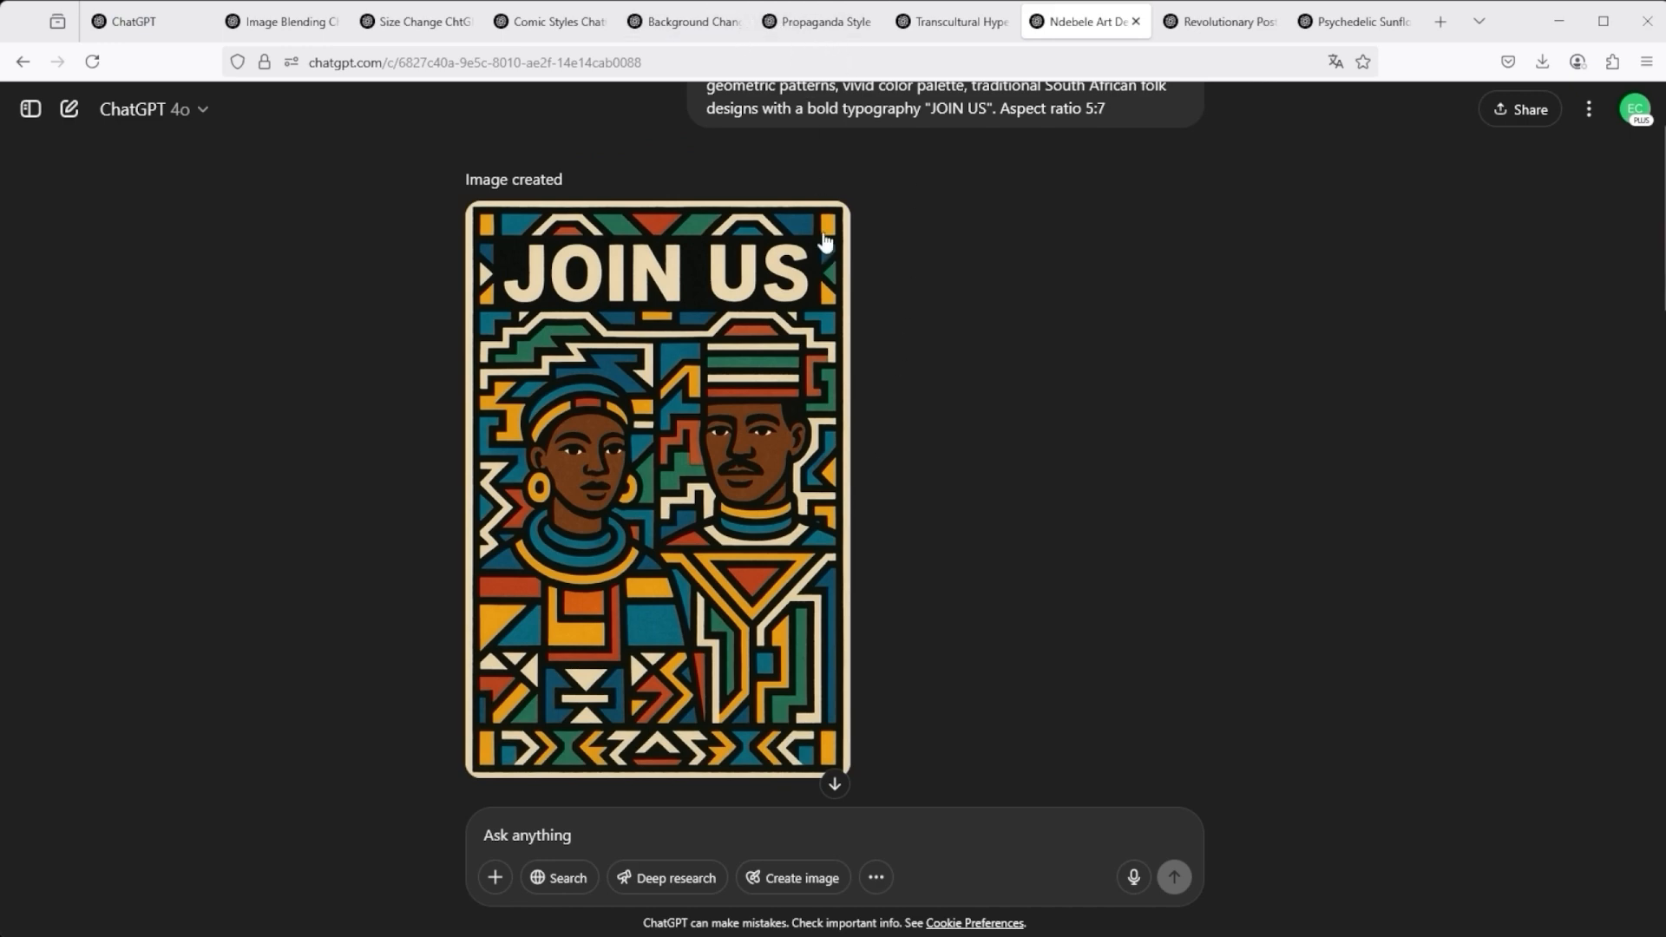
pyautogui.moveTo(858, 522)
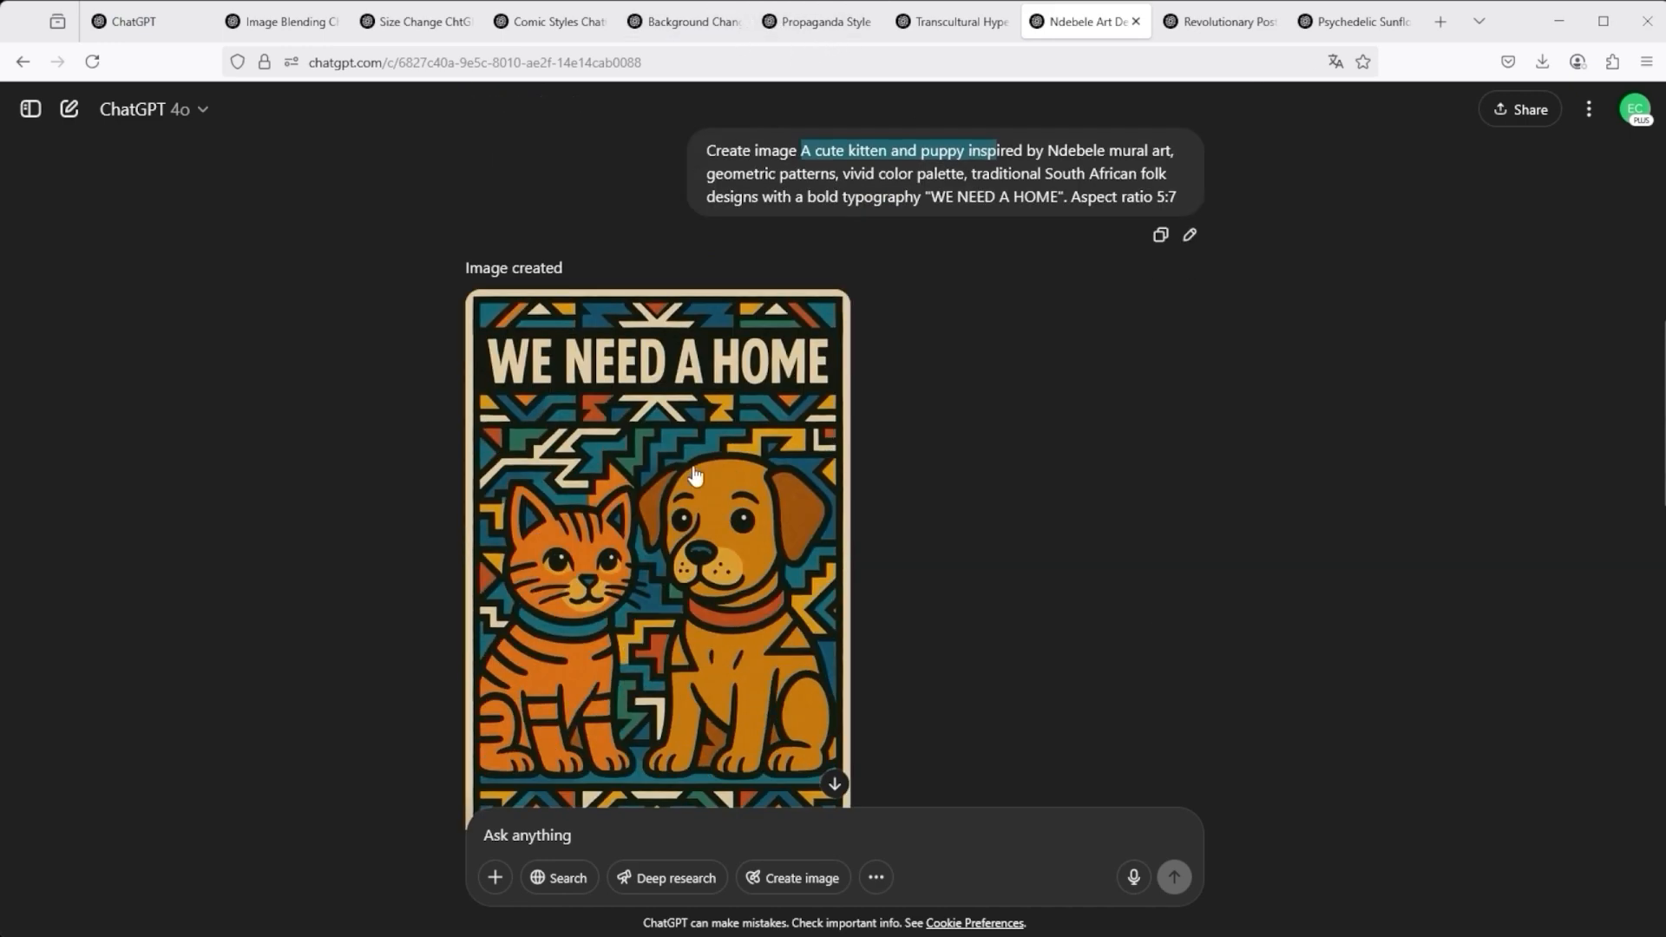
pyautogui.scroll(-3)
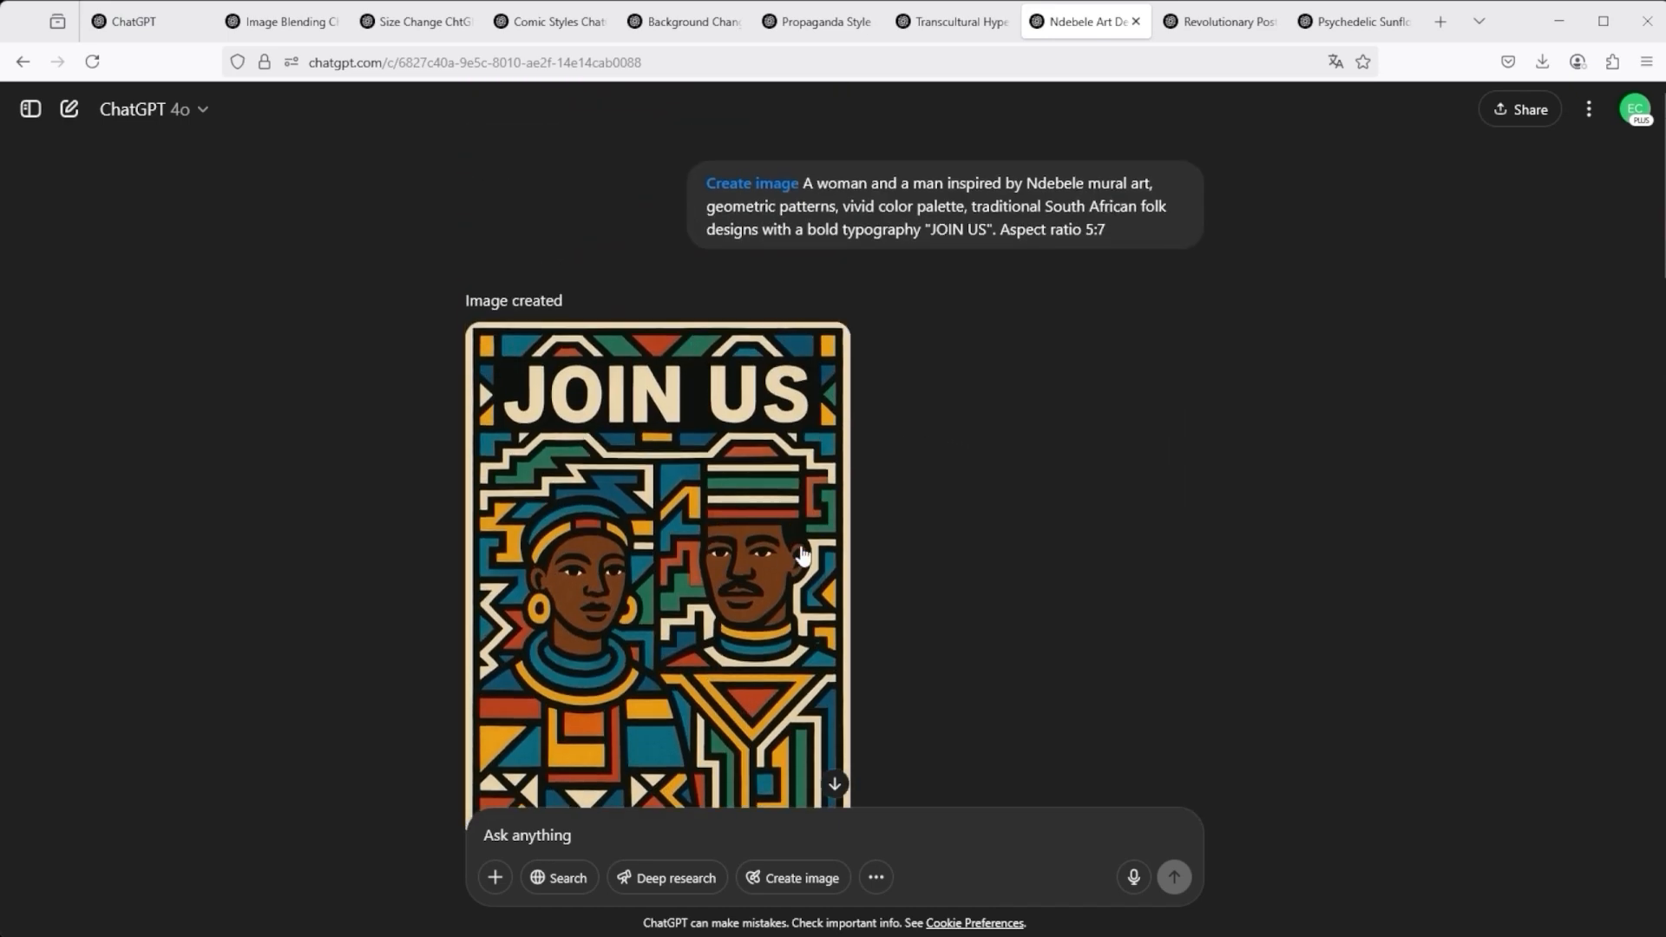
# - View the Ndebele rose poster full size, then open the Revolutionary Poster chat
pyautogui.click(656, 553)
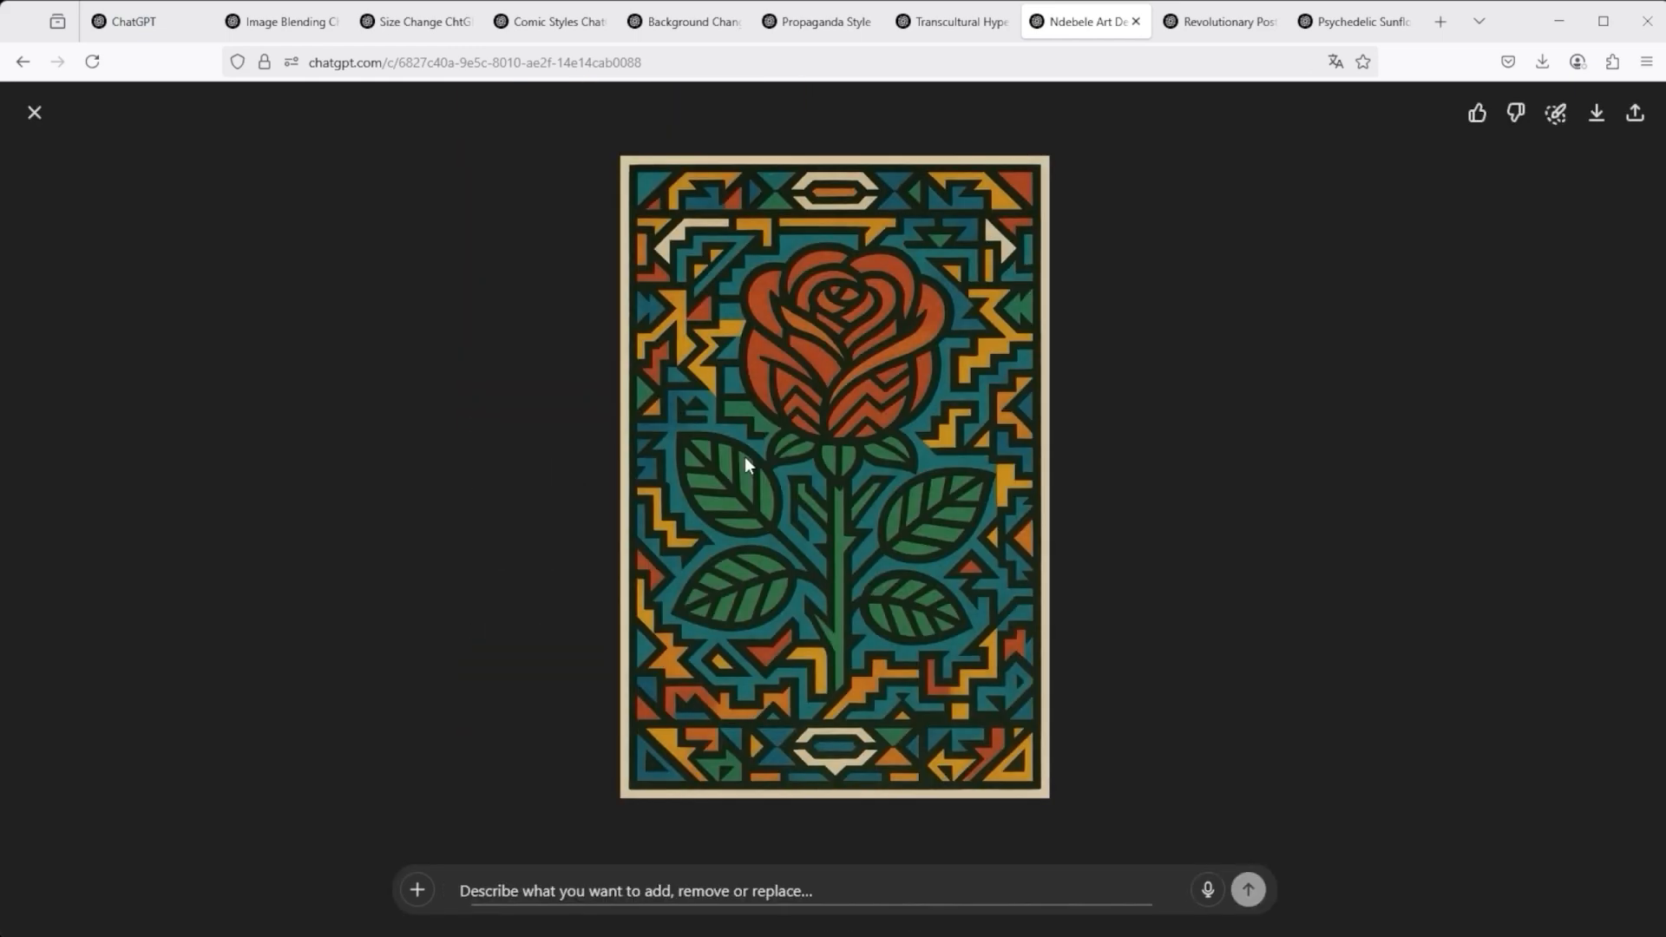
pyautogui.moveTo(593, 626)
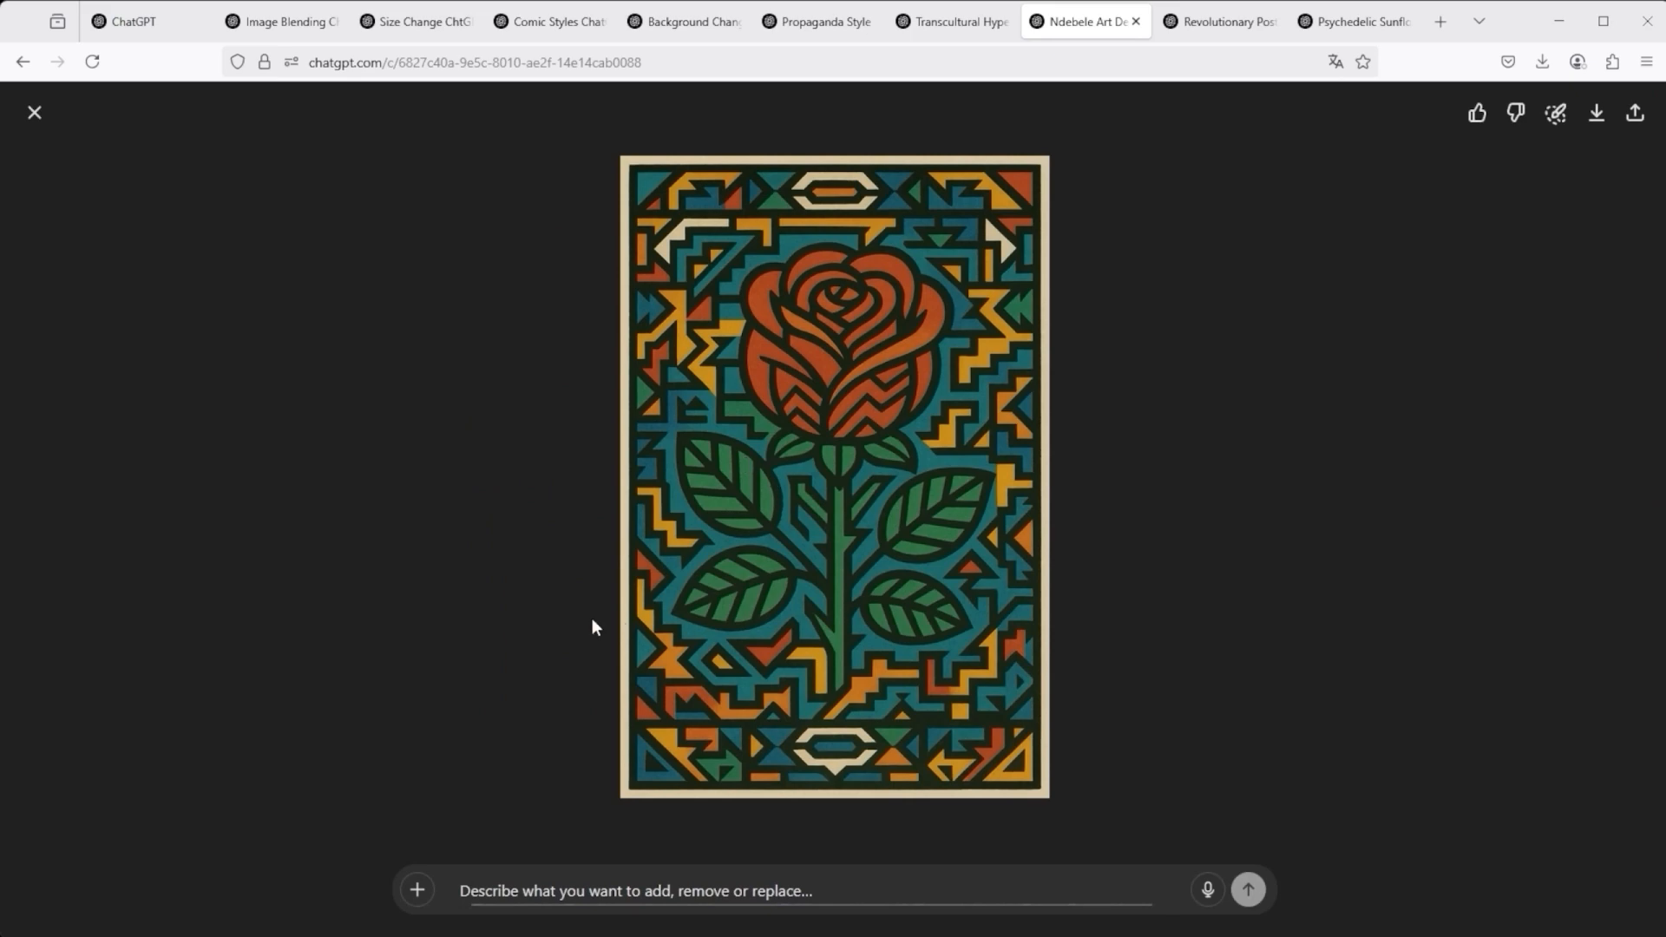
pyautogui.click(1218, 21)
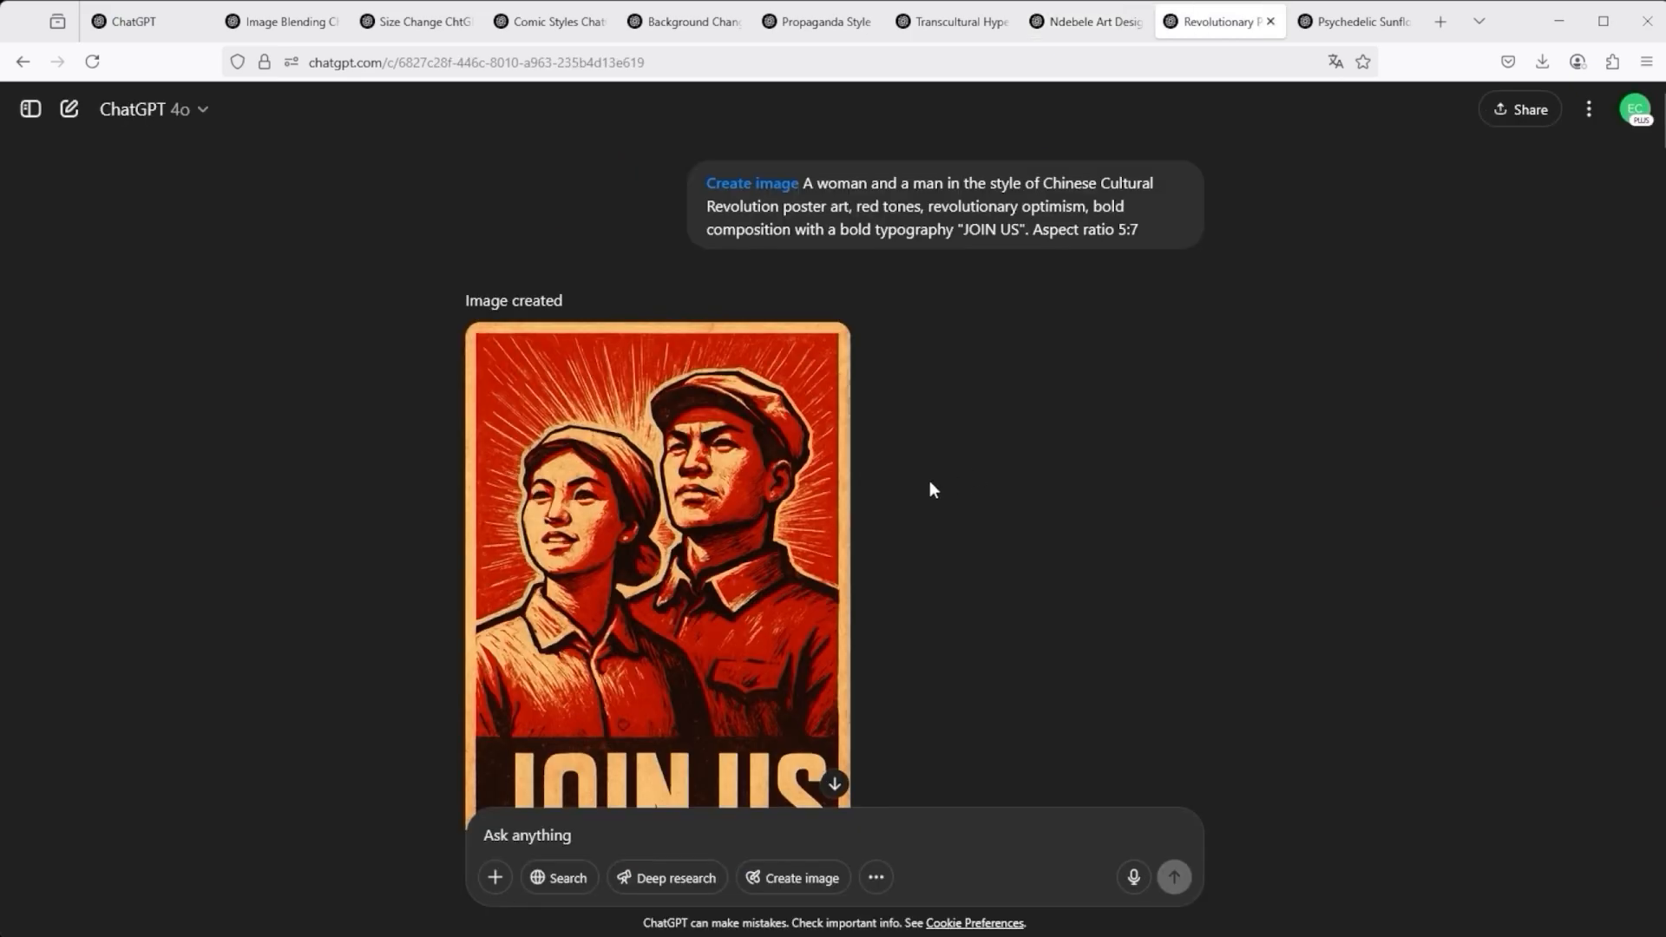
pyautogui.scroll(-3)
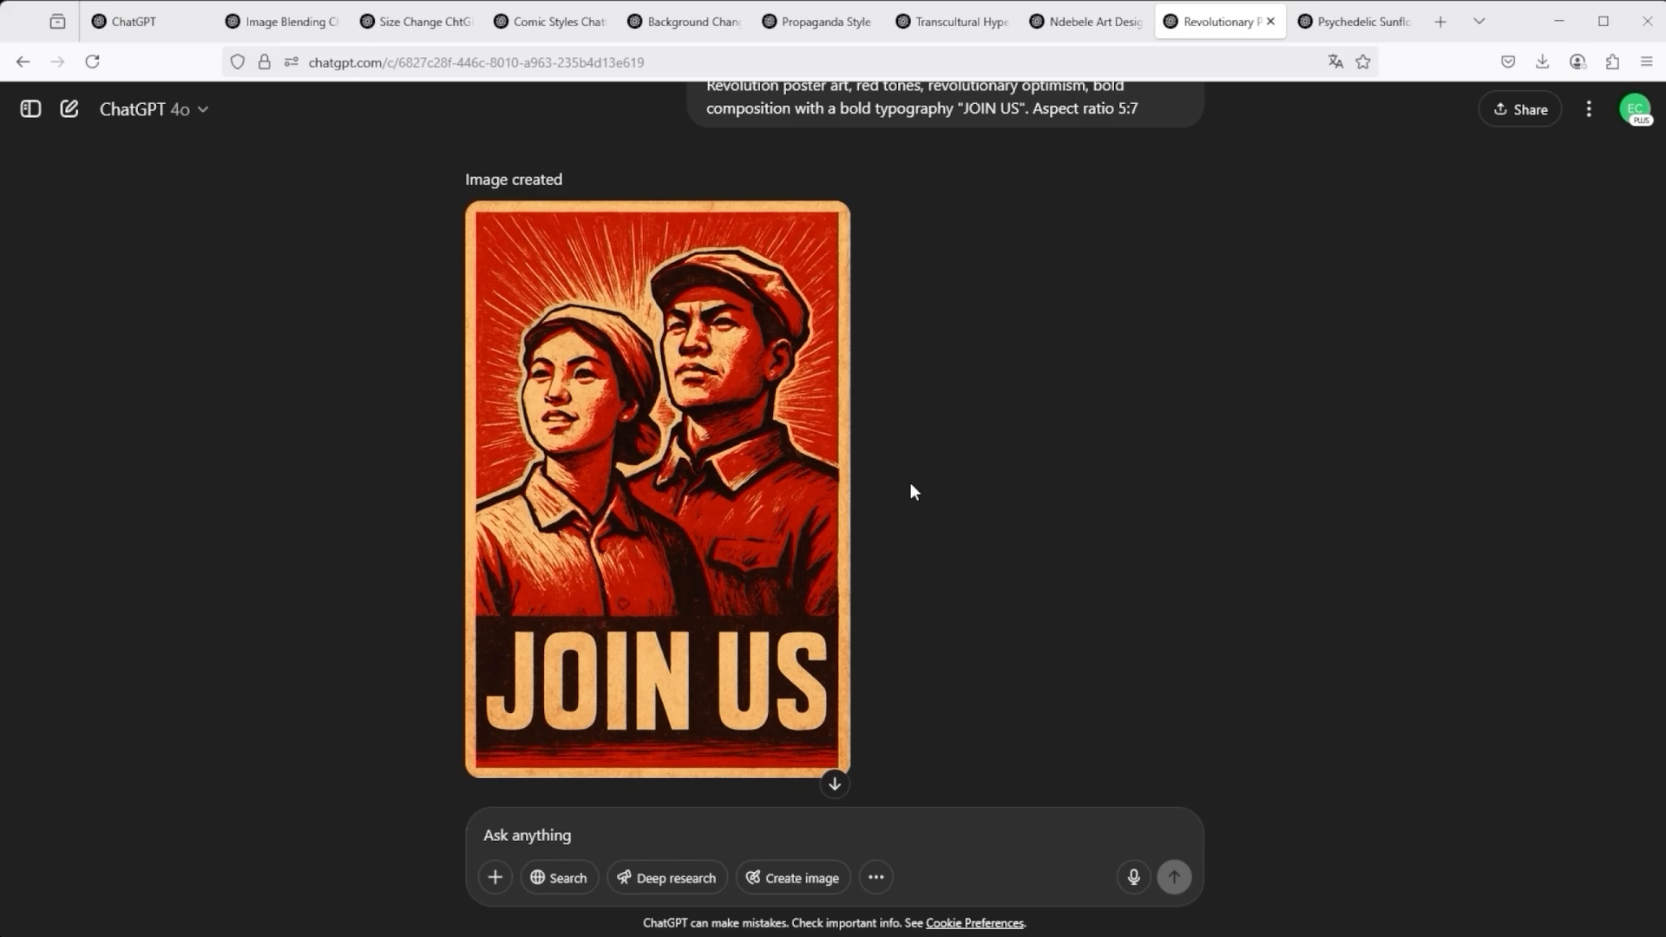
pyautogui.moveTo(552, 289)
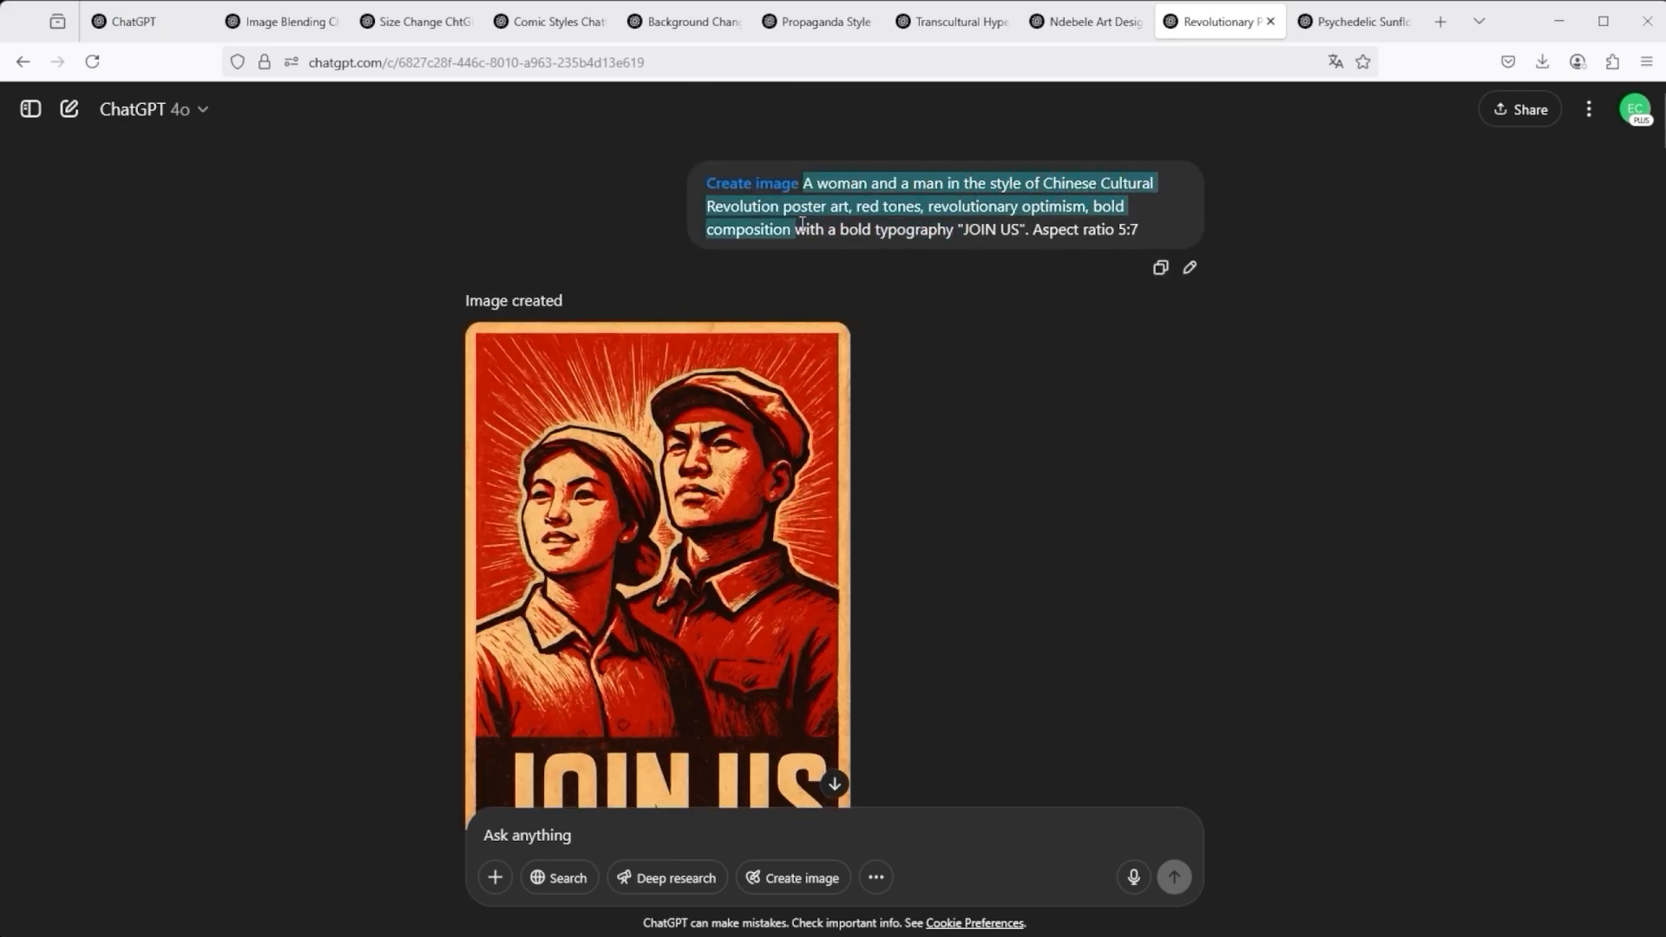
pyautogui.scroll(-3)
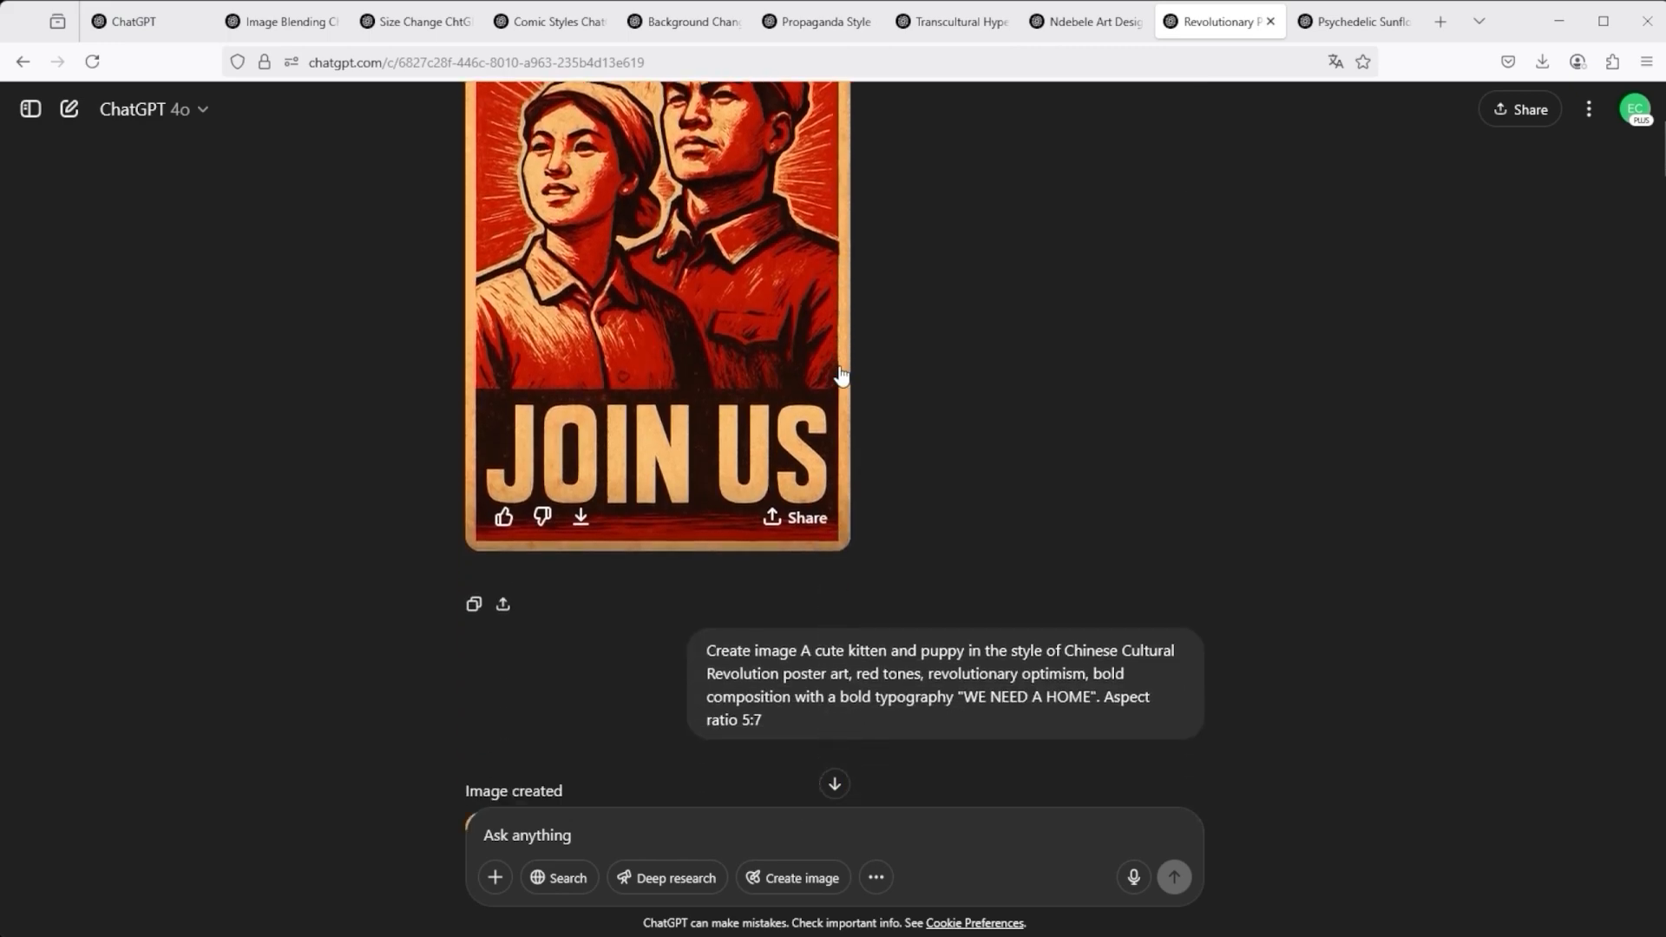
pyautogui.scroll(-3)
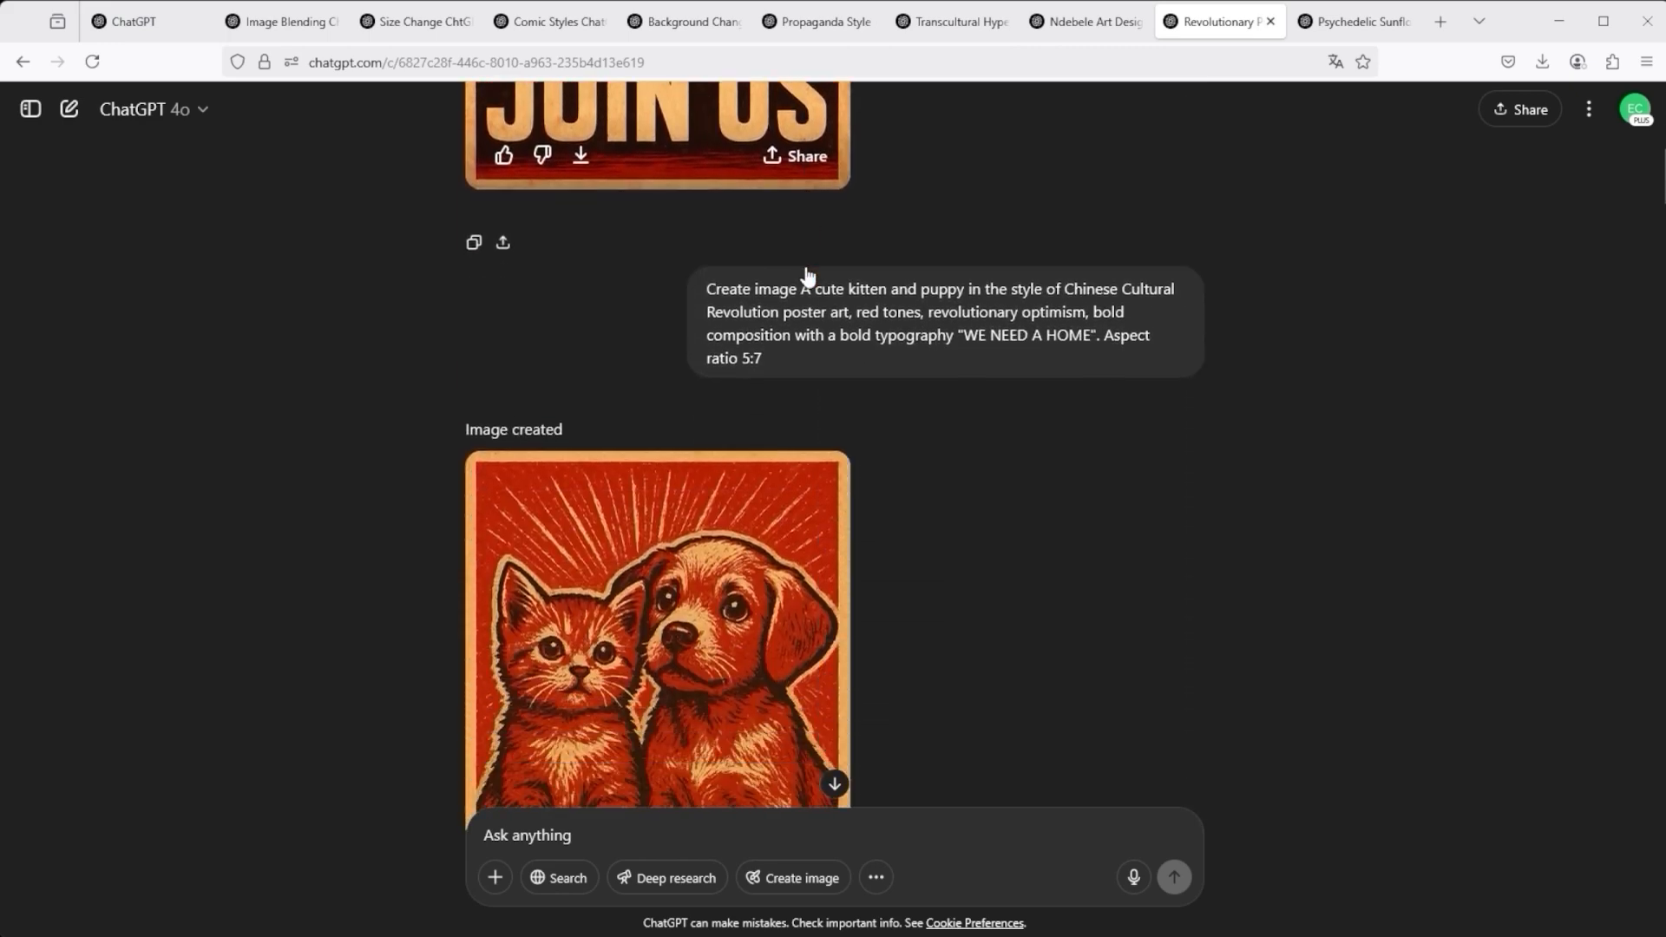
pyautogui.scroll(3)
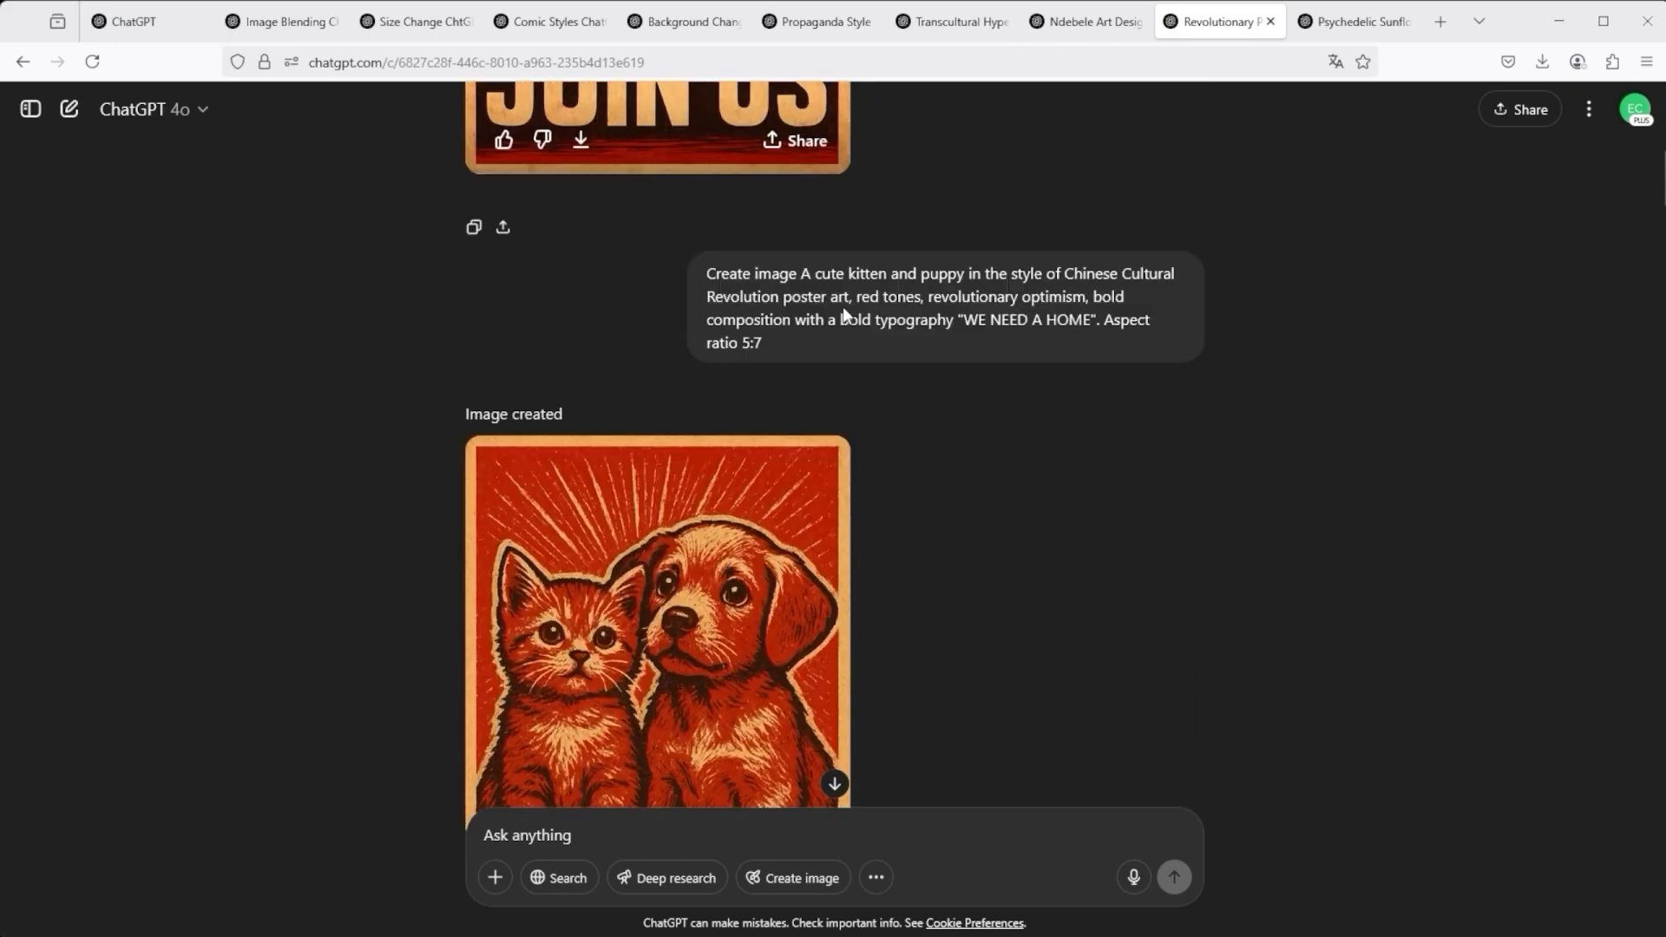
pyautogui.scroll(-3)
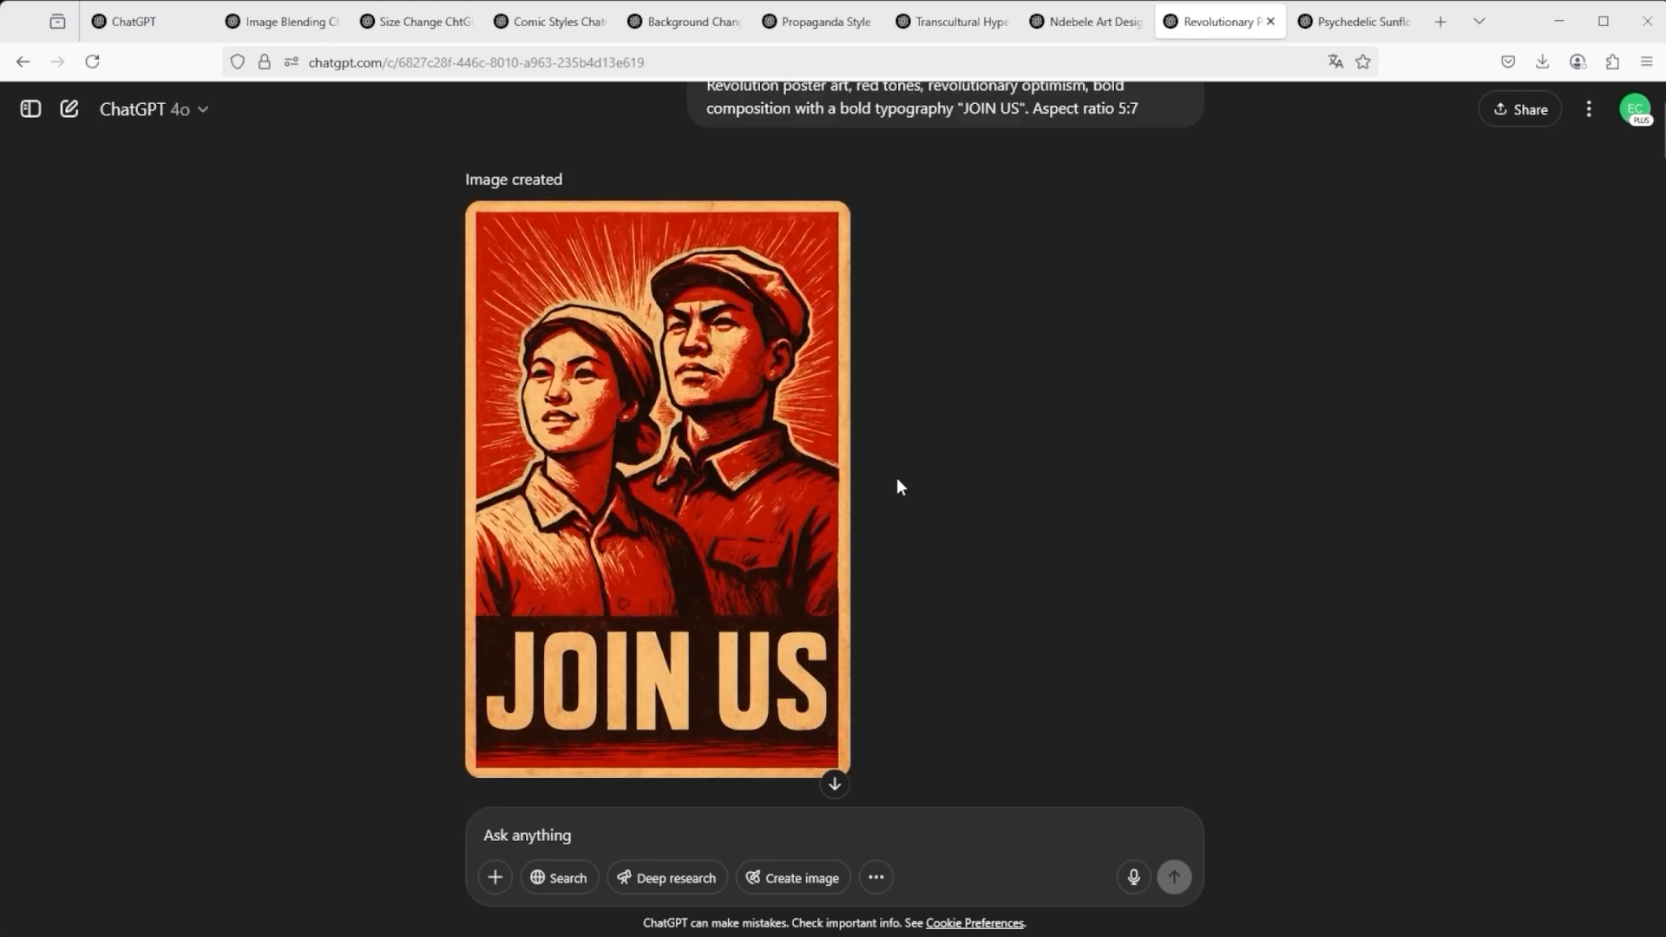
pyautogui.scroll(-3)
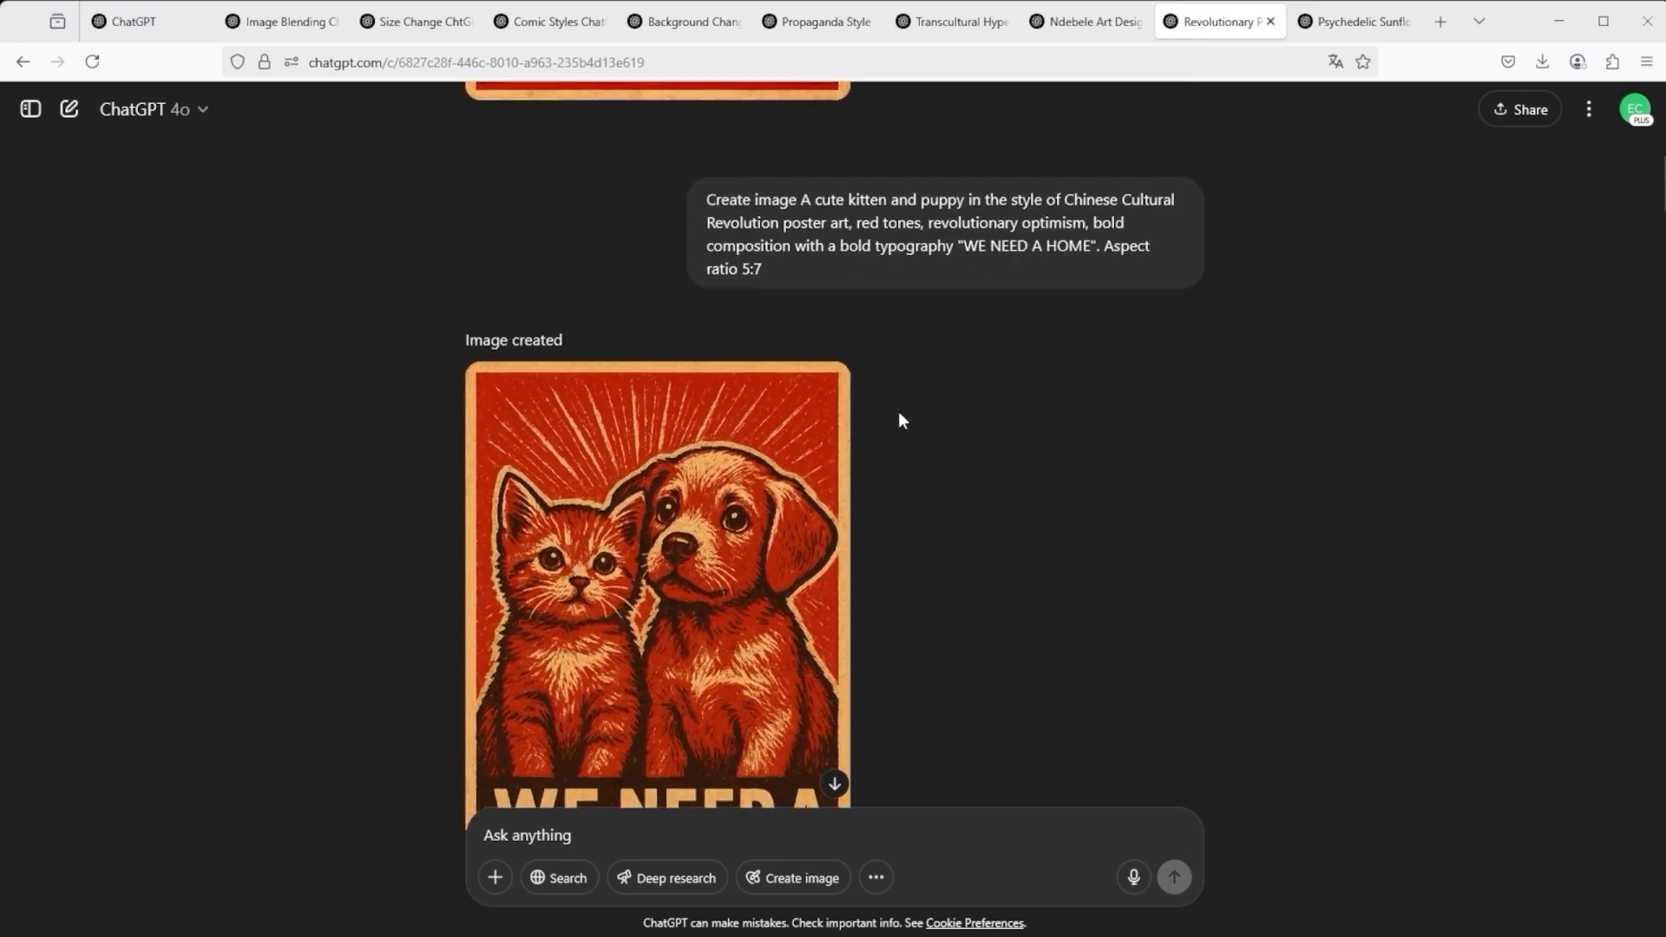
pyautogui.scroll(-3)
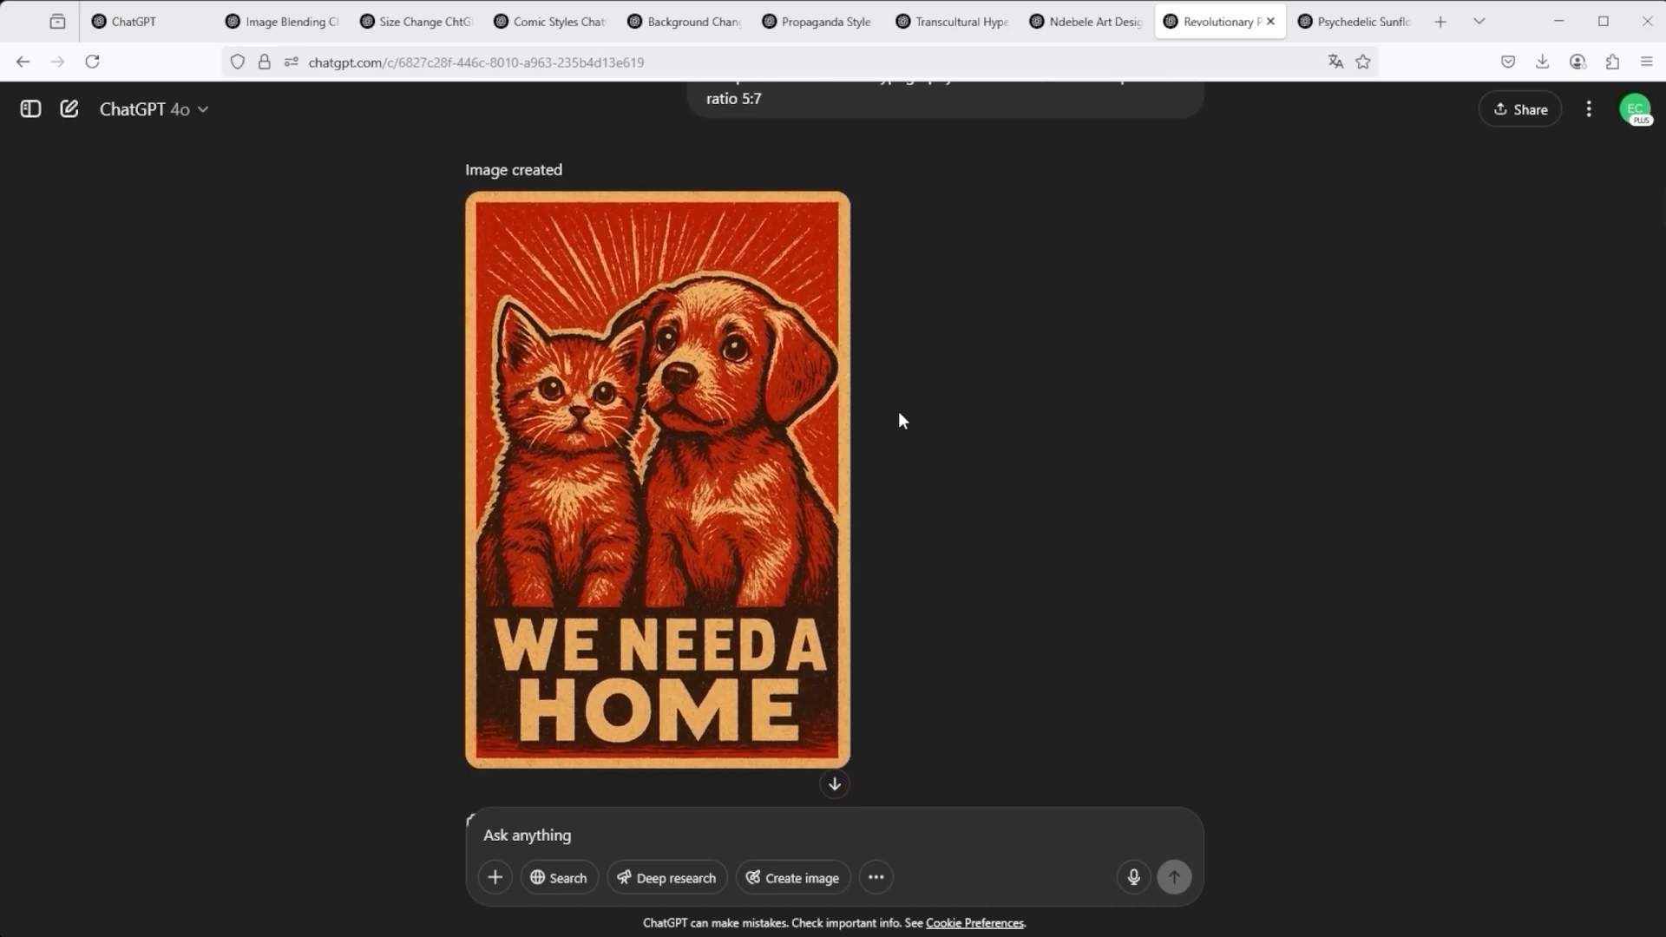
pyautogui.scroll(-3)
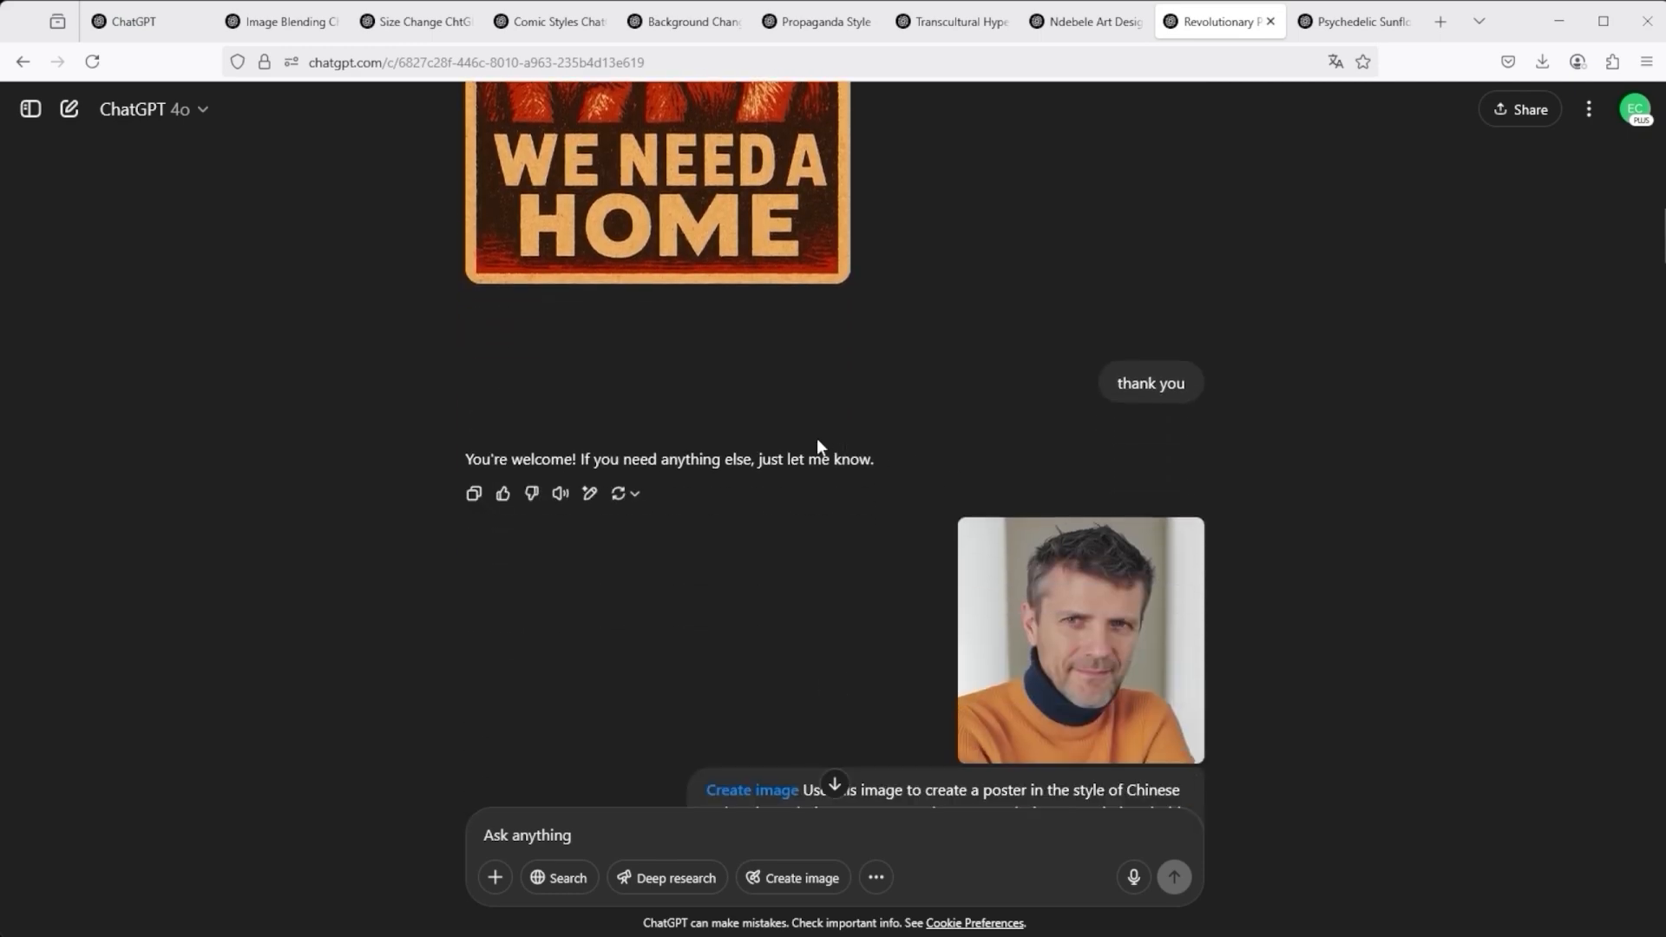
pyautogui.scroll(-3)
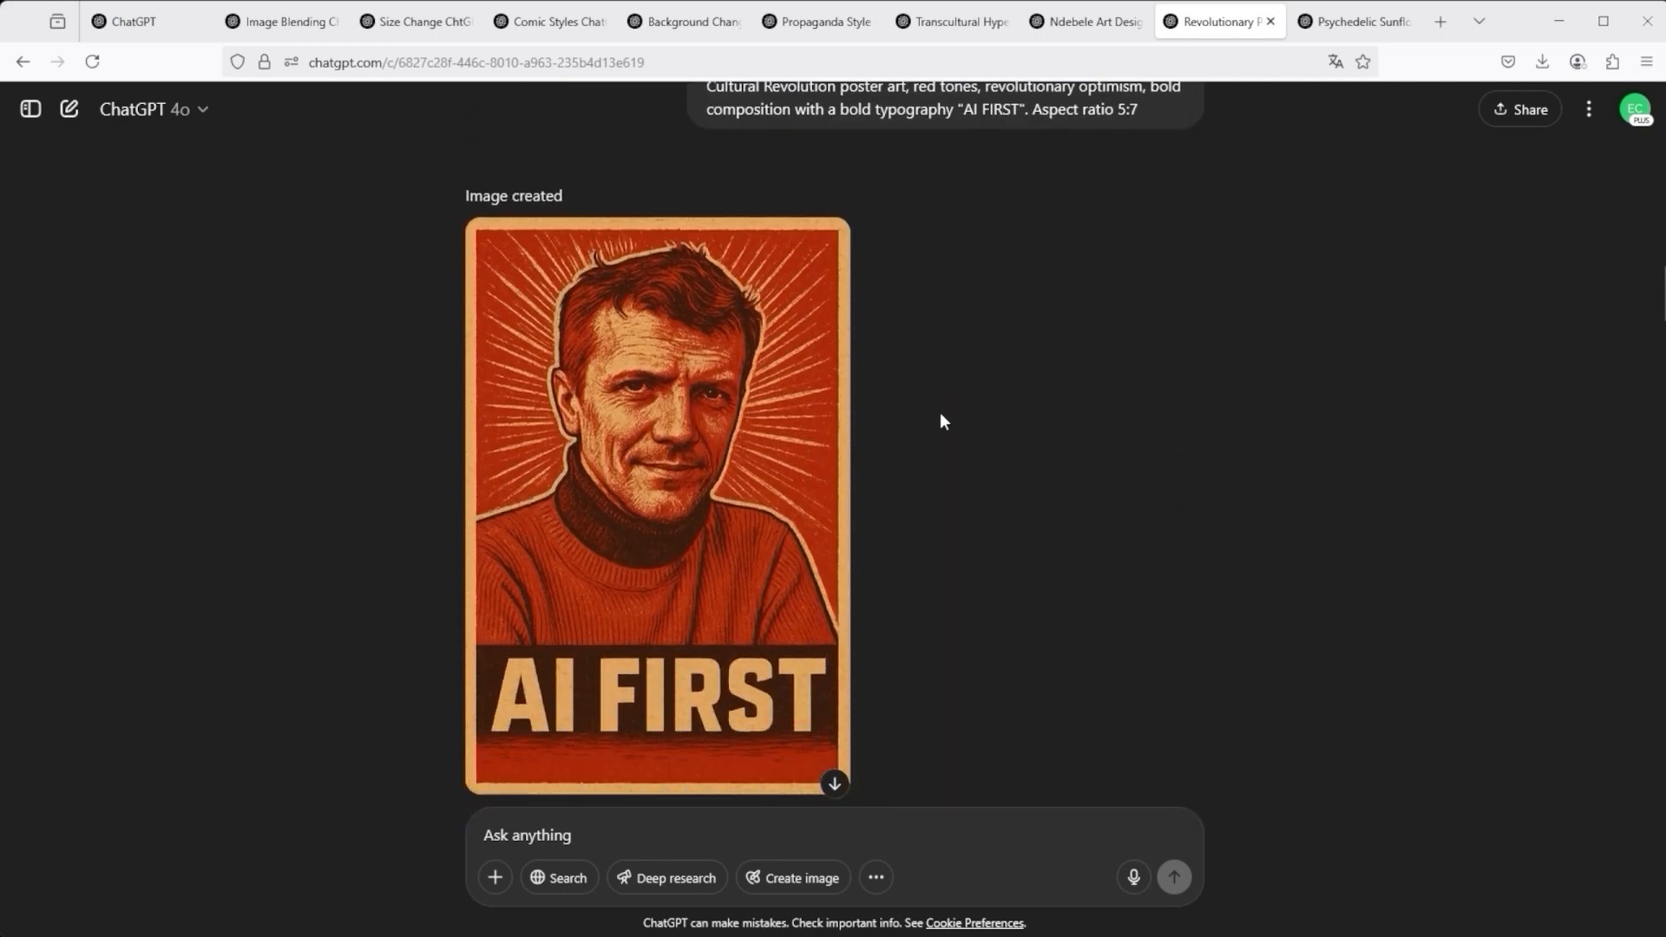
pyautogui.scroll(-3)
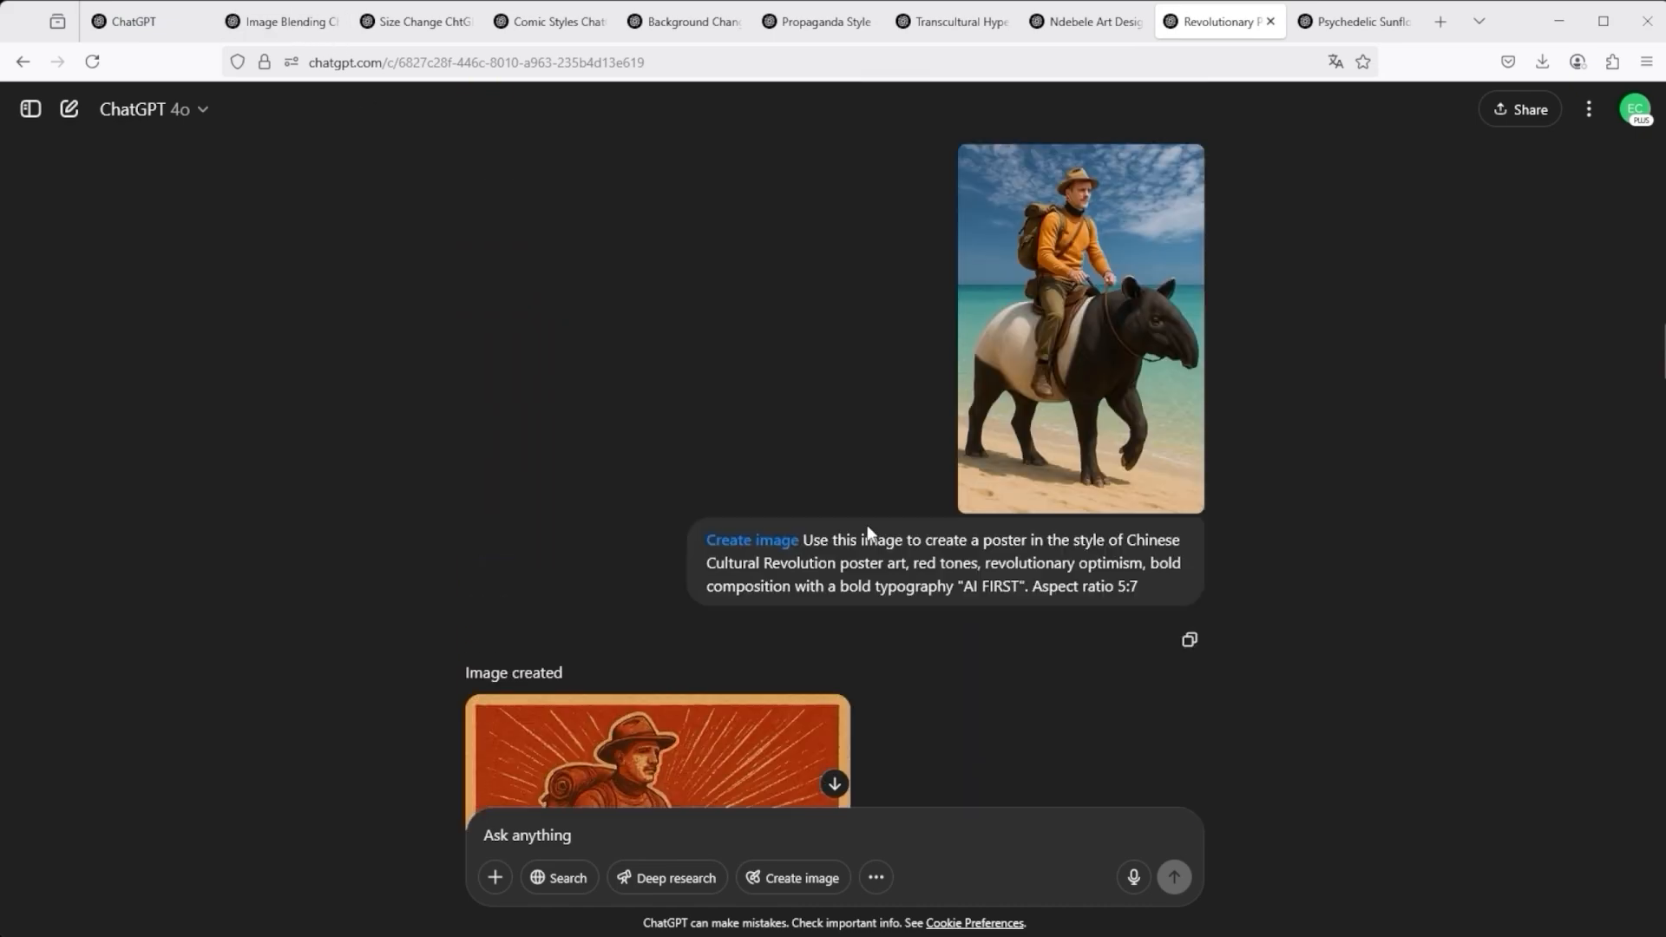
pyautogui.scroll(-3)
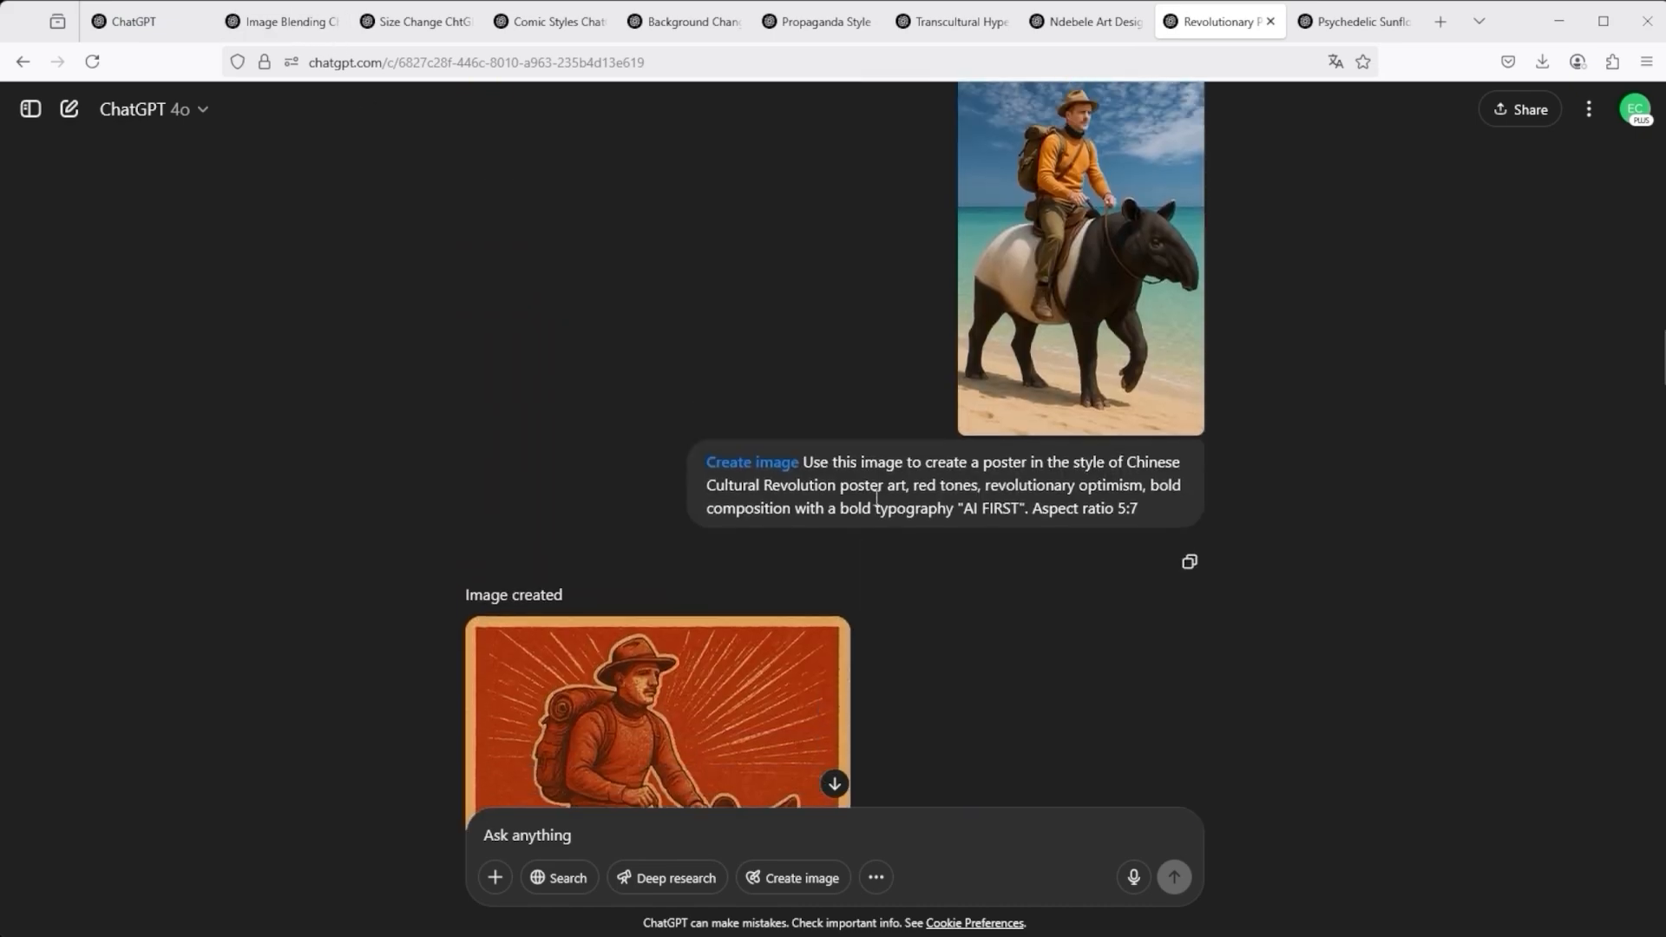
pyautogui.scroll(-3)
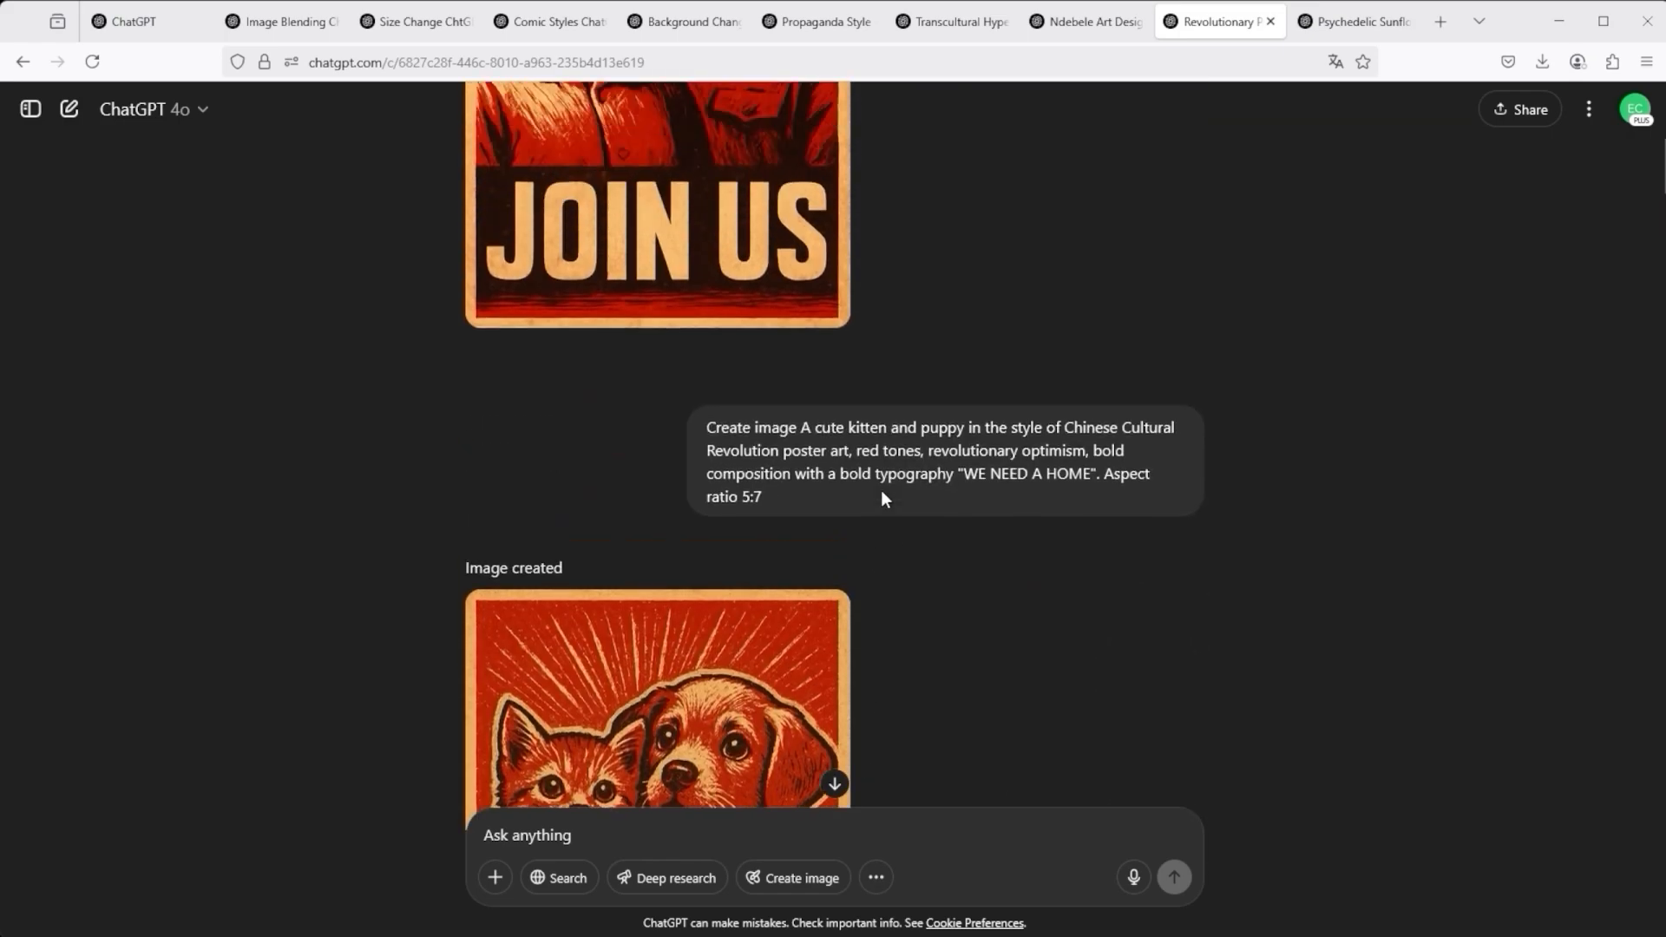
pyautogui.scroll(-3)
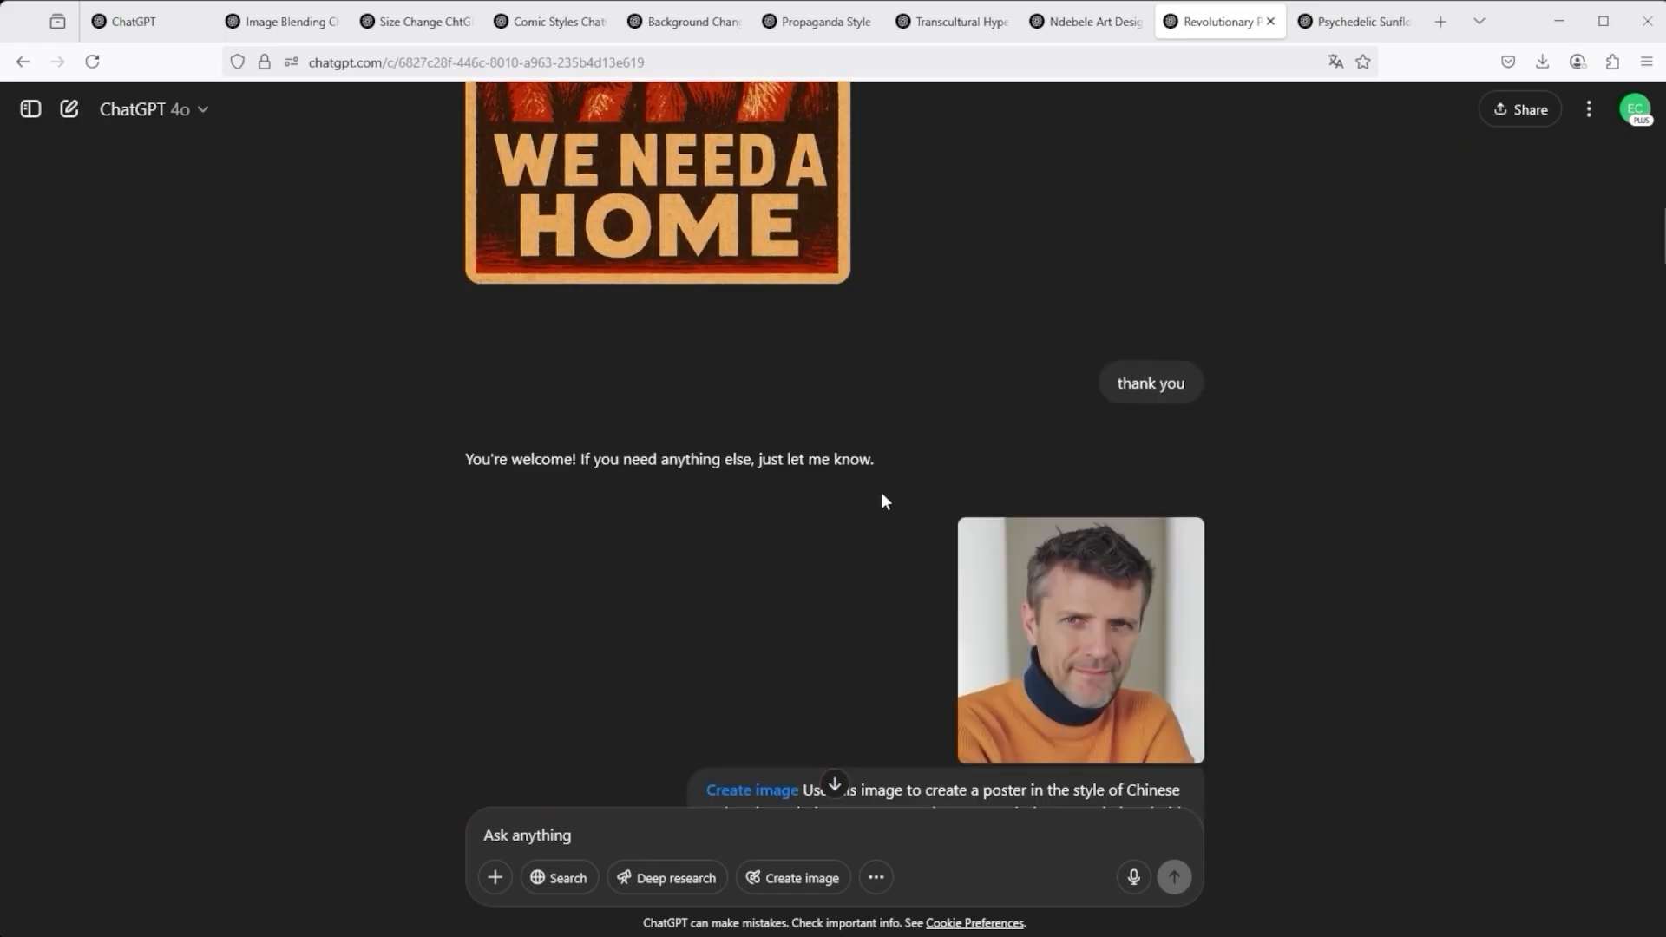
pyautogui.scroll(-3)
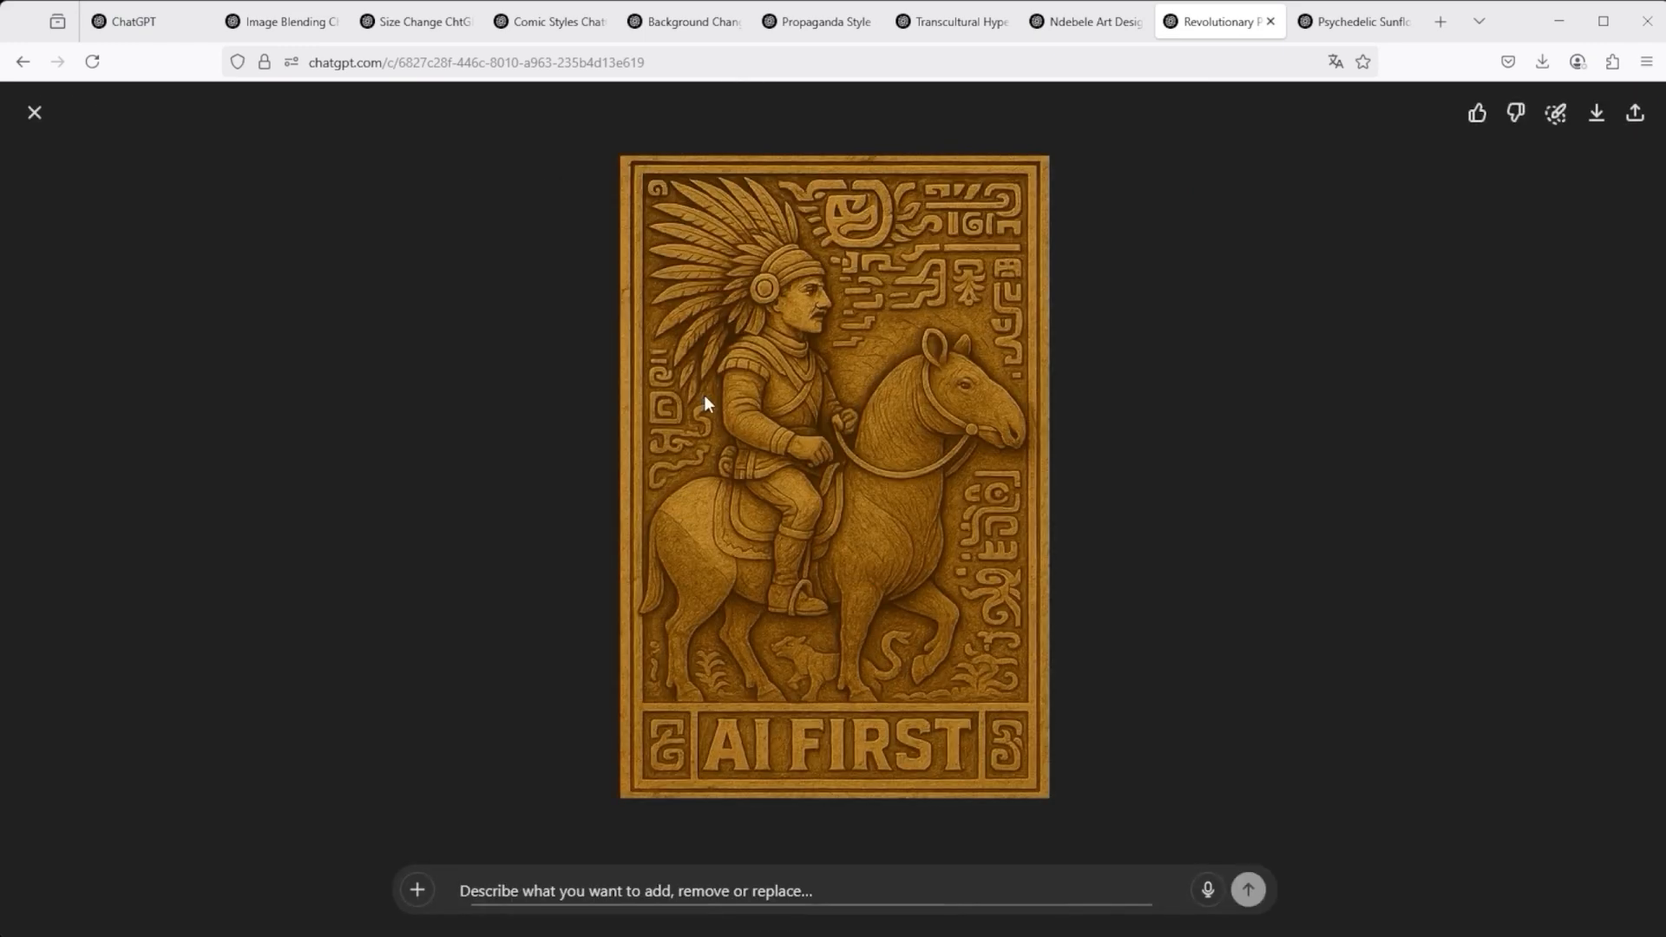
pyautogui.moveTo(355, 355)
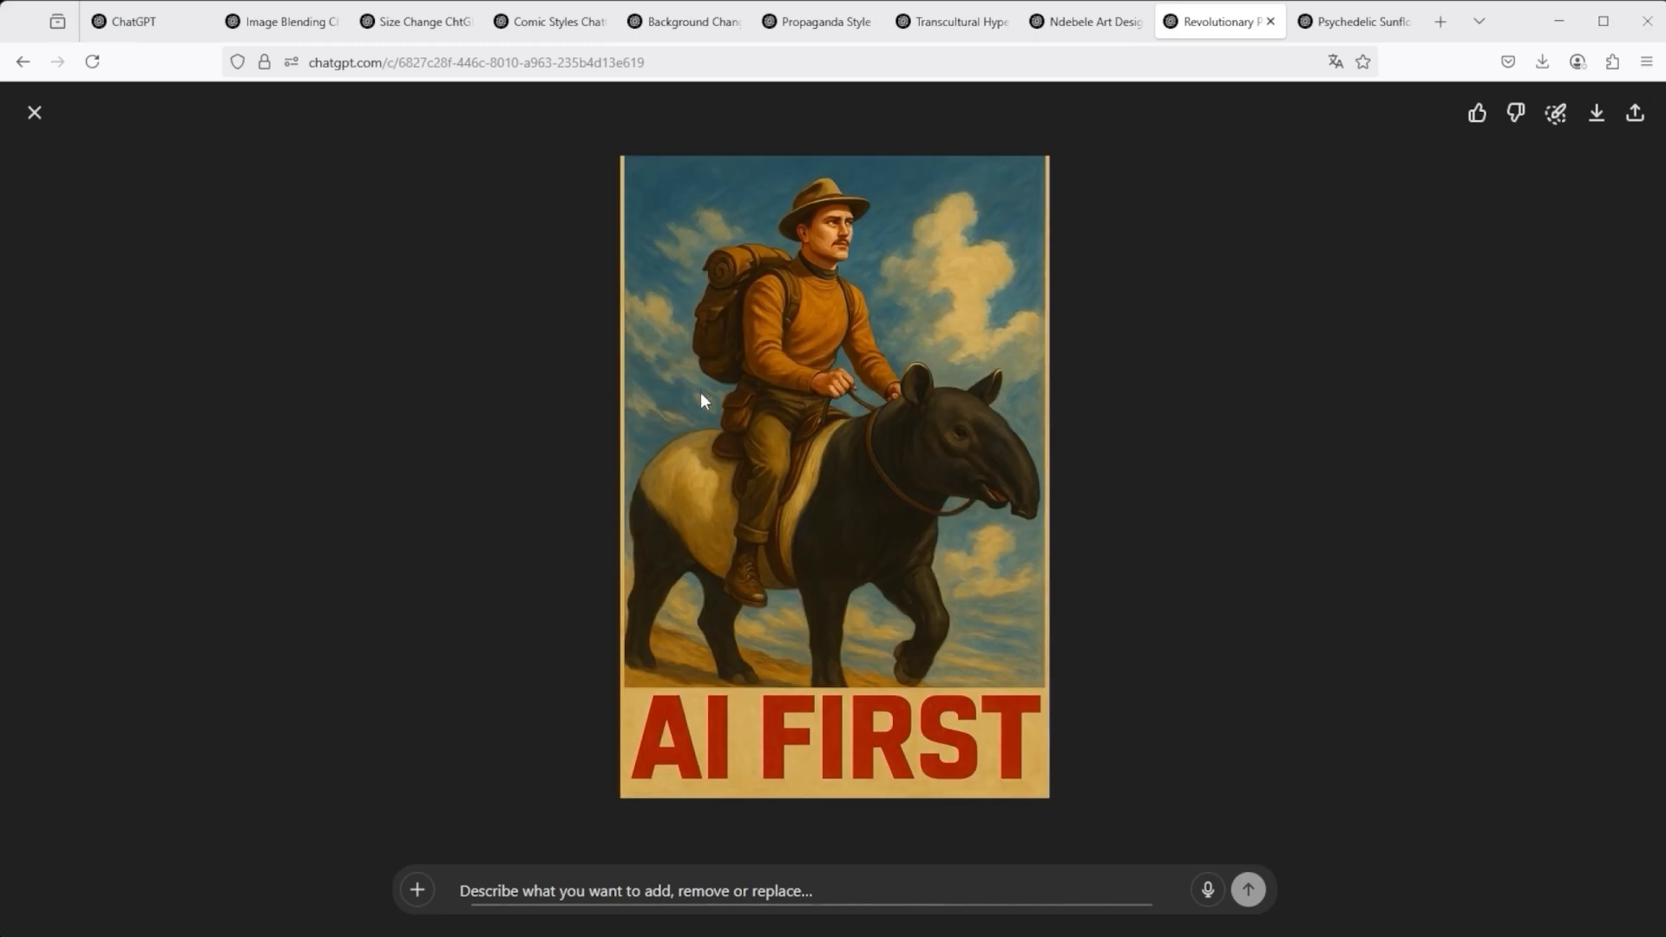
pyautogui.moveTo(34, 113)
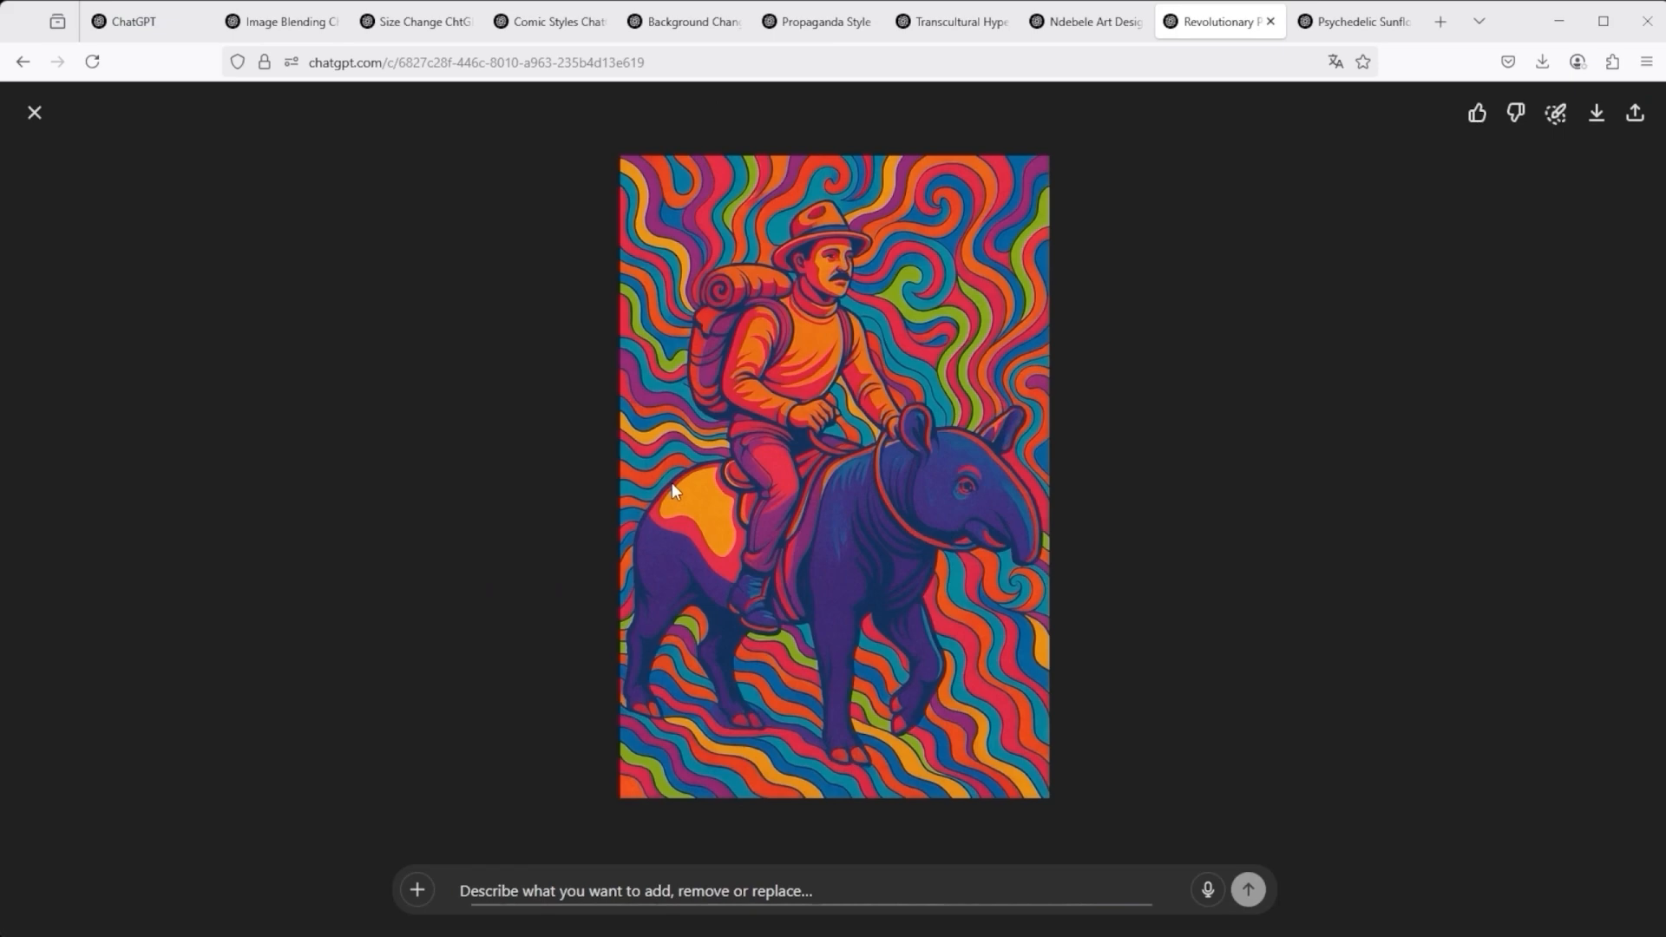
pyautogui.moveTo(34, 113)
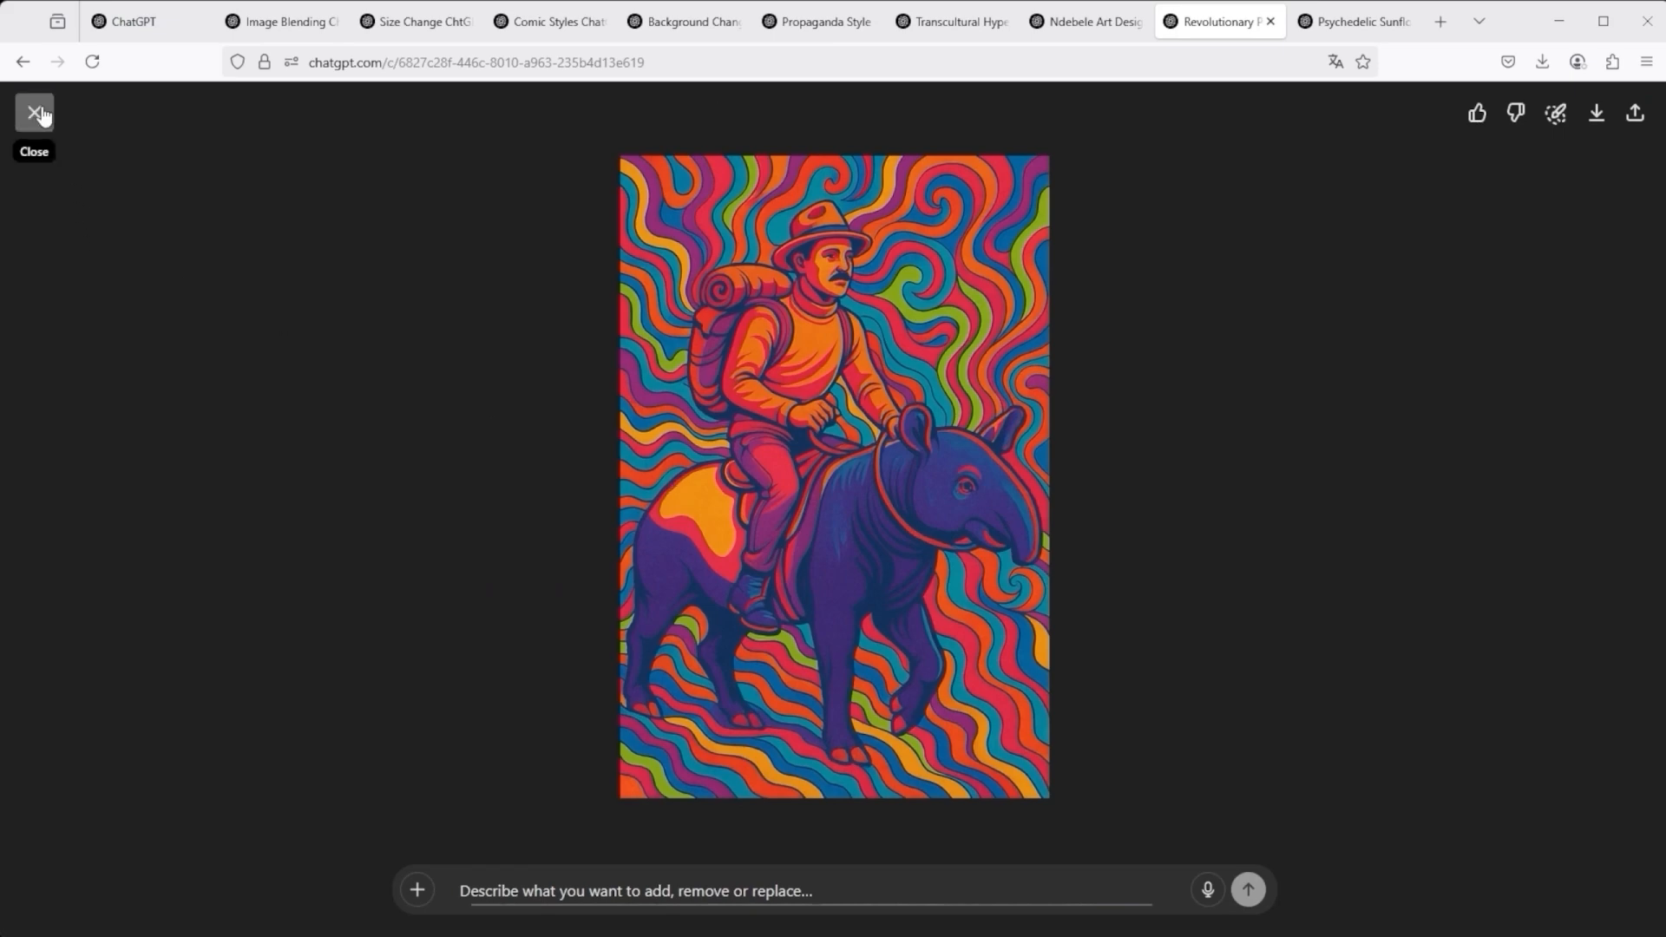
# - Close the enlarged psychedelic tapir-rider image to return to the chat
pyautogui.click(35, 113)
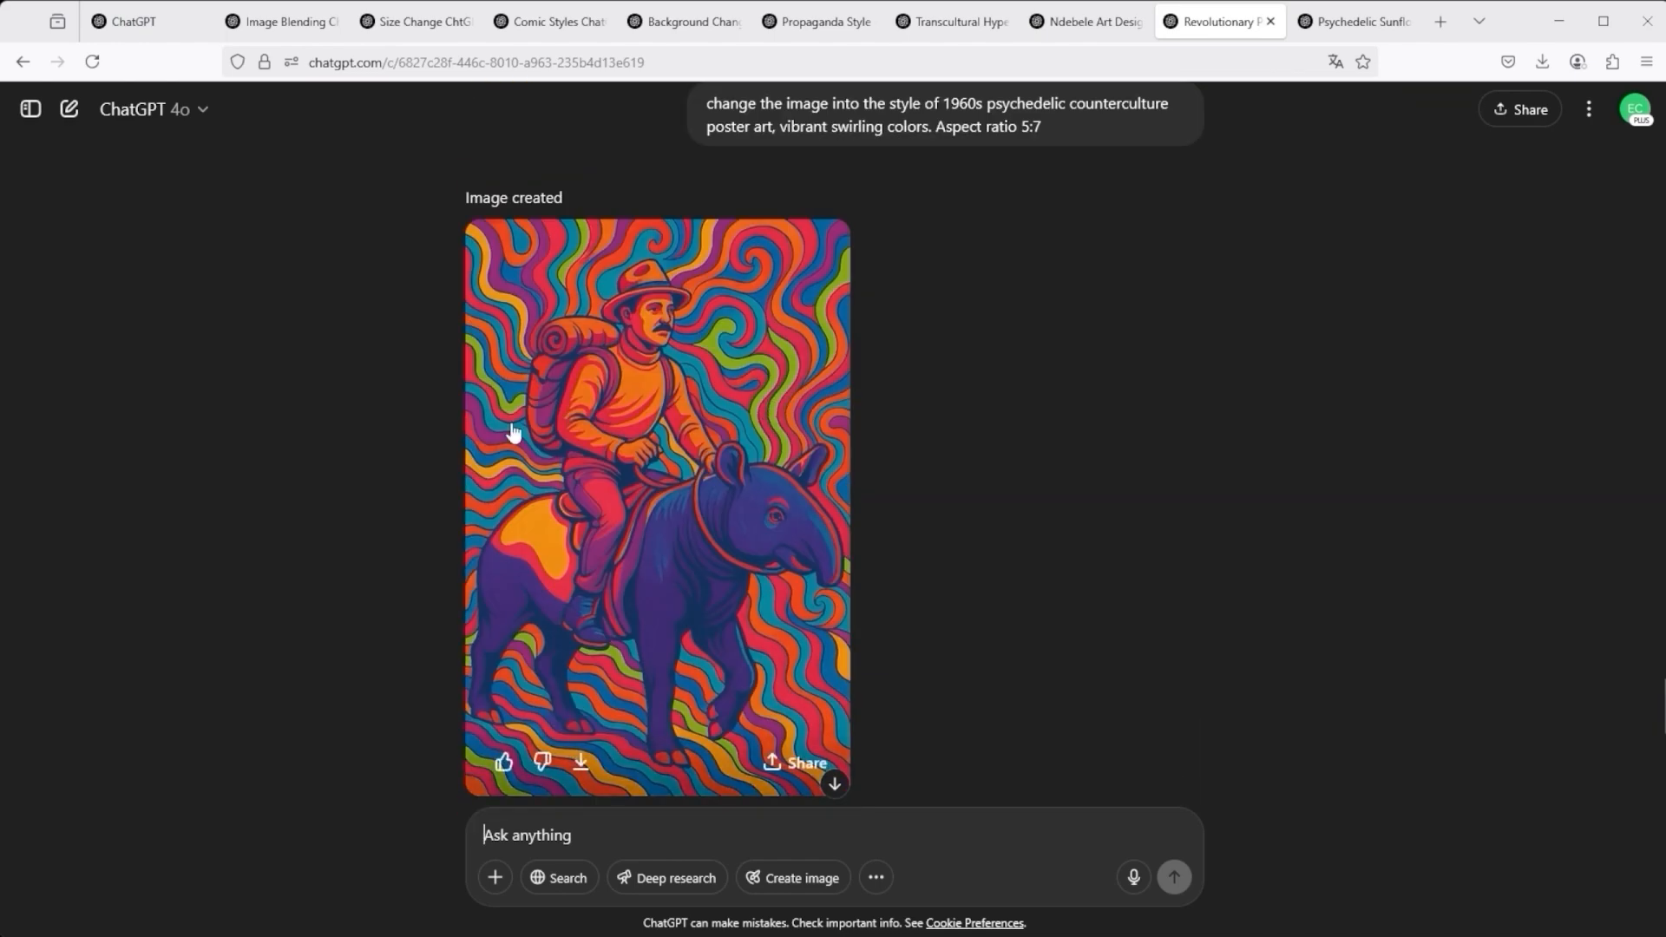
pyautogui.moveTo(807, 536)
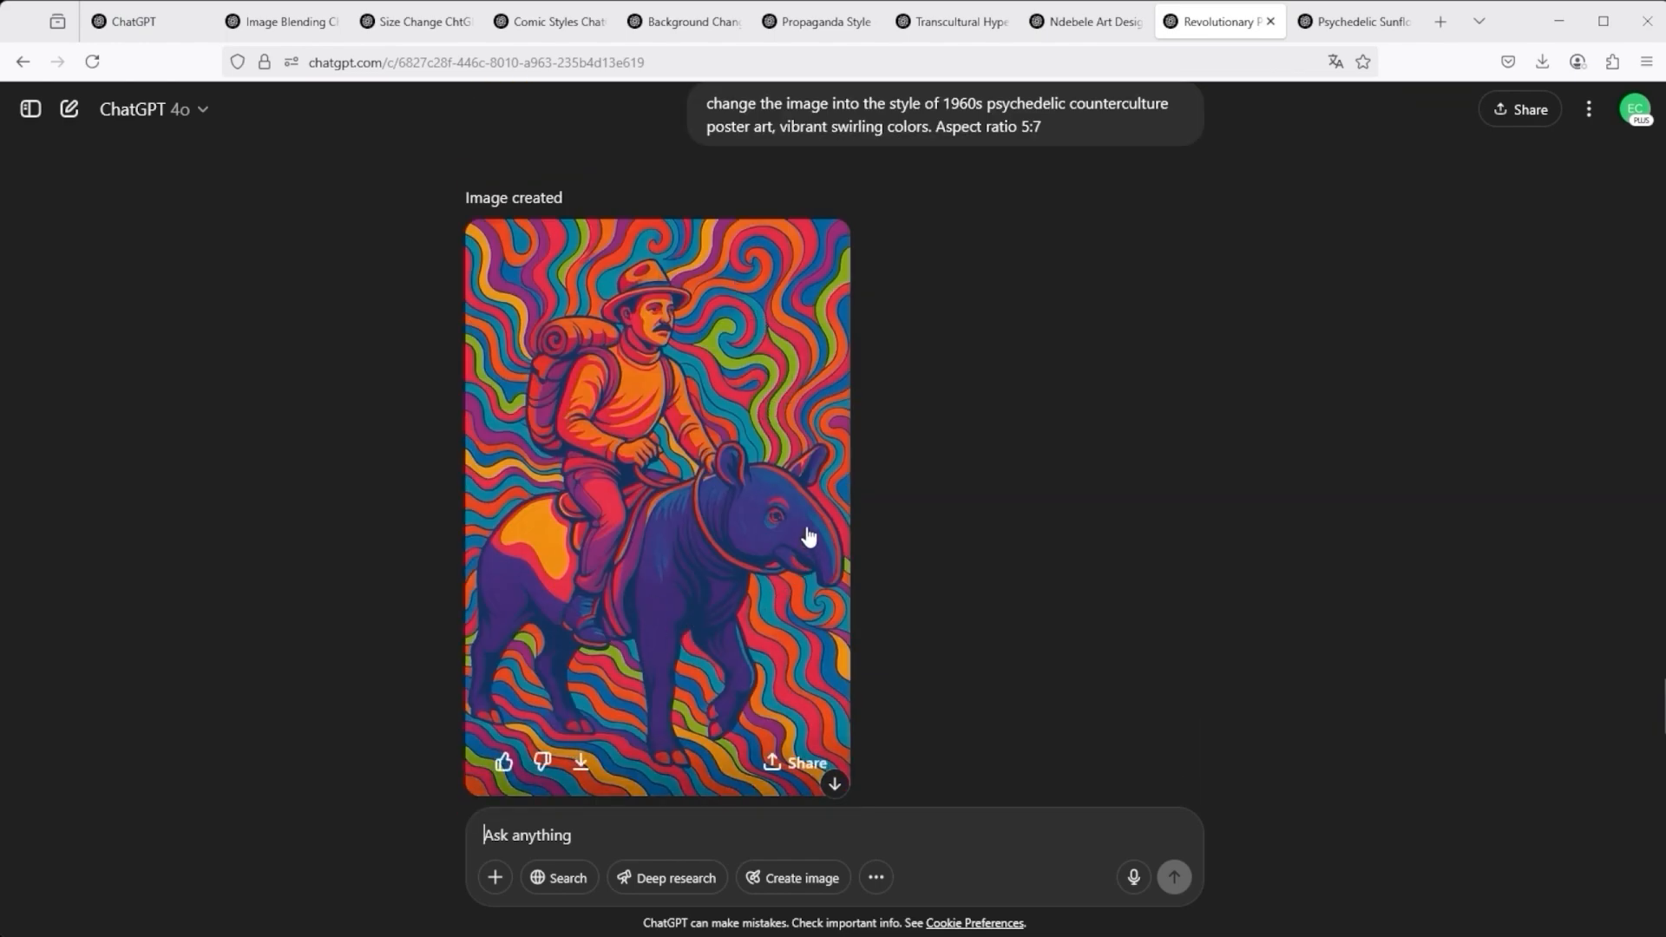
# - Open the Psychedelic Sunflower chat and scroll through the sunflower, forget-me-not and allium posters
pyautogui.click(1353, 21)
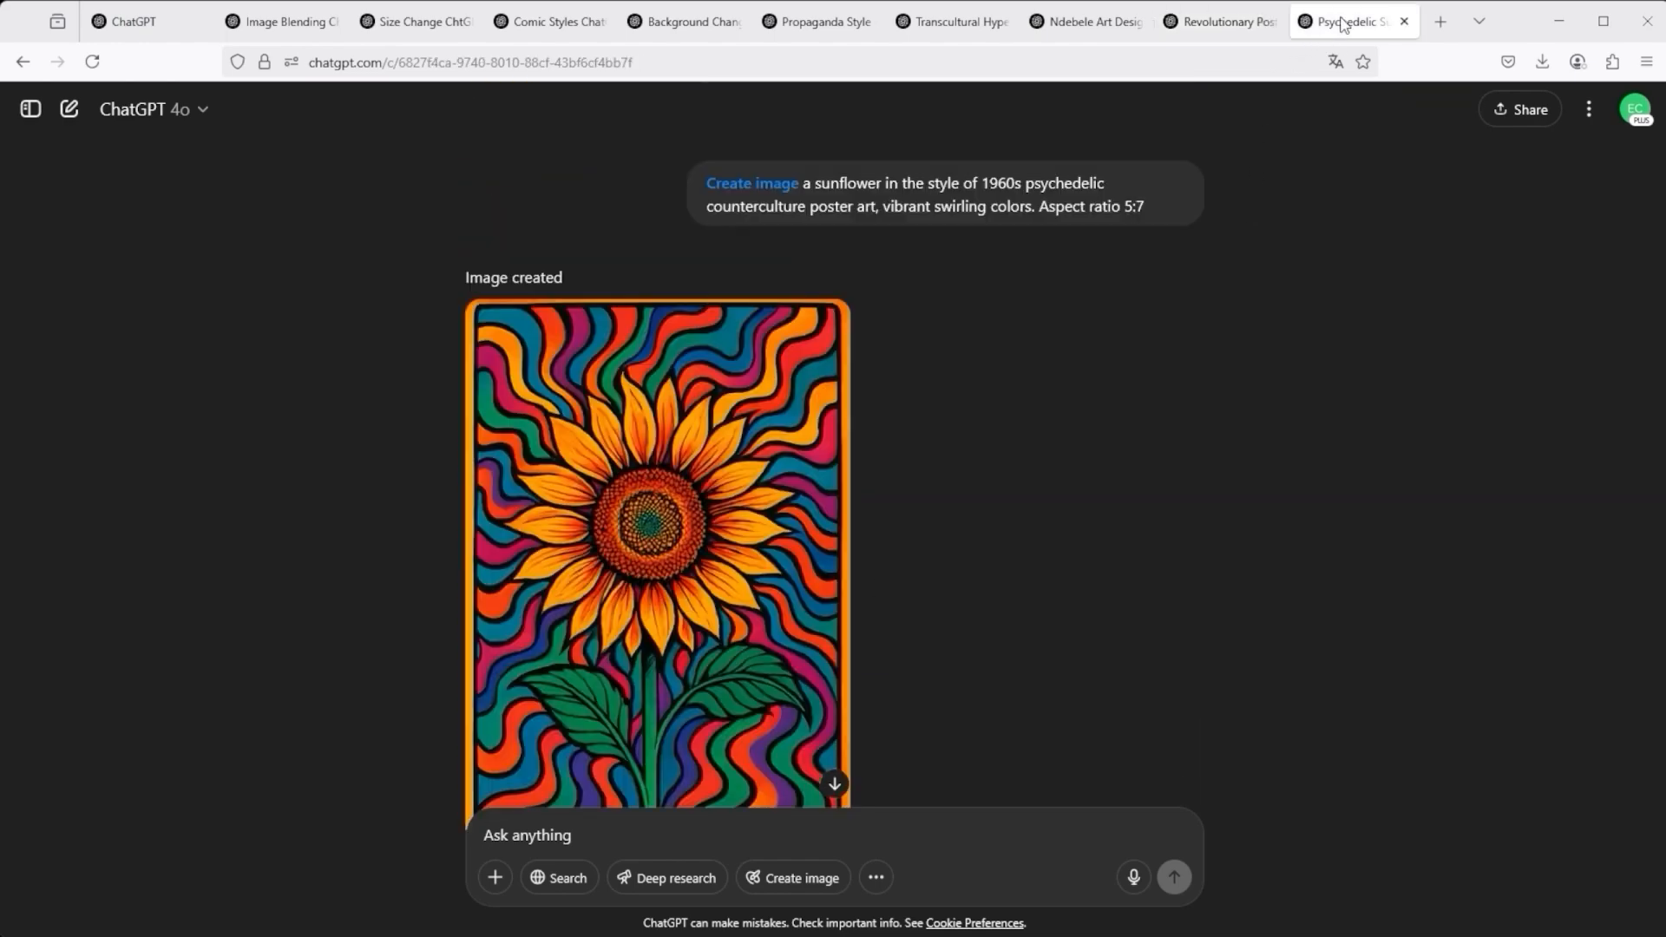
pyautogui.moveTo(1161, 210)
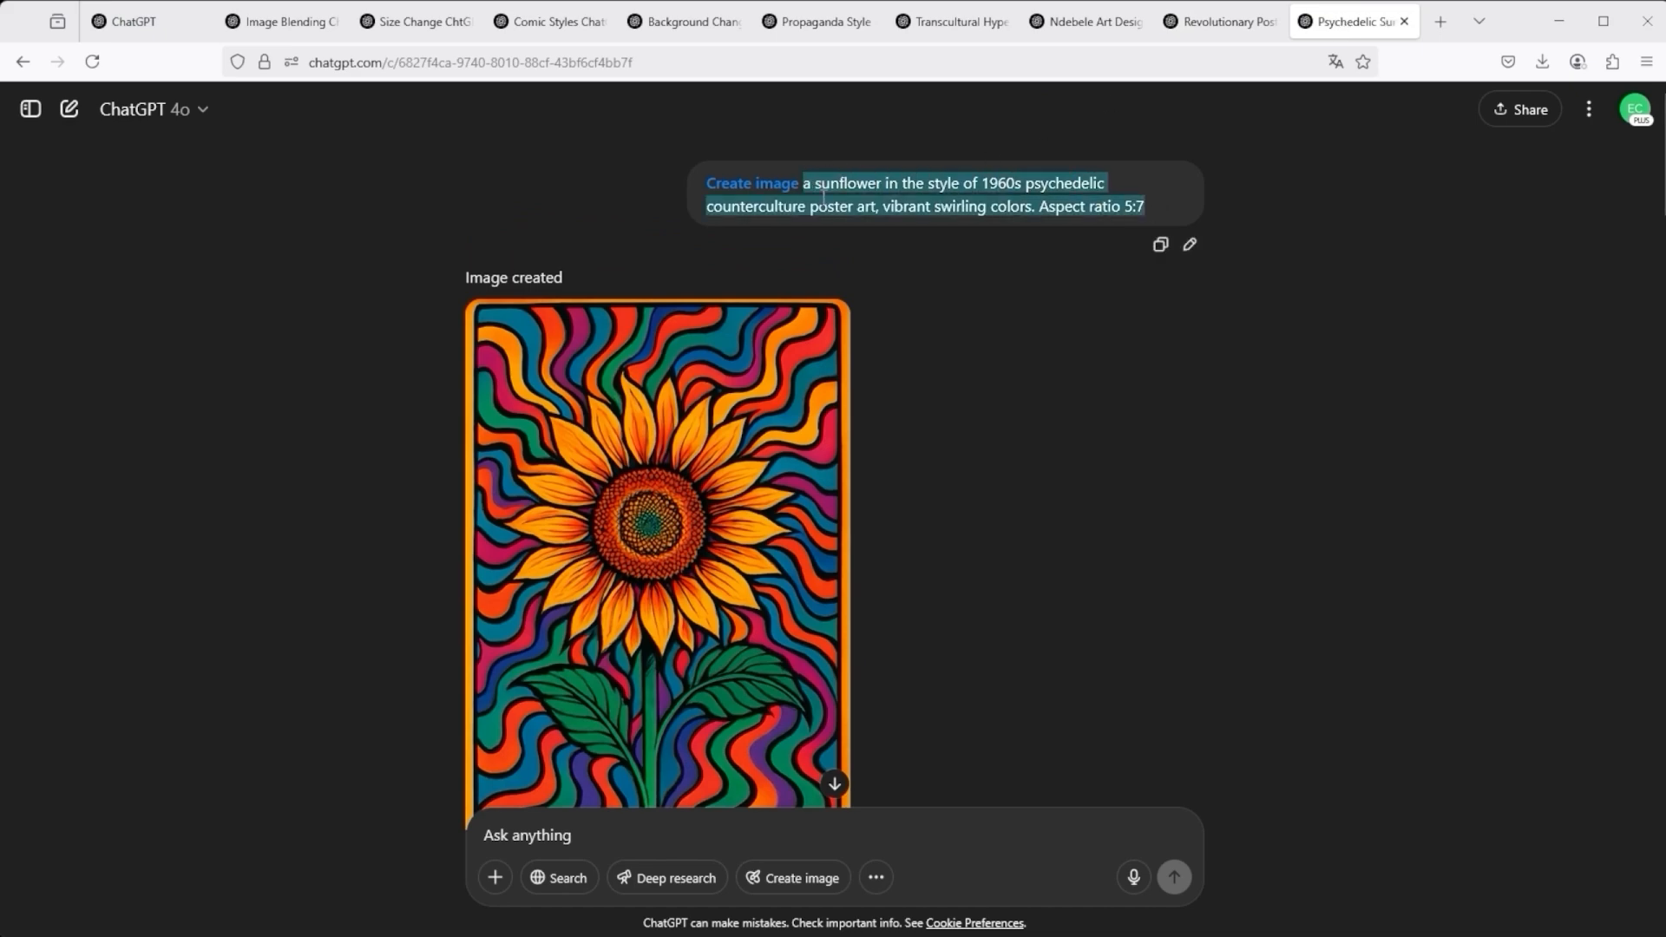
pyautogui.moveTo(832, 328)
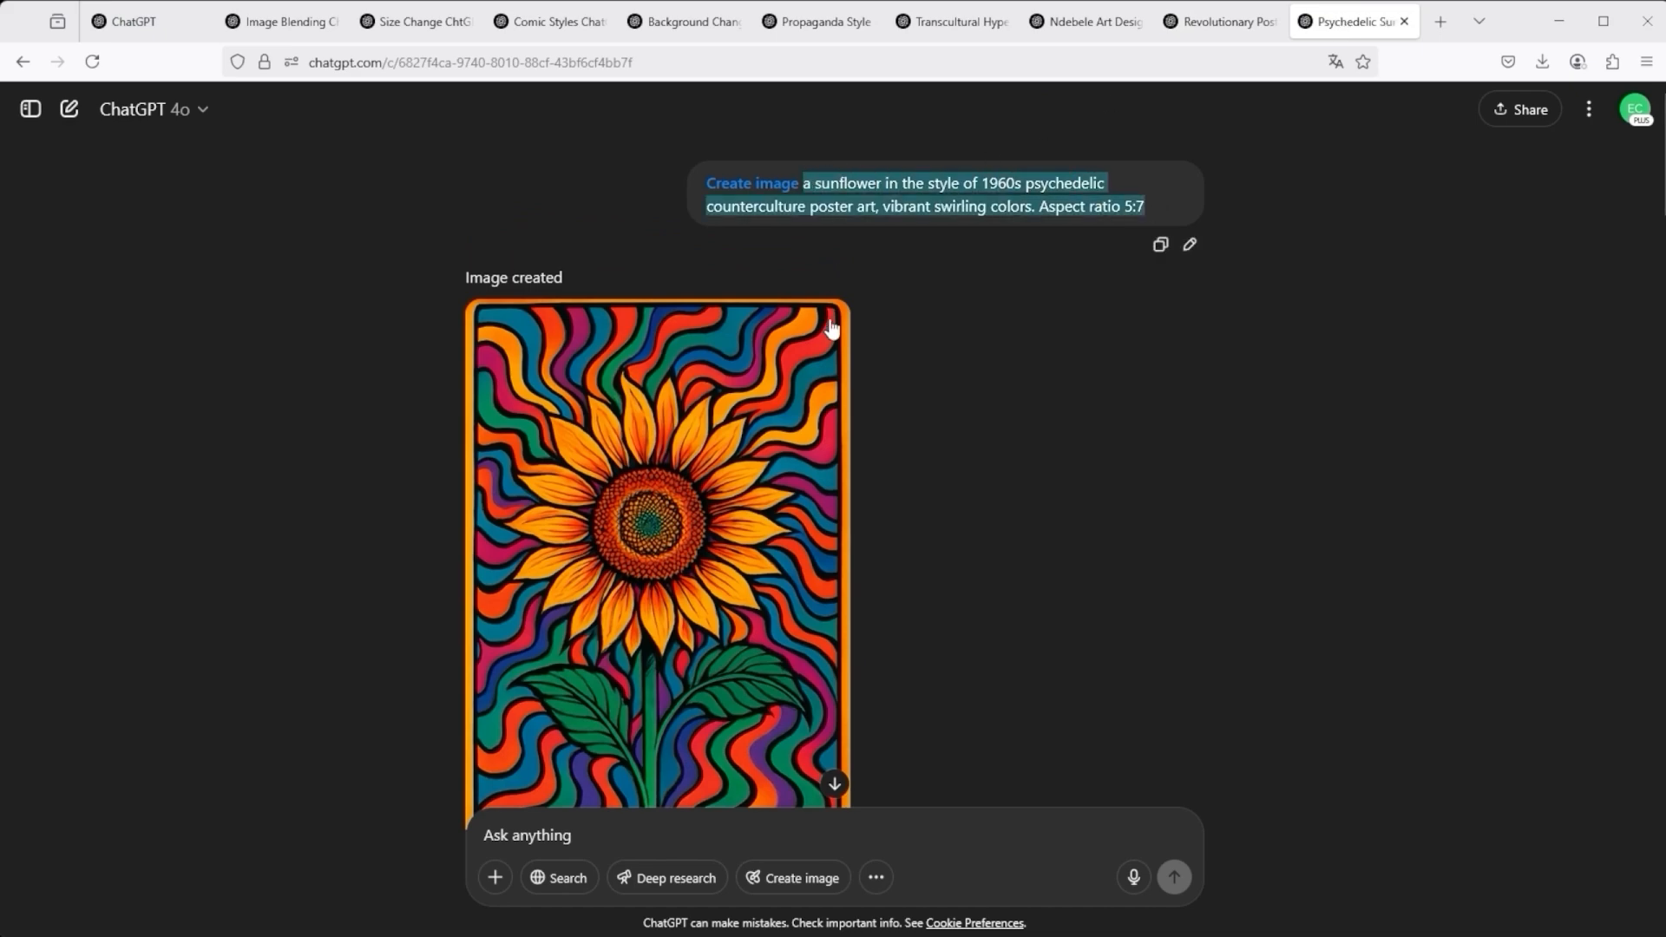
pyautogui.moveTo(561, 318)
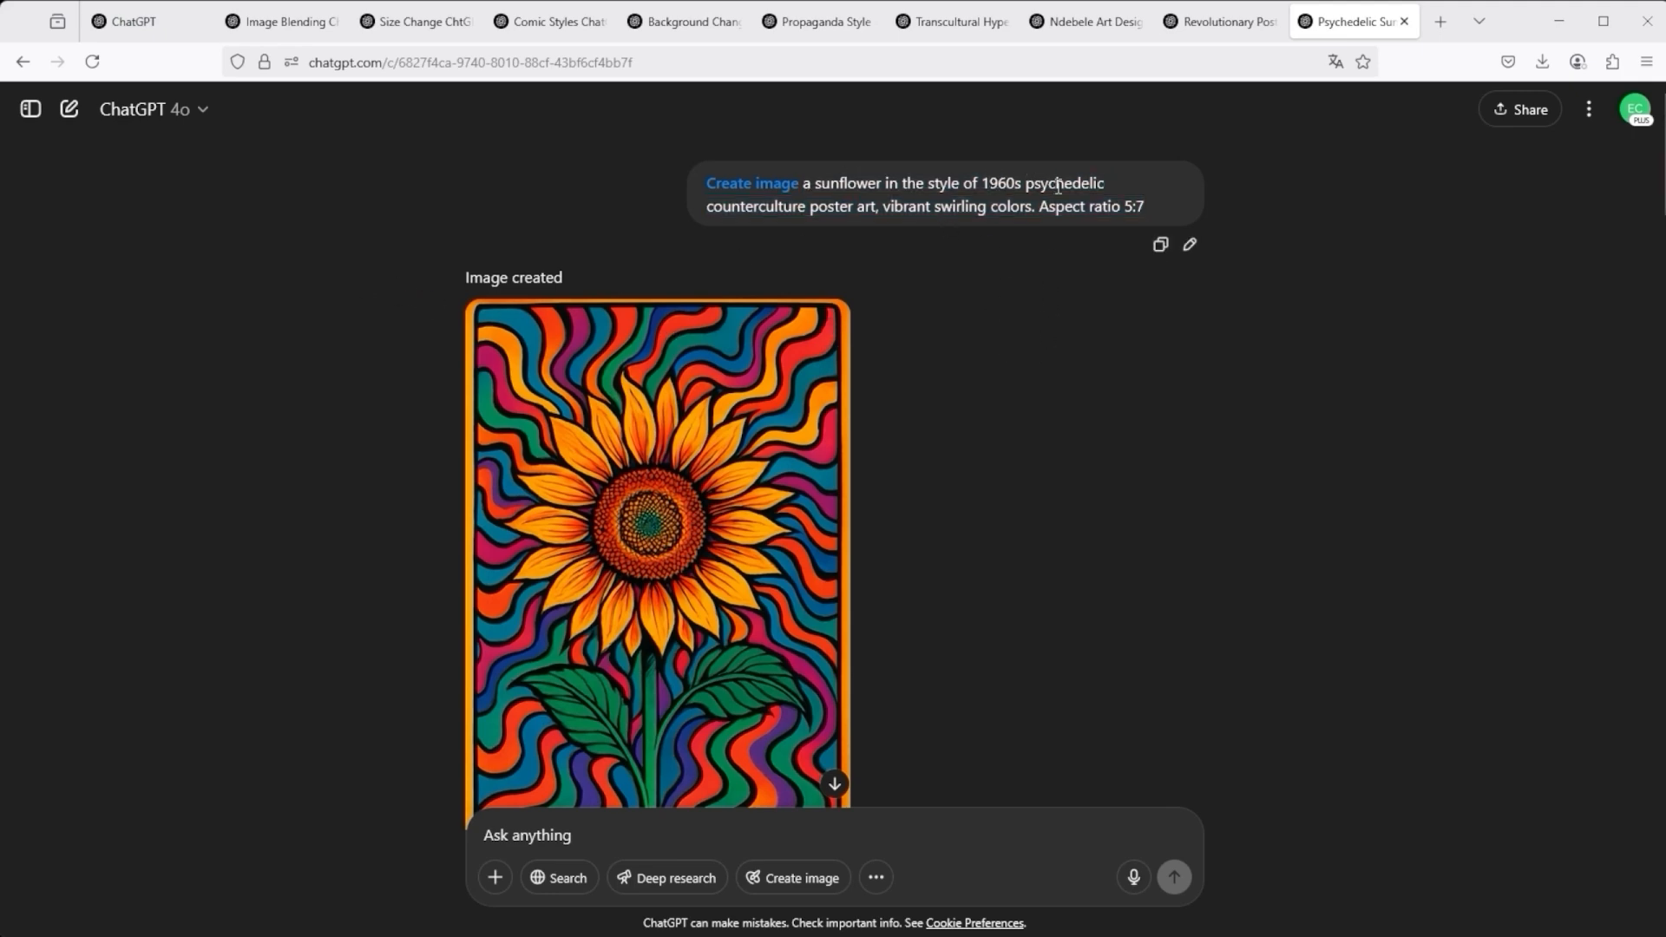
pyautogui.scroll(-3)
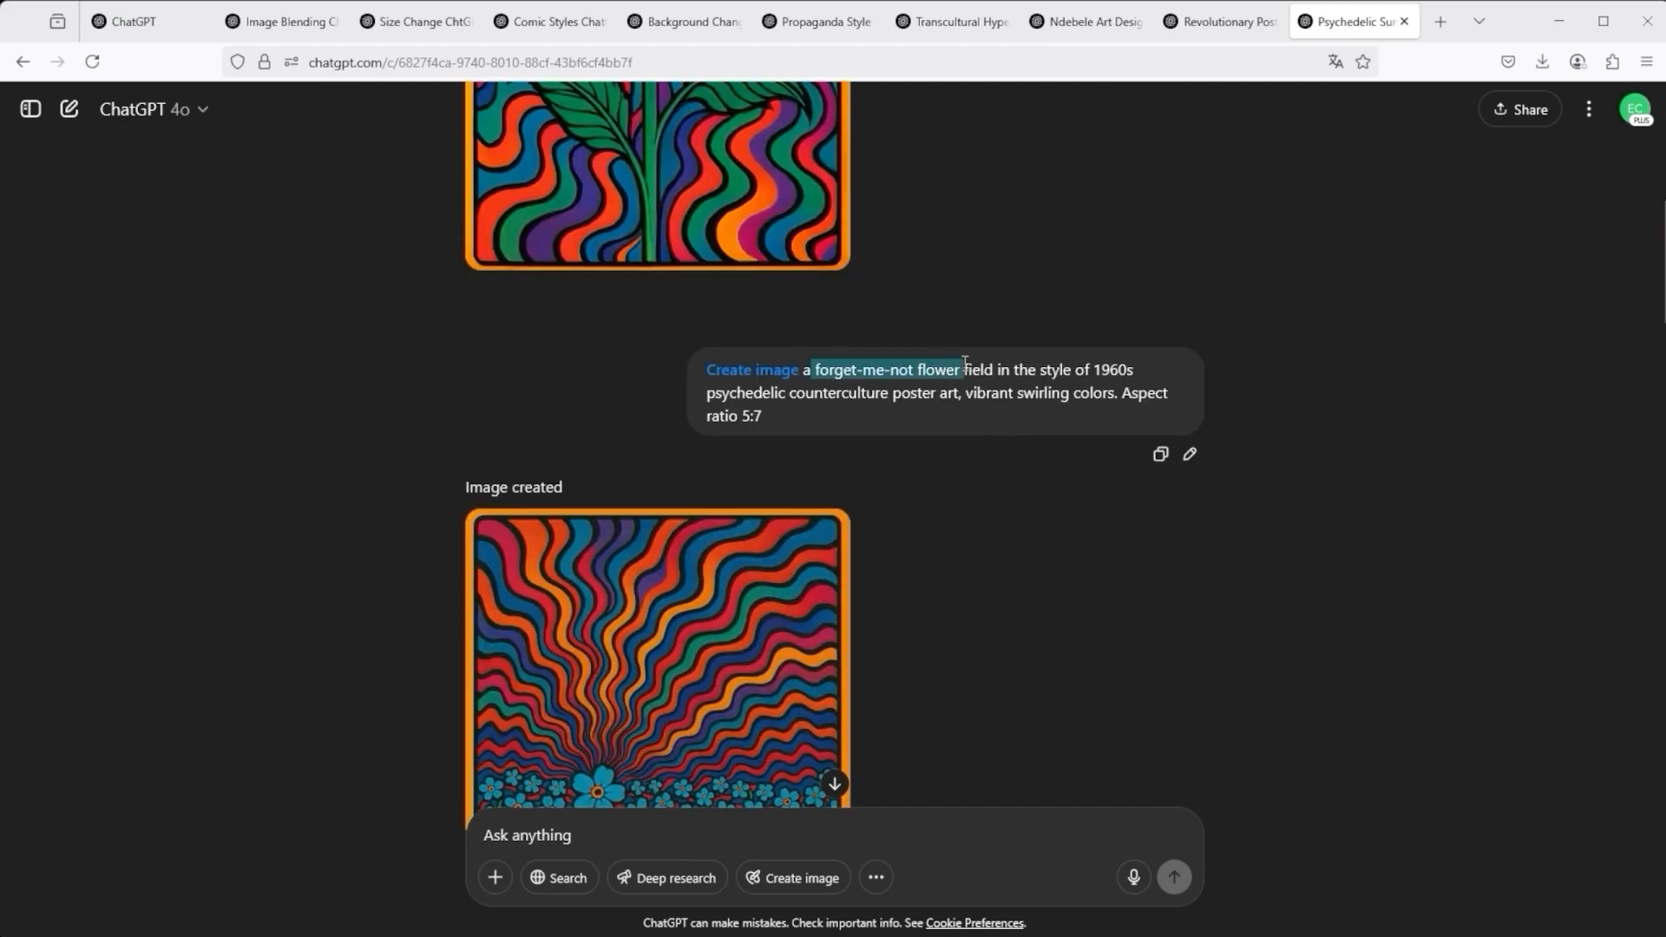
pyautogui.scroll(-3)
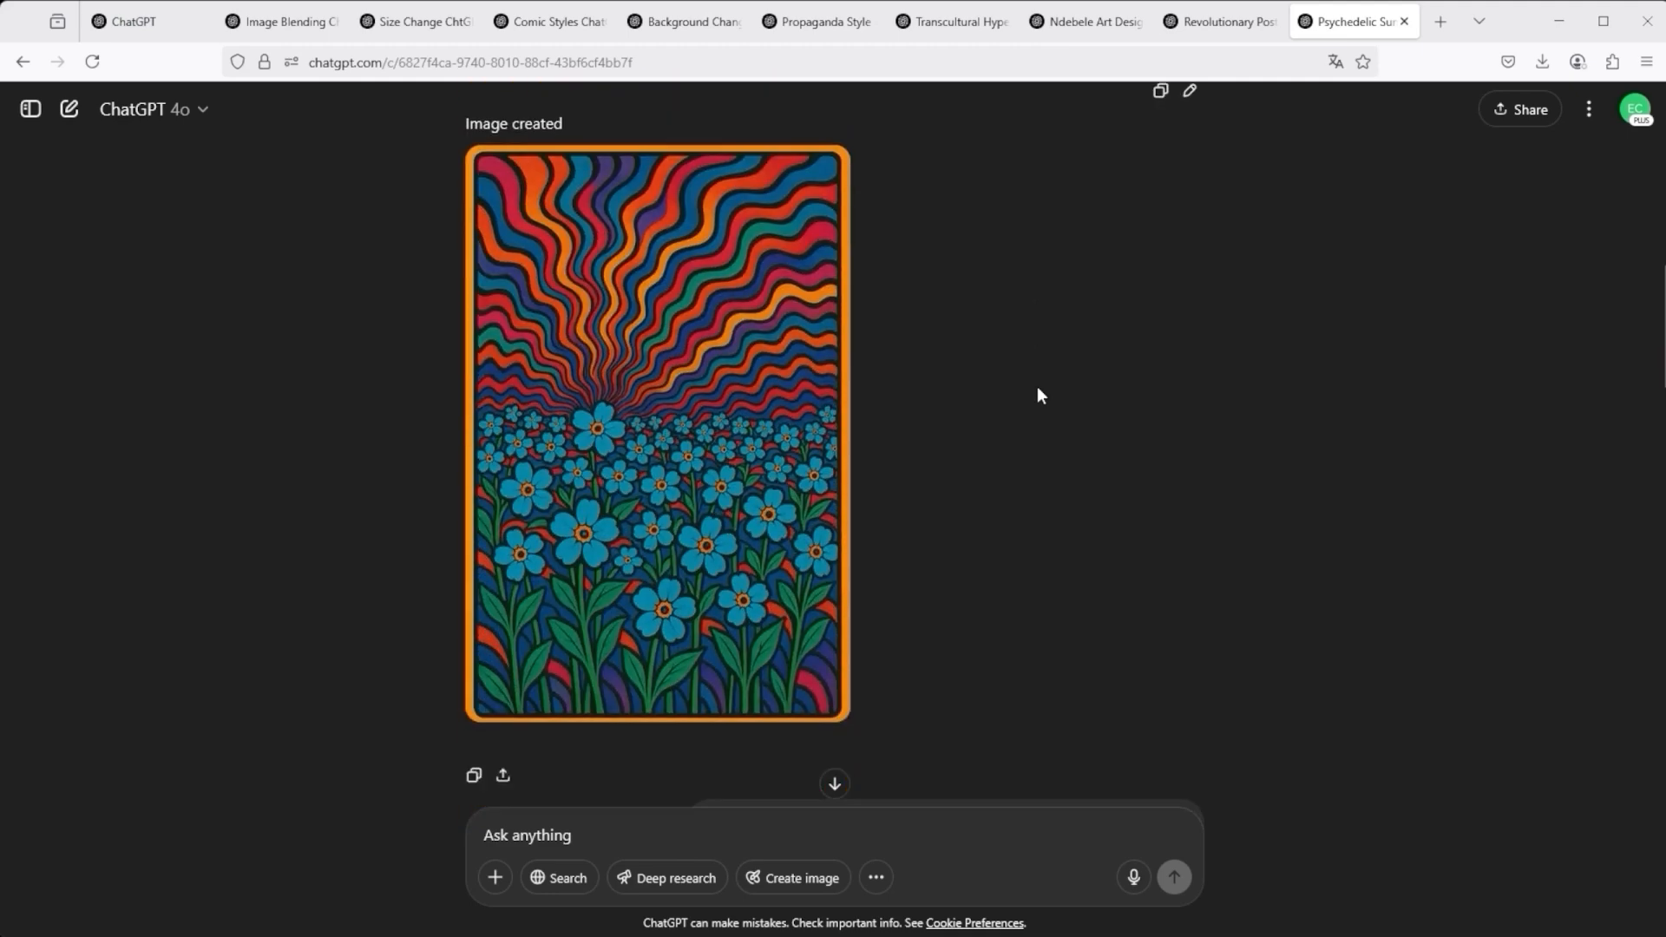
pyautogui.scroll(-3)
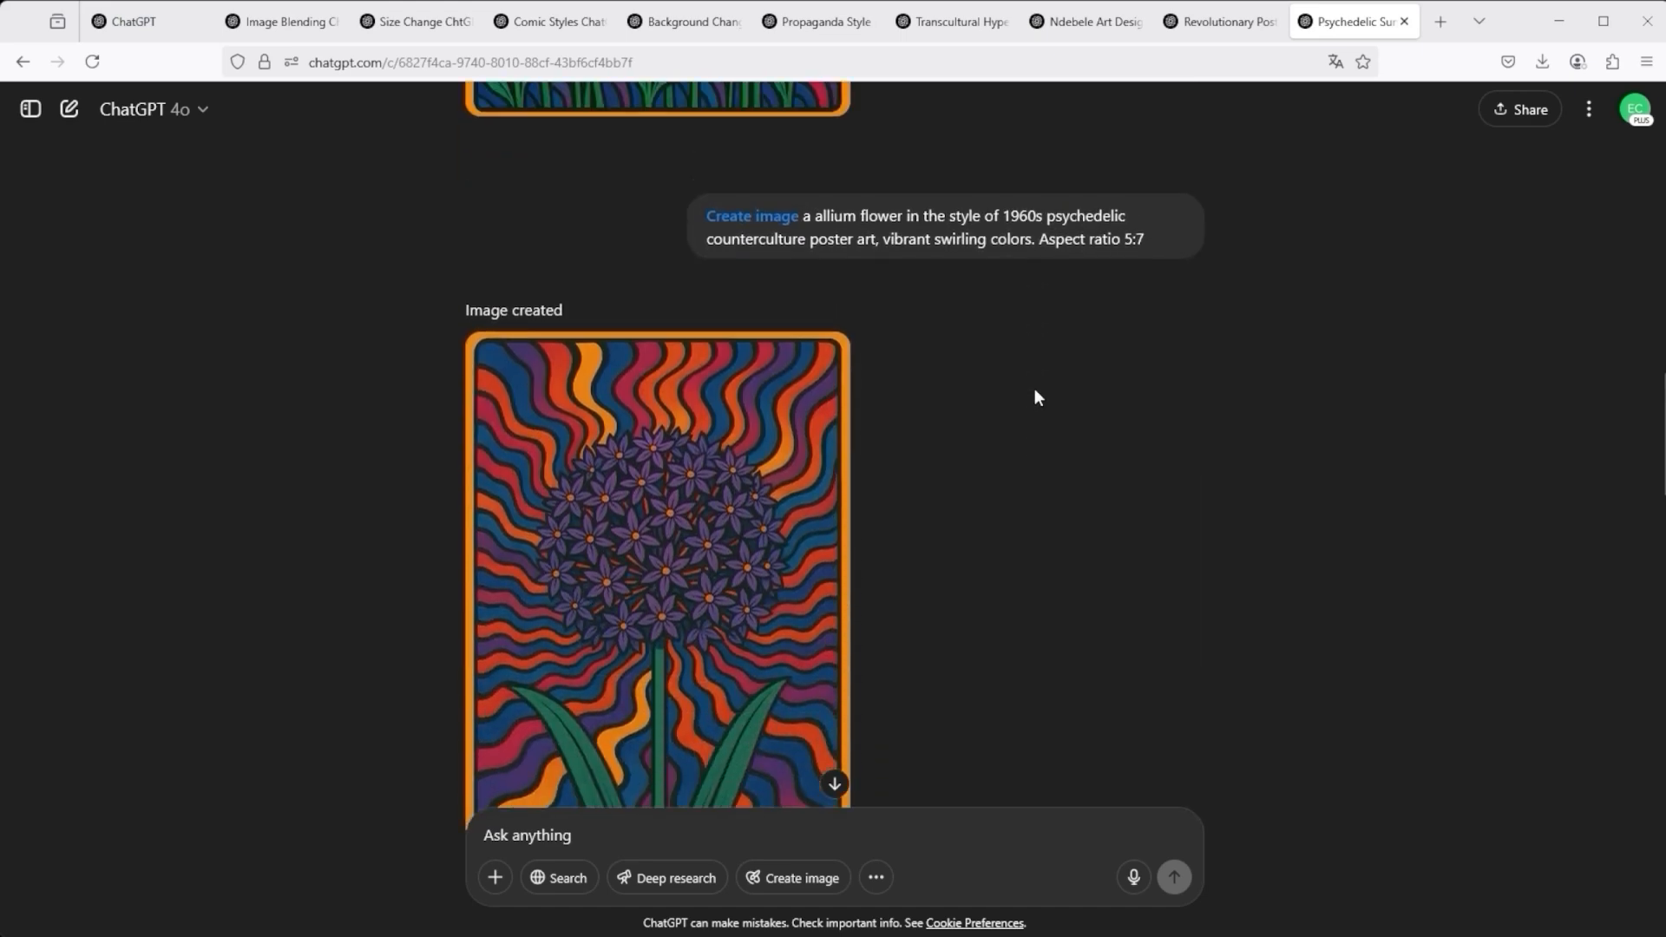
pyautogui.scroll(-3)
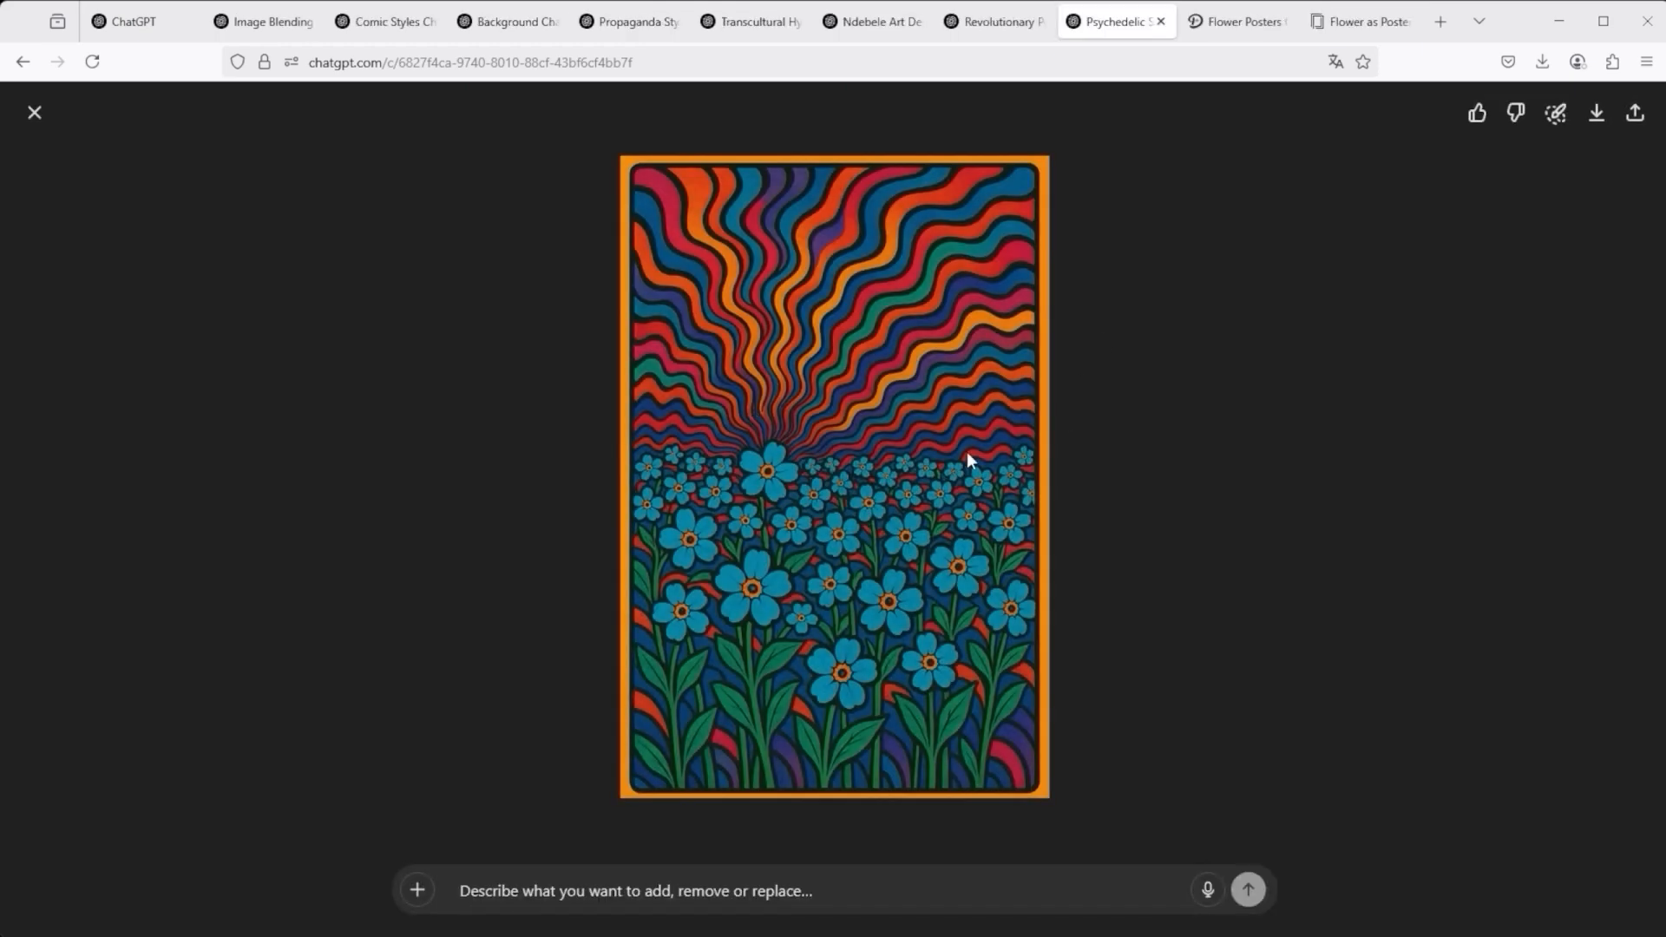
pyautogui.moveTo(856, 506)
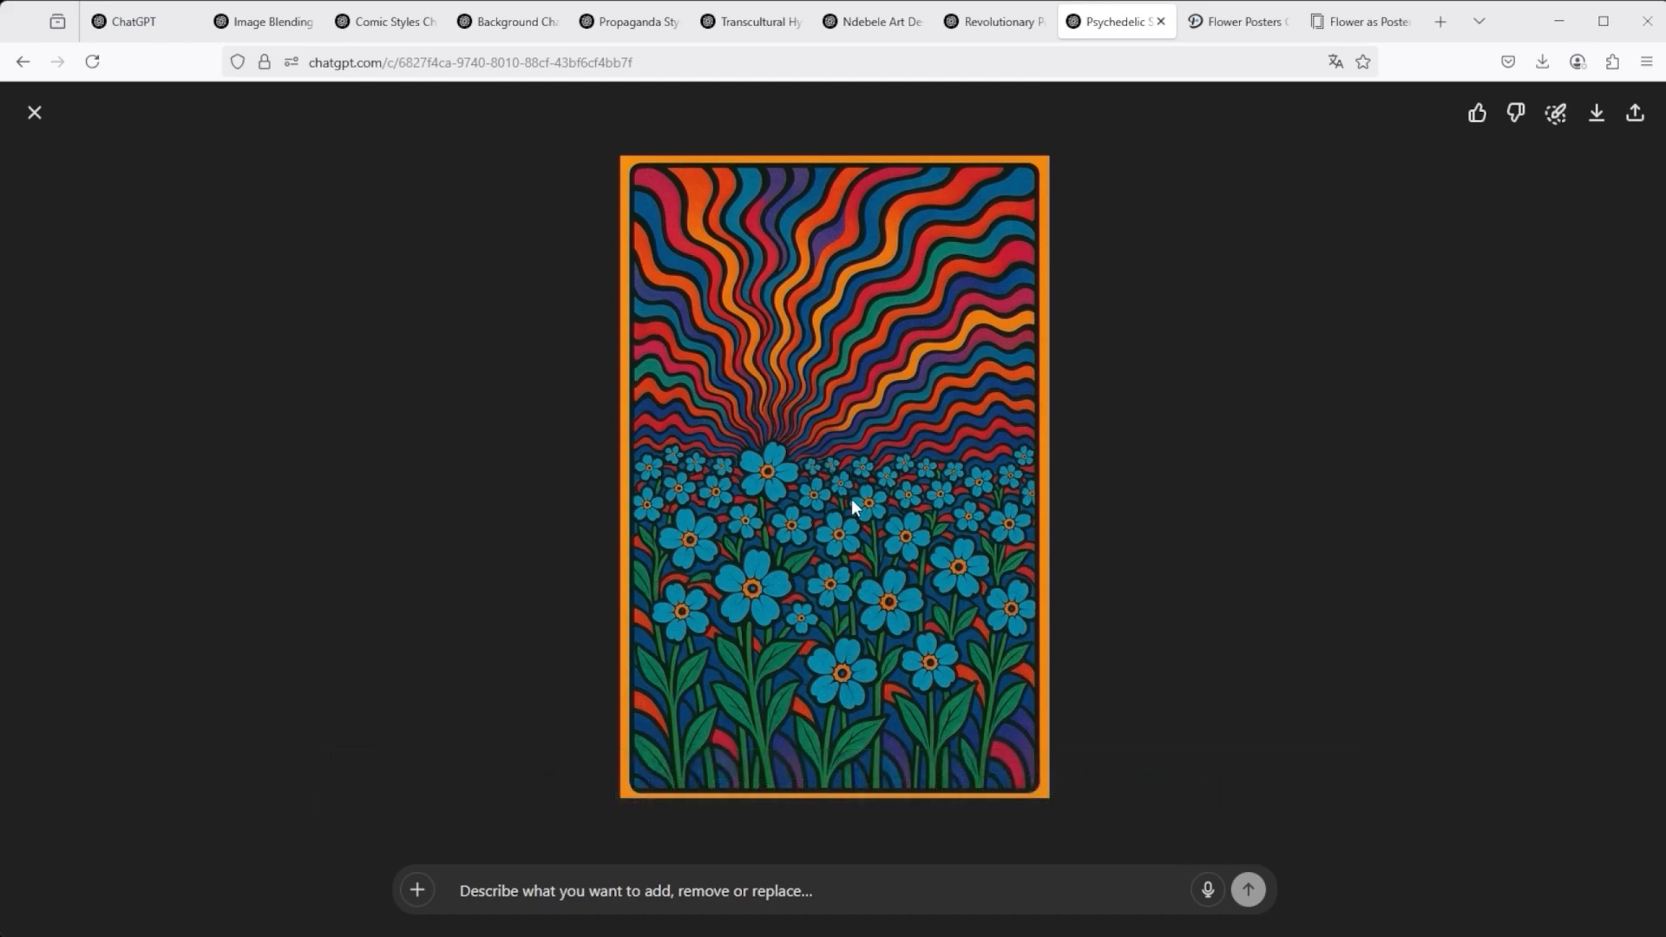
pyautogui.moveTo(756, 539)
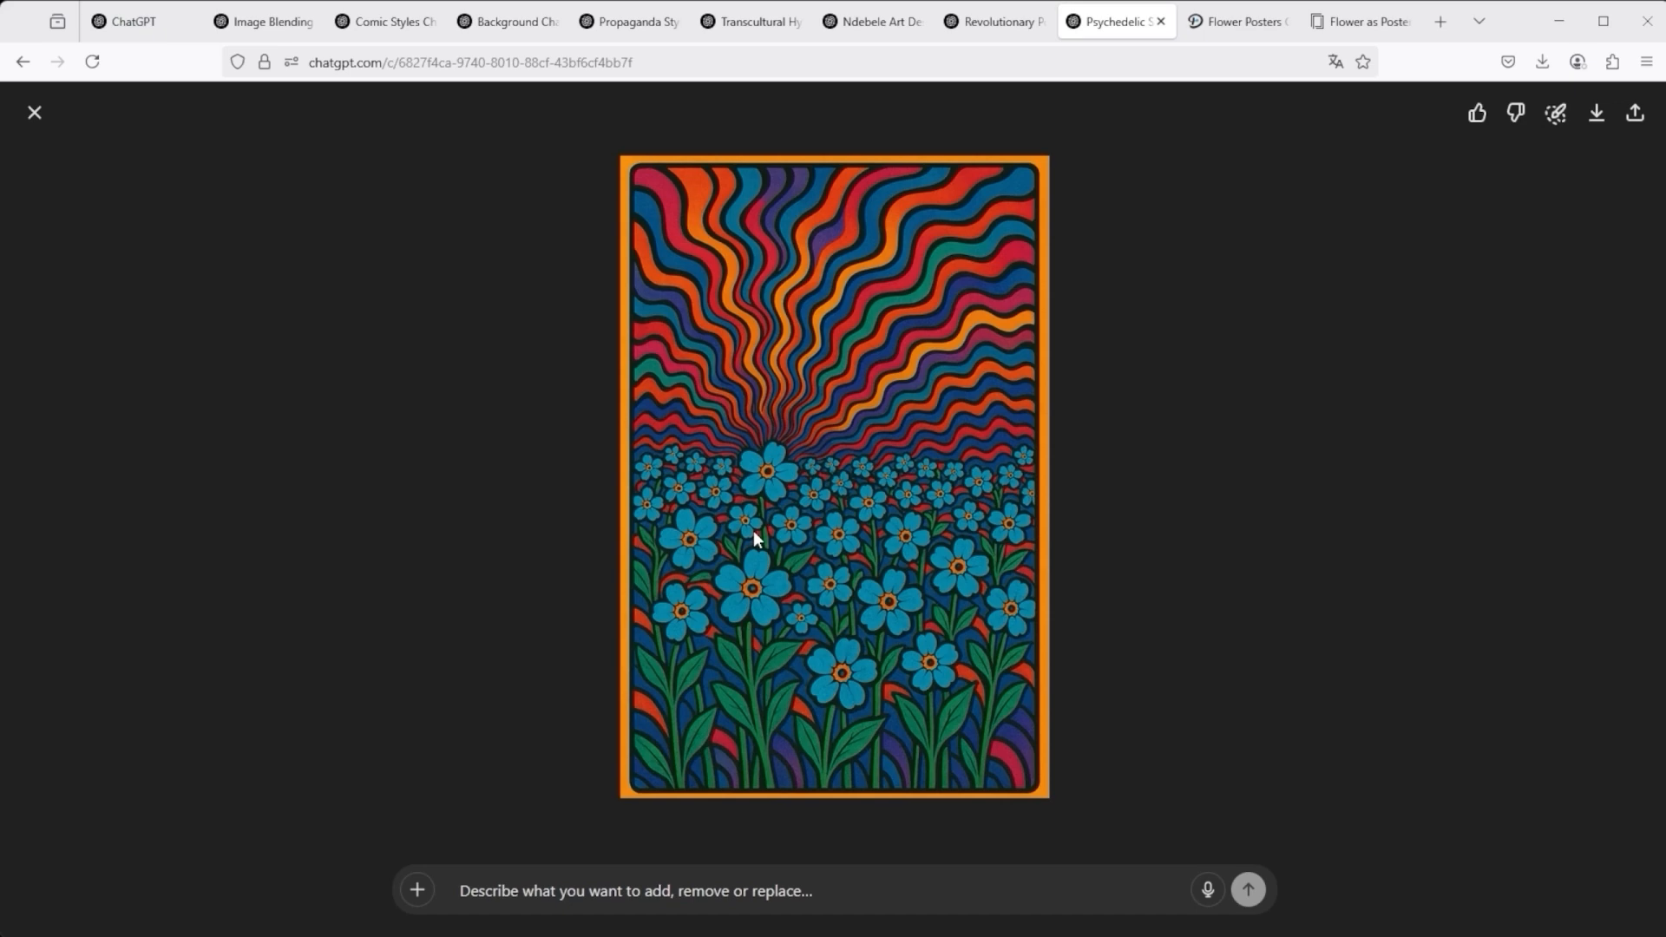
pyautogui.moveTo(1564, 465)
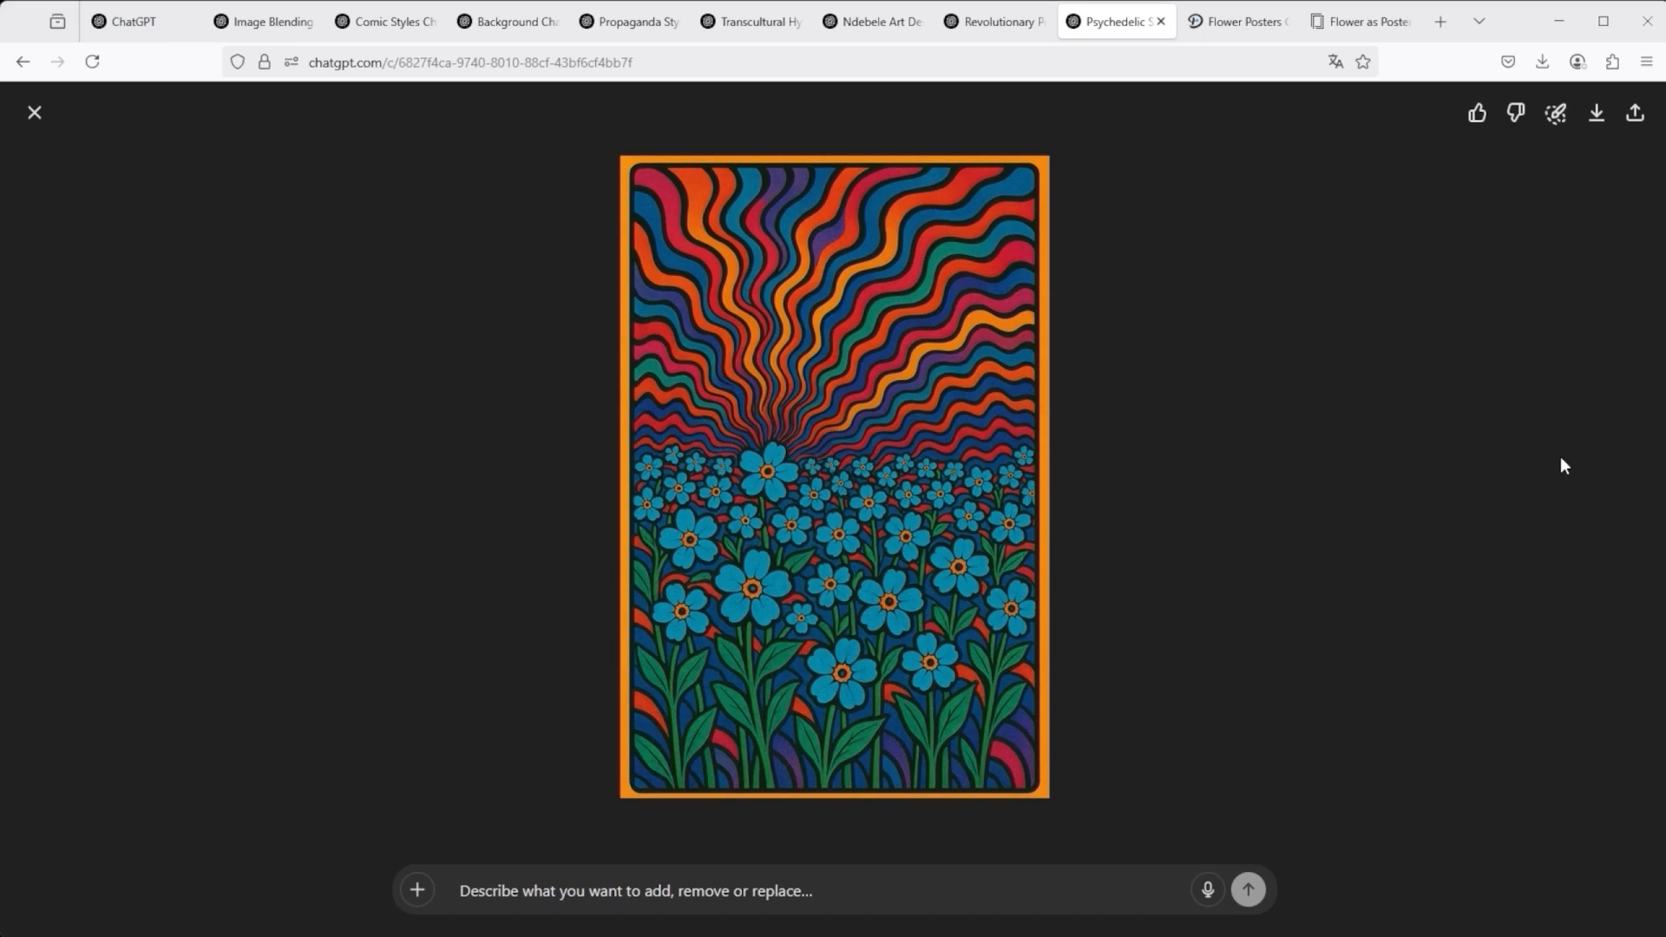
pyautogui.moveTo(1506, 25)
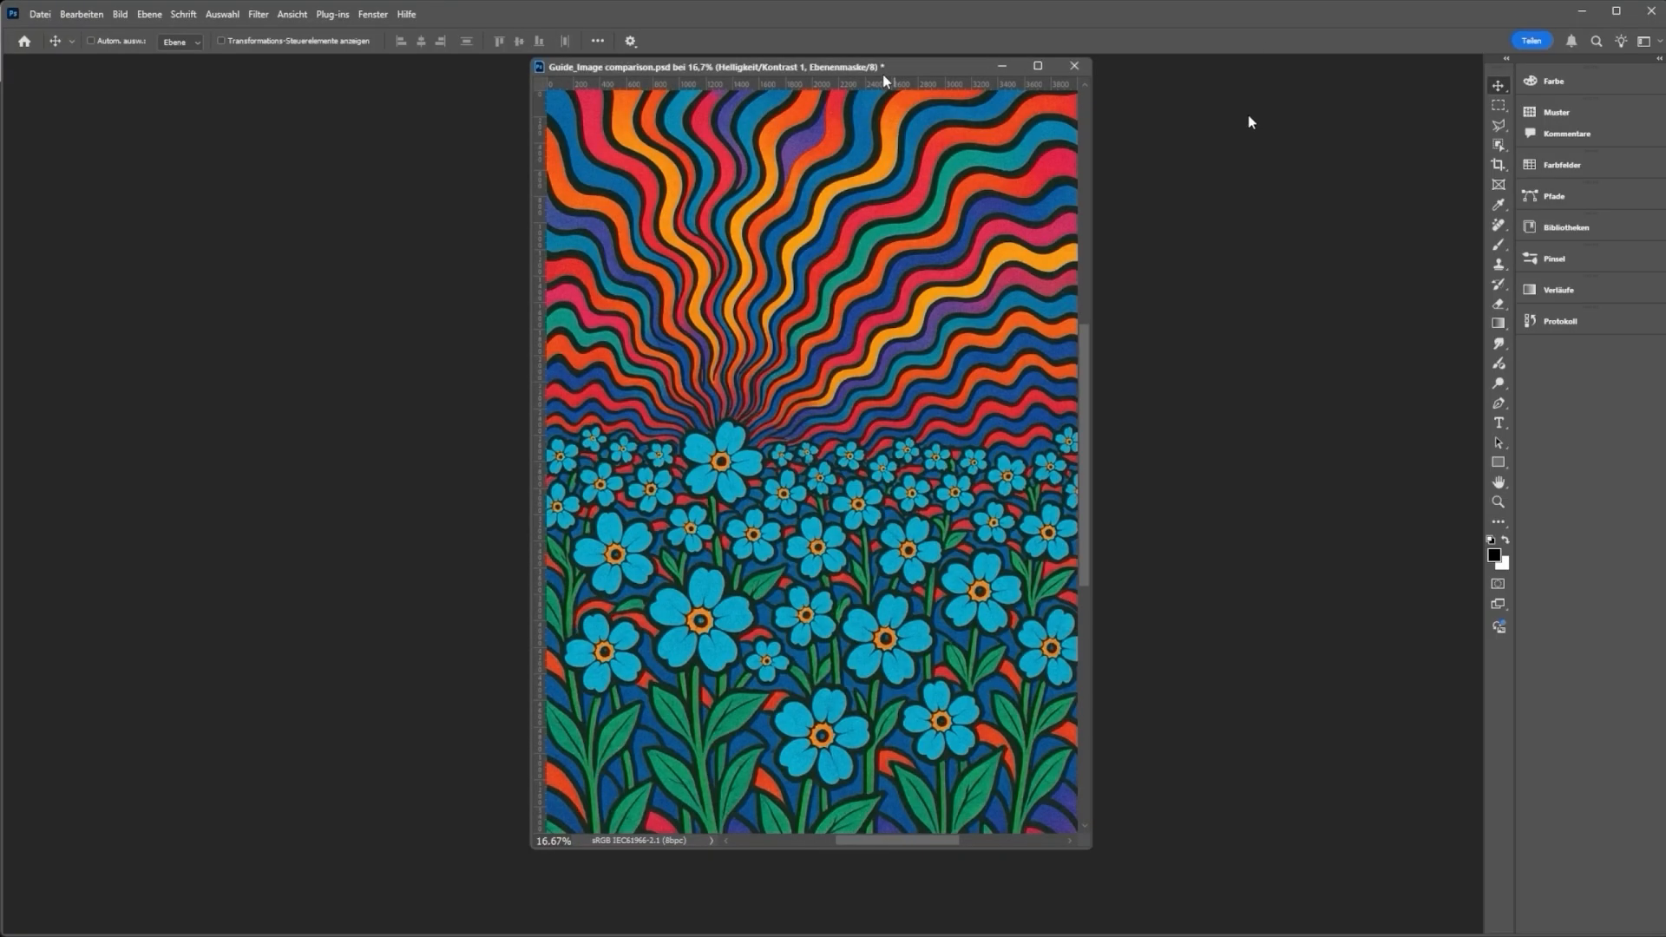
pyautogui.moveTo(1267, 197)
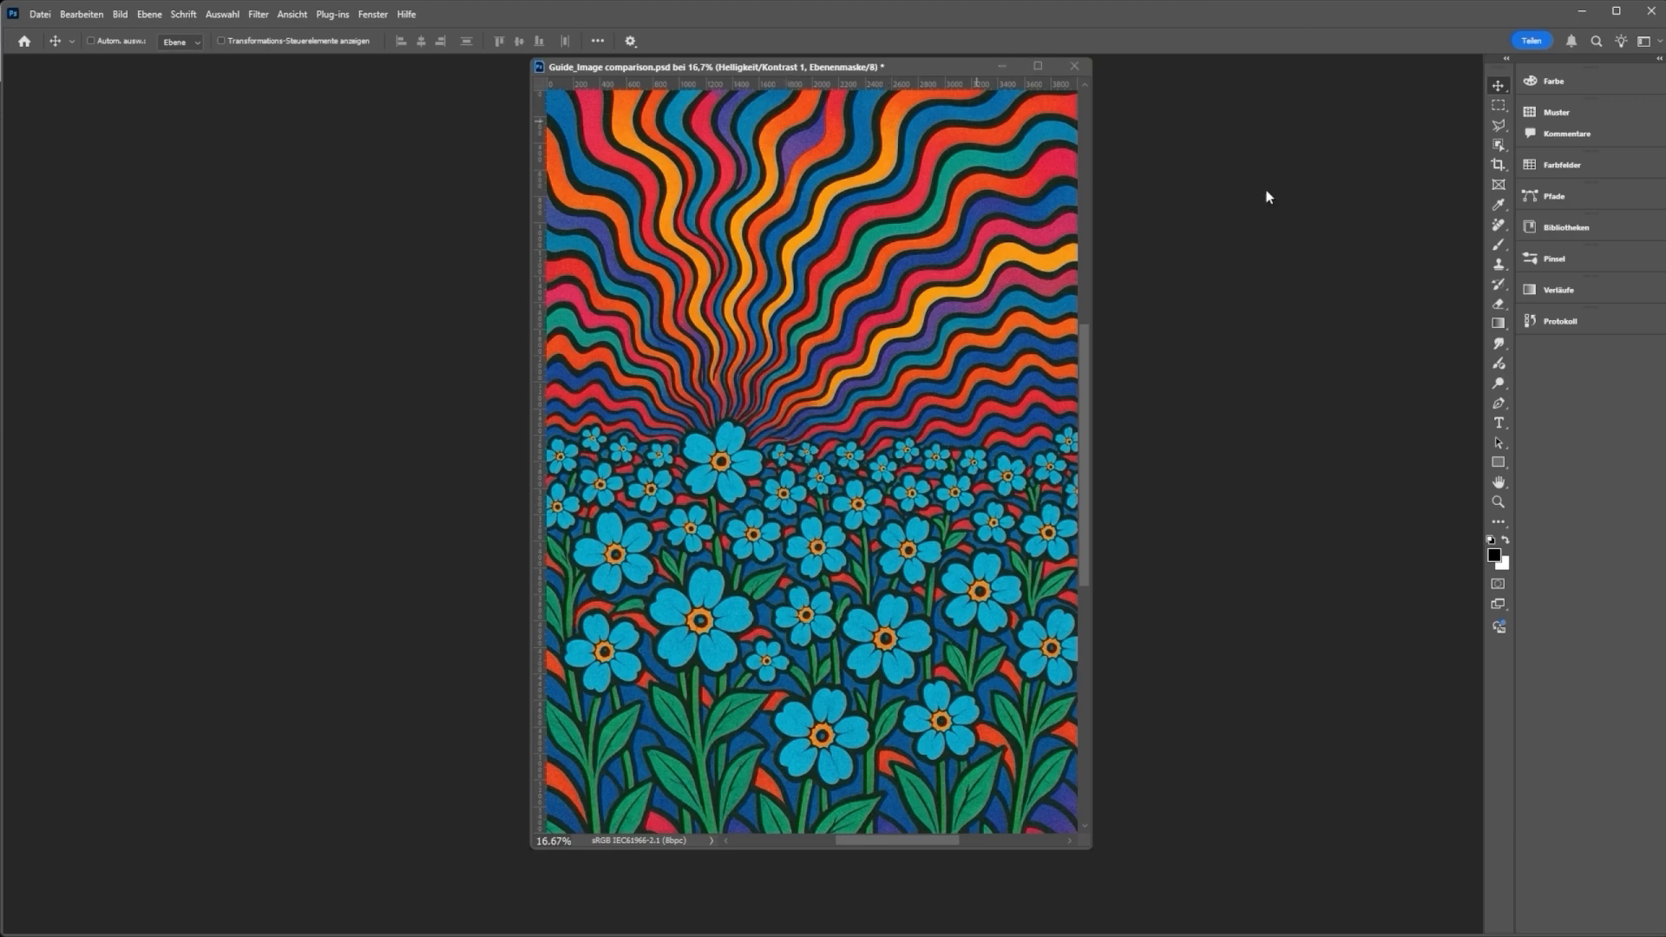
pyautogui.moveTo(726, 475)
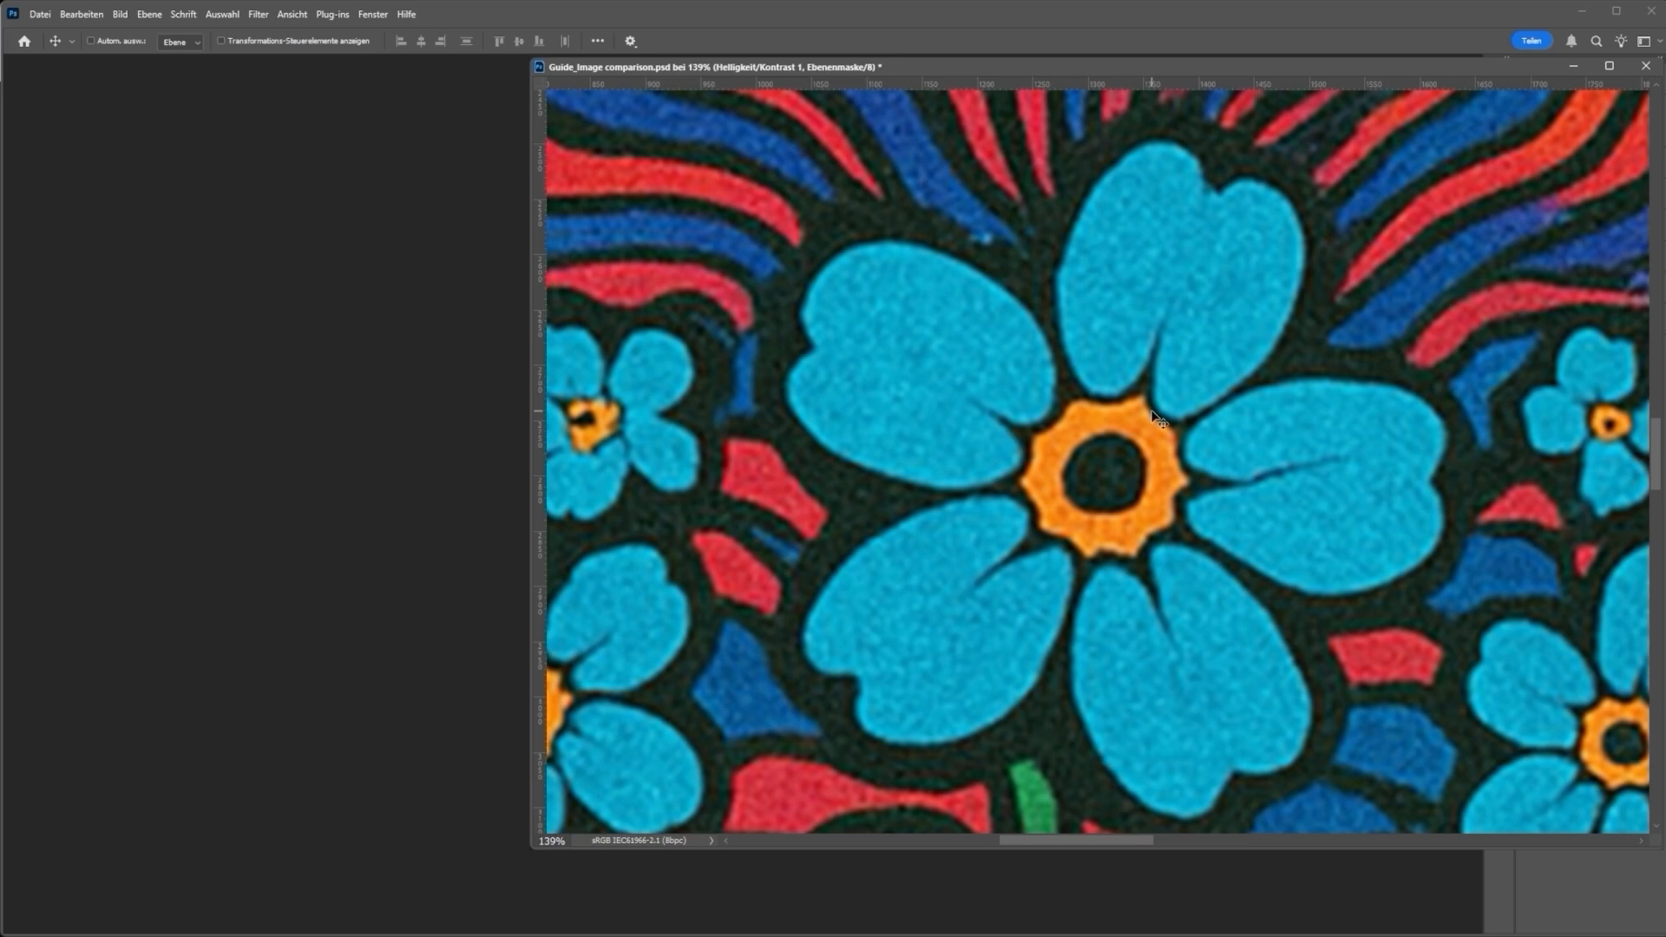
pyautogui.moveTo(1156, 417)
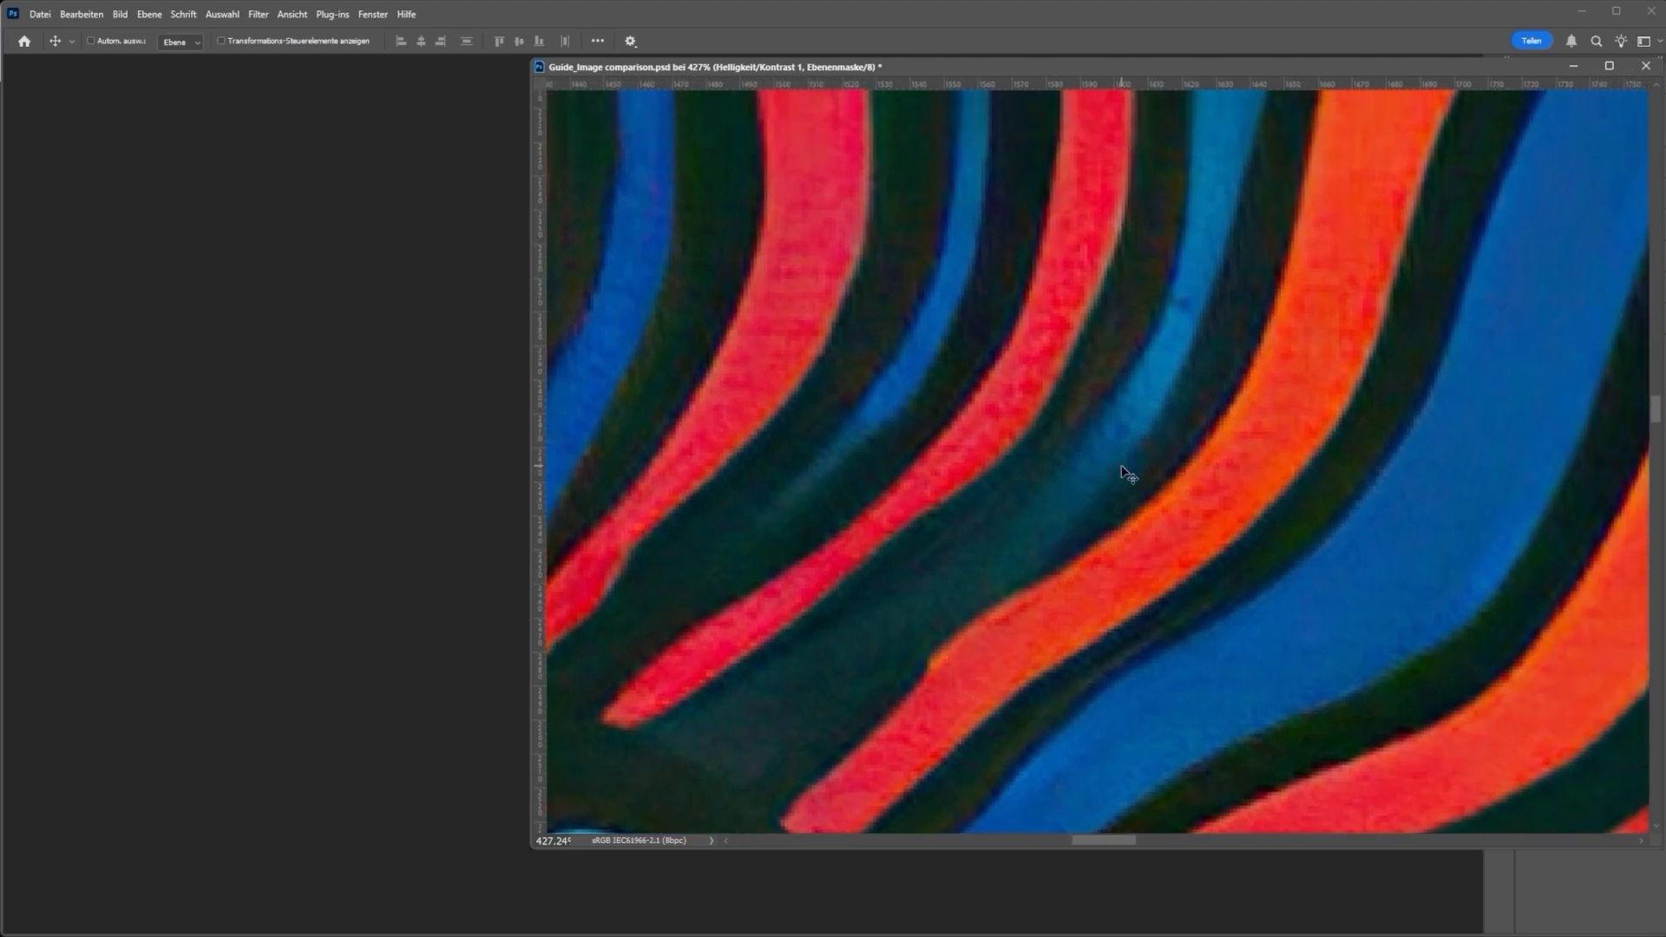
pyautogui.moveTo(1174, 274)
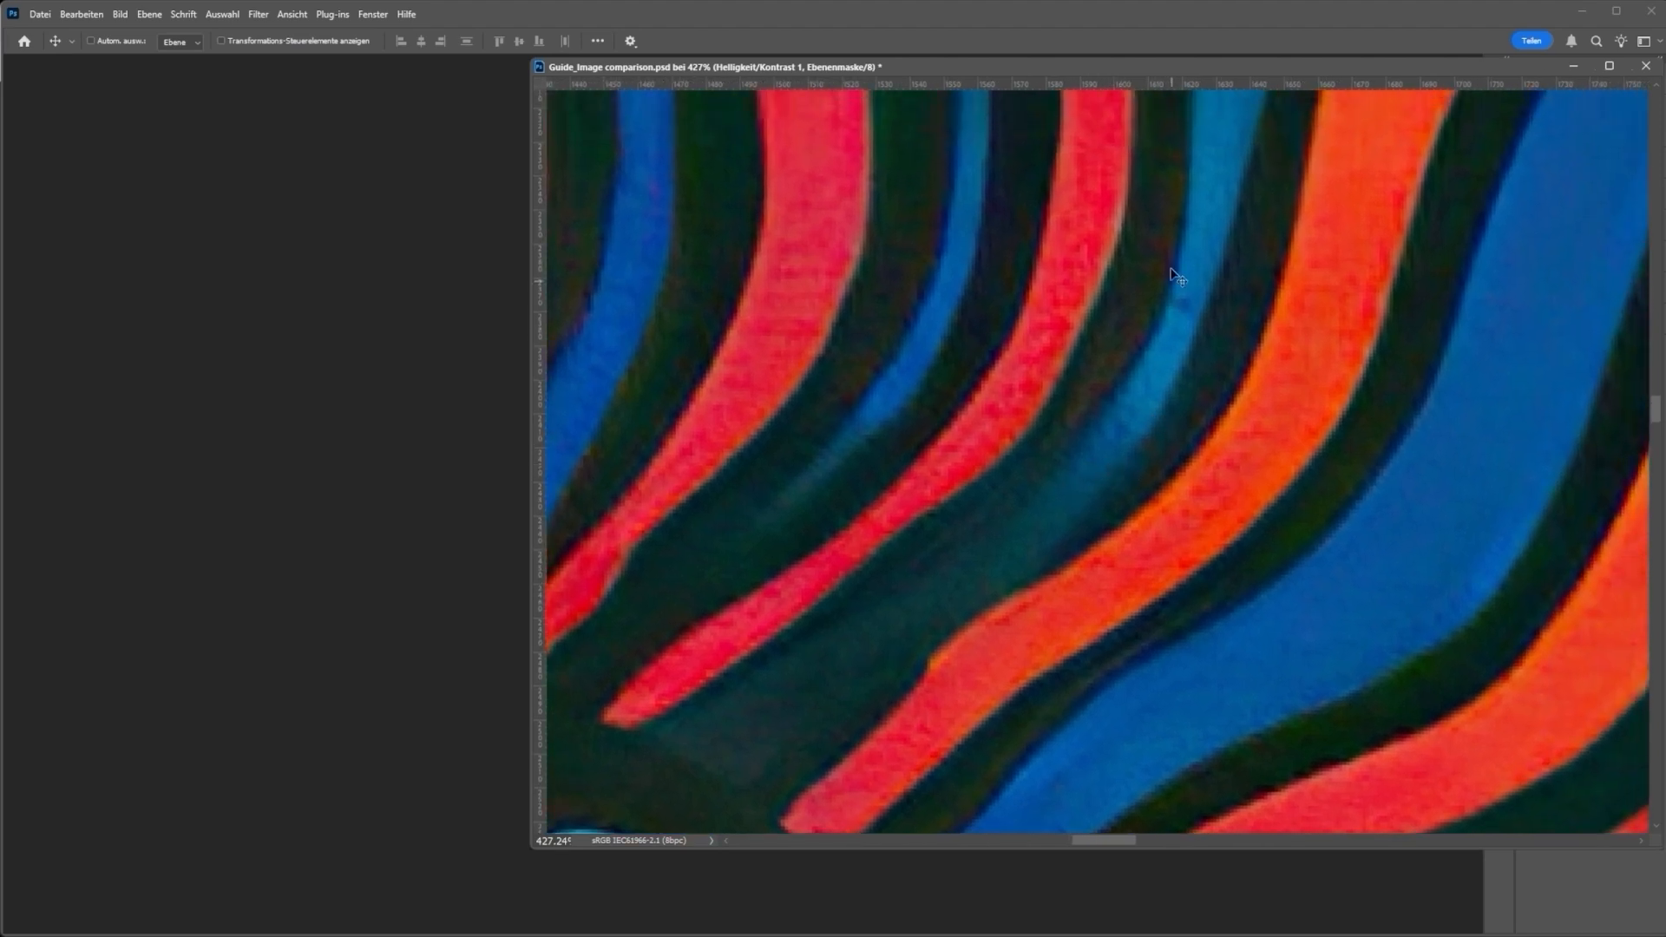
pyautogui.moveTo(1245, 377)
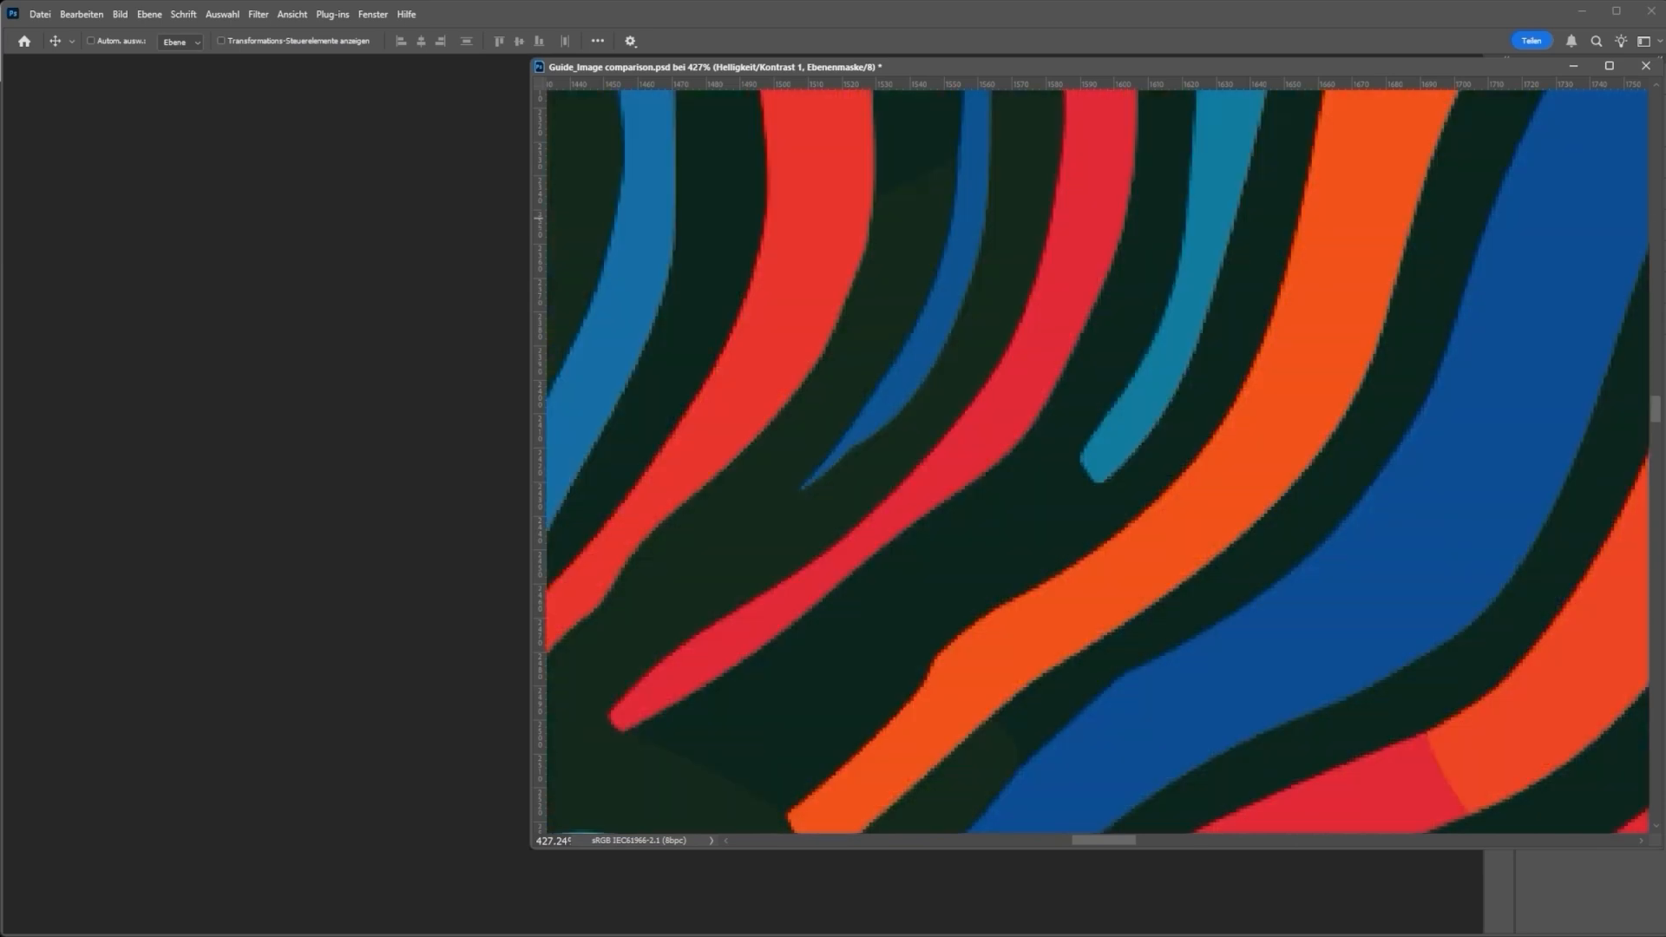
pyautogui.moveTo(1057, 380)
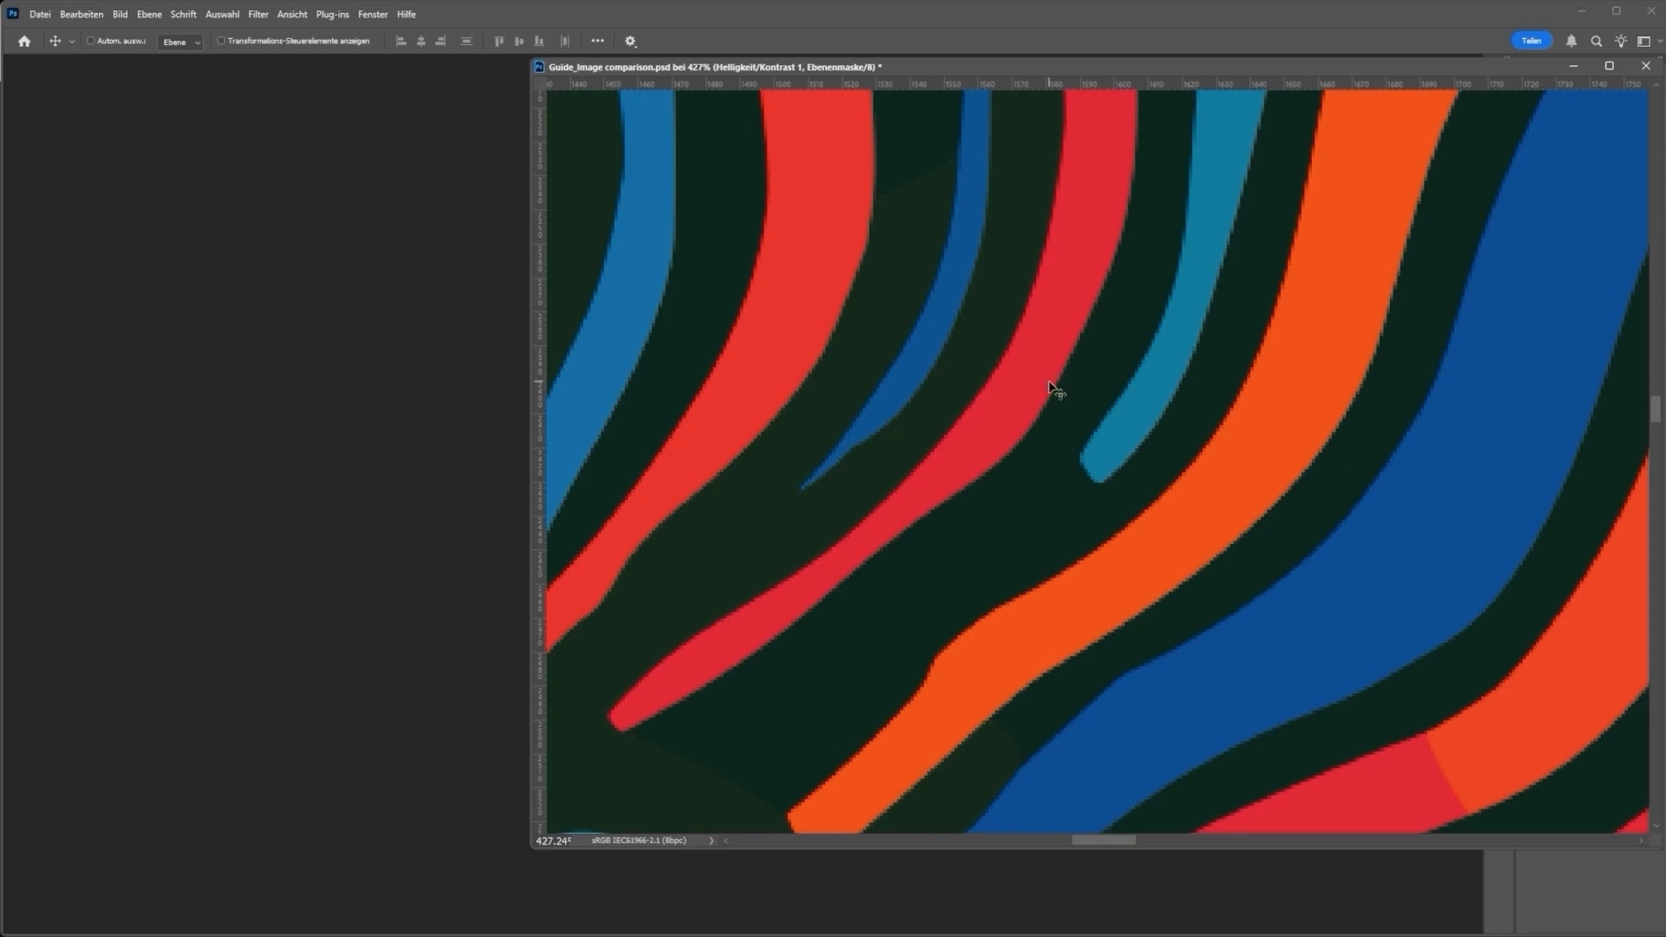
pyautogui.moveTo(1089, 374)
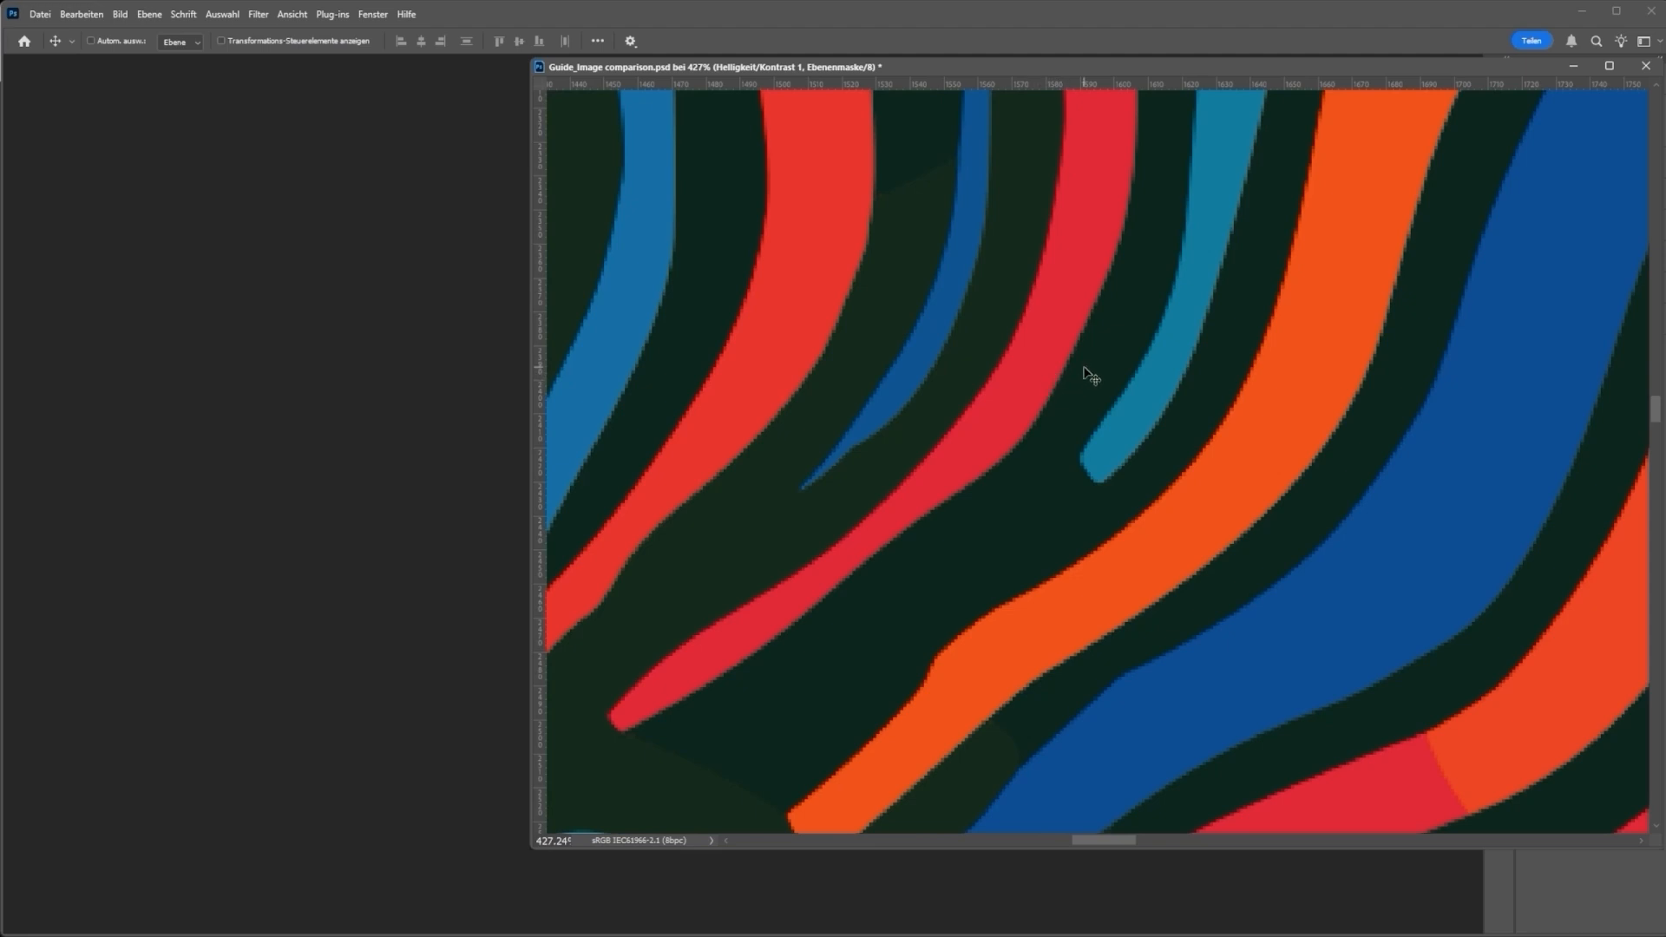
pyautogui.moveTo(1075, 369)
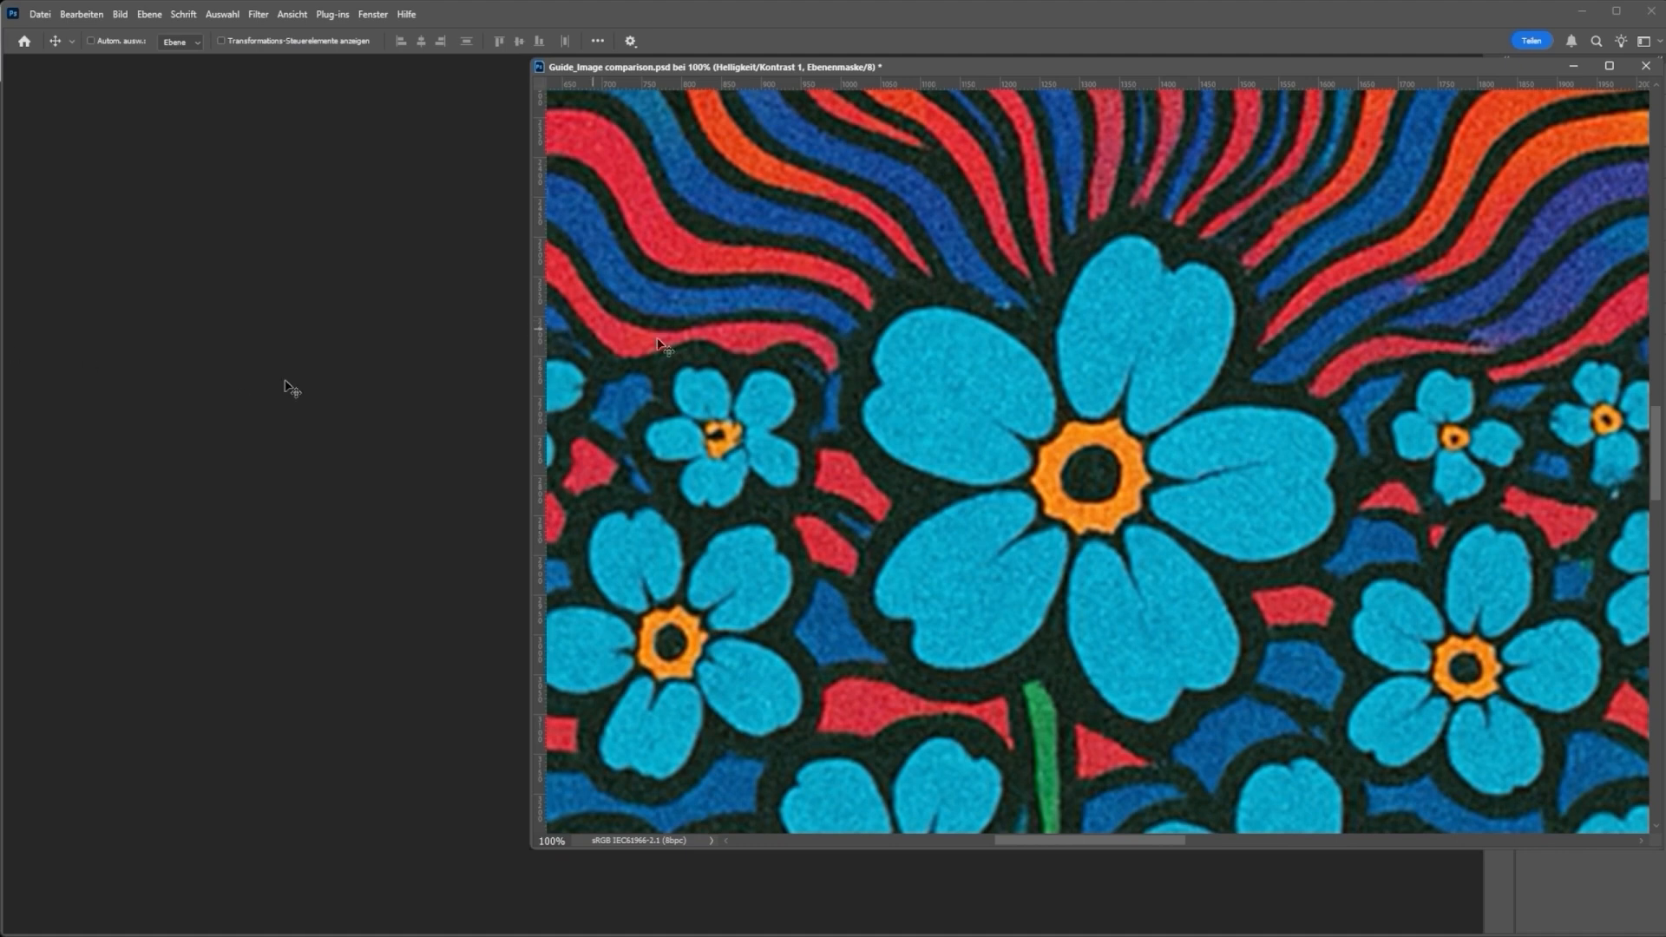
pyautogui.moveTo(710, 351)
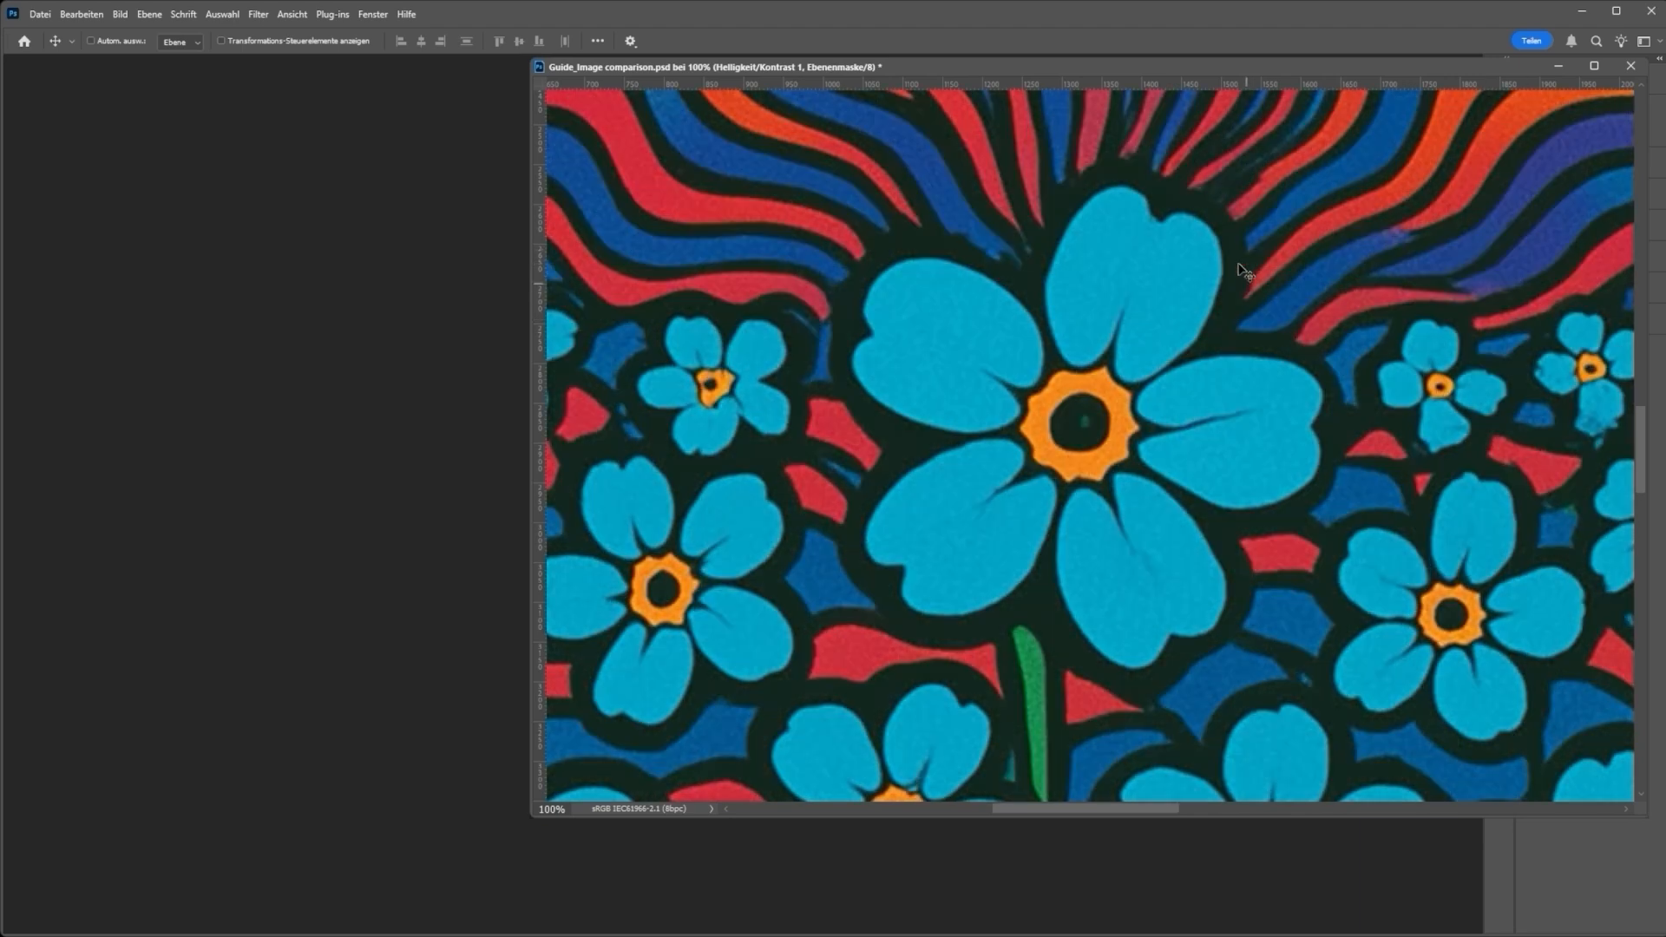
pyautogui.moveTo(1230, 736)
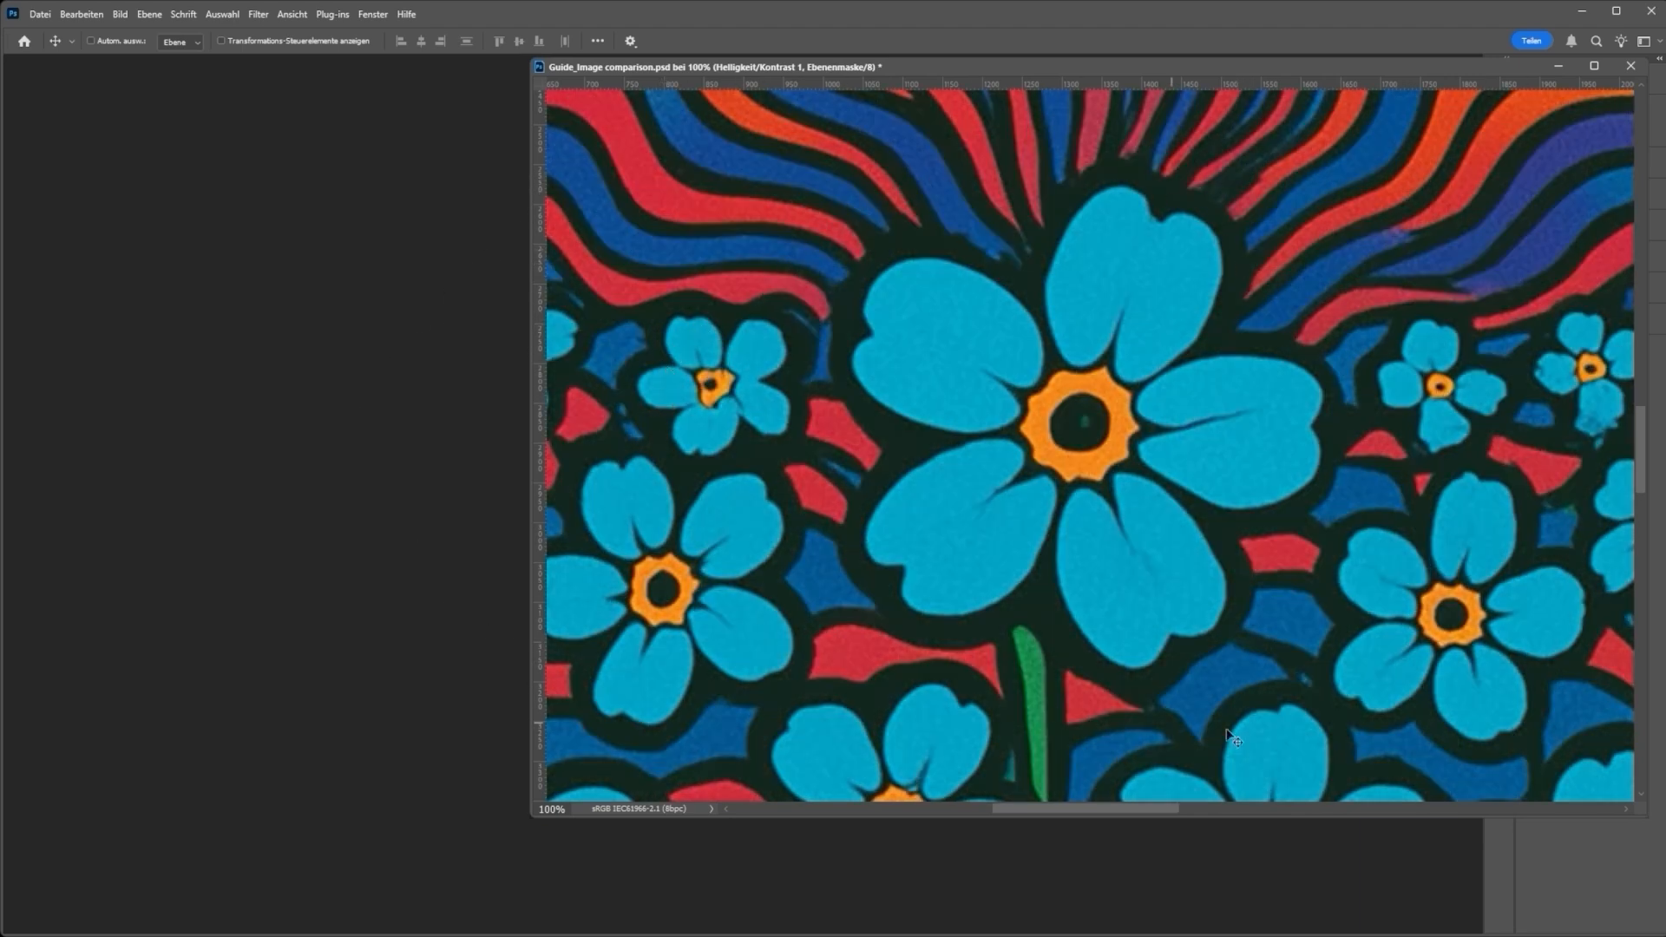
pyautogui.moveTo(1046, 156)
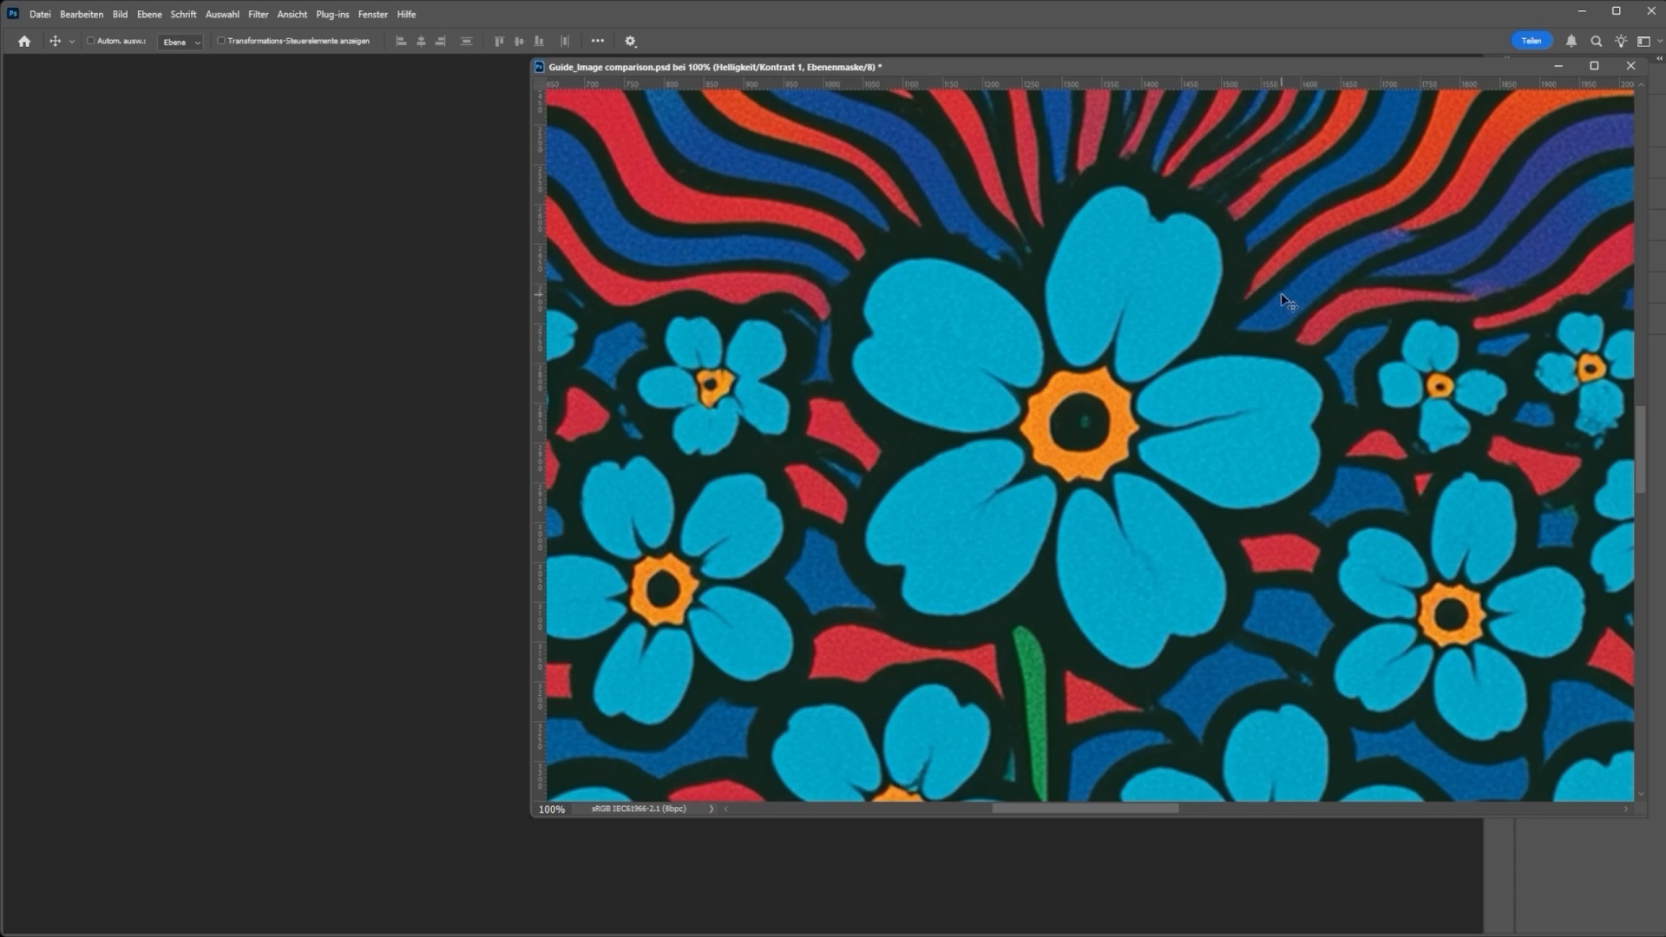
pyautogui.moveTo(1274, 289)
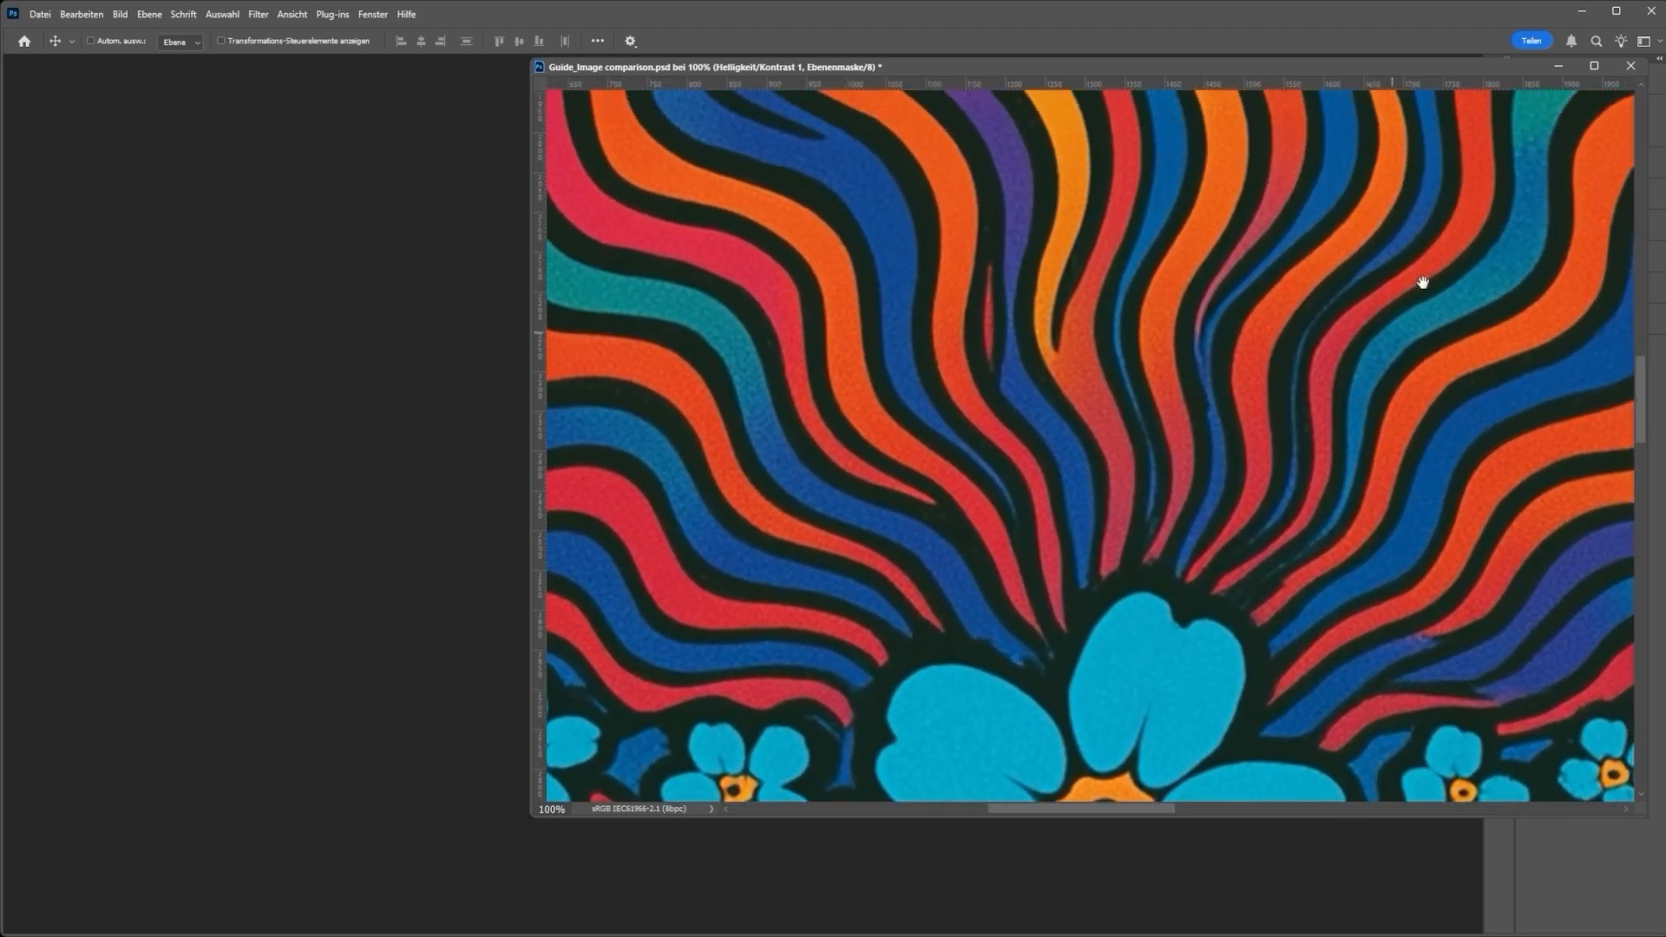
pyautogui.moveTo(1095, 467)
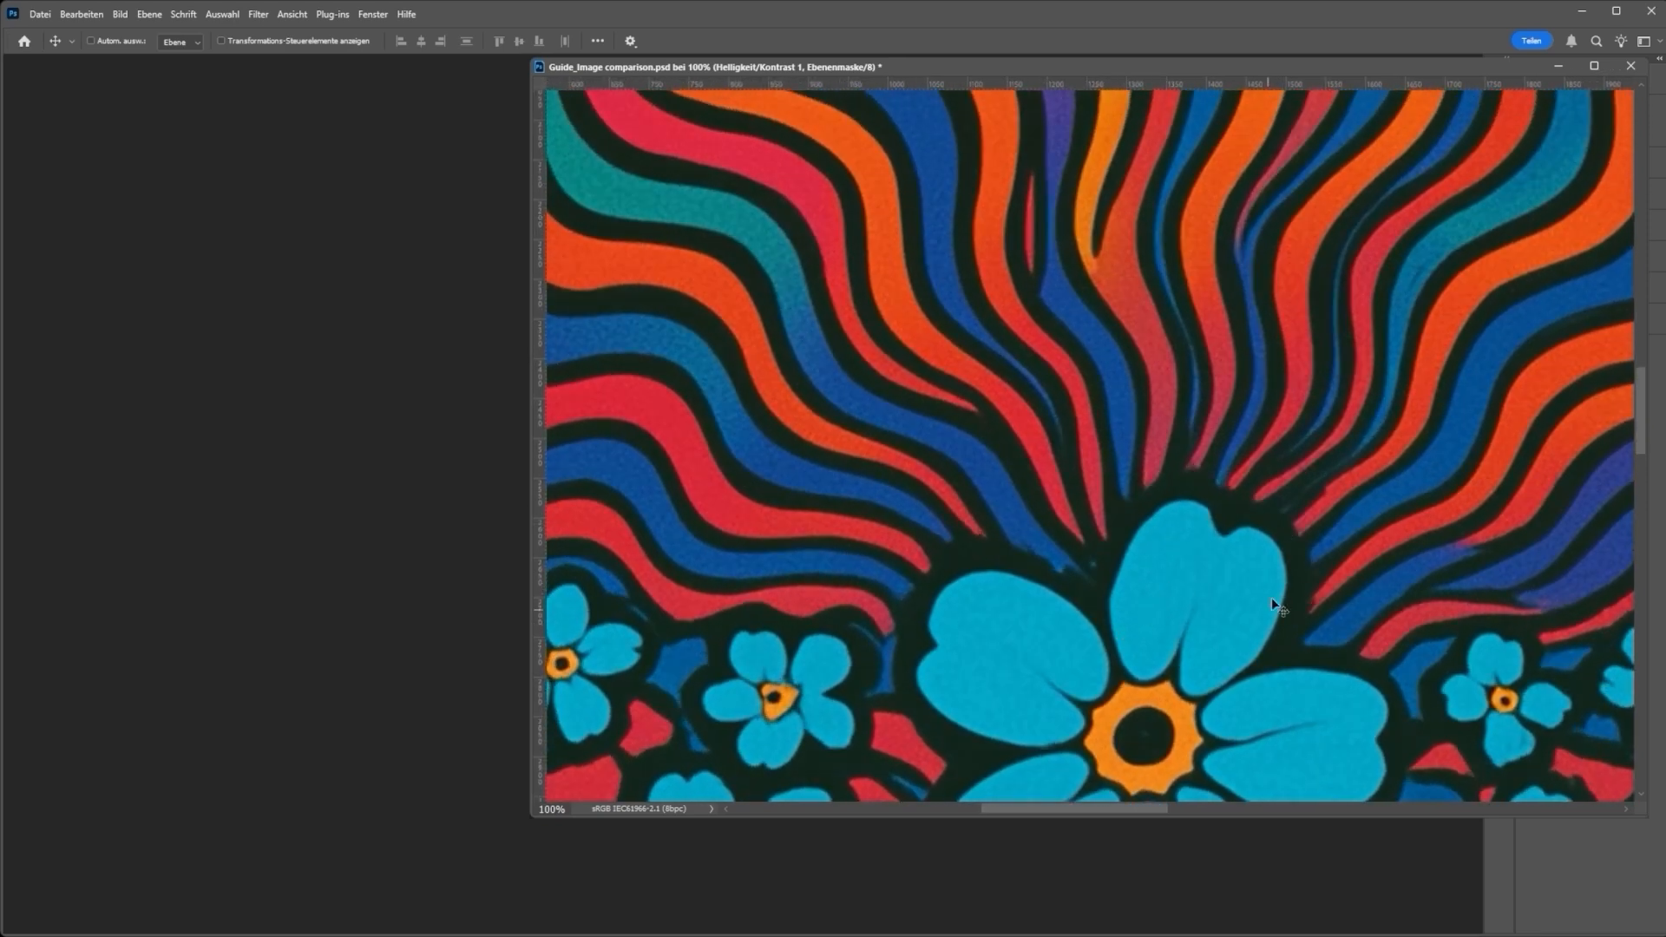
# - Scroll the Photoshop view back down to the forget-me-not blossom area
pyautogui.scroll(-3)
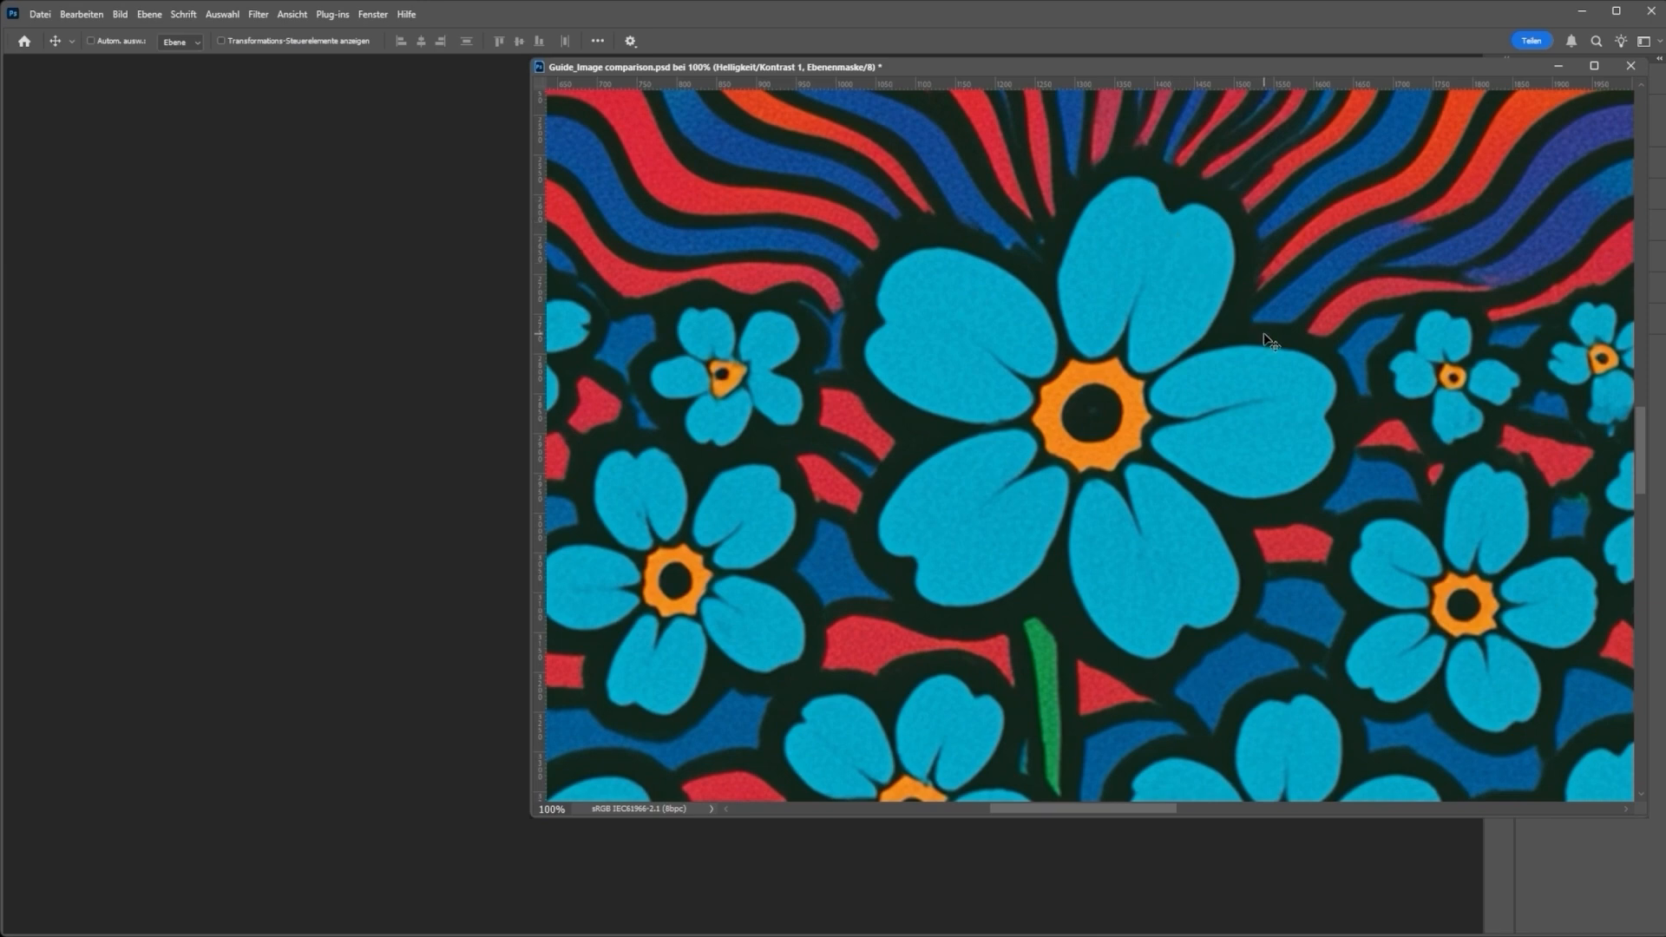
pyautogui.moveTo(1267, 359)
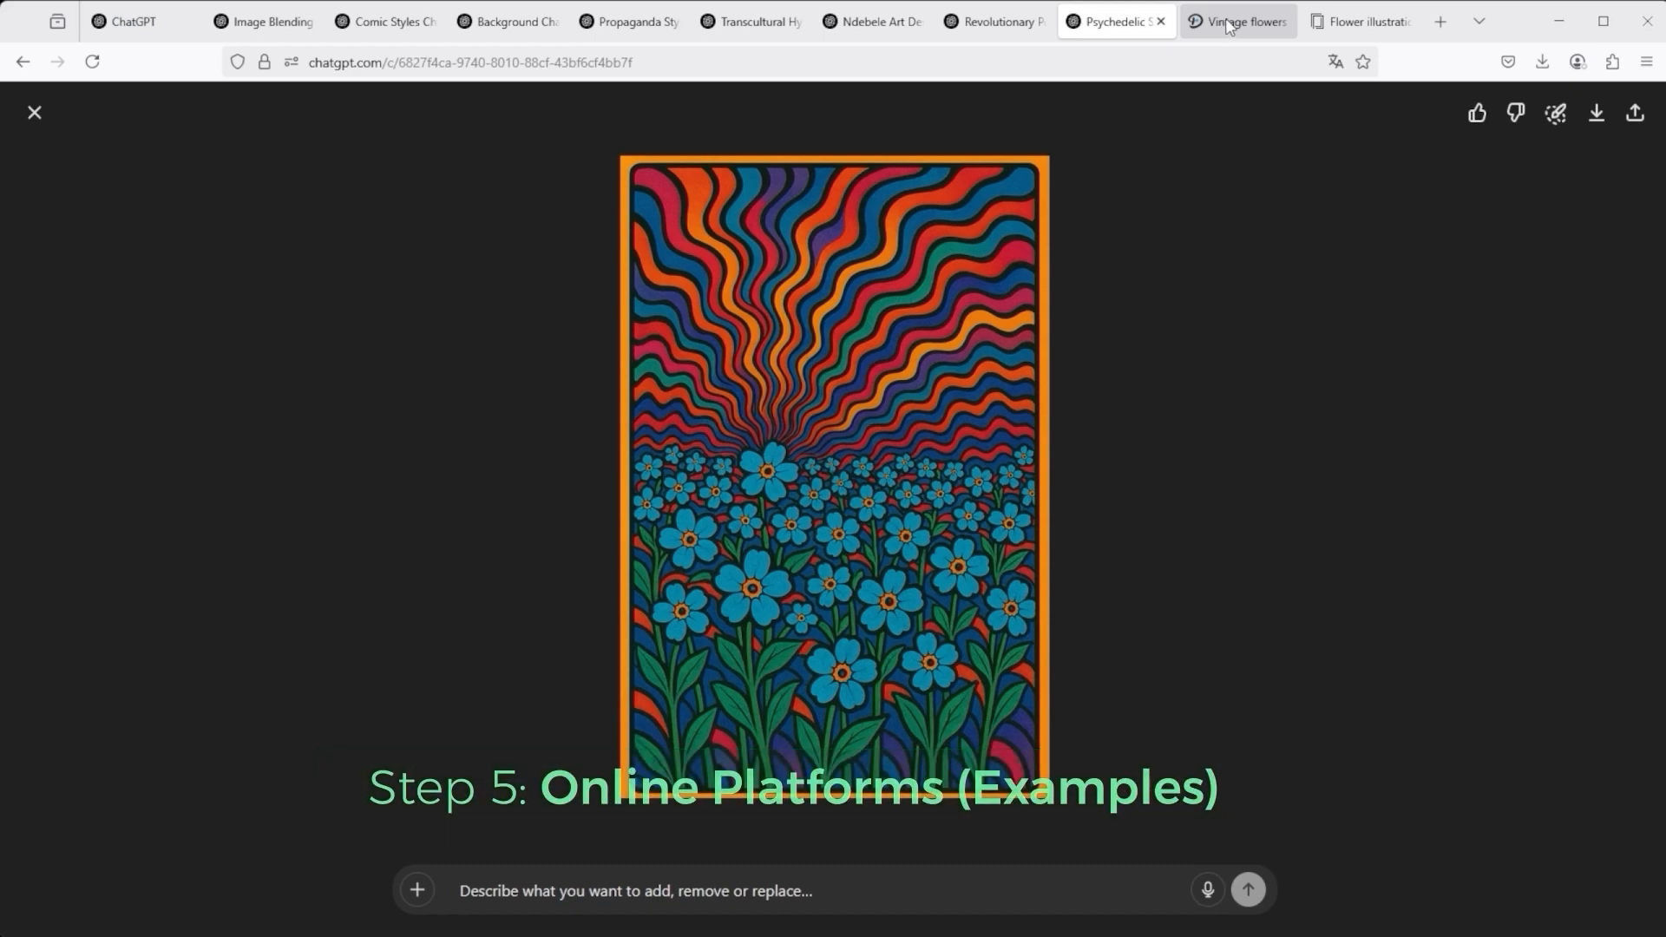
# - Compare the Displate vintage flowers and Europosters flower illustration results, settling on Displate
pyautogui.click(1235, 21)
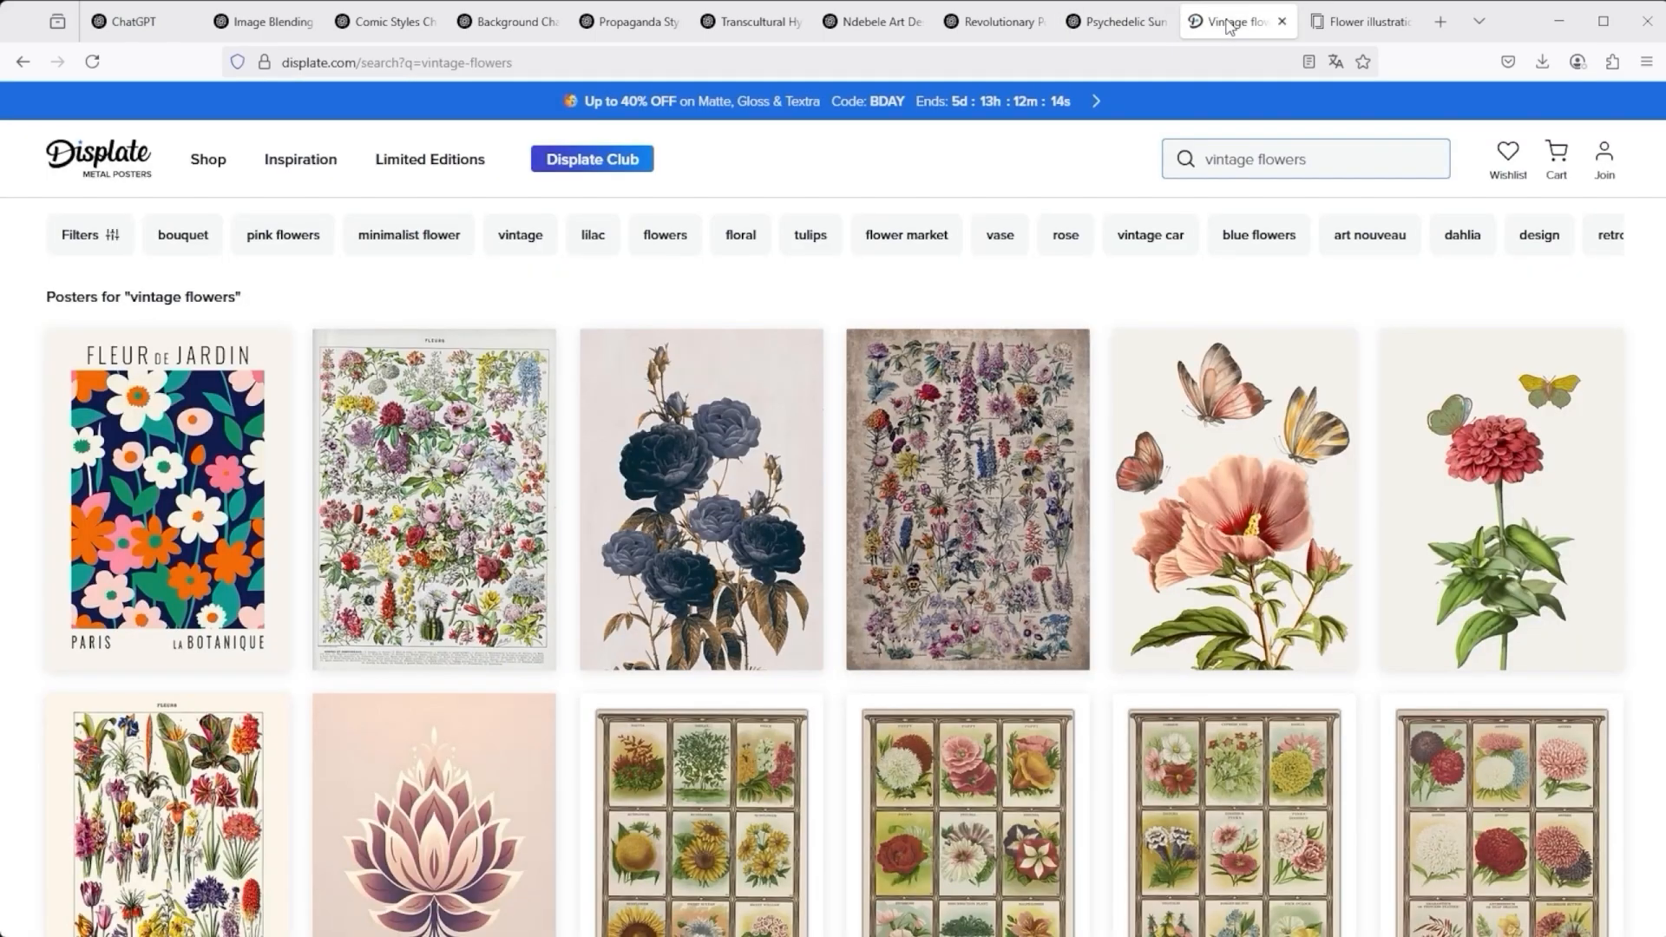
pyautogui.click(1358, 20)
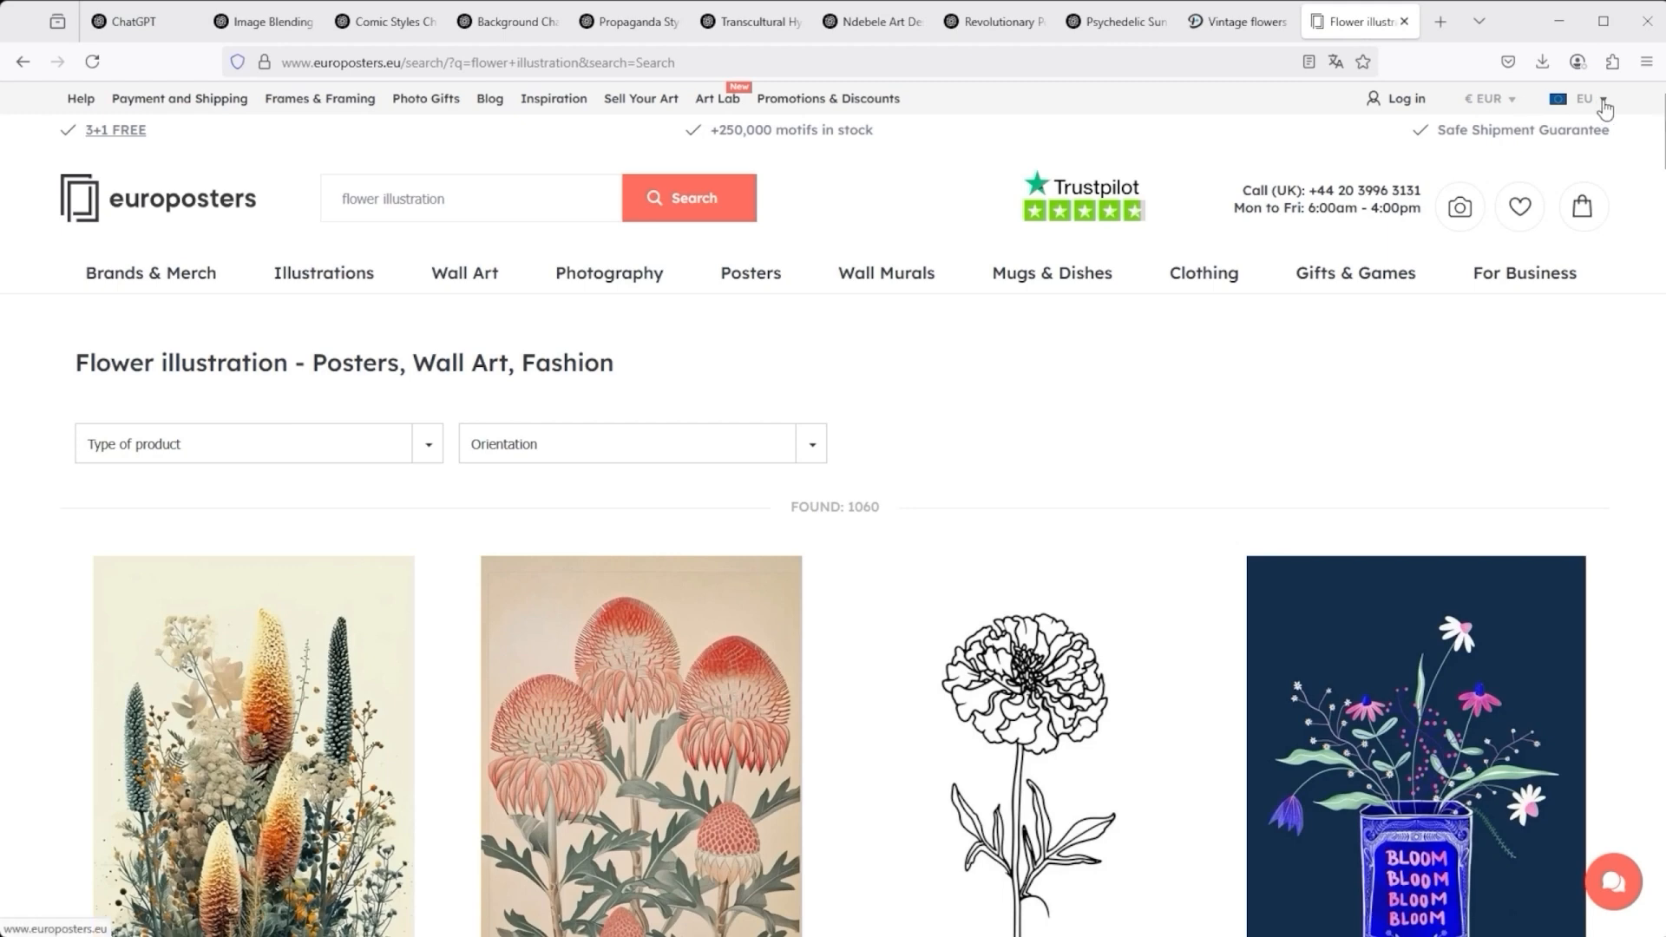
pyautogui.click(1232, 20)
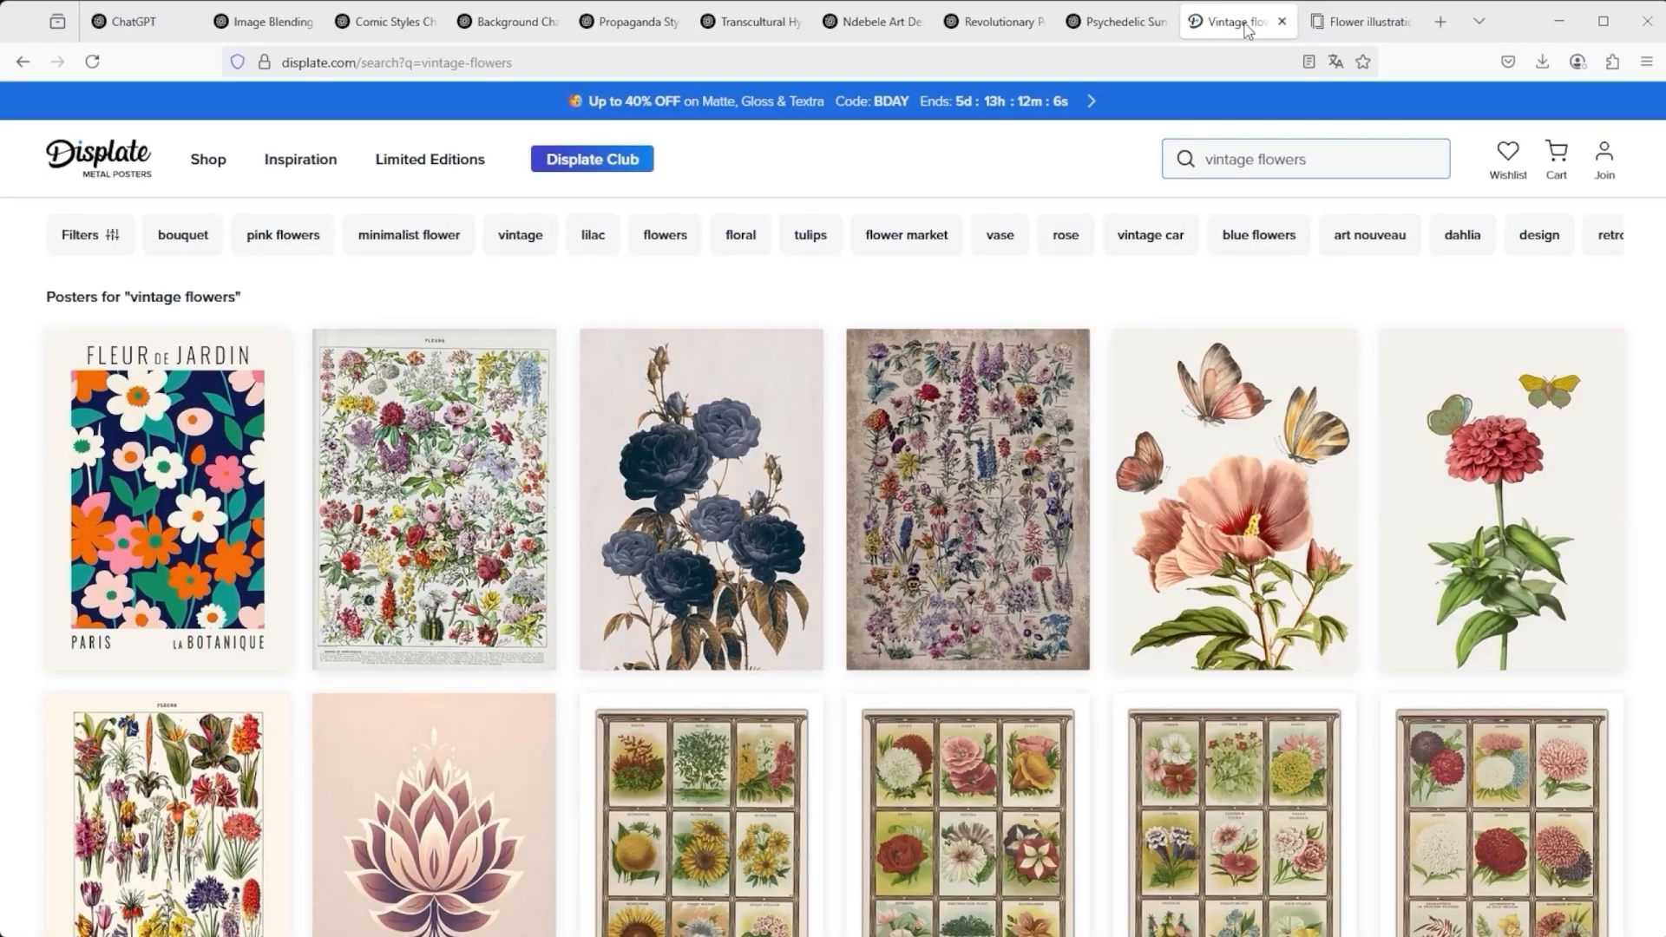
pyautogui.moveTo(1567, 146)
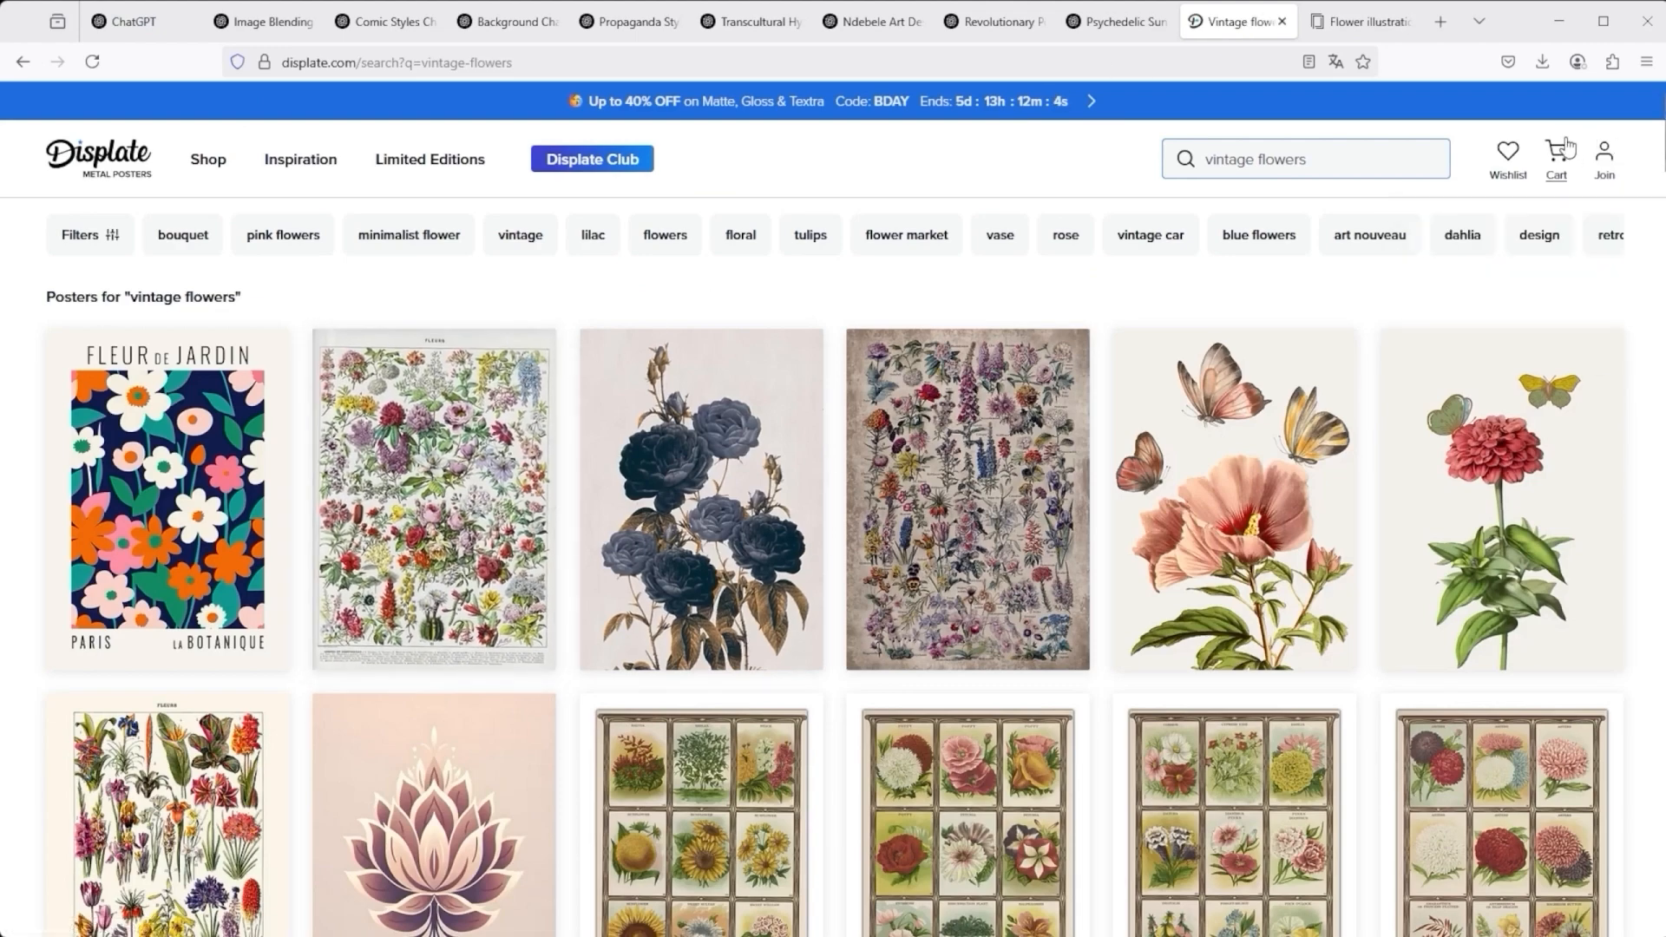
pyautogui.click(1605, 160)
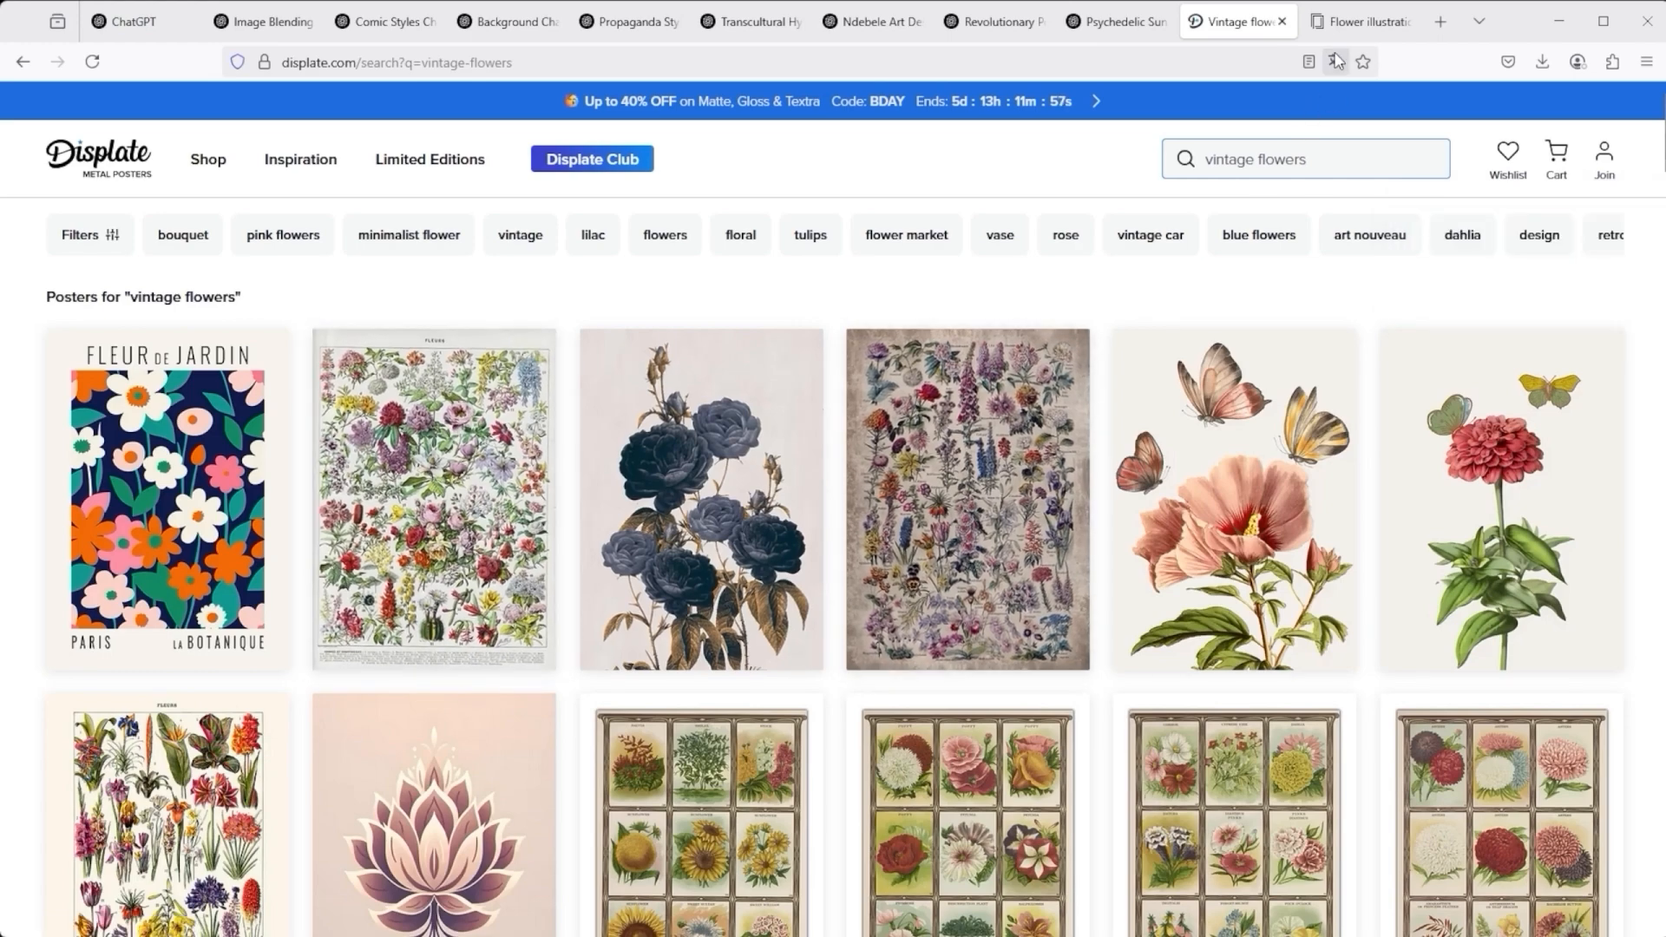
pyautogui.moveTo(1360, 19)
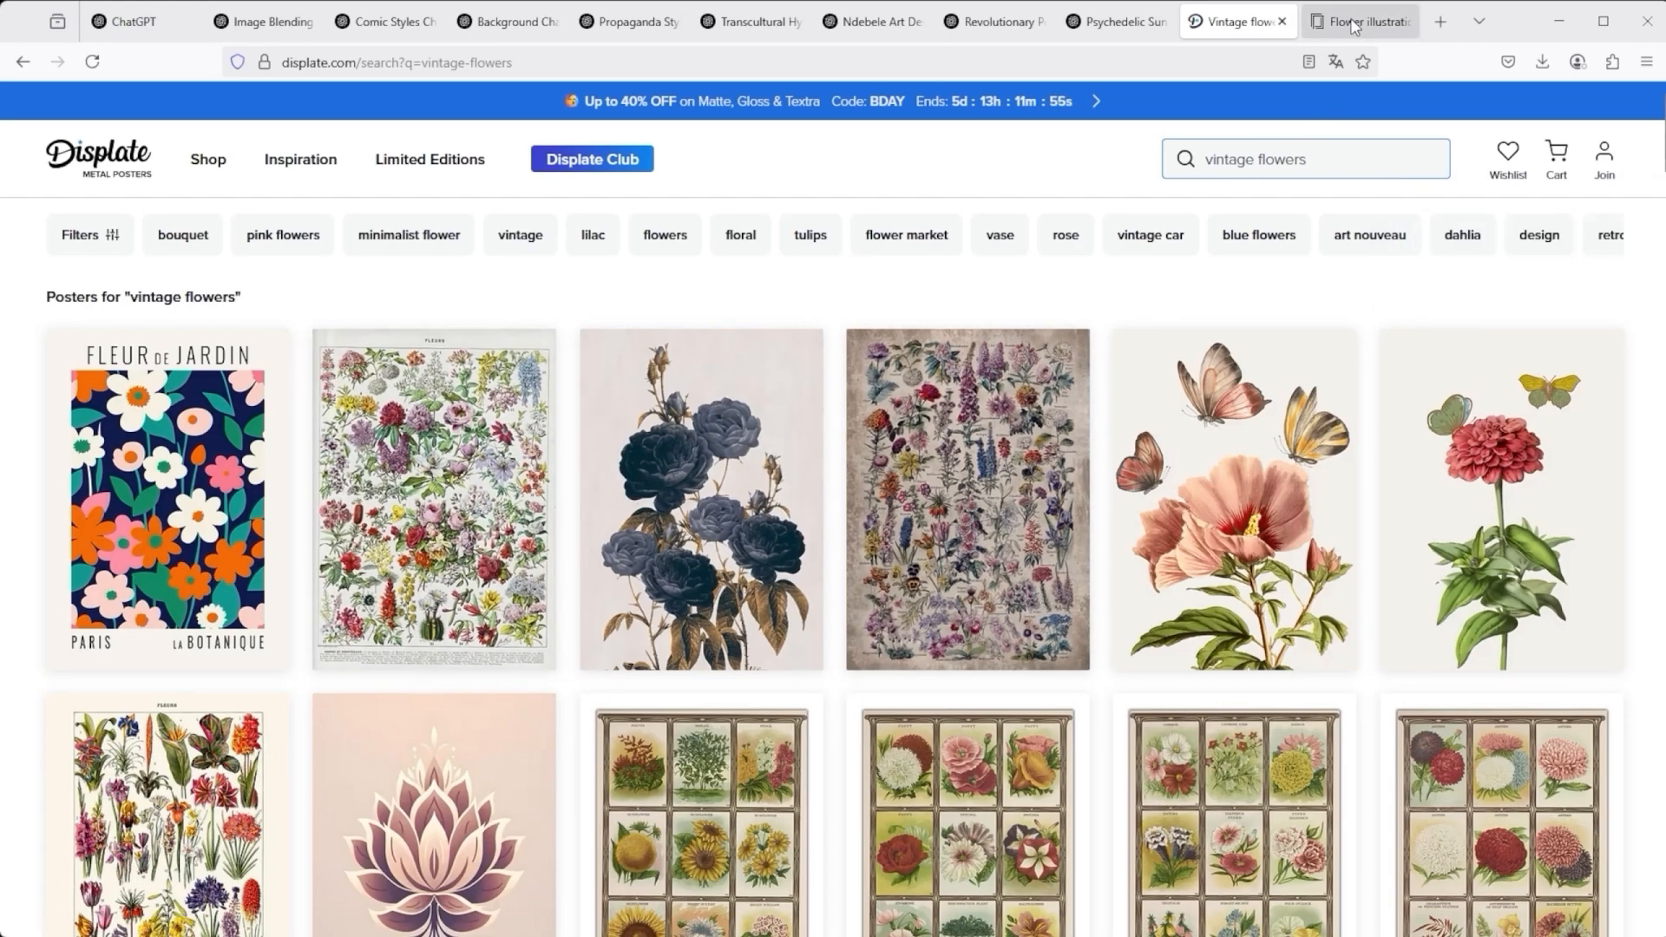
pyautogui.moveTo(242, 402)
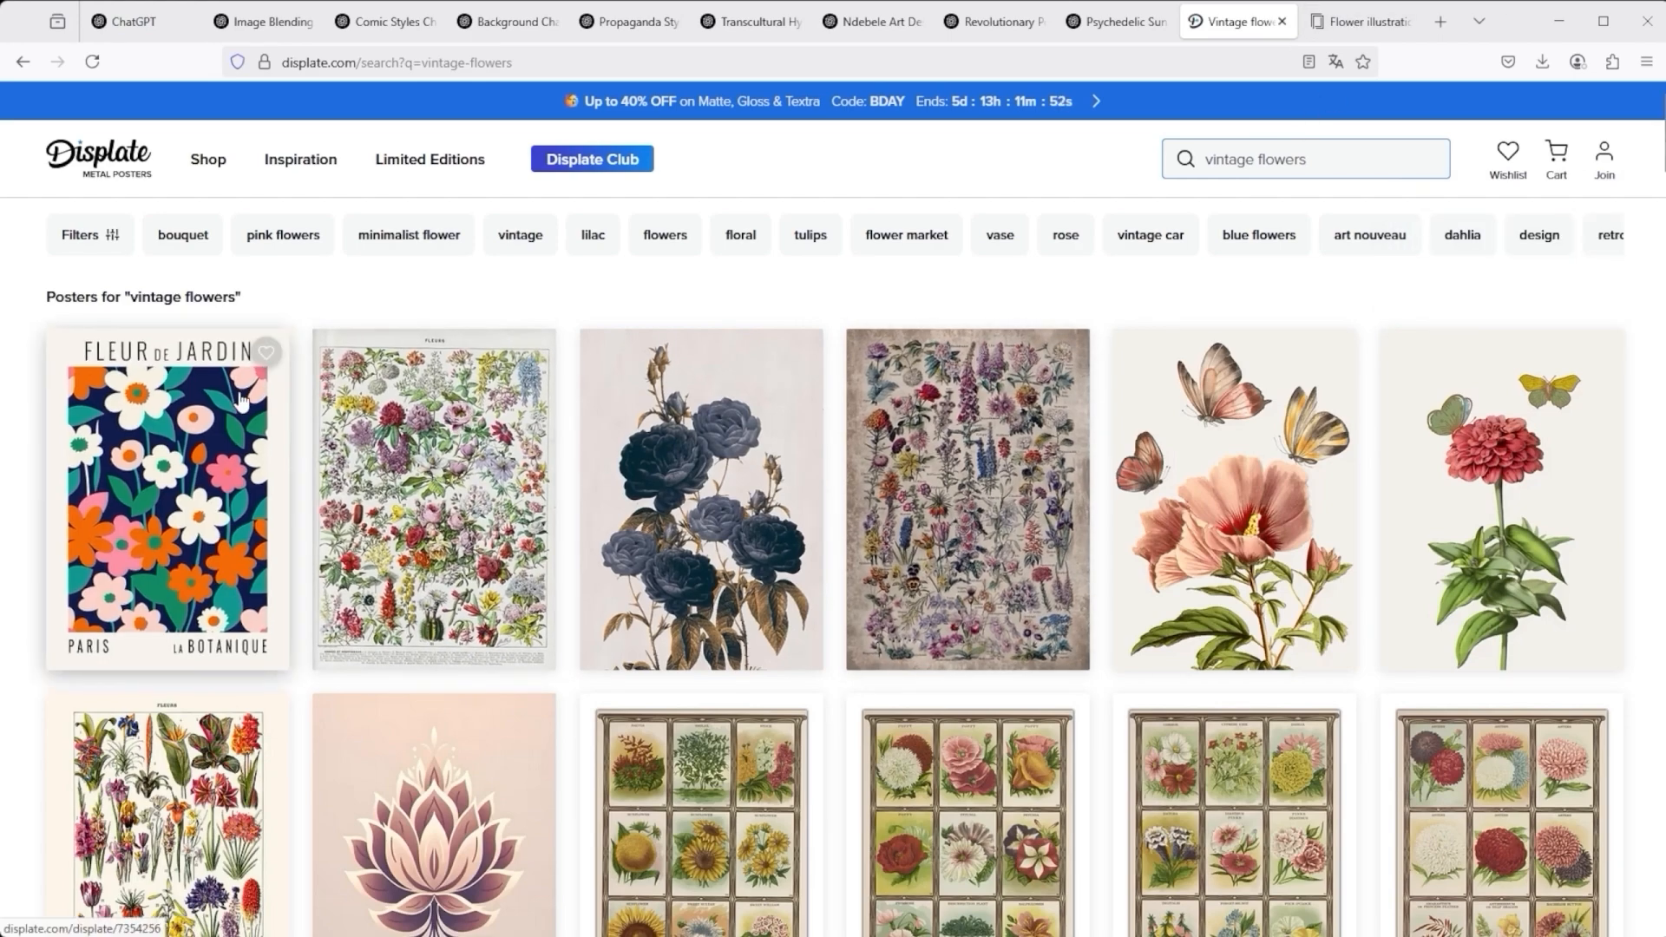
pyautogui.moveTo(223, 500)
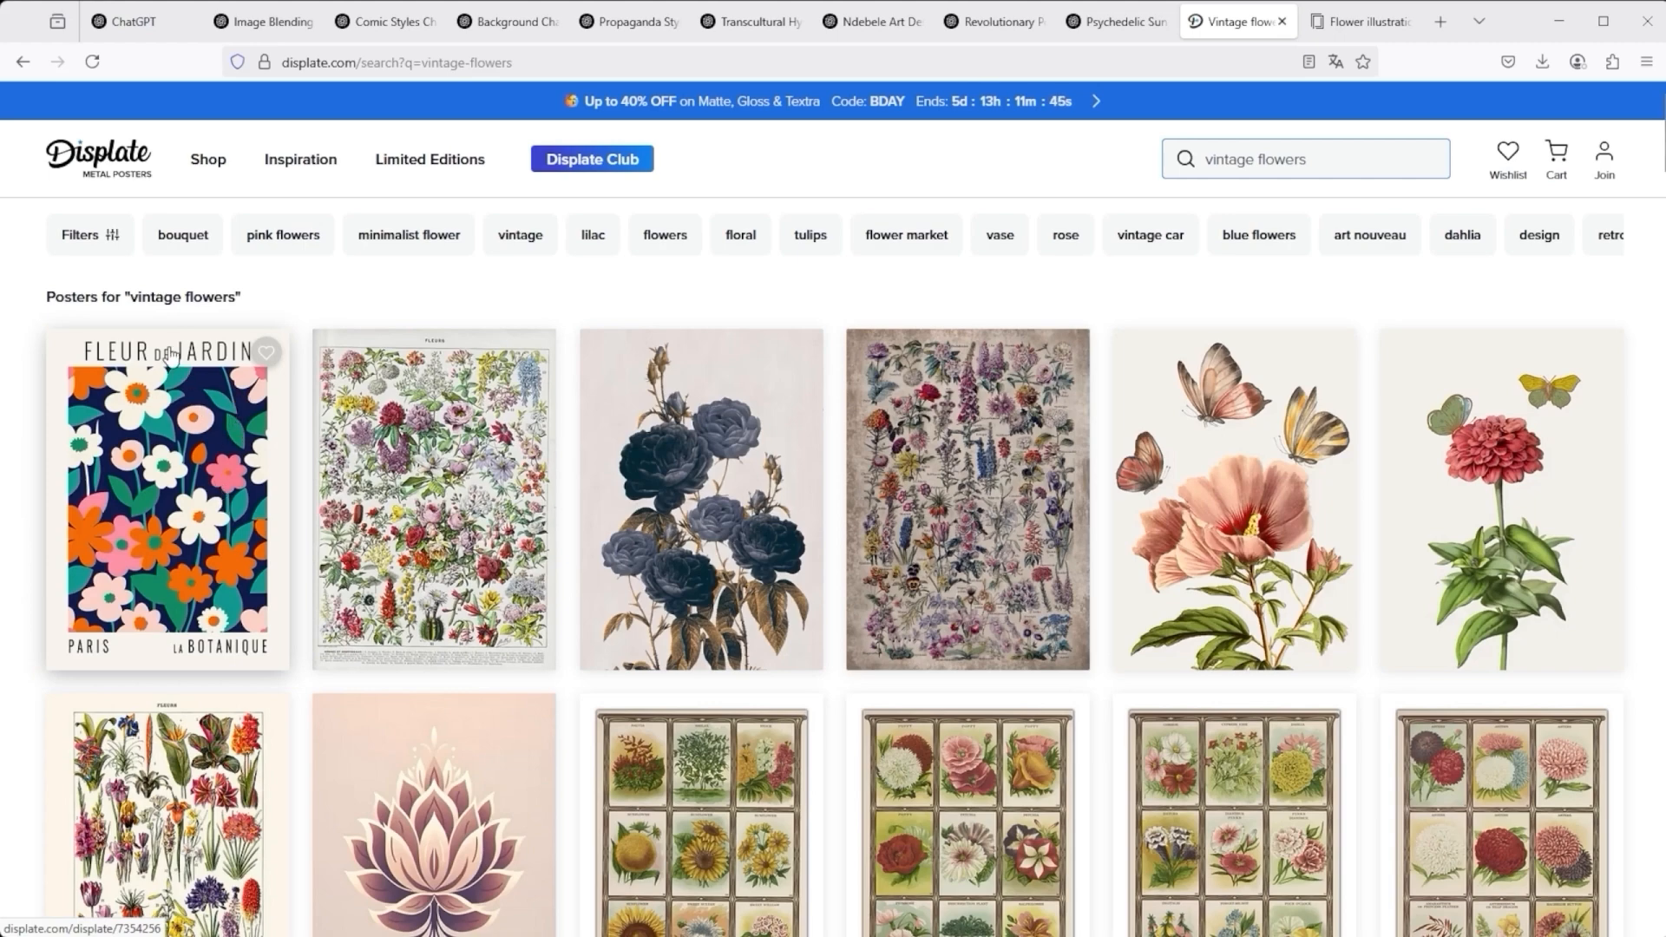
pyautogui.moveTo(1642, 476)
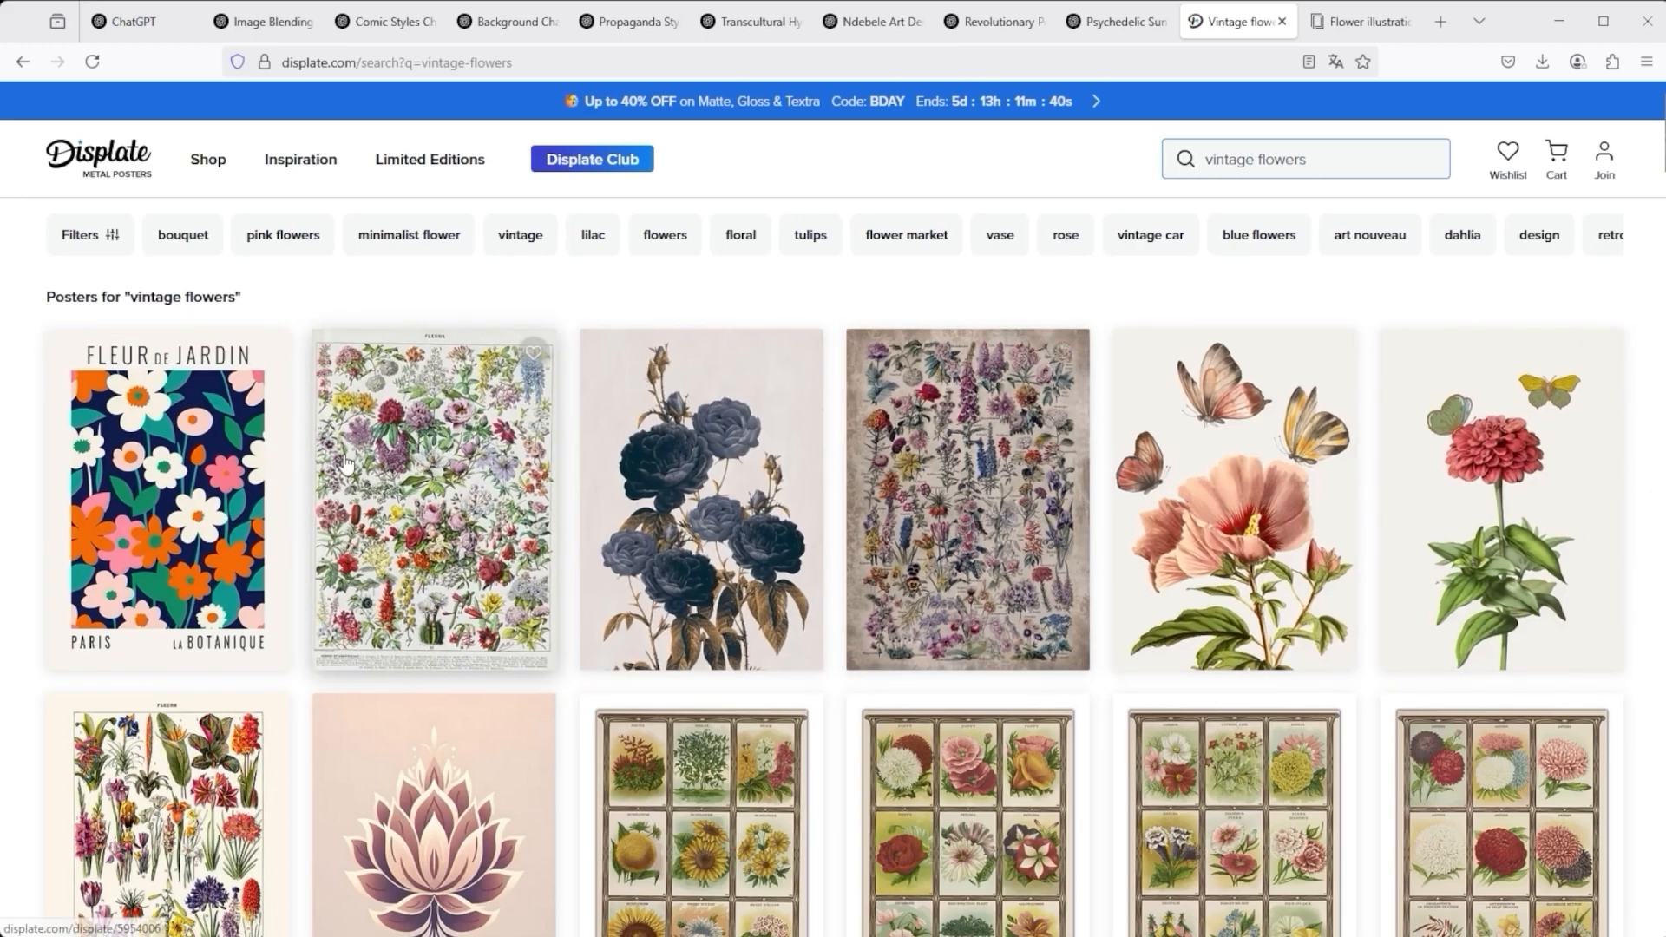
# - View the Fleur de Jardin poster page, return to Displate results, then switch to Europosters
pyautogui.click(164, 500)
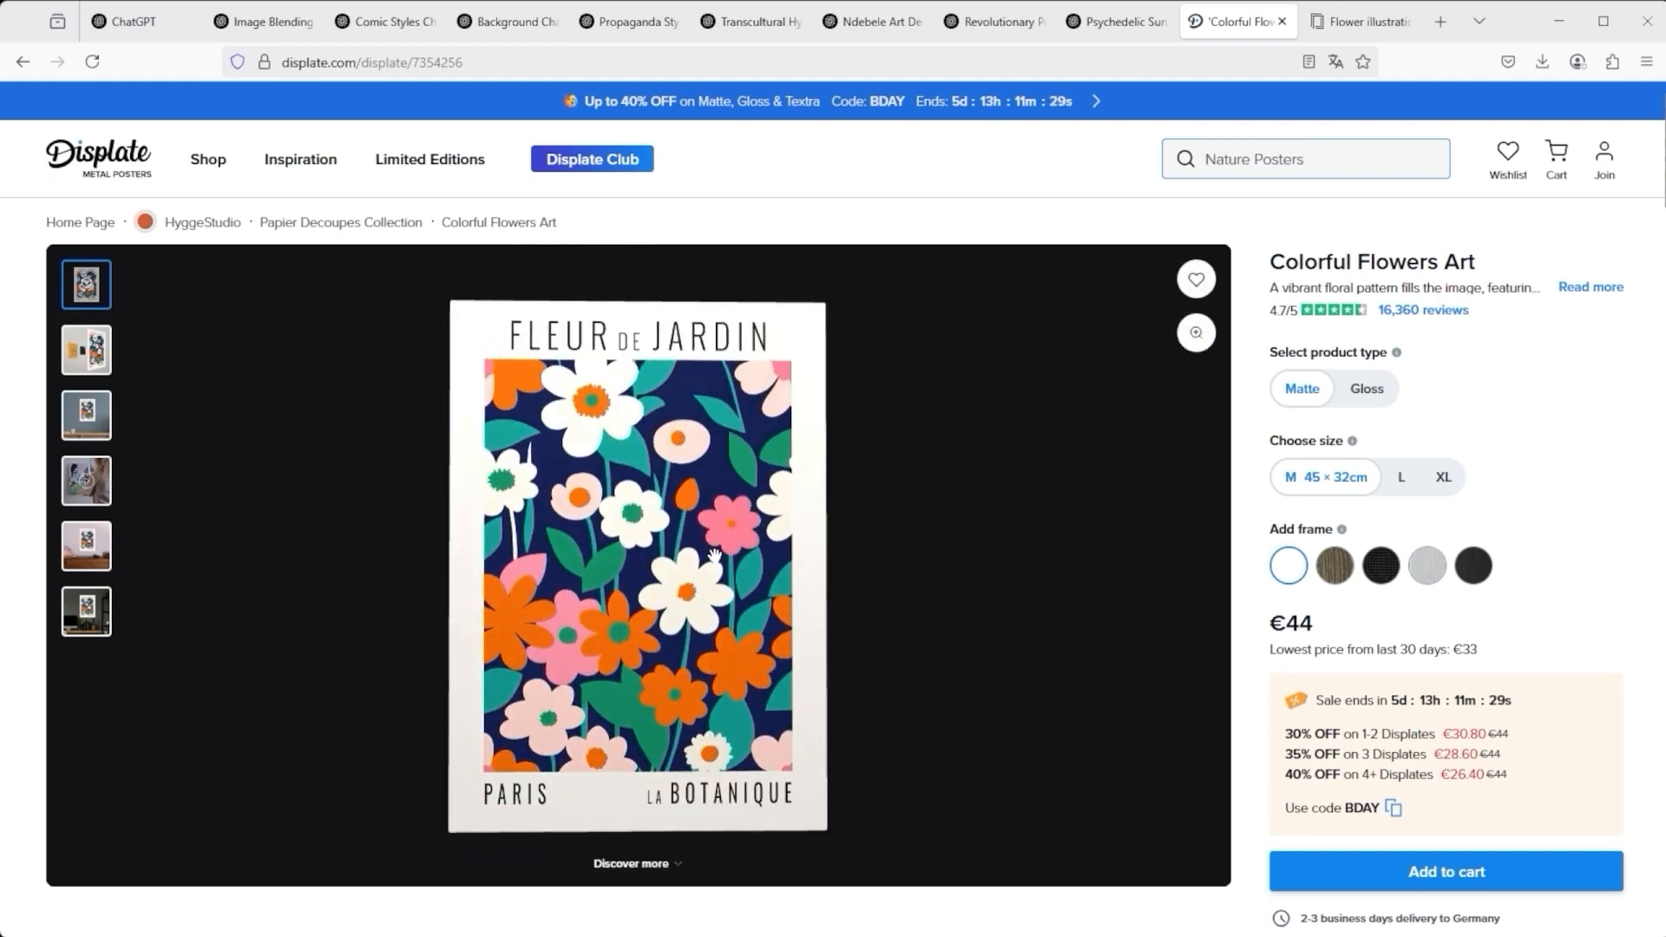
pyautogui.click(23, 61)
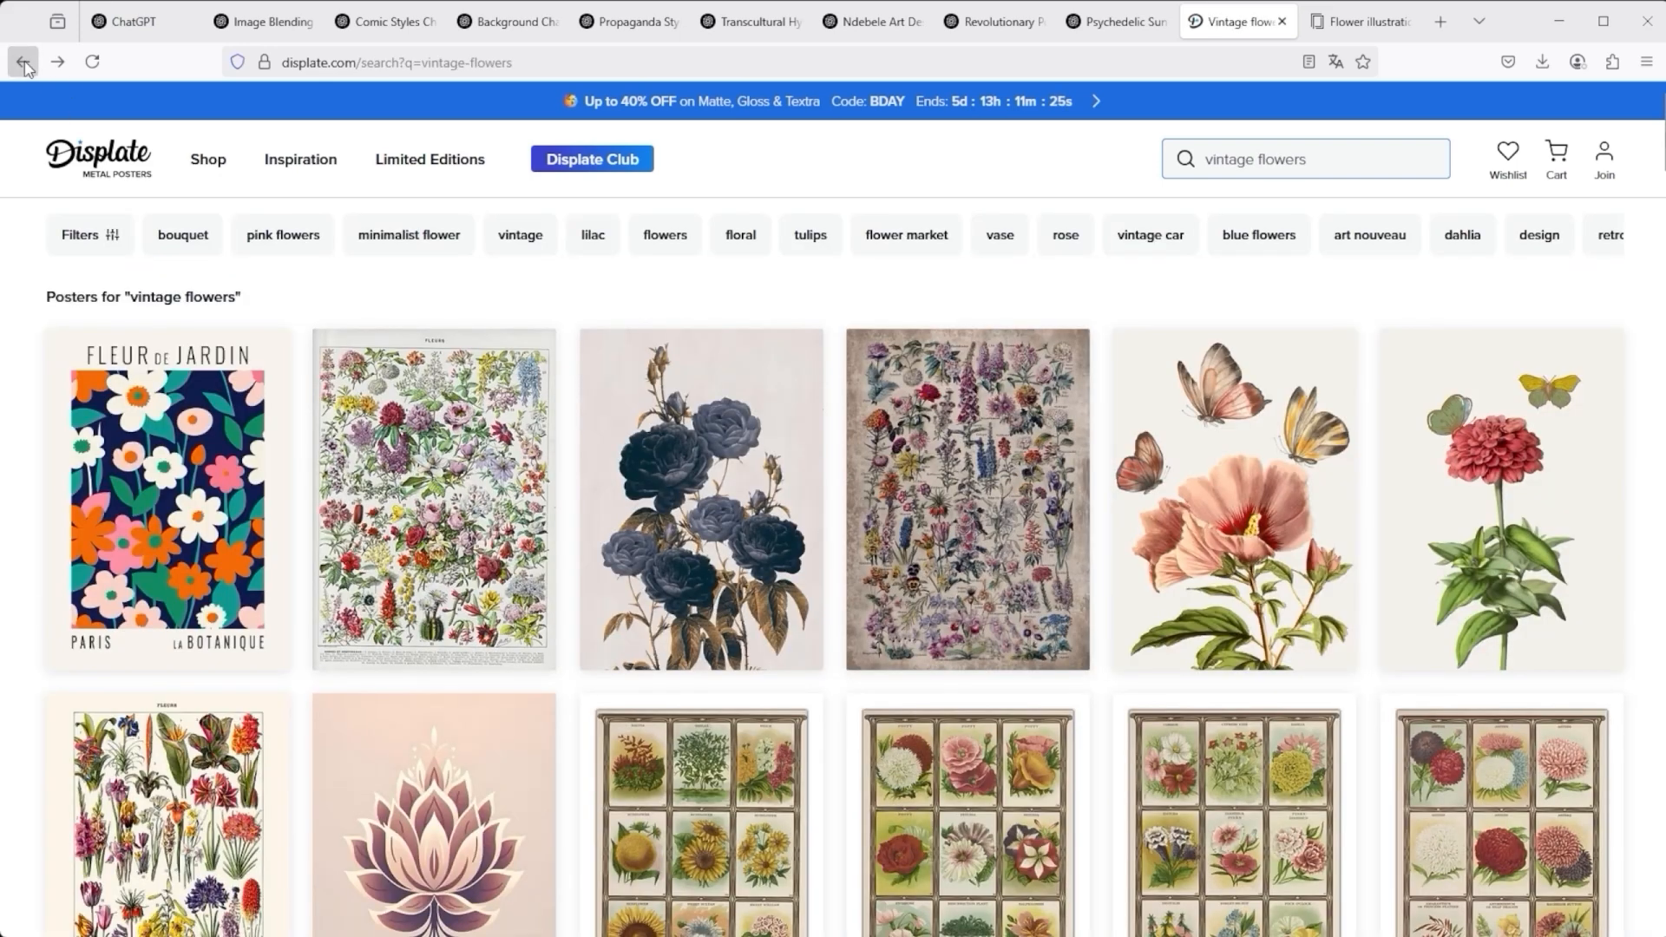
pyautogui.scroll(-3)
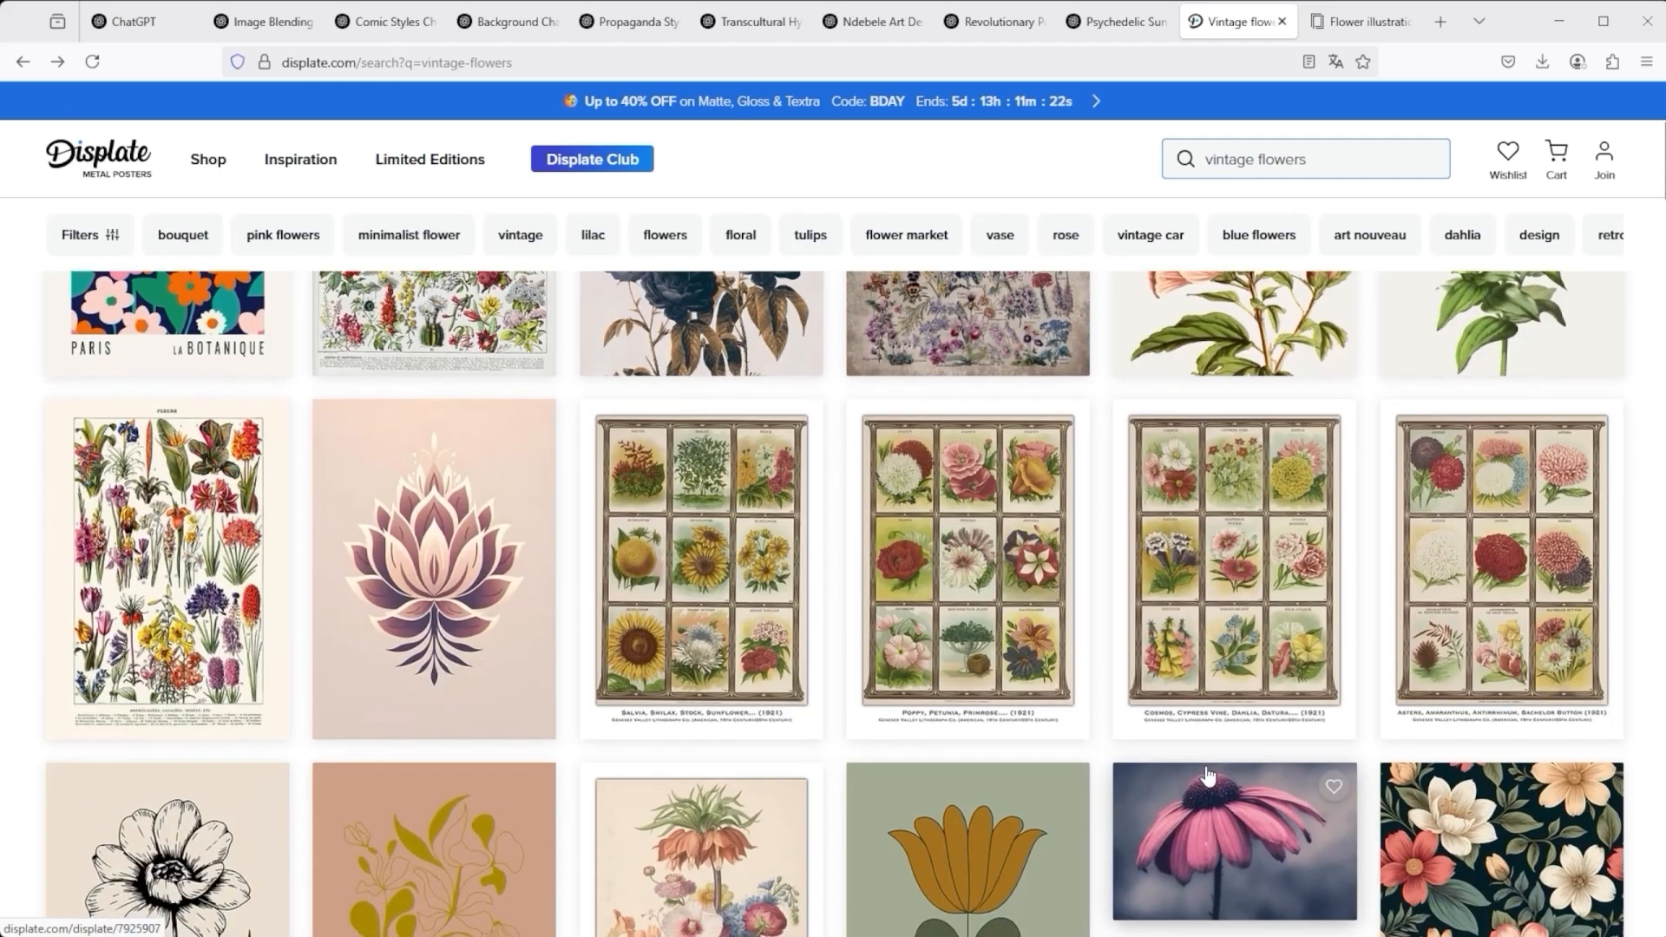
pyautogui.scroll(-3)
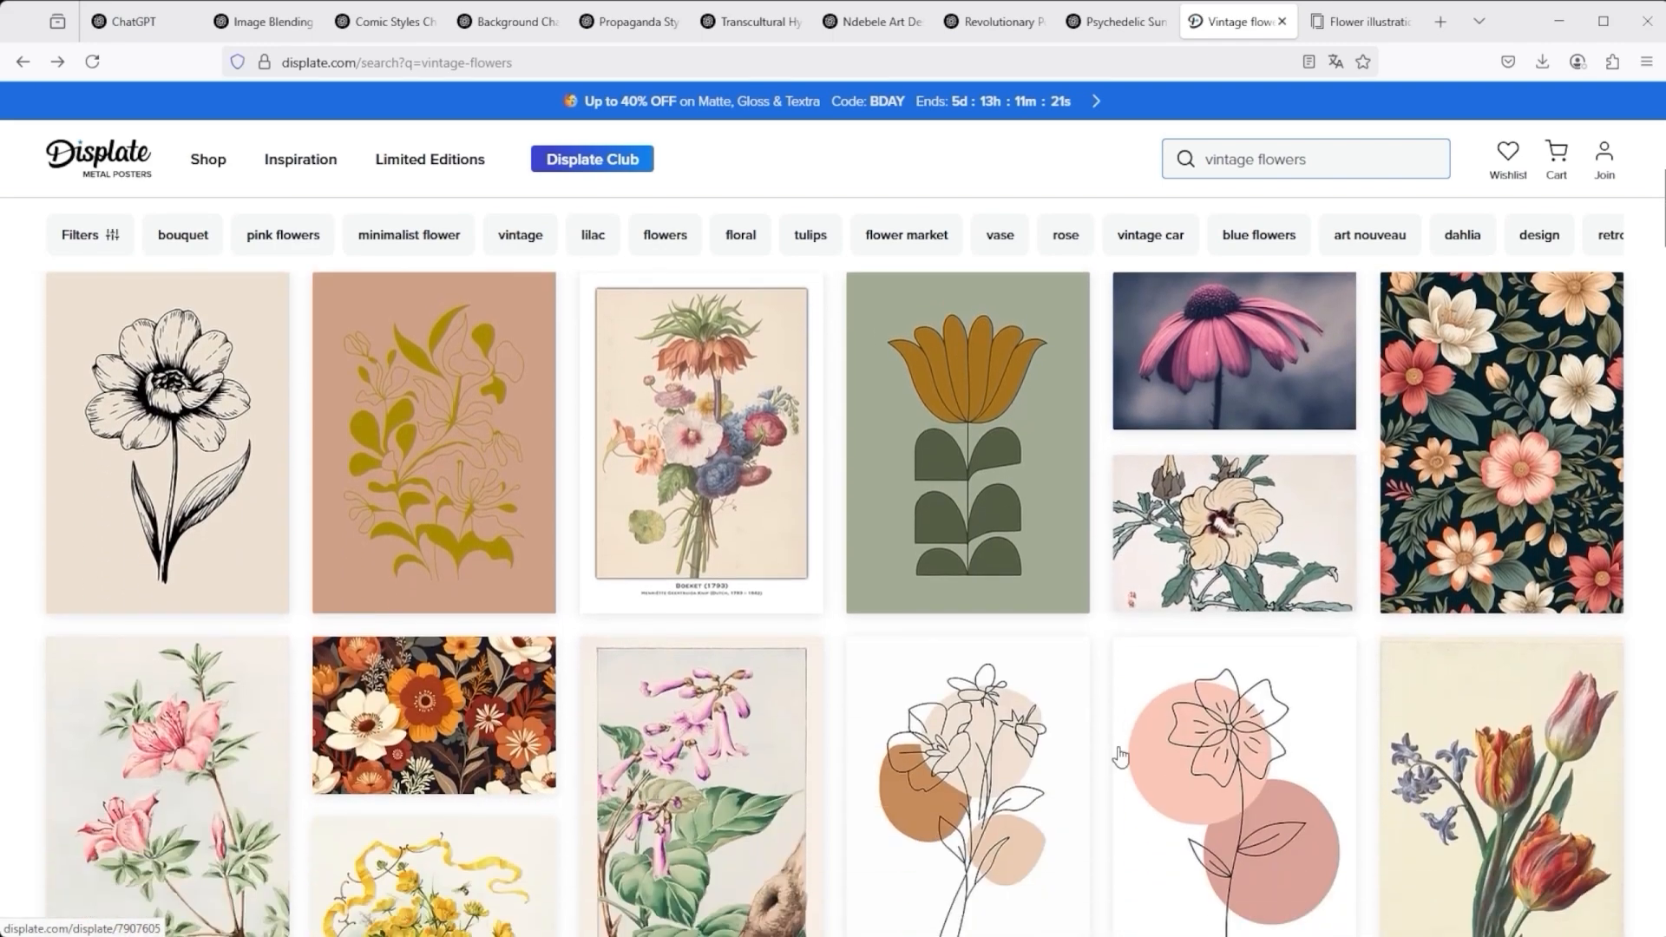
pyautogui.scroll(-3)
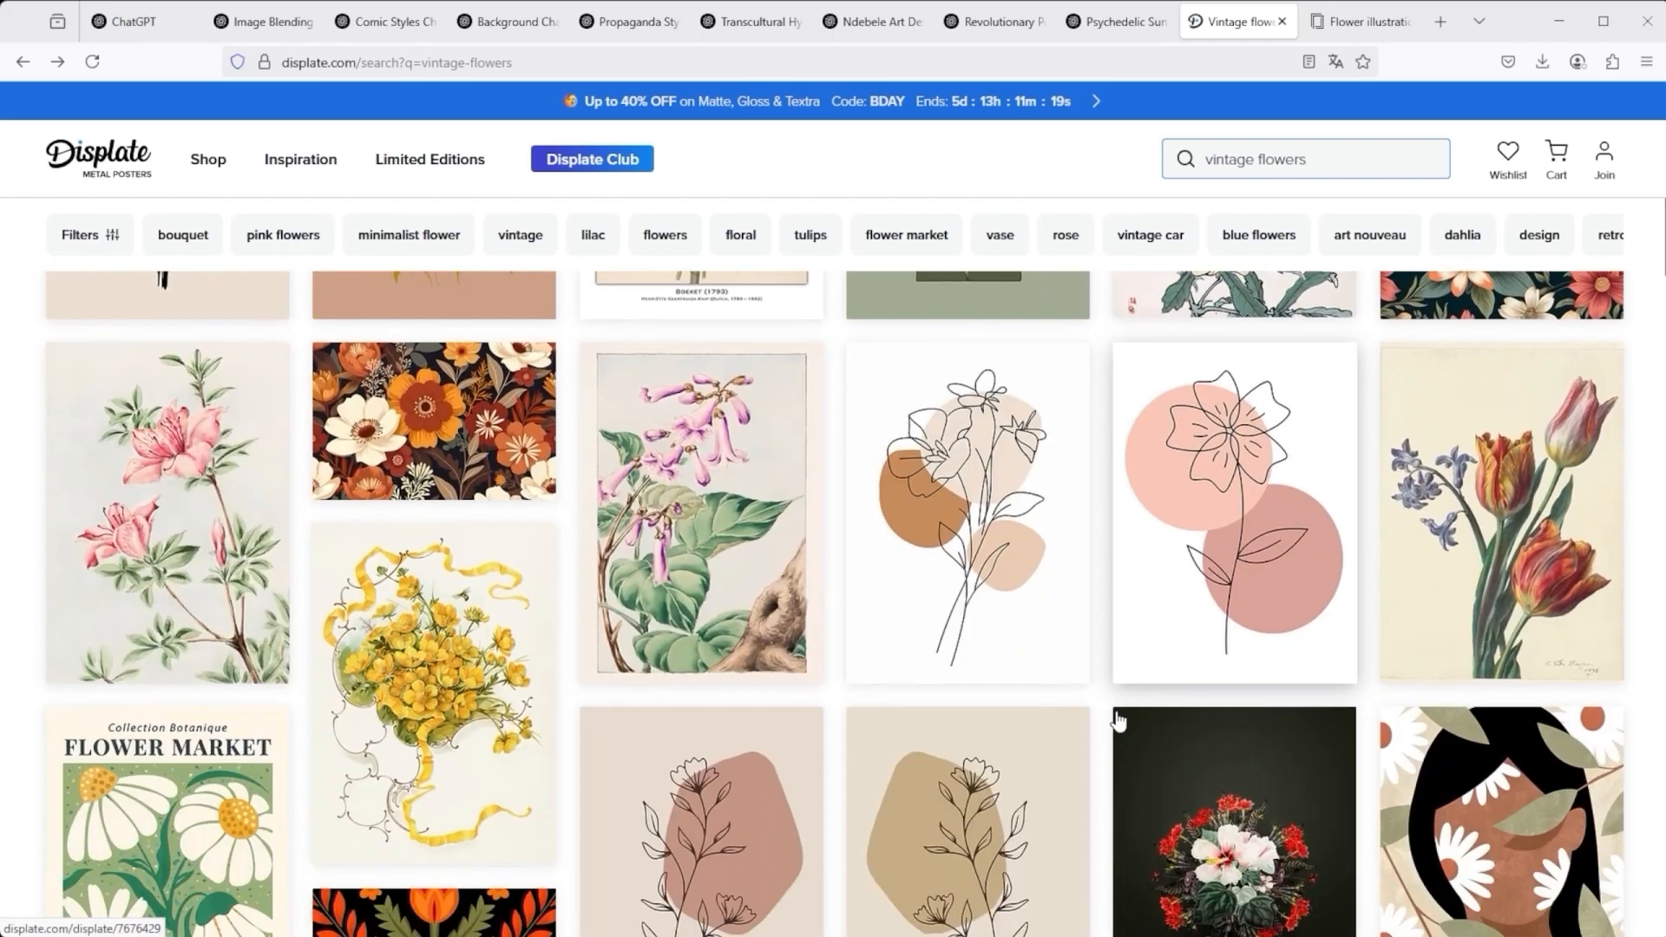
pyautogui.click(1360, 21)
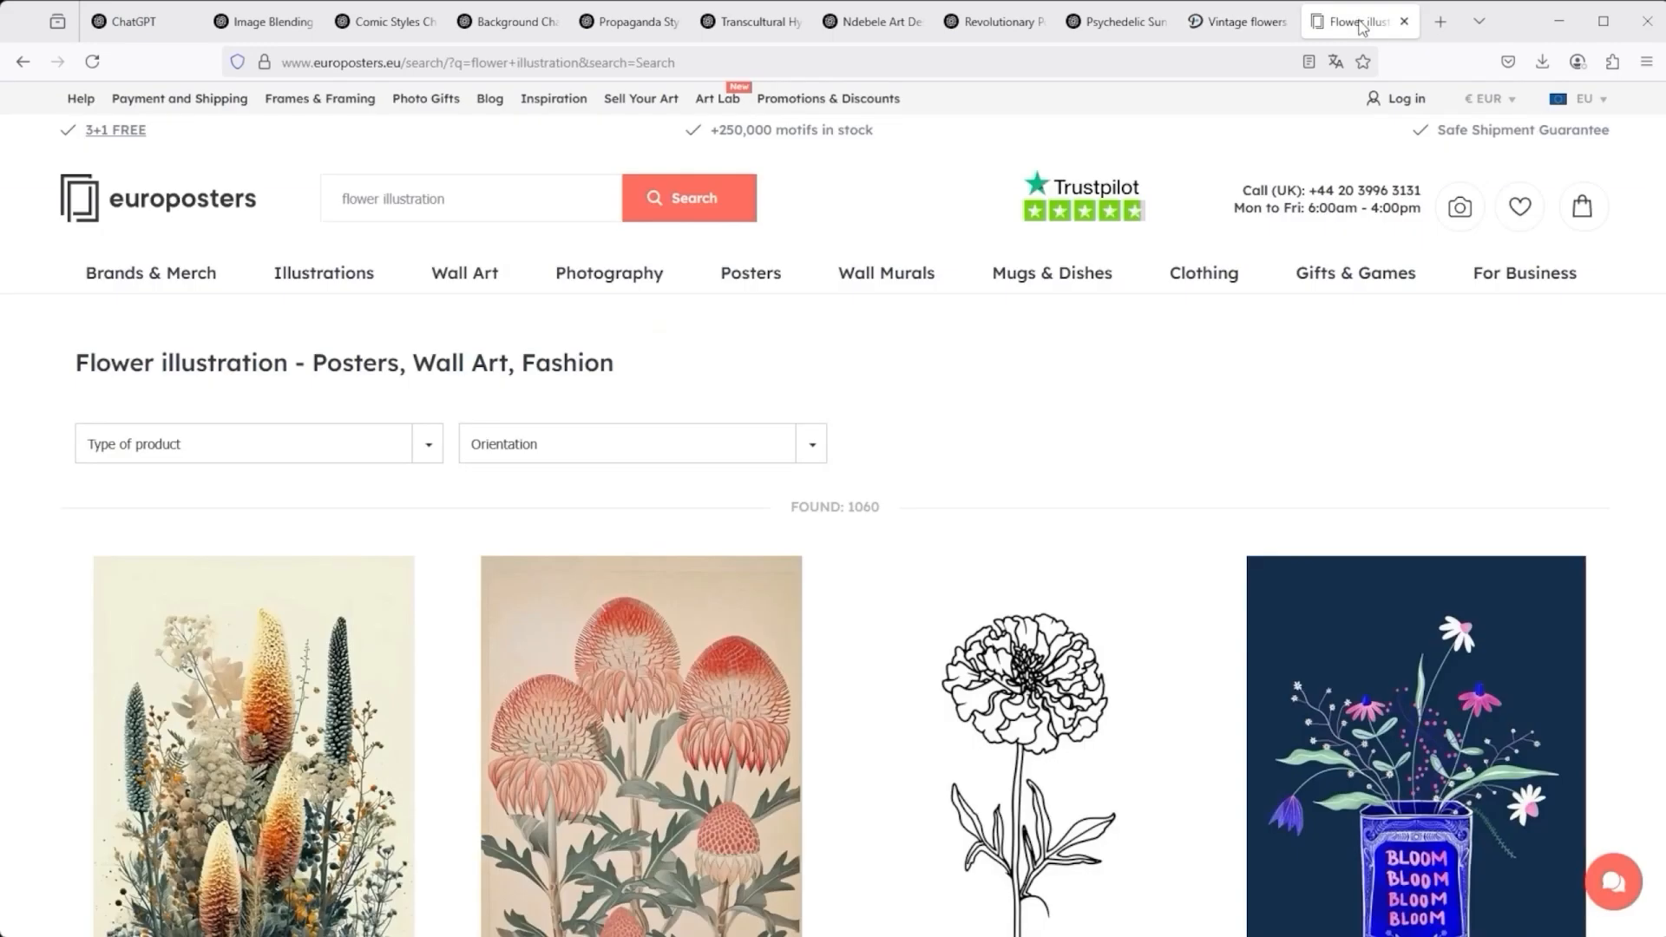
# - Scroll through Europosters' flower illustration results, past botanical prints to flower photos and a Stitch mug
pyautogui.scroll(-3)
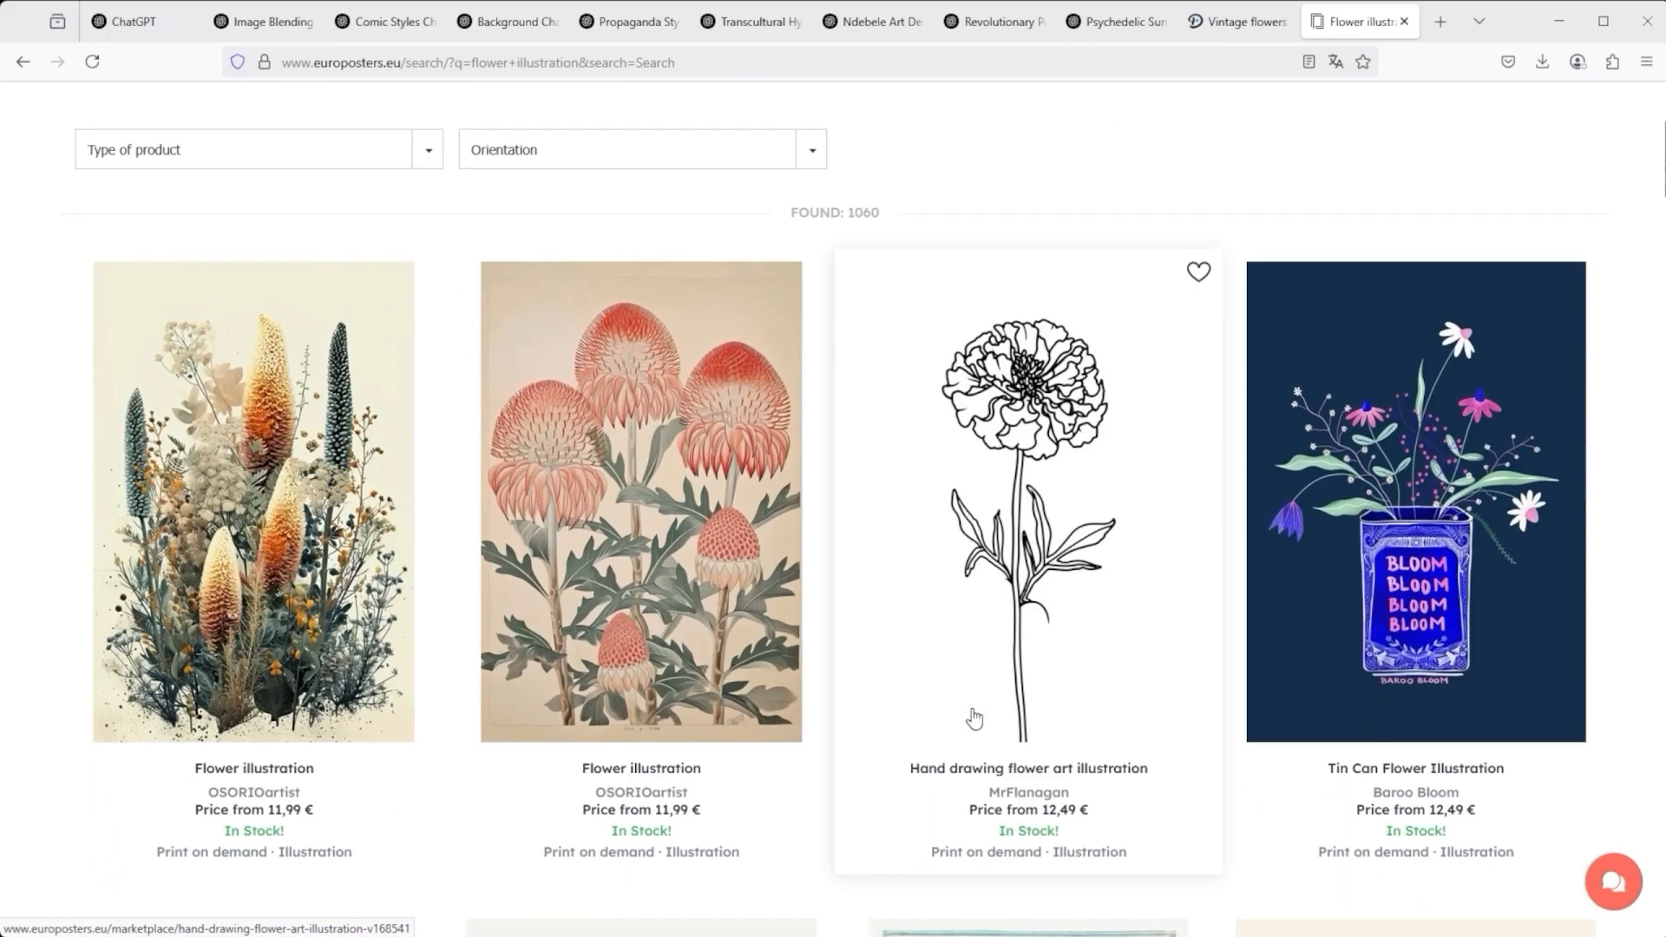
pyautogui.moveTo(1134, 592)
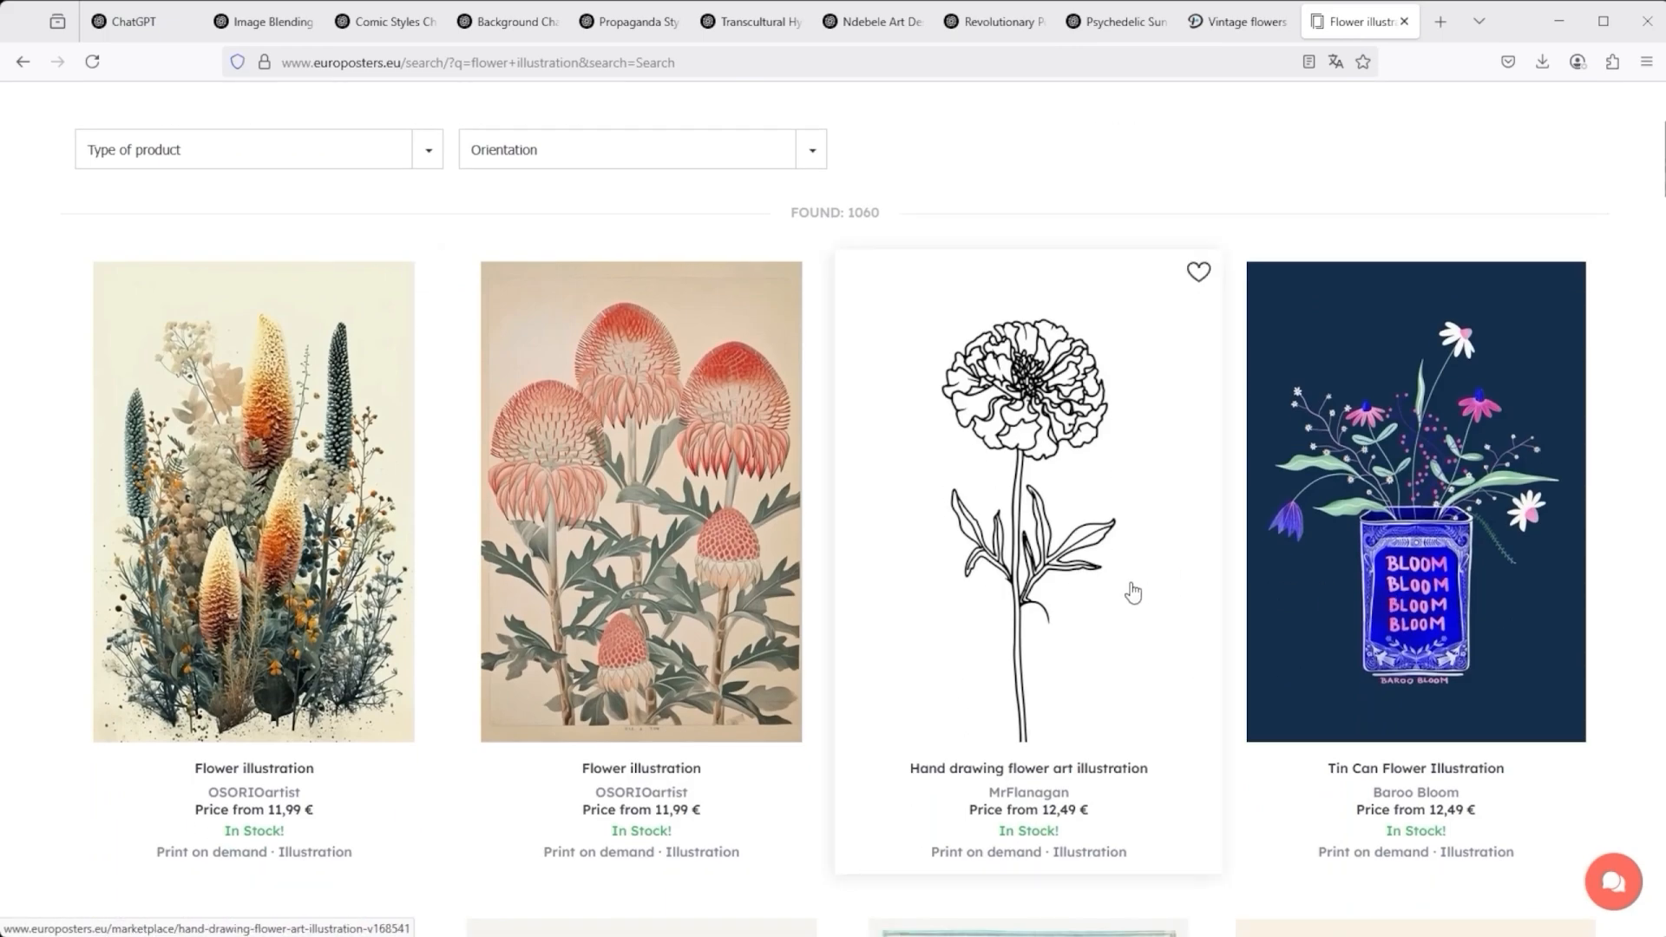
pyautogui.scroll(-3)
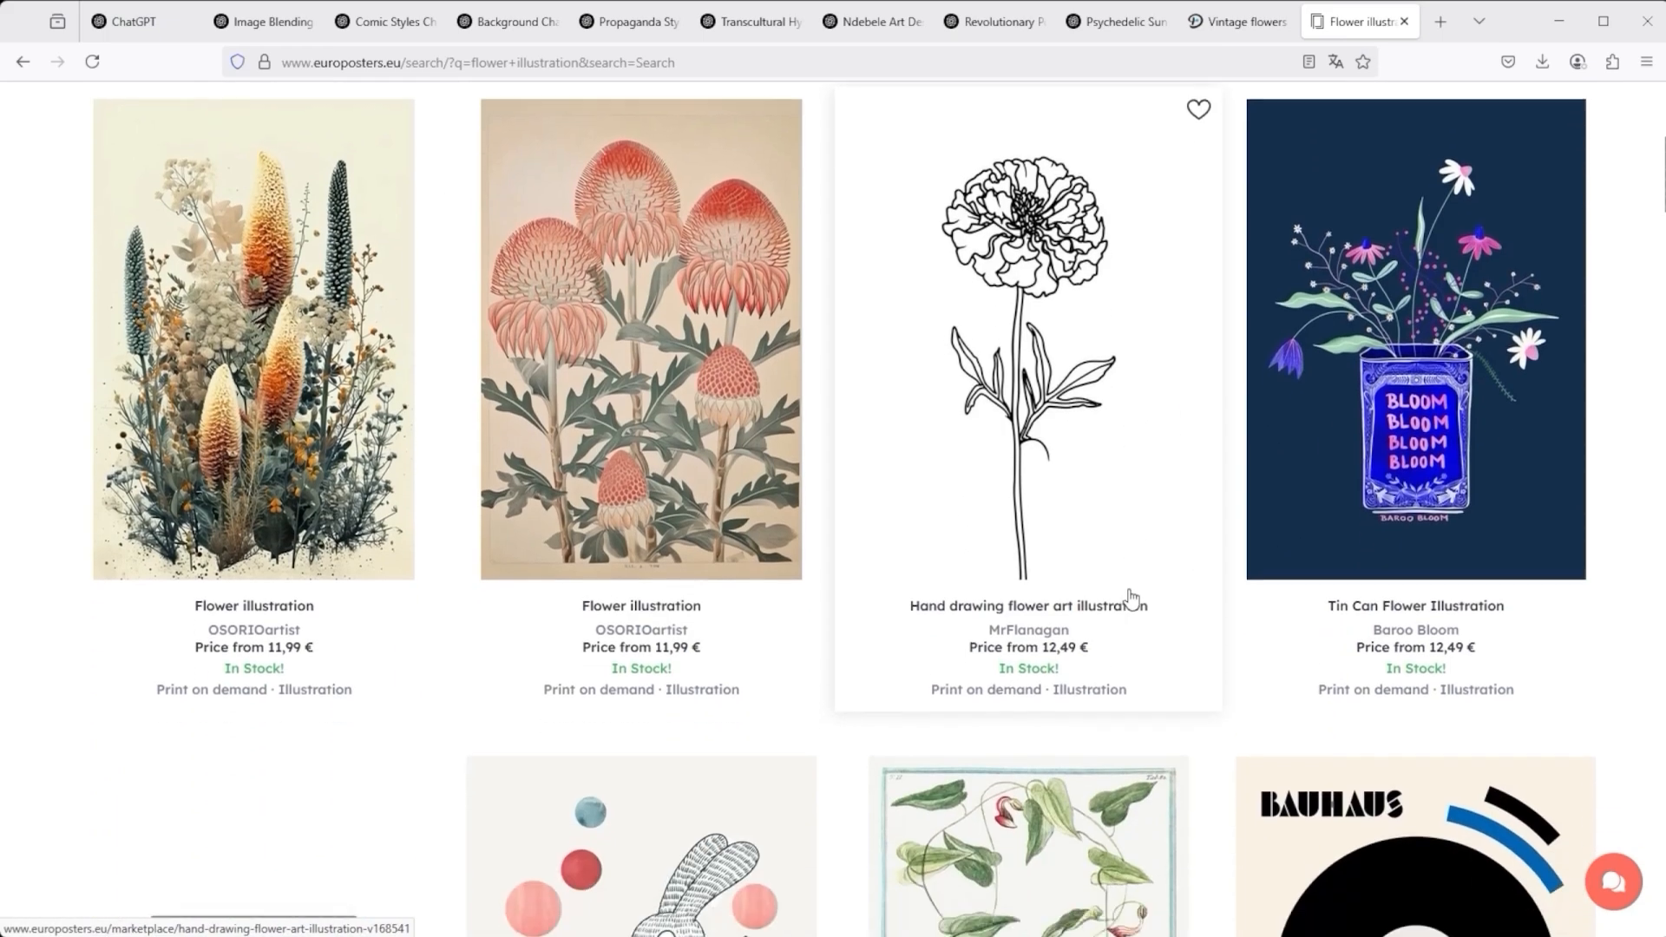
pyautogui.scroll(-3)
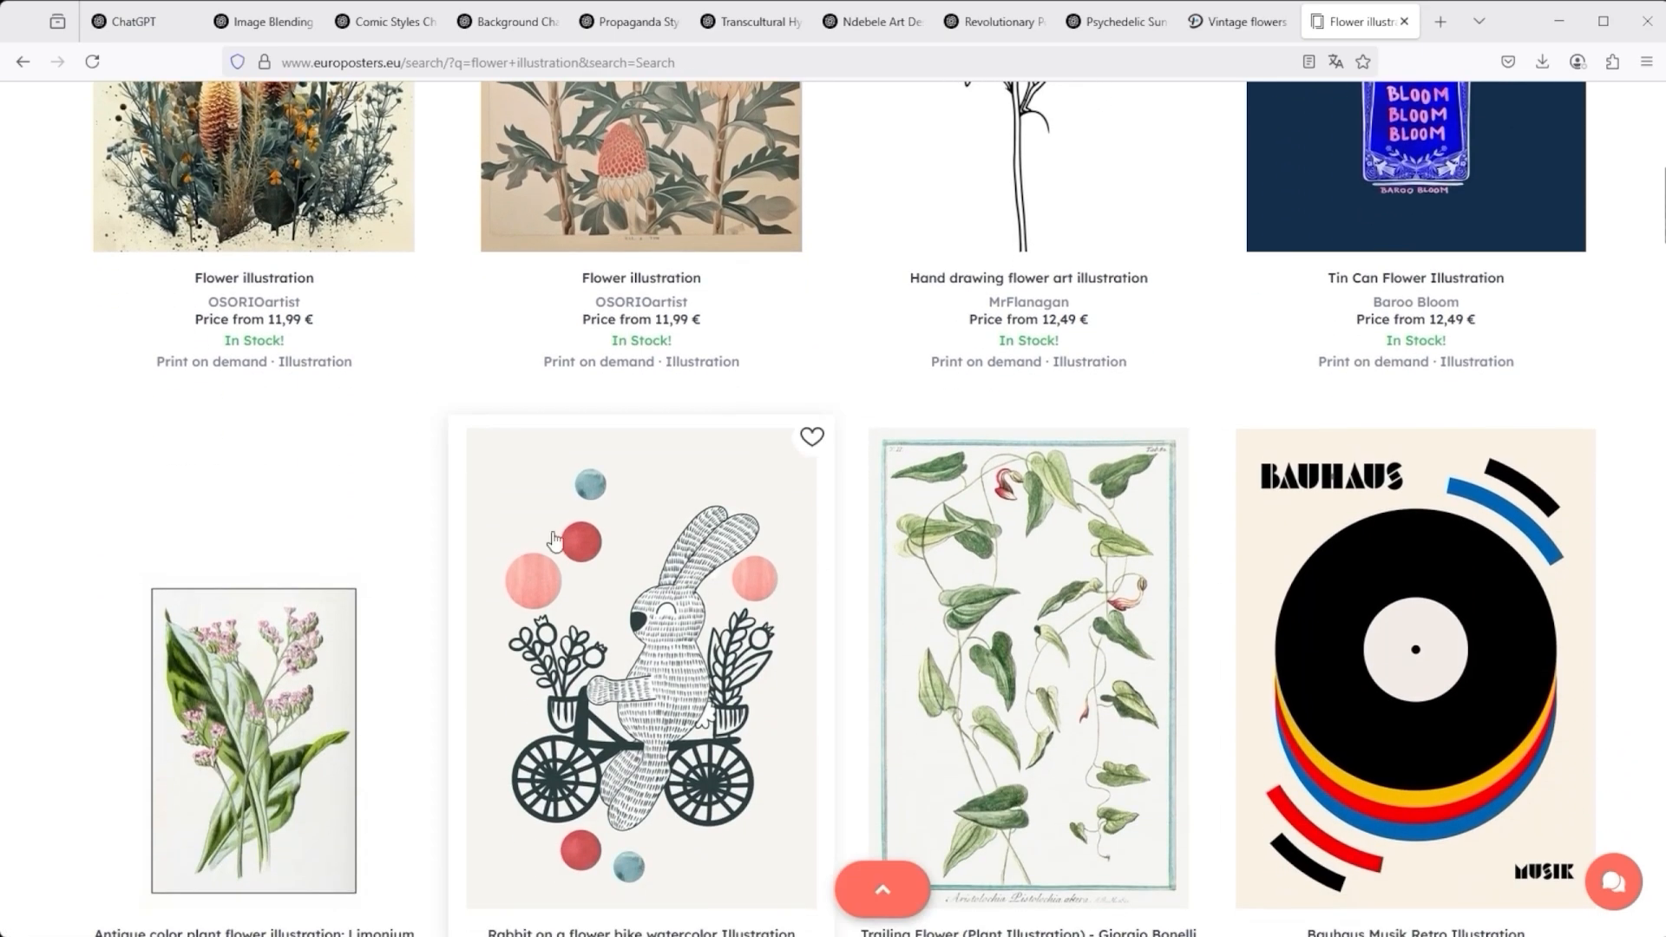
pyautogui.scroll(-3)
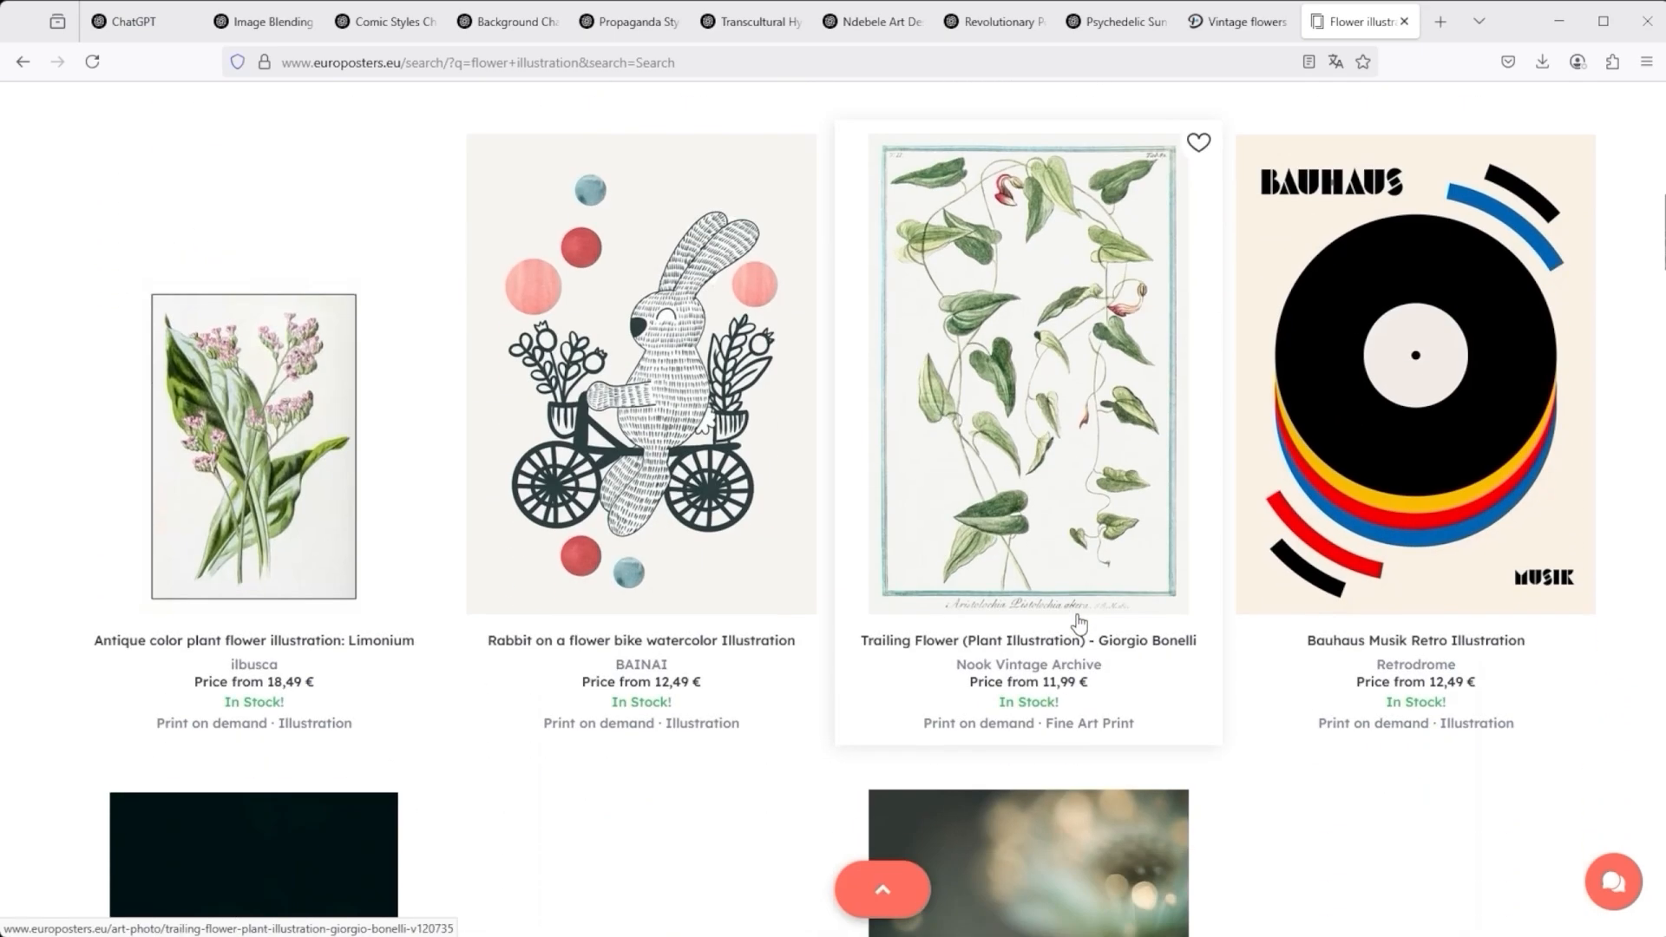
pyautogui.moveTo(1078, 625)
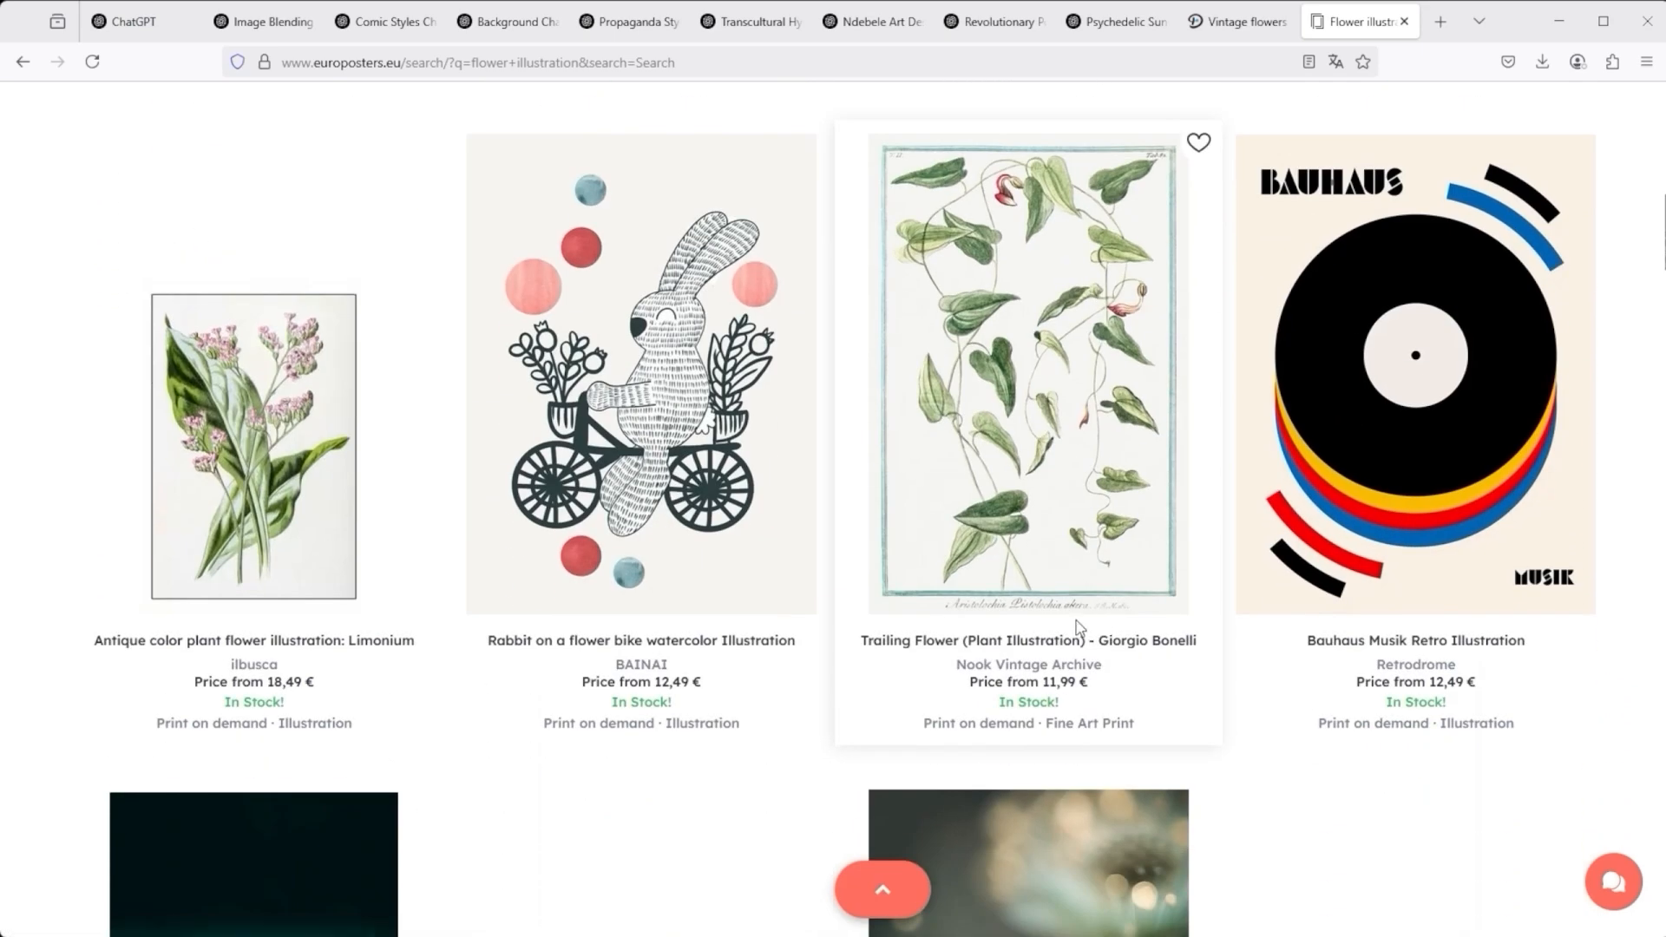
pyautogui.scroll(-3)
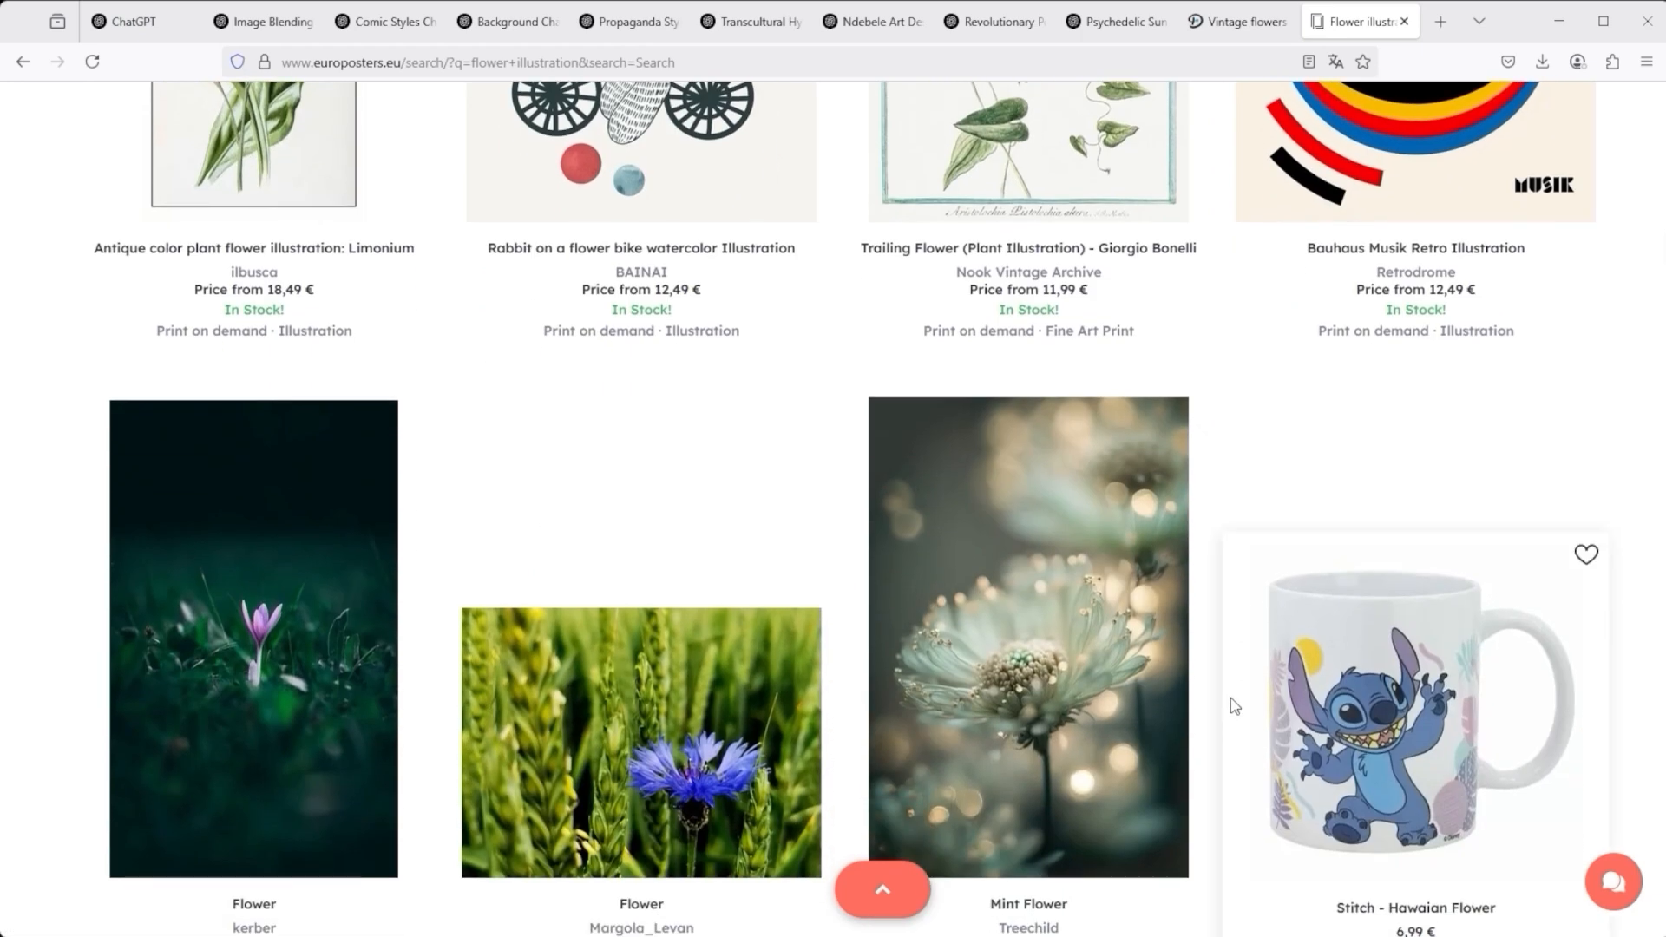
pyautogui.moveTo(1218, 685)
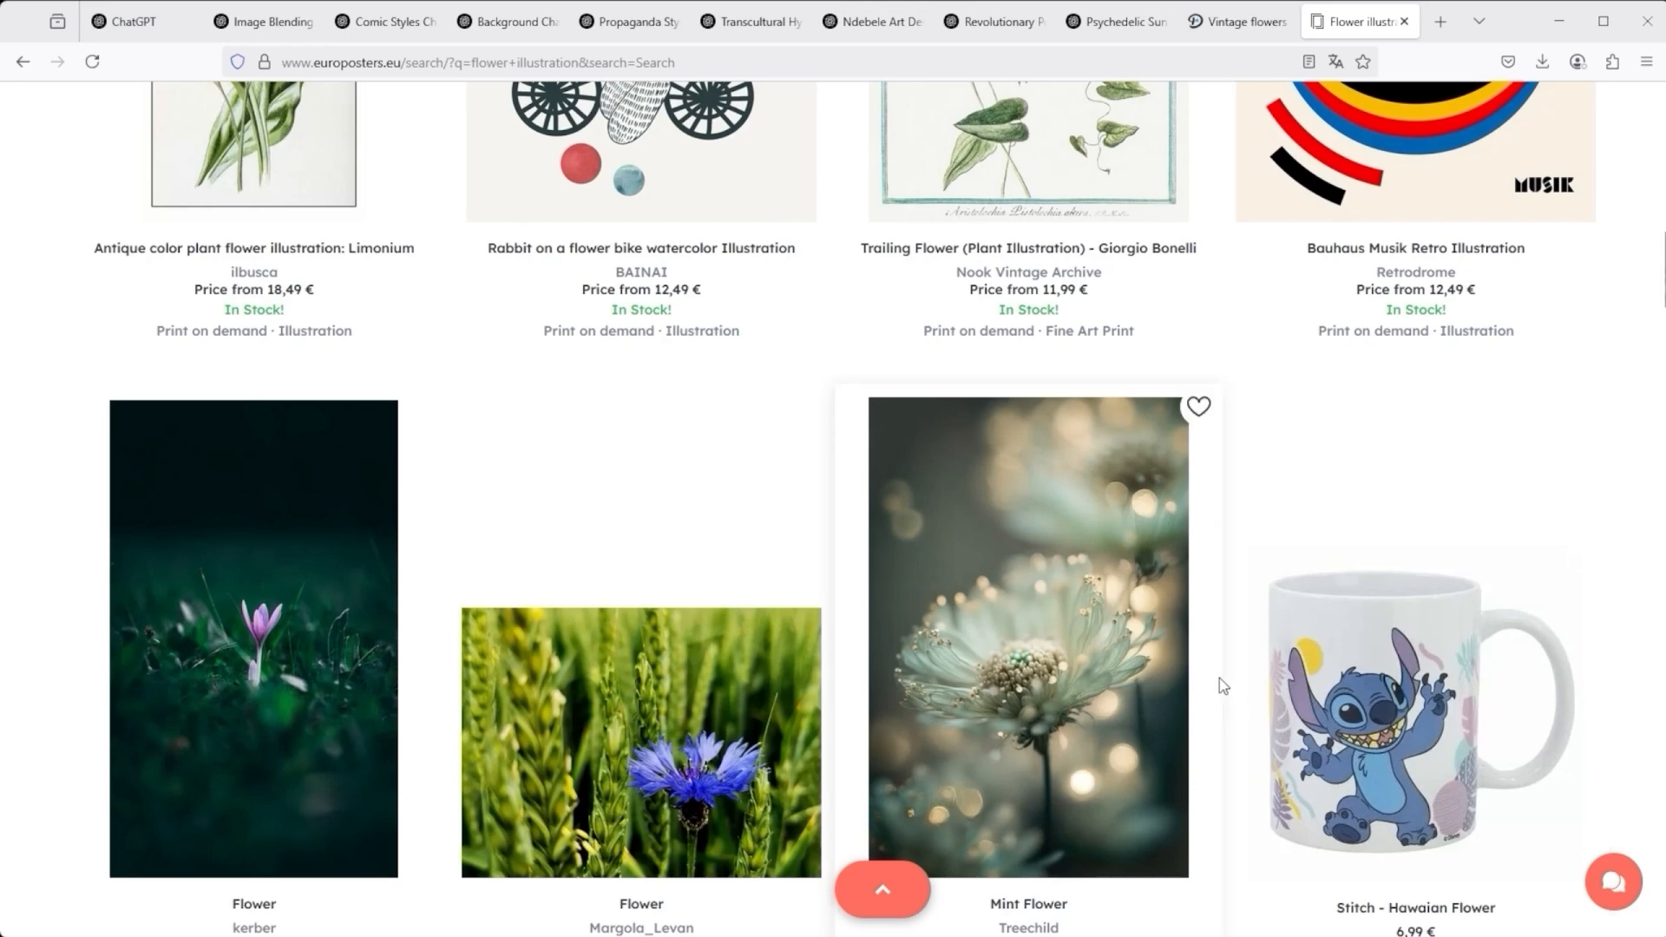
pyautogui.moveTo(1227, 349)
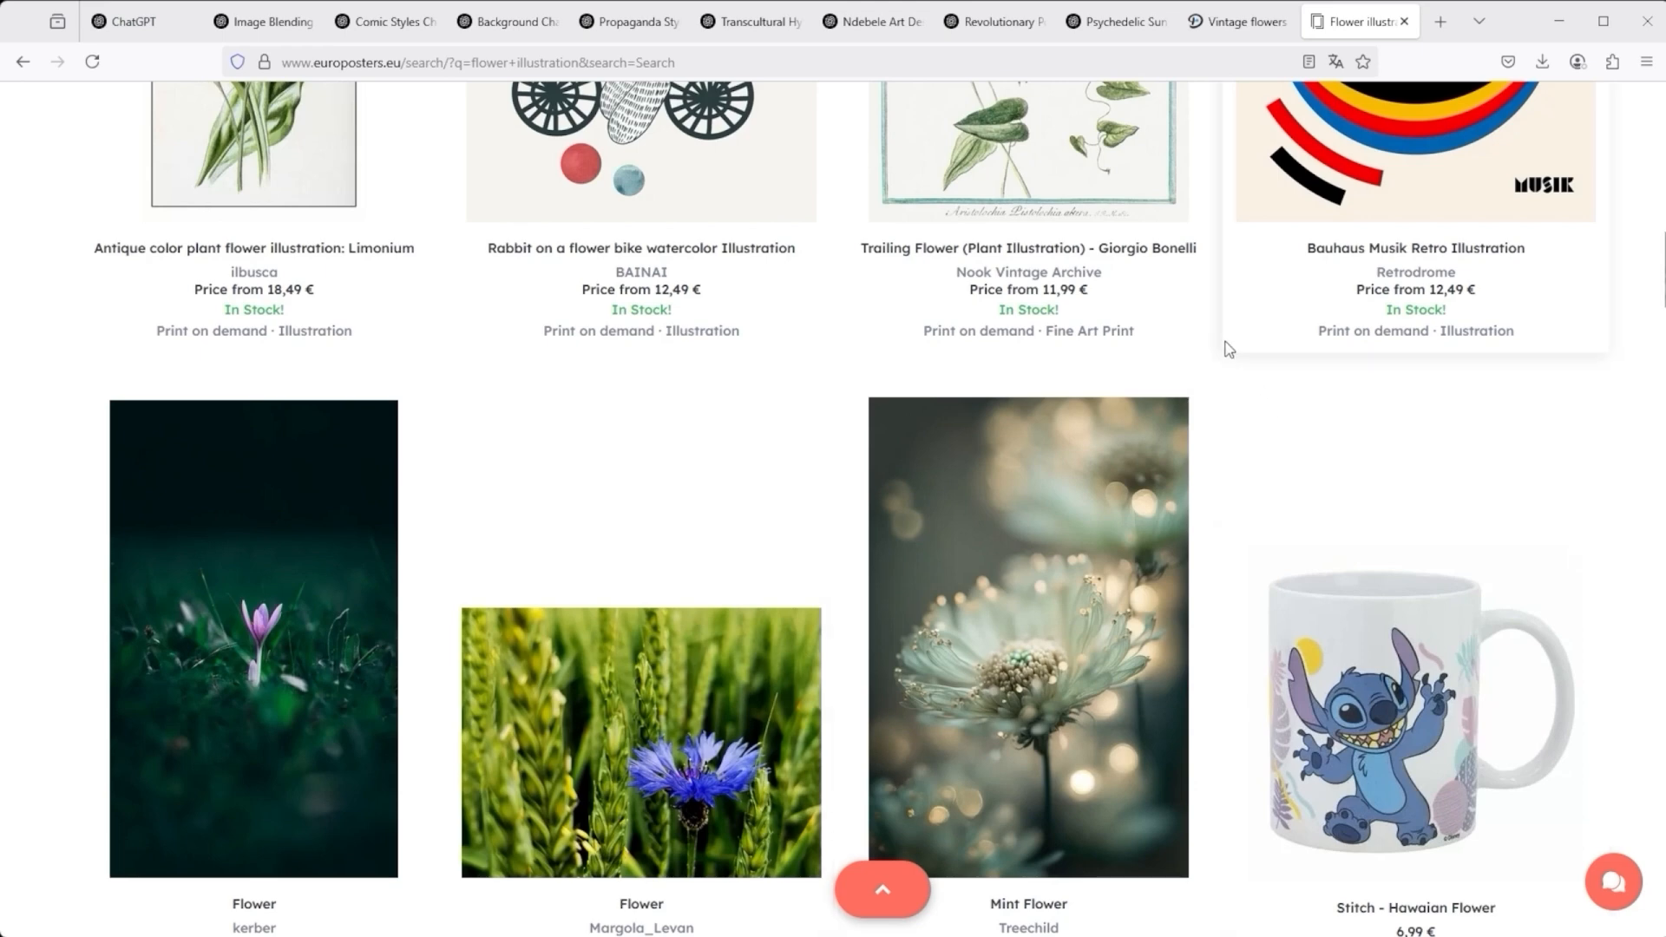
pyautogui.moveTo(1222, 368)
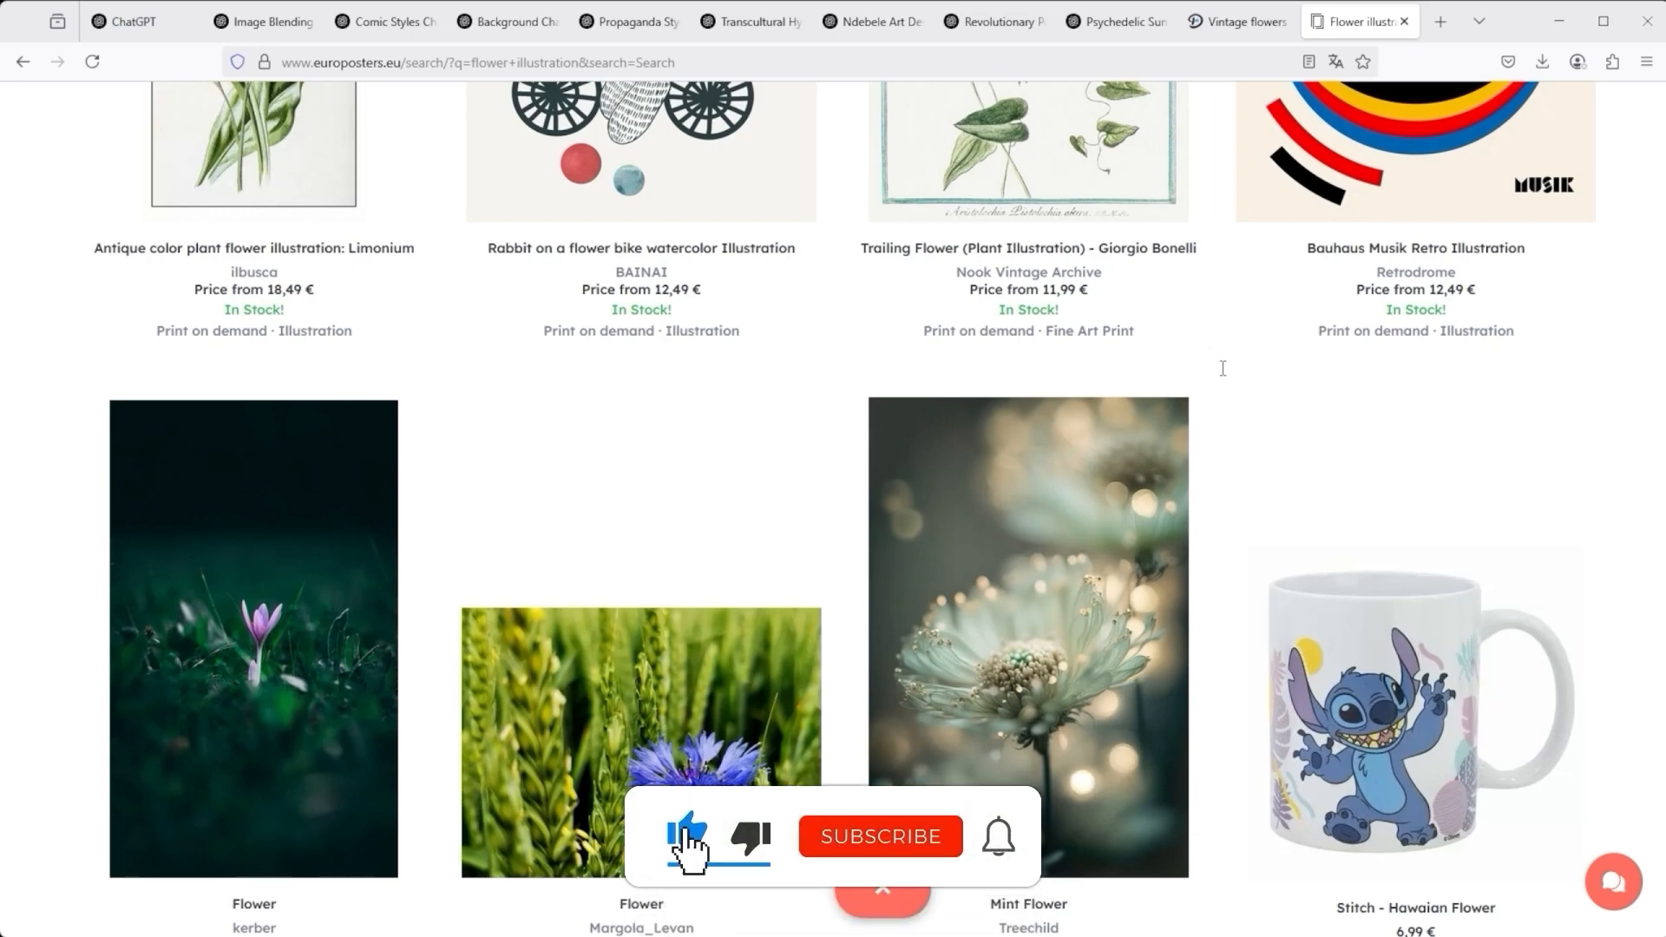
pyautogui.click(880, 836)
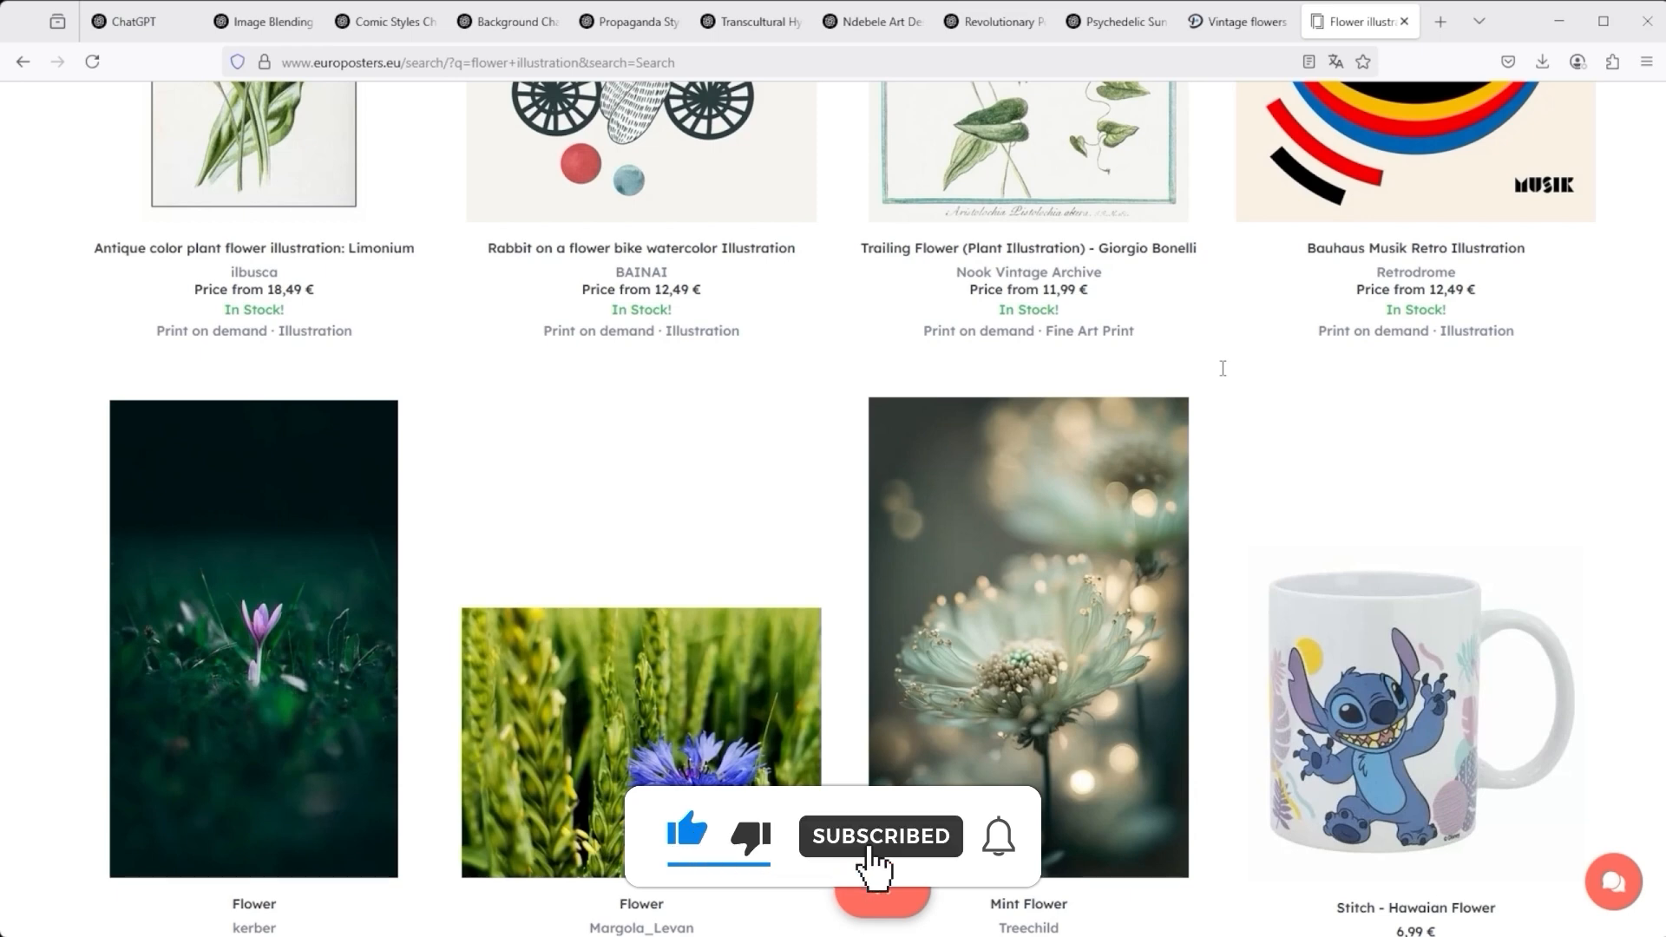
pyautogui.moveTo(997, 837)
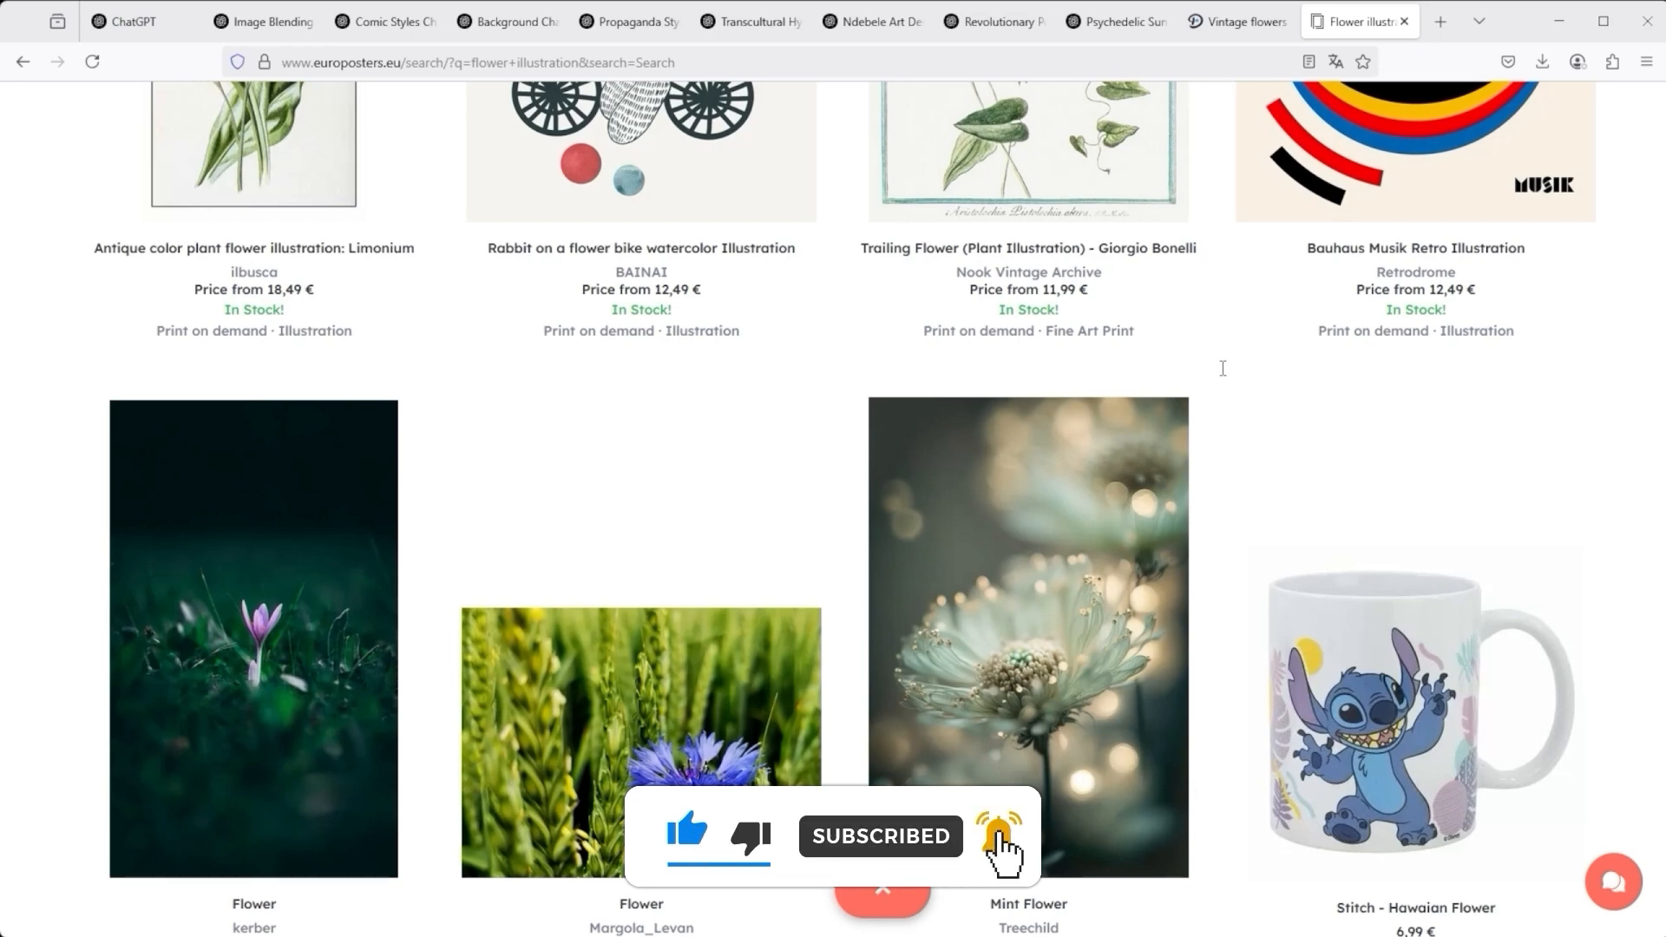